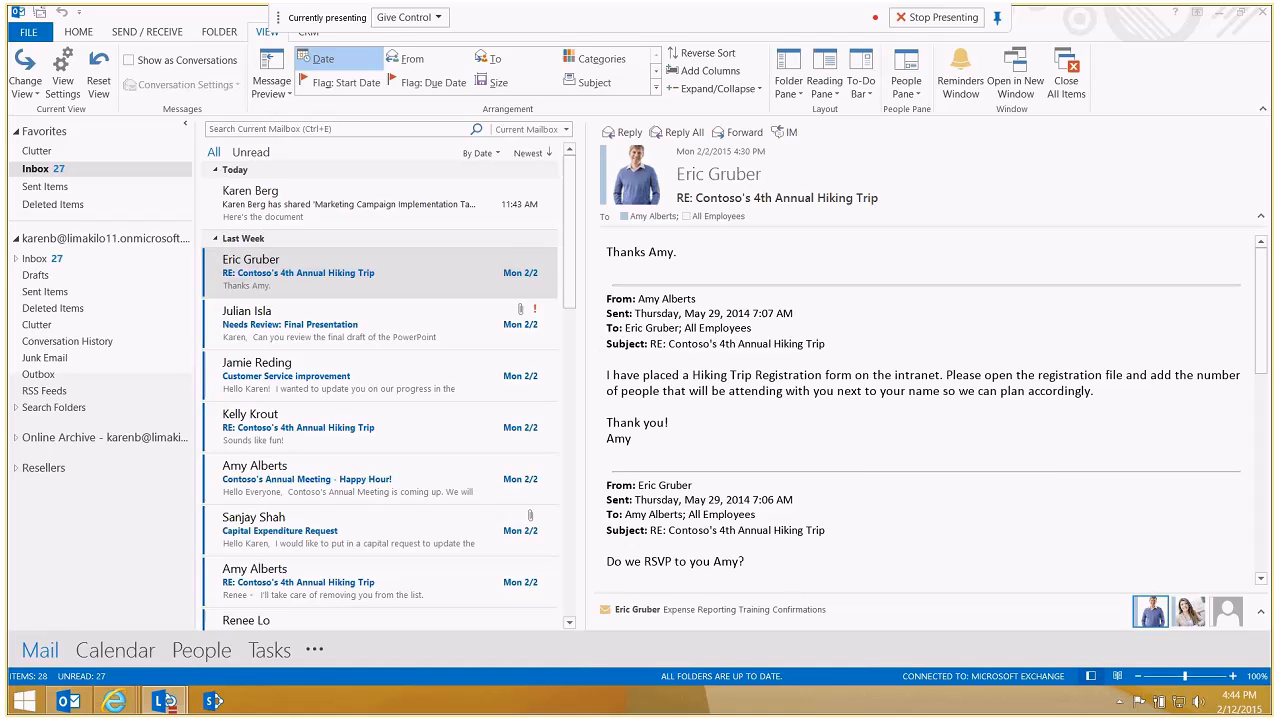
pyautogui.moveTo(1024, 324)
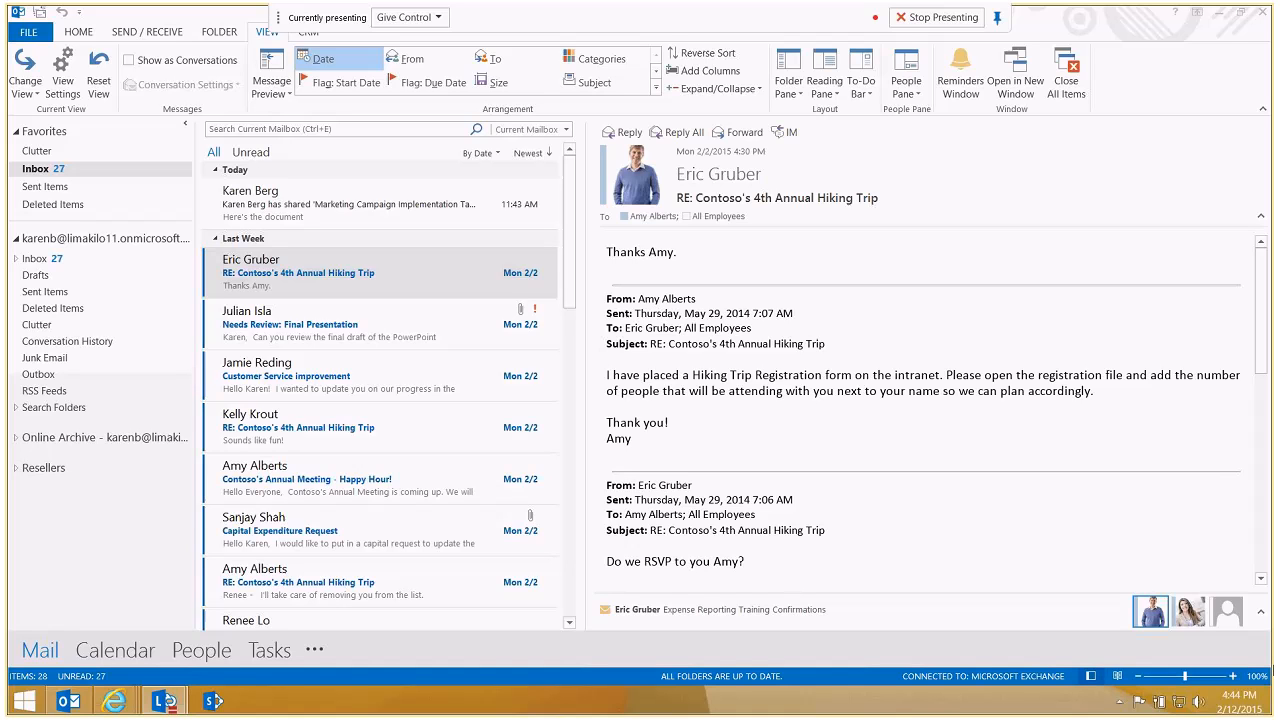
pyautogui.moveTo(852, 644)
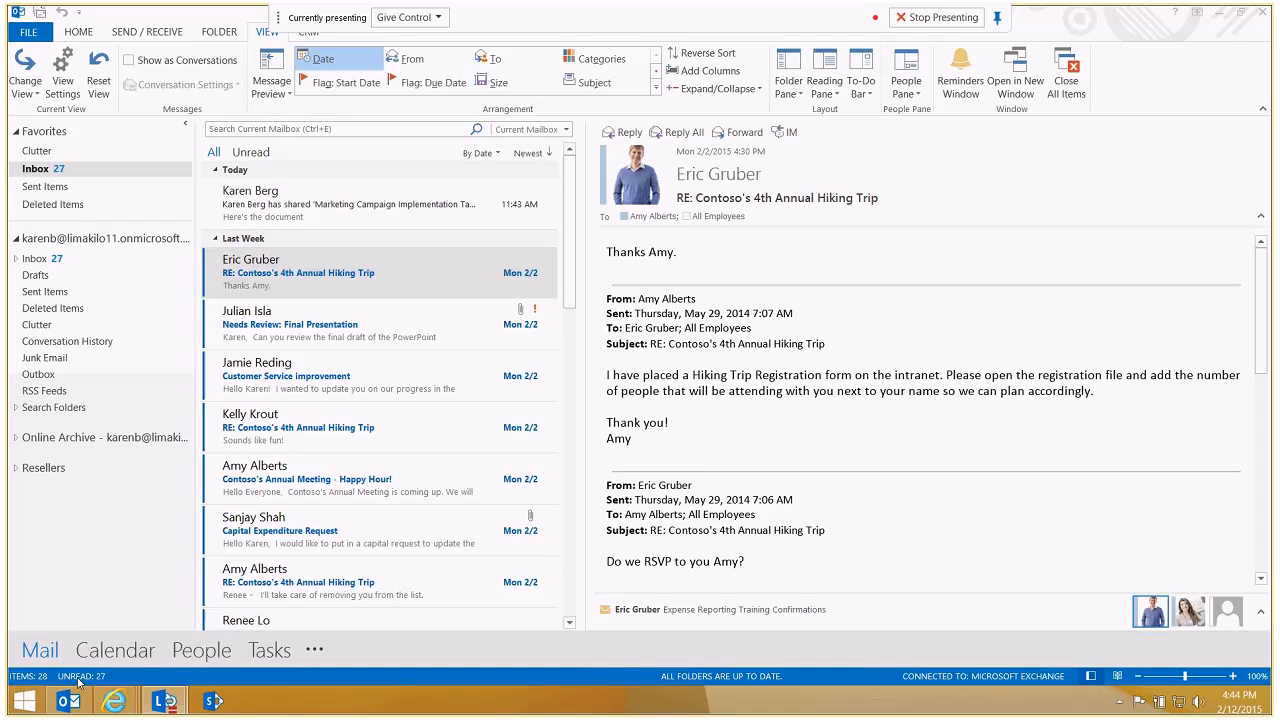
pyautogui.moveTo(196, 384)
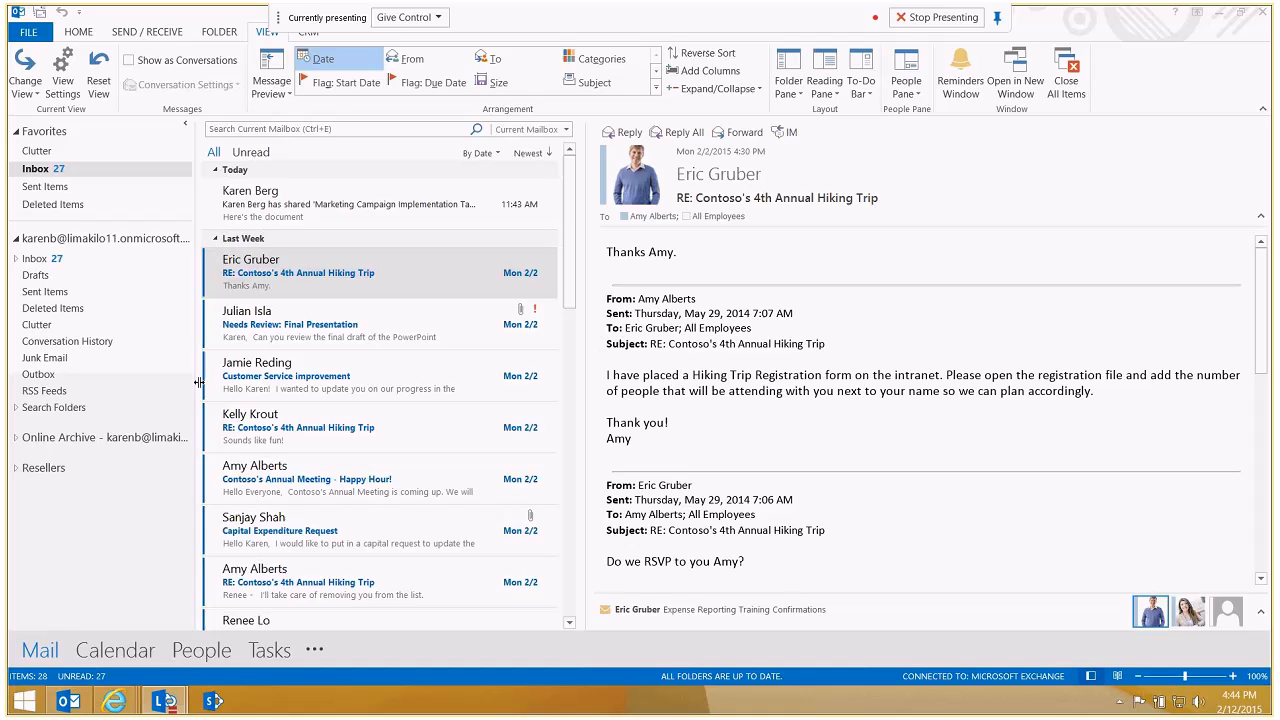
pyautogui.moveTo(320, 376)
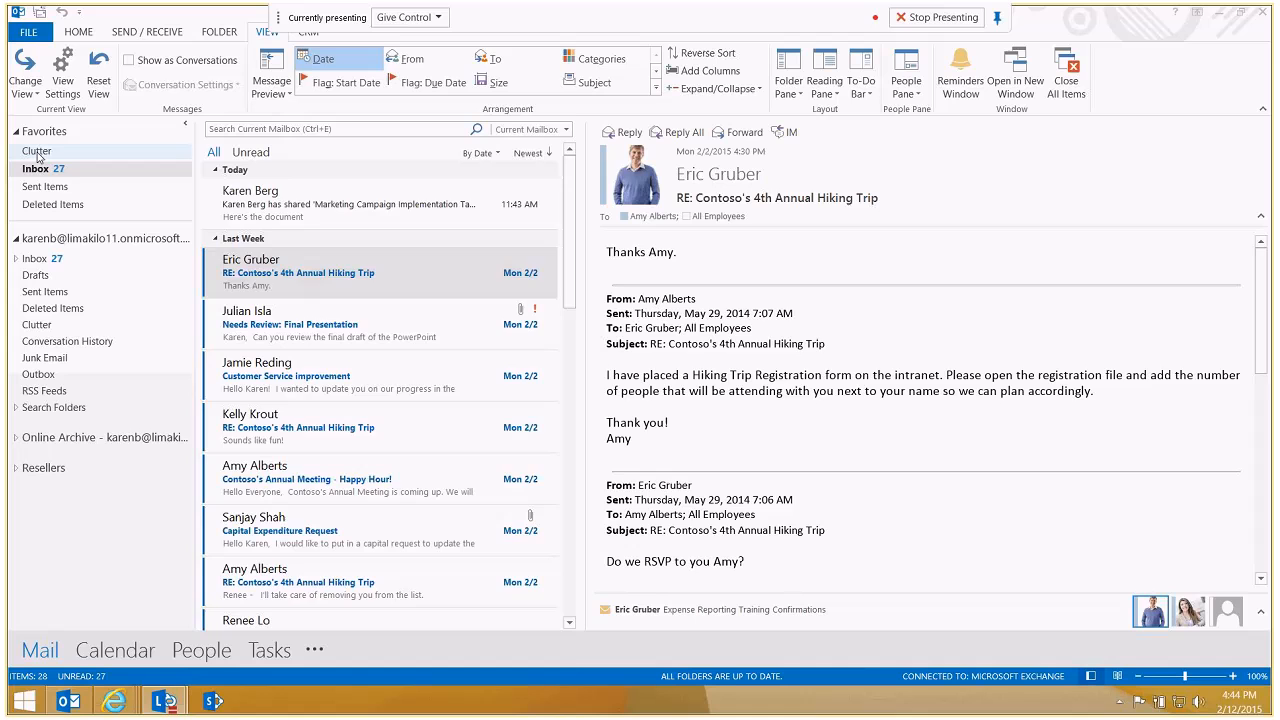
# - Check the Clutter folder, then return to the Inbox and view a message from the list
pyautogui.click(36, 152)
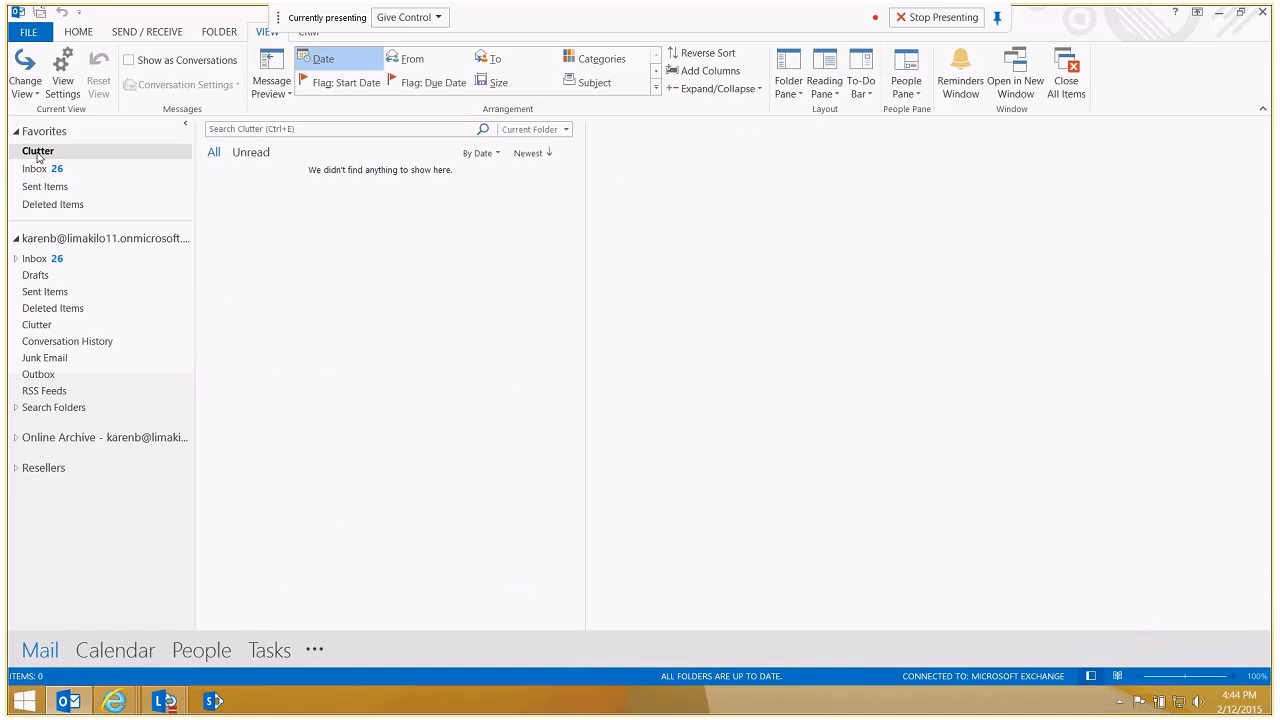
pyautogui.click(36, 258)
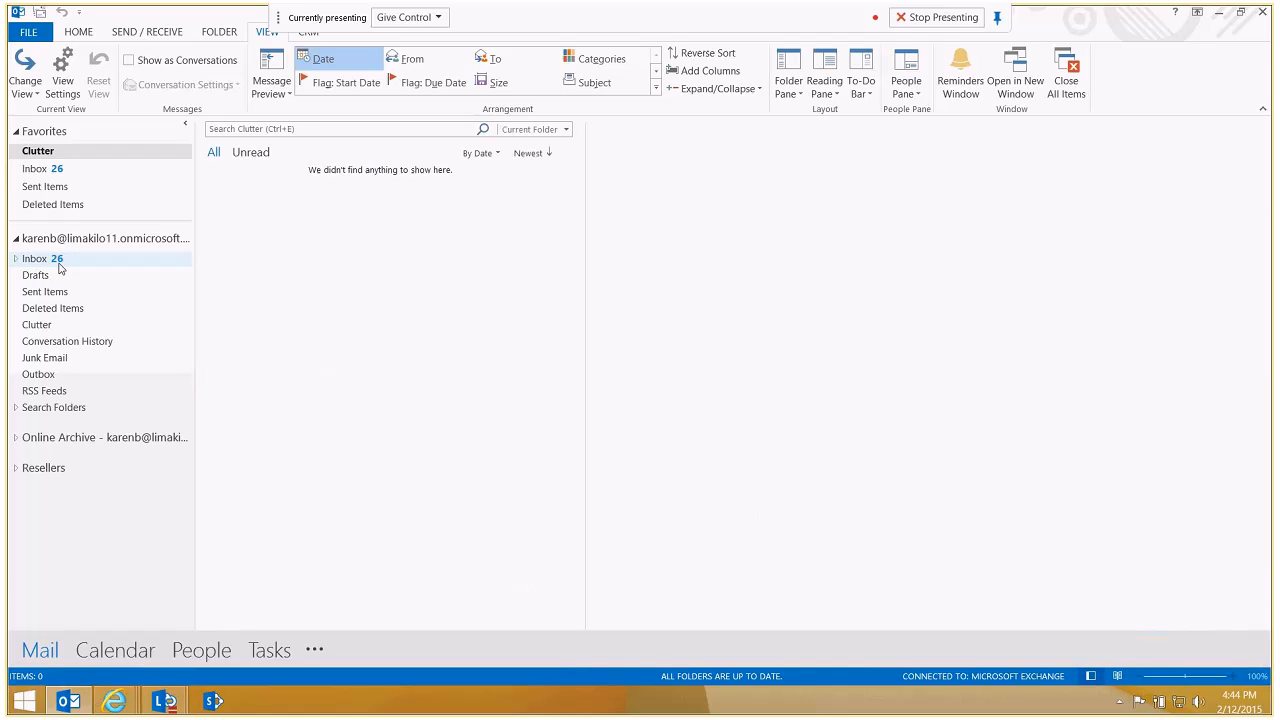
pyautogui.click(36, 168)
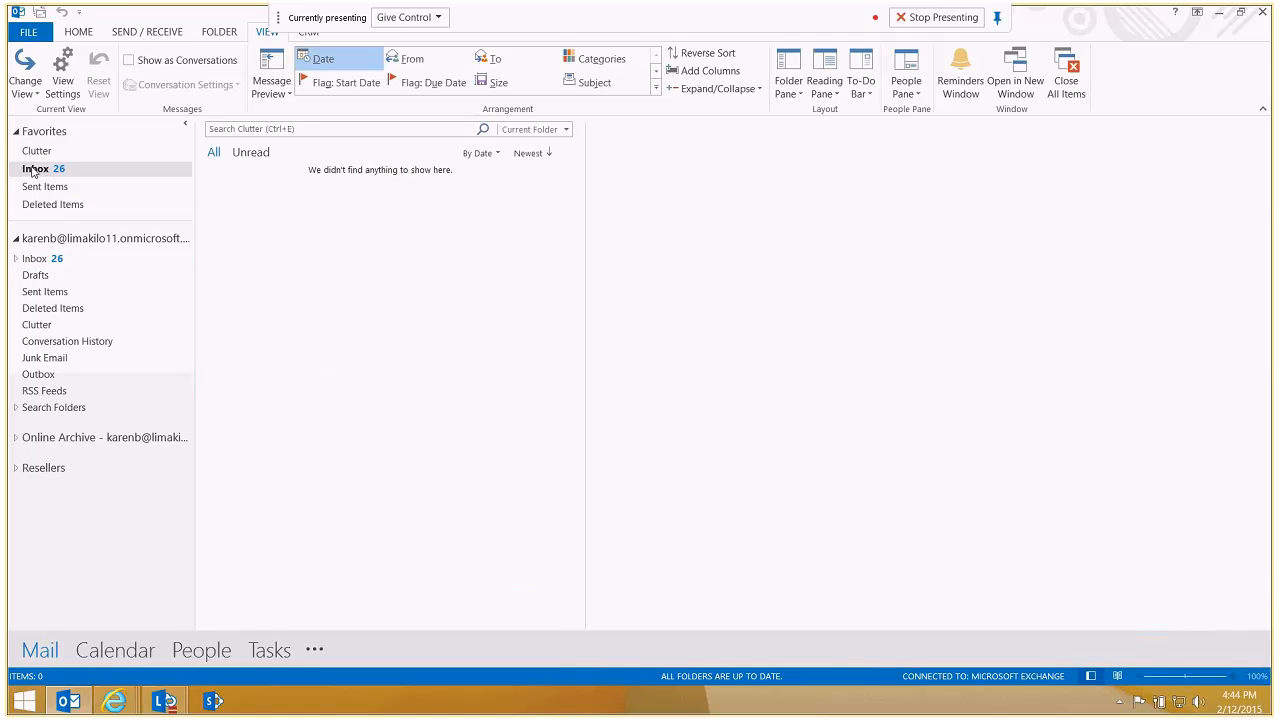
pyautogui.click(36, 168)
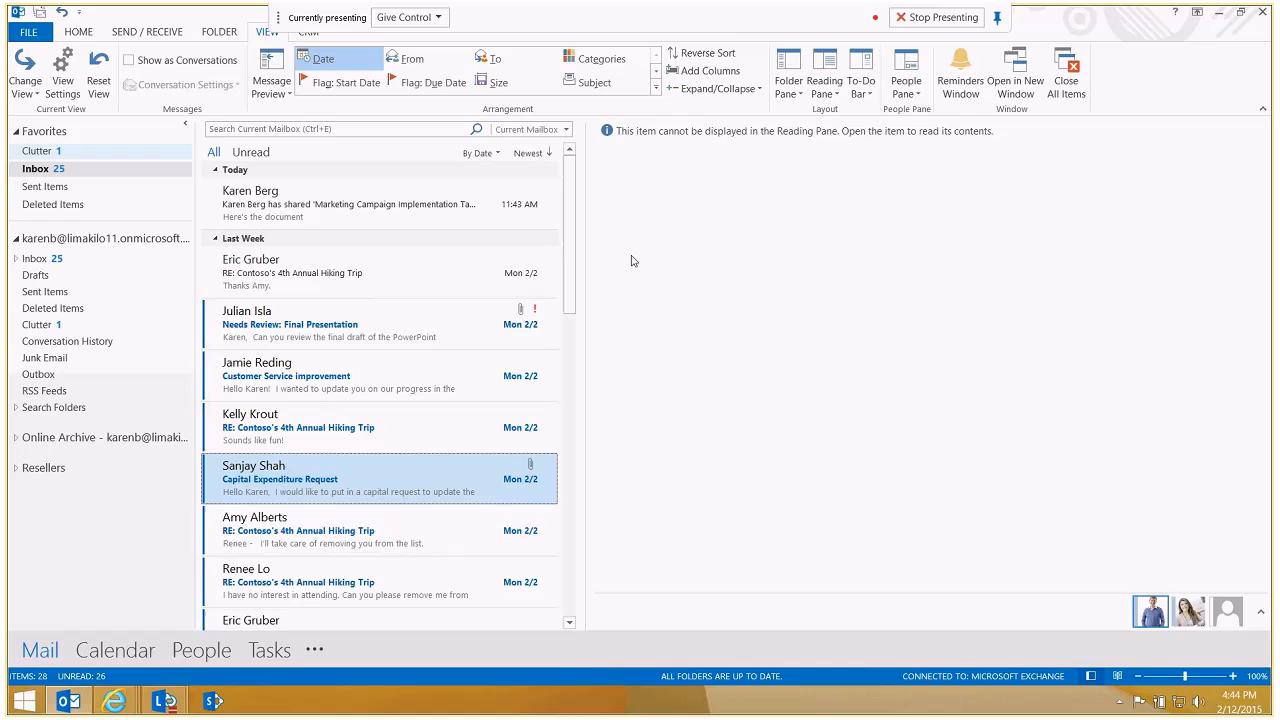
pyautogui.click(280, 478)
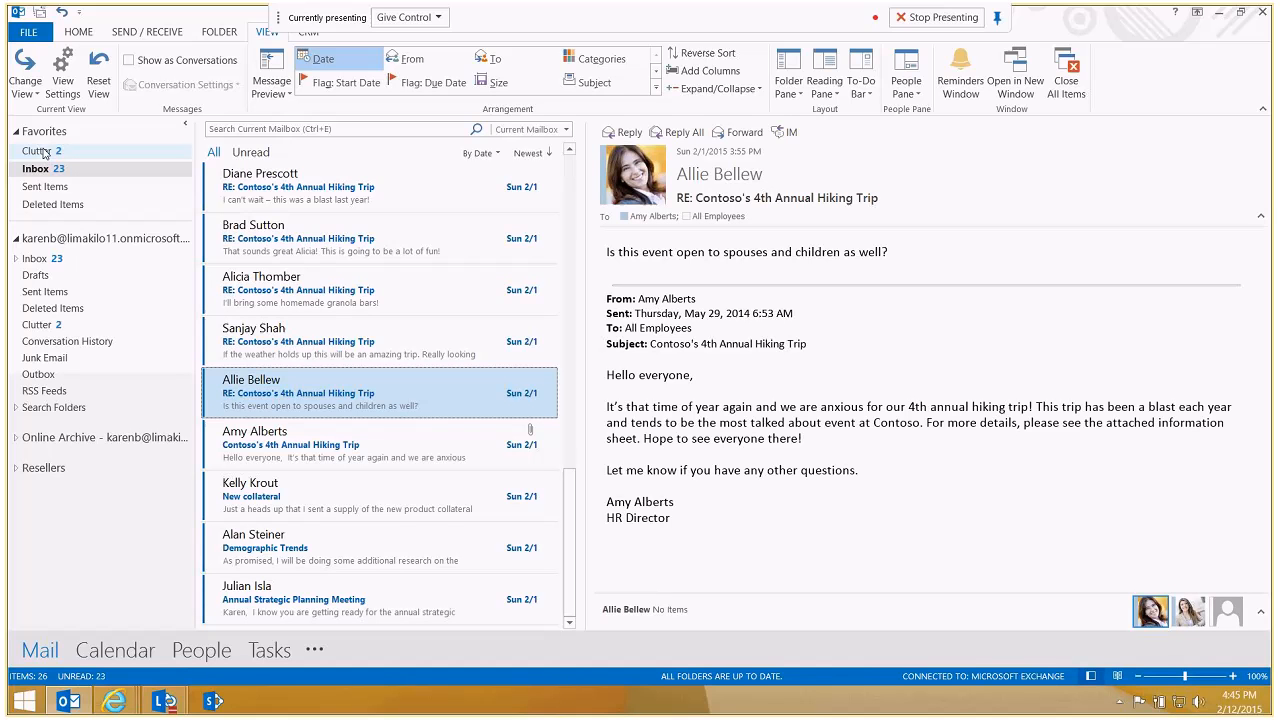
# - Revisit Clutter with Amy Alberts' hiking reply, then return to the Inbox showing Allie Bellew's question
pyautogui.click(36, 150)
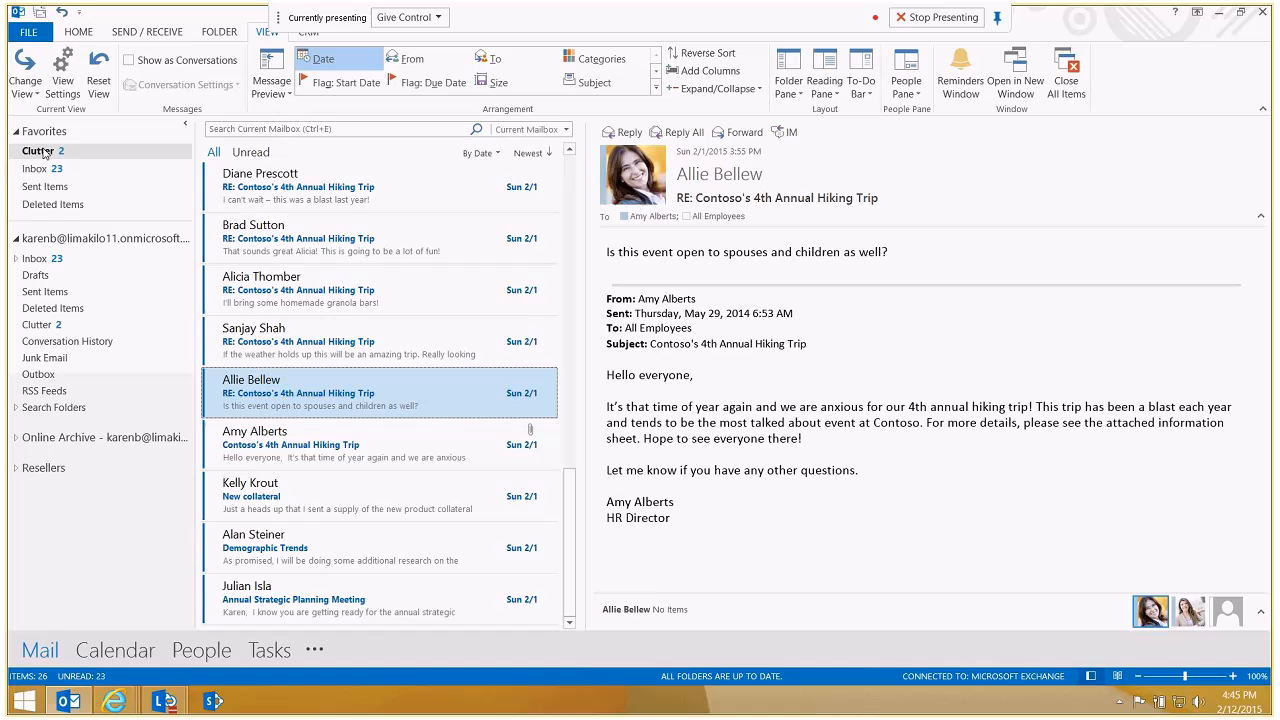
pyautogui.click(36, 150)
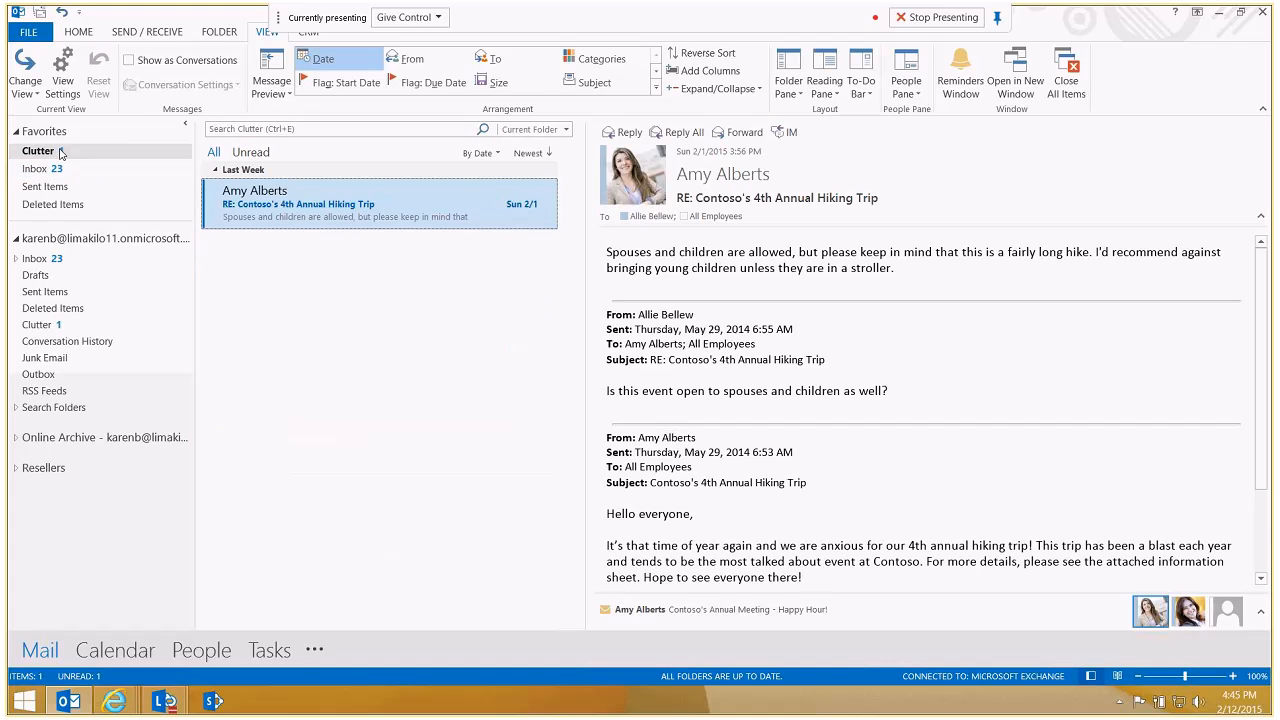
pyautogui.click(38, 150)
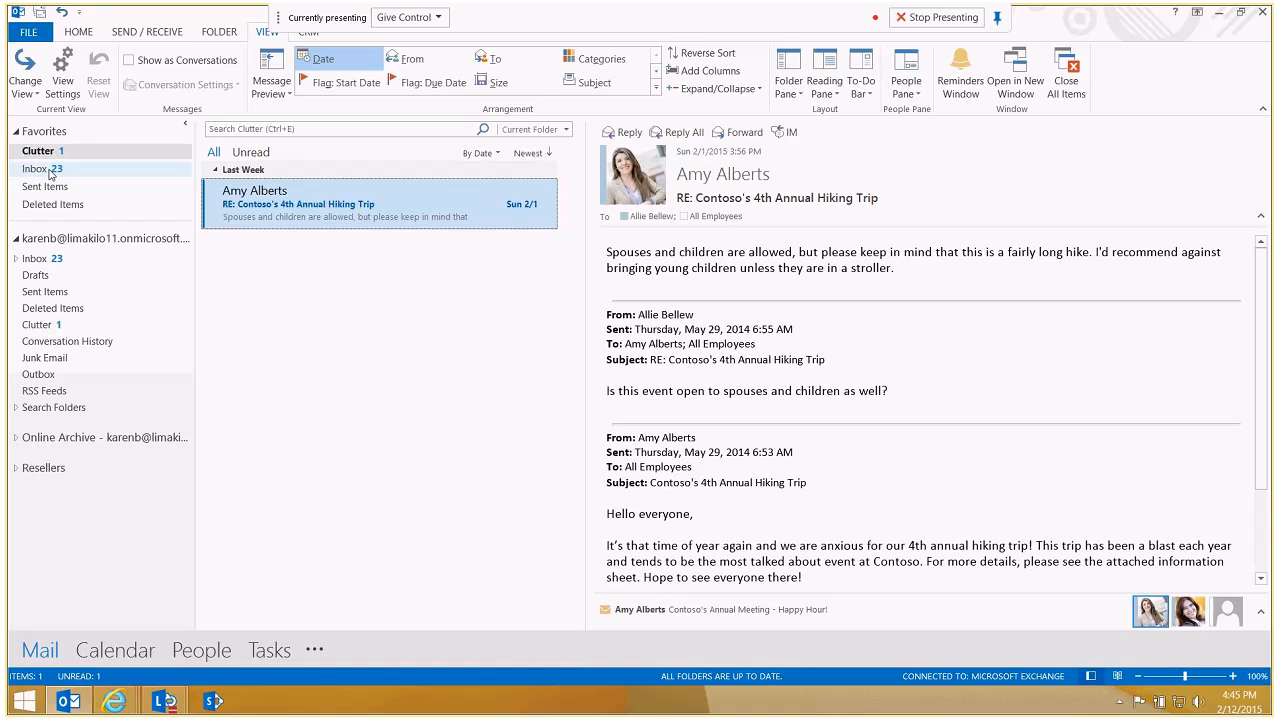
pyautogui.click(36, 168)
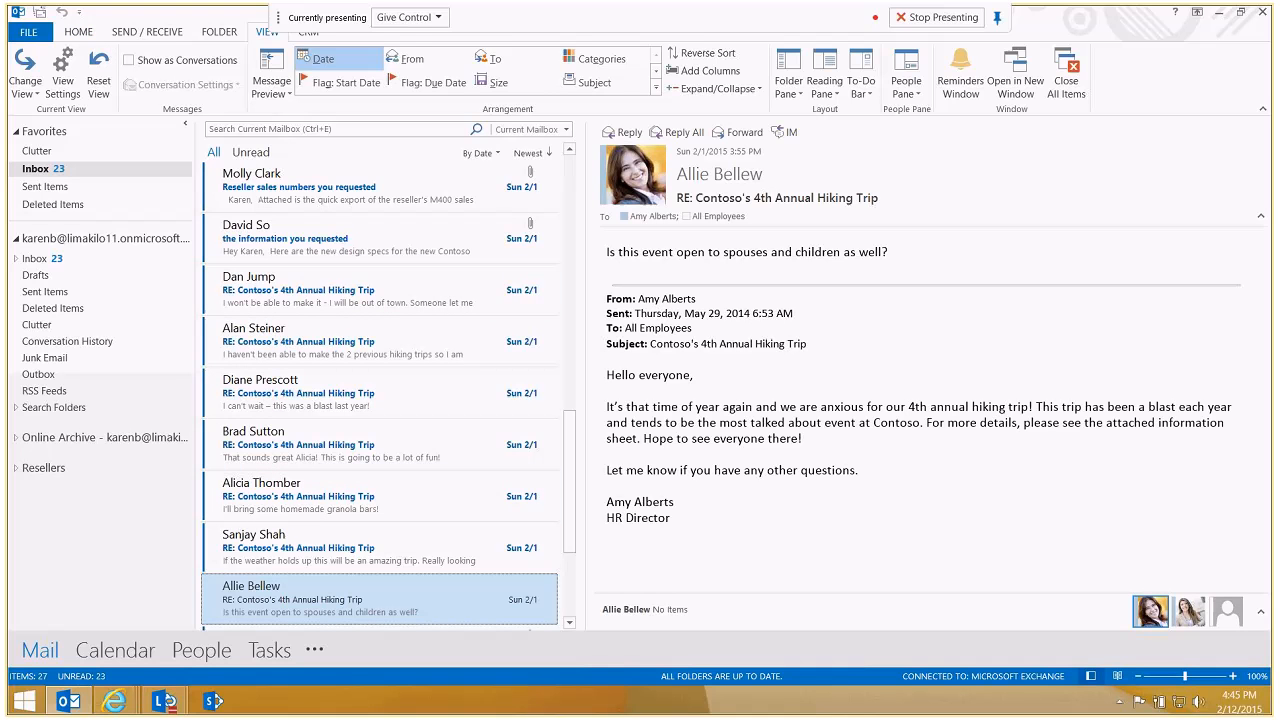
# - Turn on Show as Conversations for this folder and collapse the 13-message hiking trip thread
pyautogui.click(78, 32)
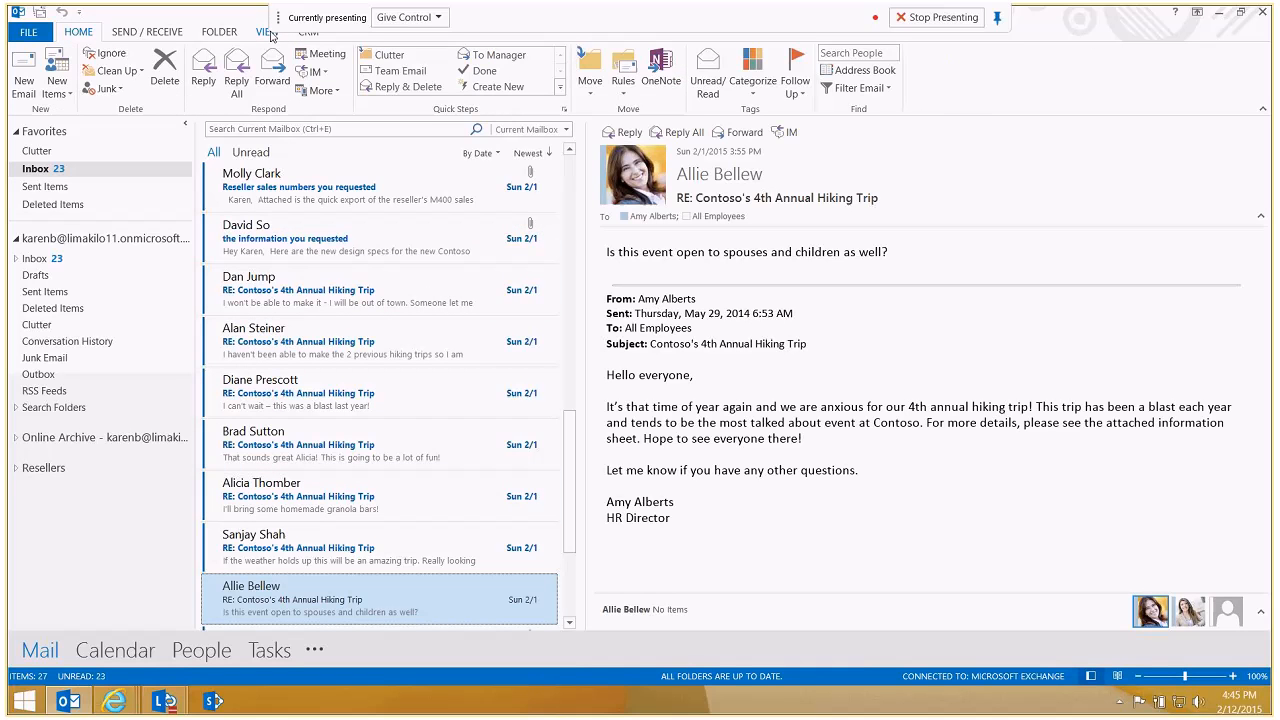
pyautogui.click(268, 32)
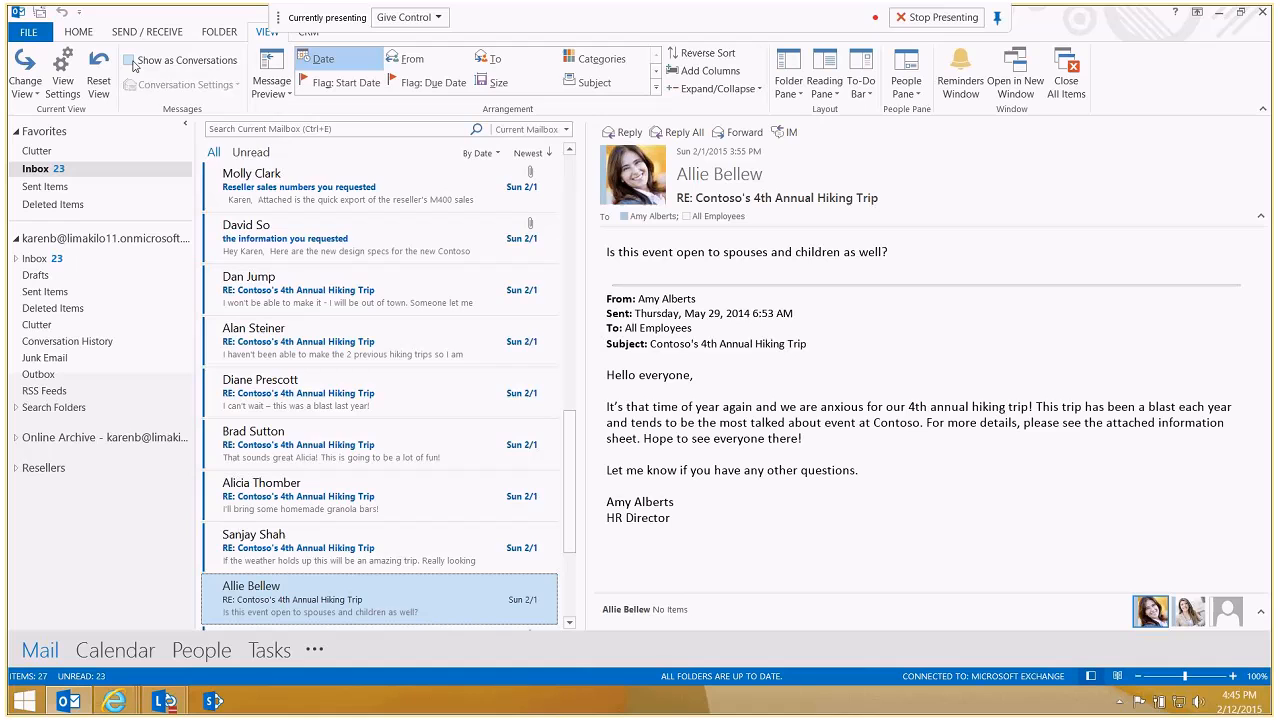
pyautogui.moveTo(132, 68)
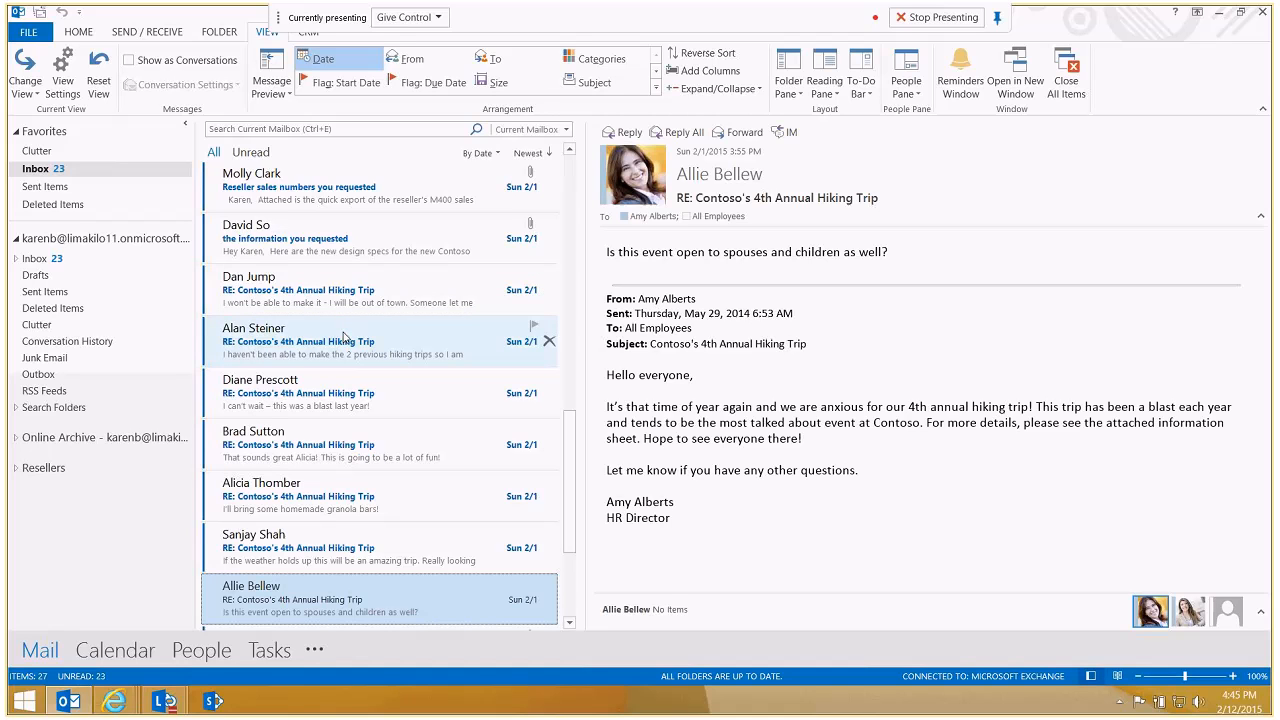
pyautogui.moveTo(340, 392)
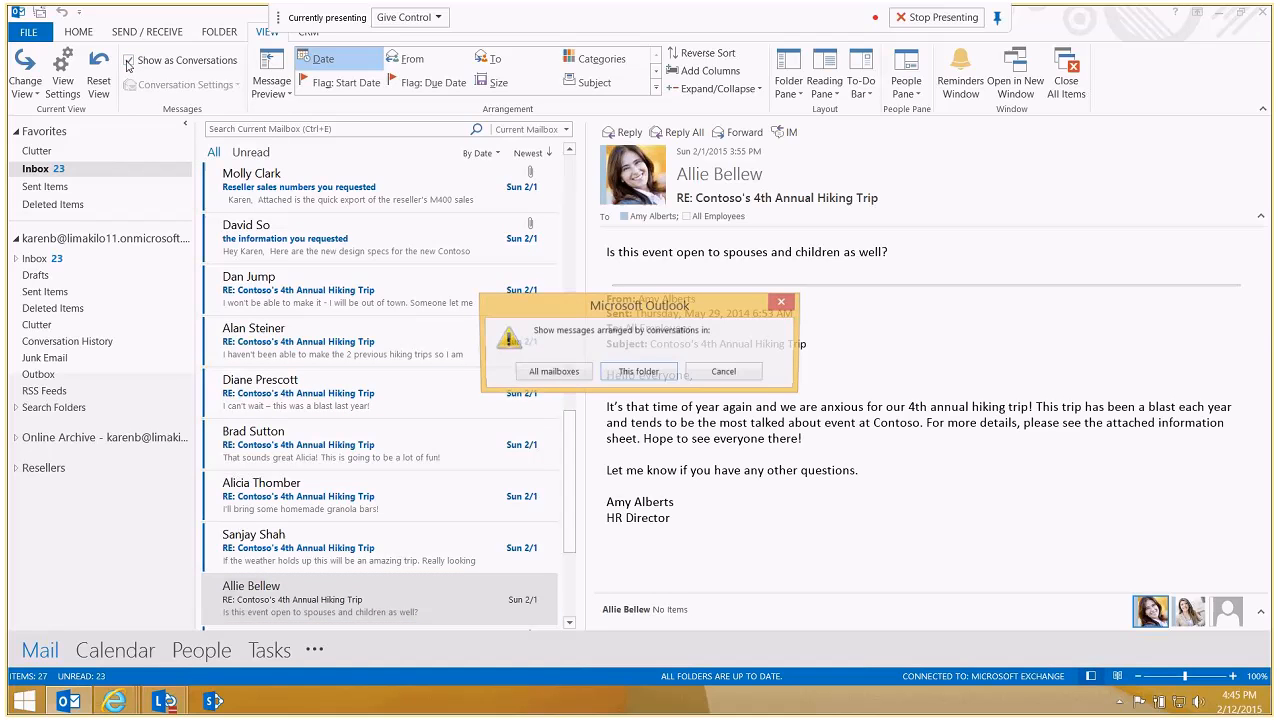
pyautogui.click(638, 370)
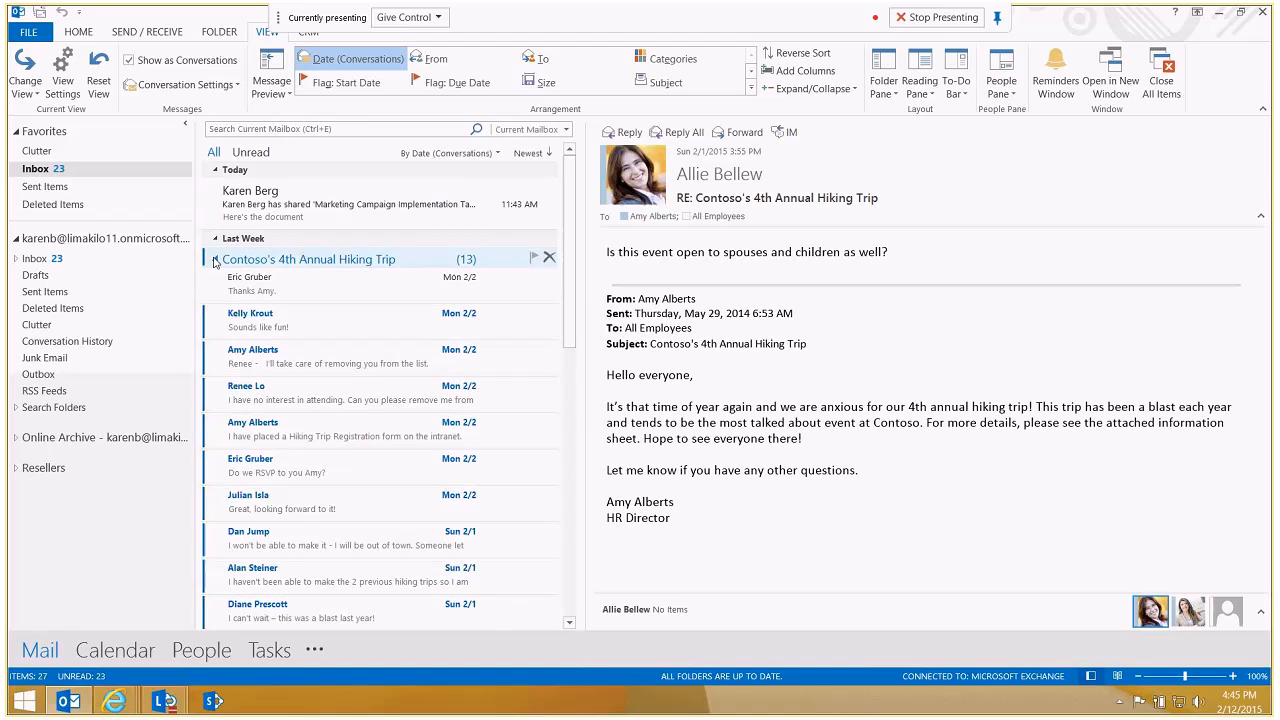
pyautogui.click(214, 260)
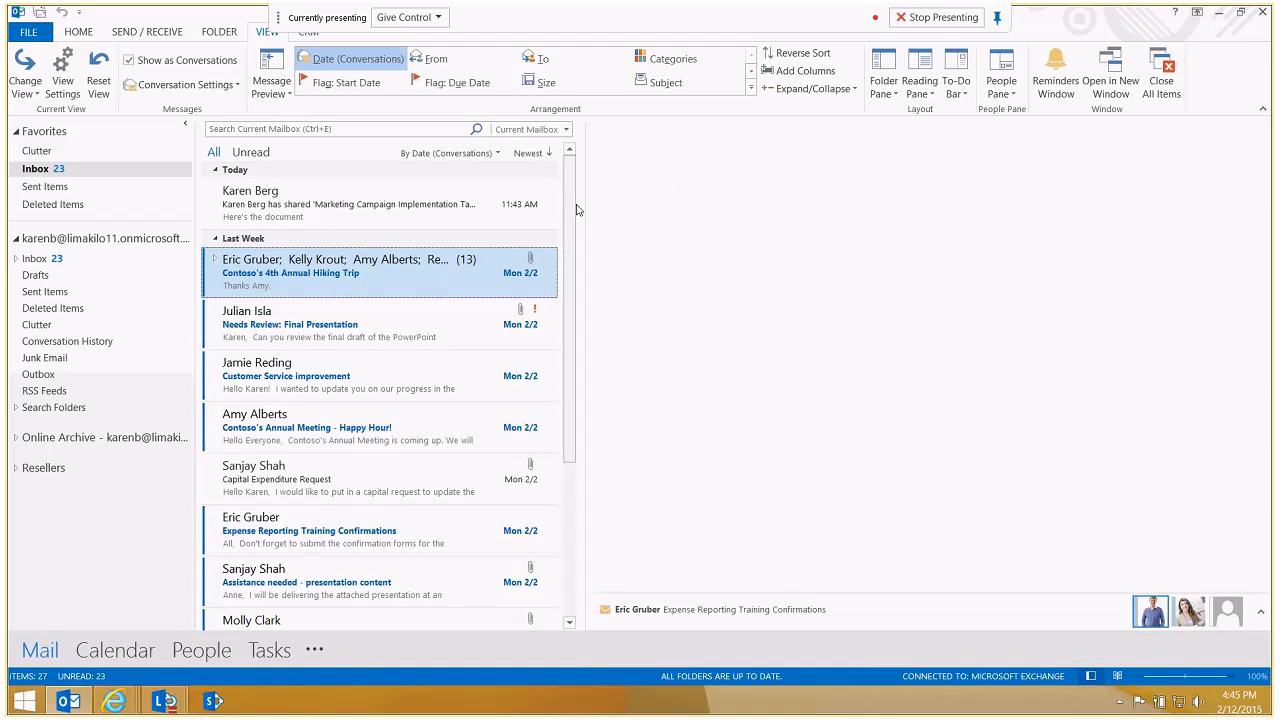
pyautogui.scroll(-3)
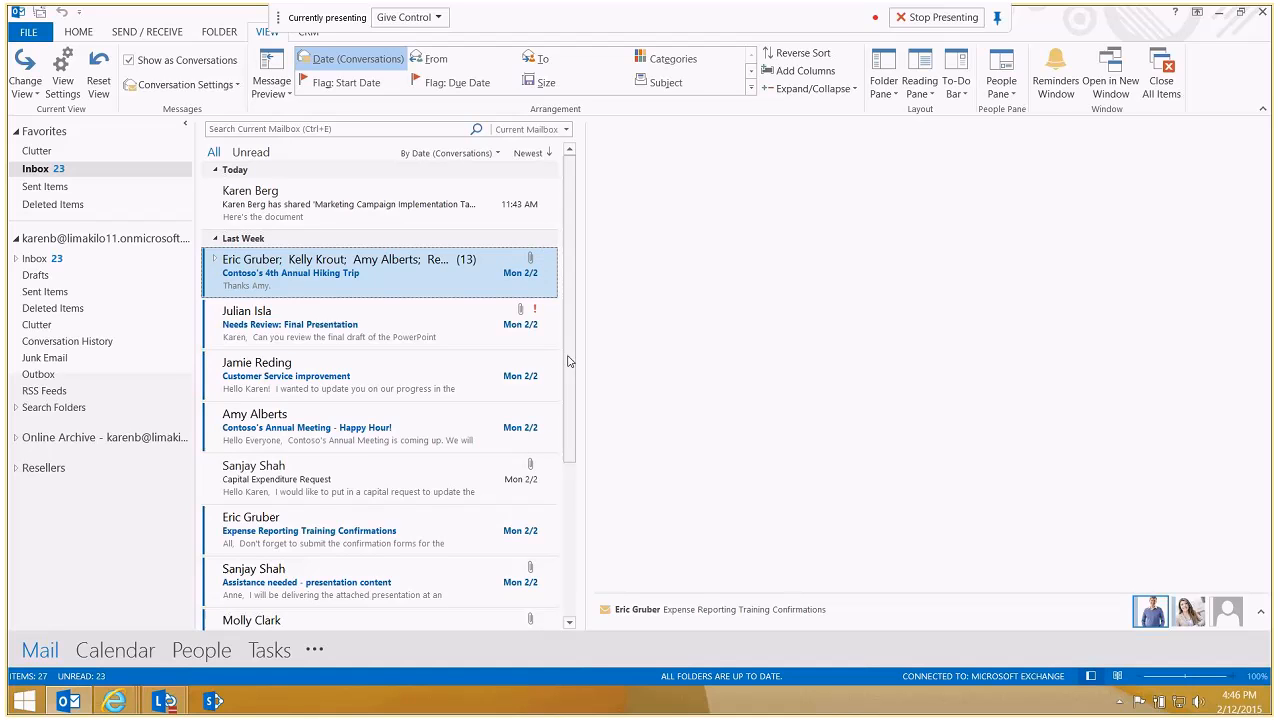
pyautogui.scroll(-3)
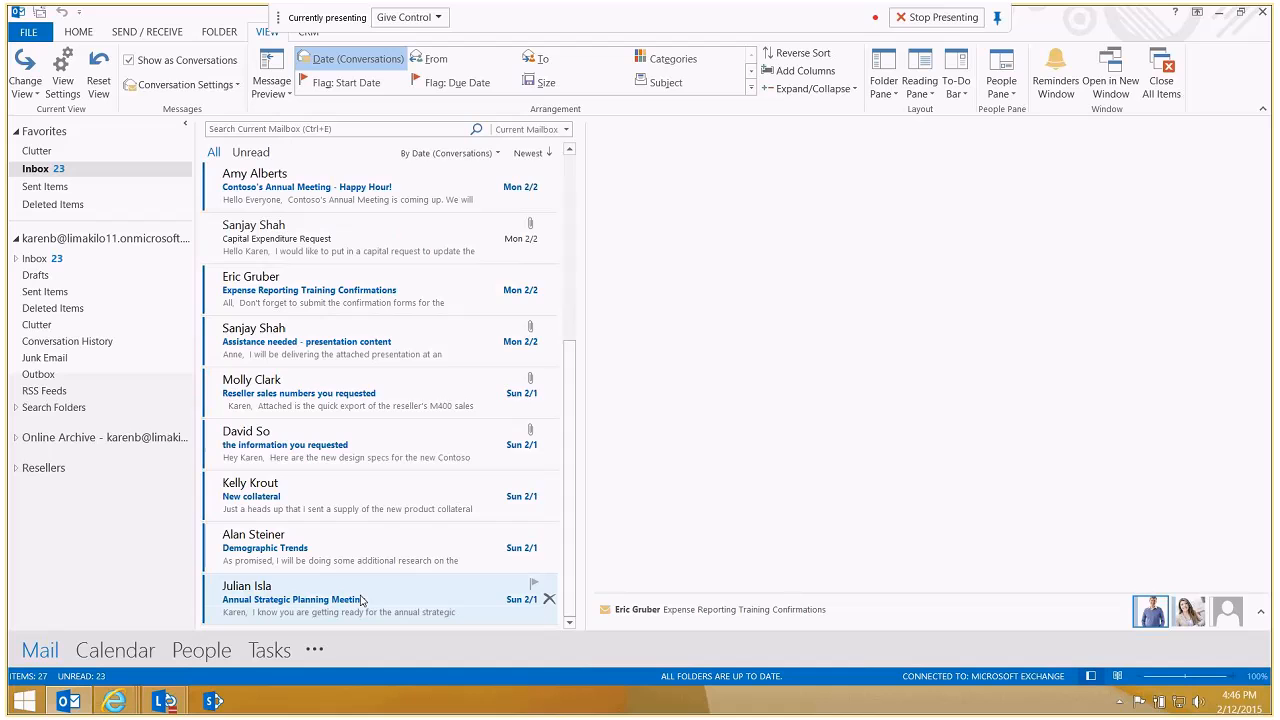
pyautogui.moveTo(316, 414)
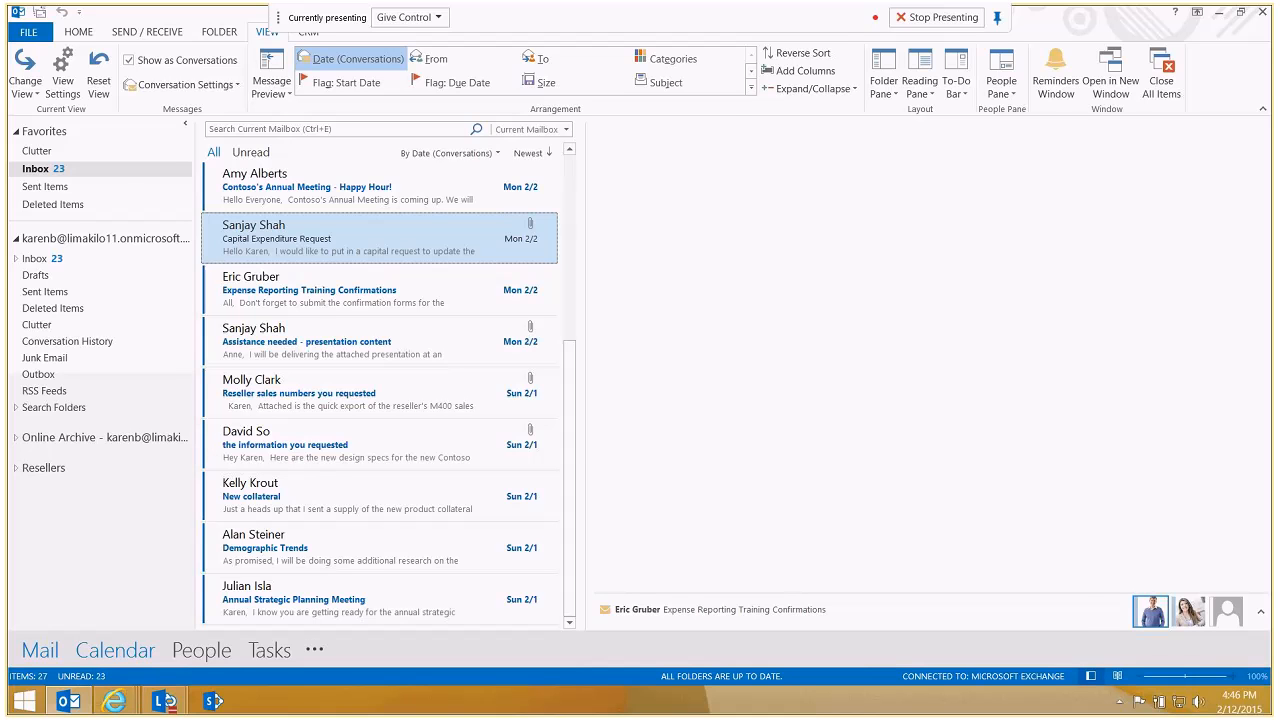
pyautogui.doubleClick(276, 238)
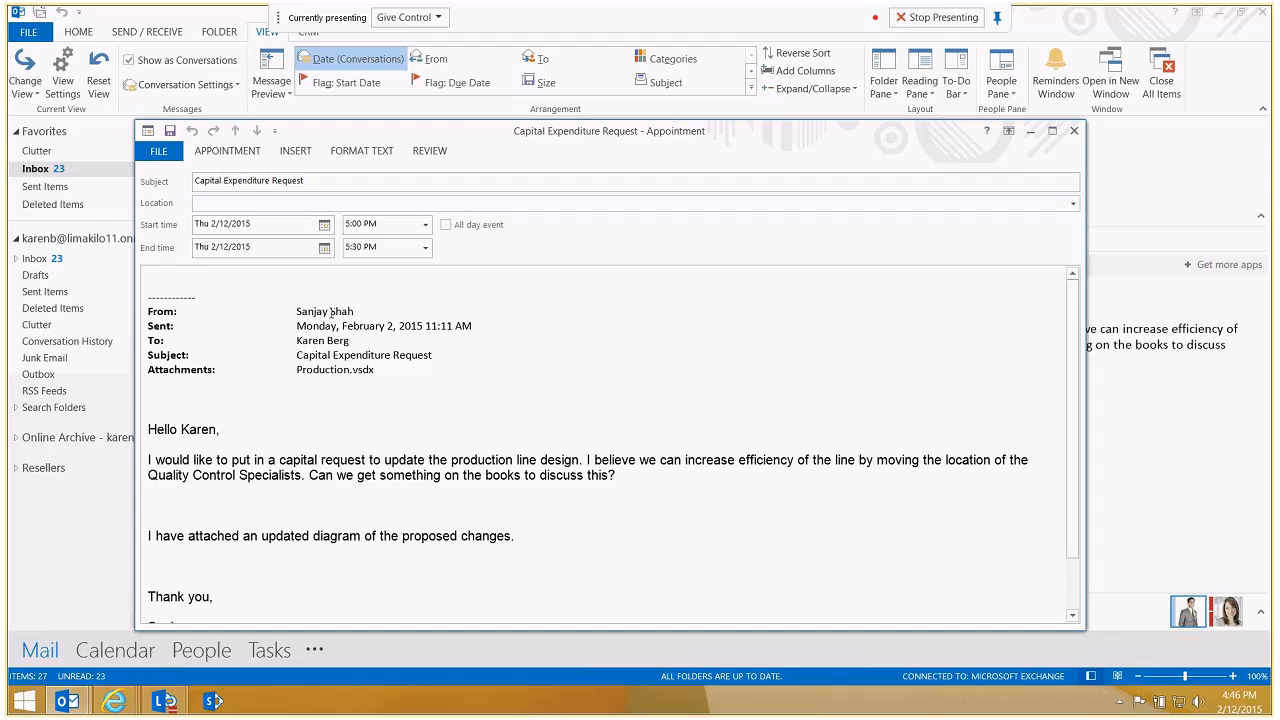
pyautogui.click(228, 152)
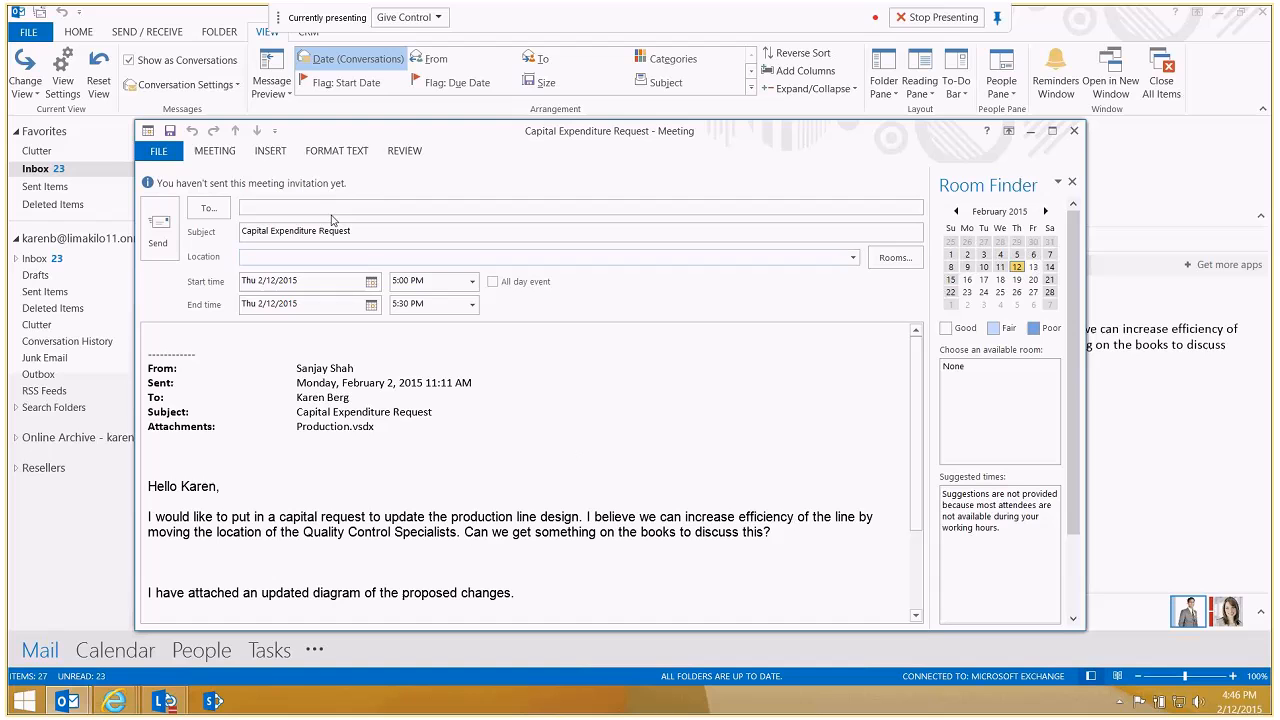
pyautogui.write('Sanjay Shah;')
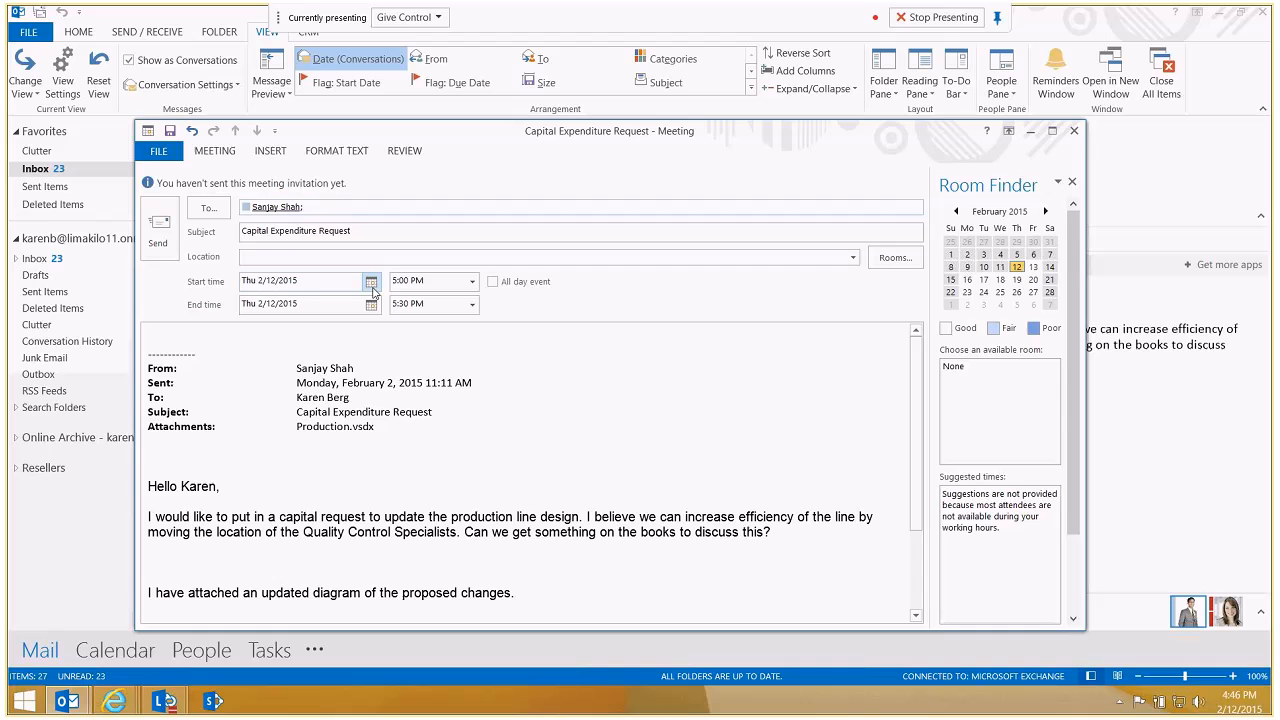
# - Schedule the meeting for Fri 2/13/2015 6:00 PM and send it anyway without a location
pyautogui.click(1032, 268)
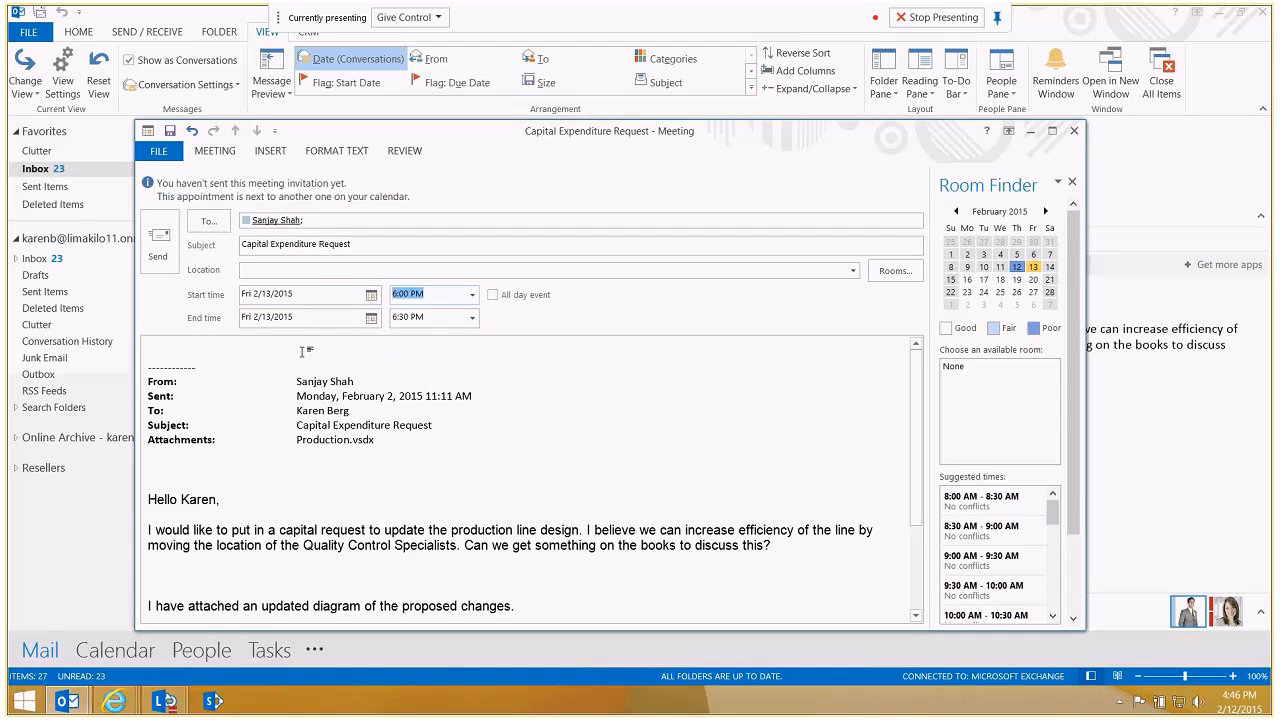
pyautogui.click(158, 240)
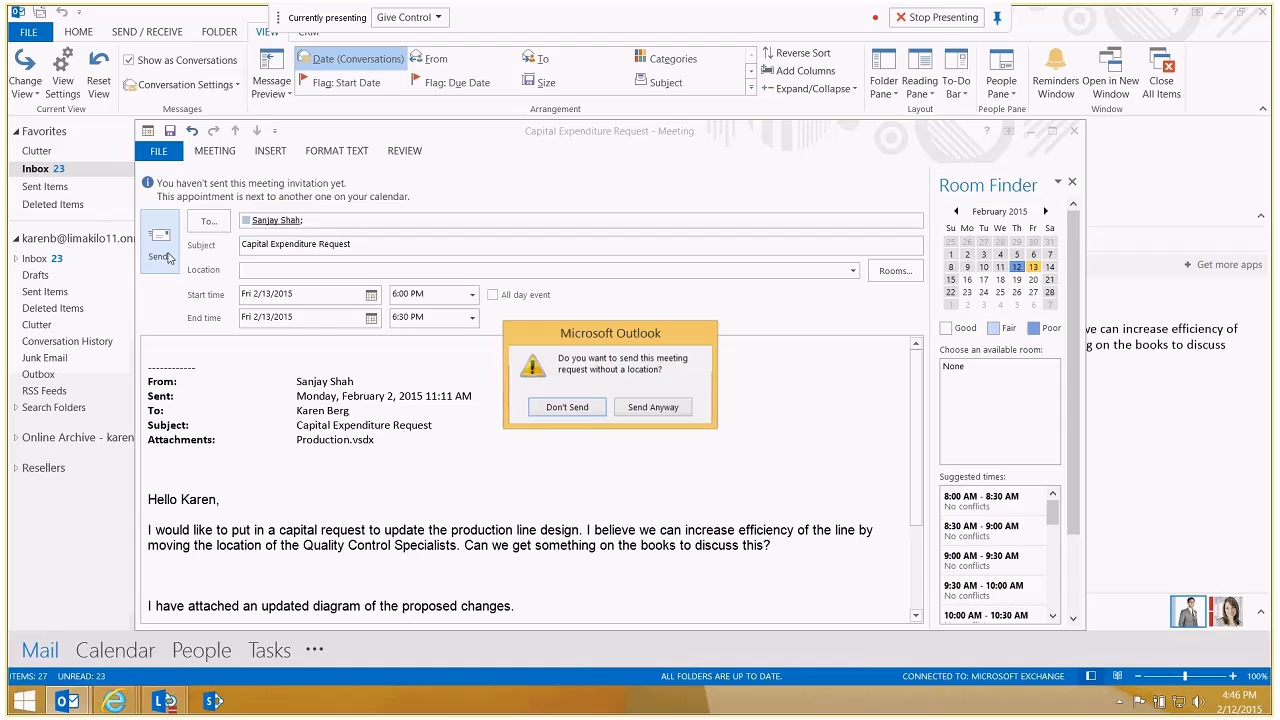
pyautogui.click(652, 408)
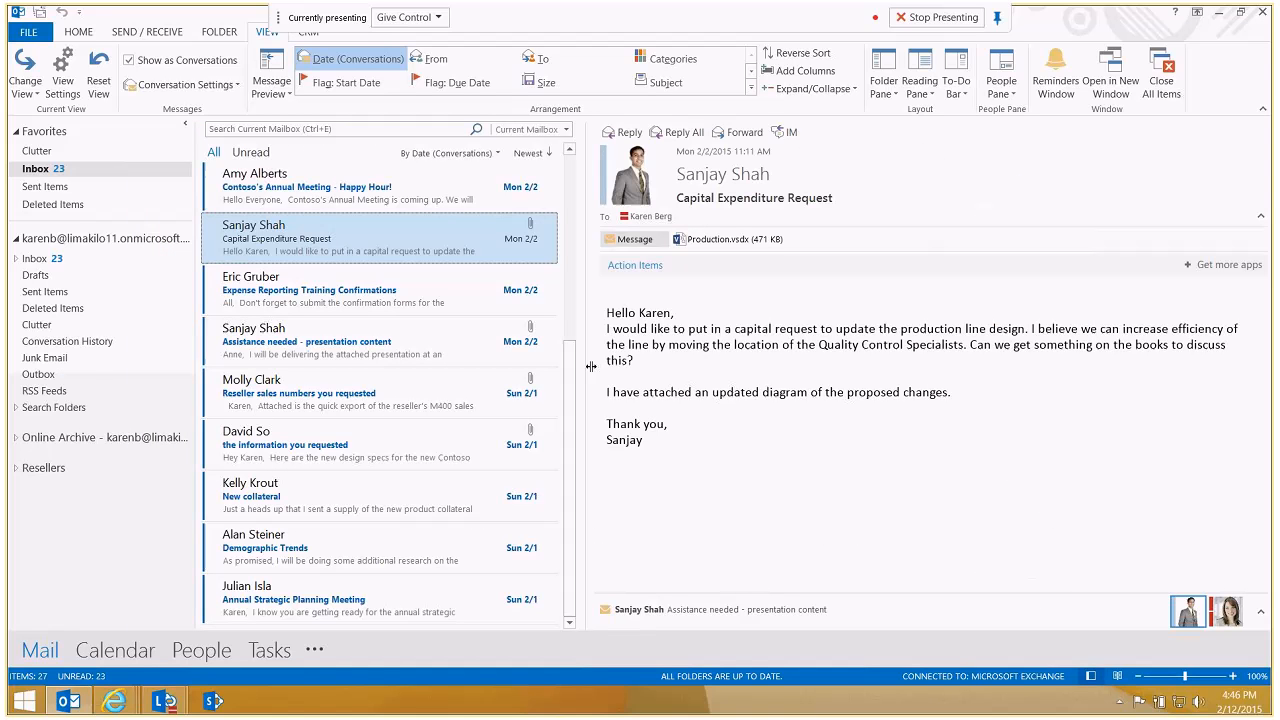
# - Switch to the browser tab showing the Office 365 portal home page
pyautogui.click(308, 290)
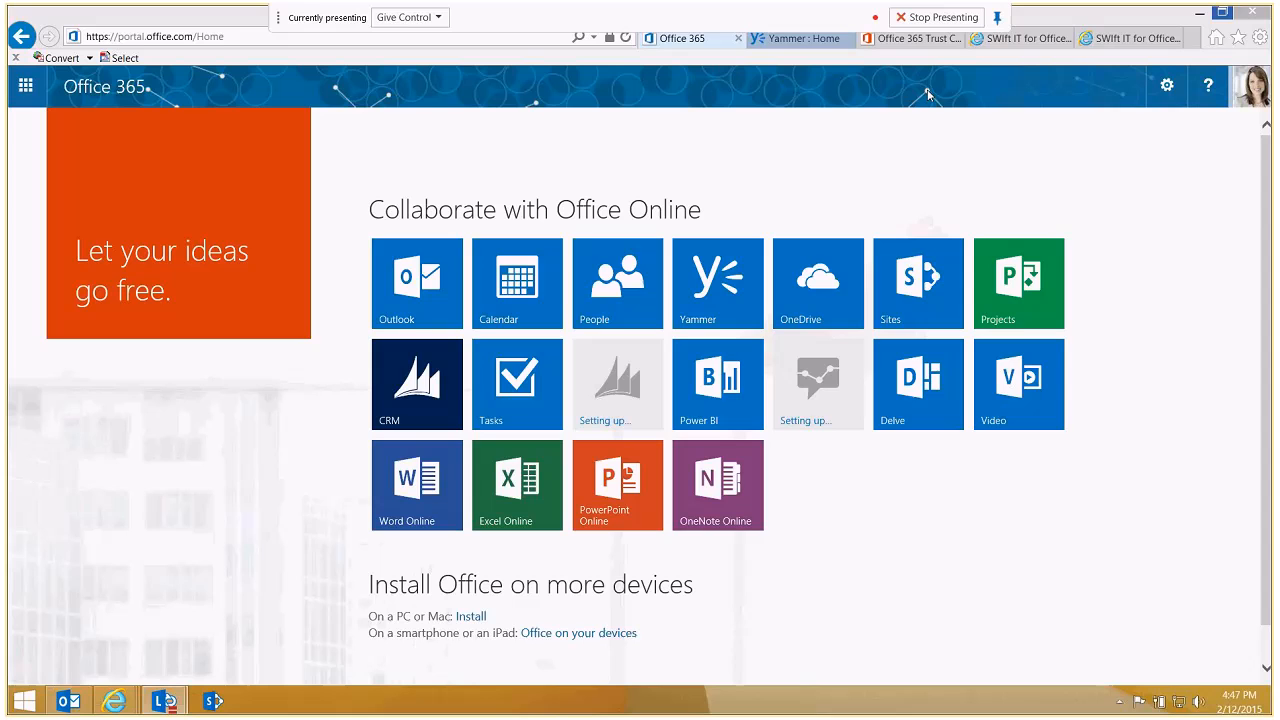
pyautogui.moveTo(976, 150)
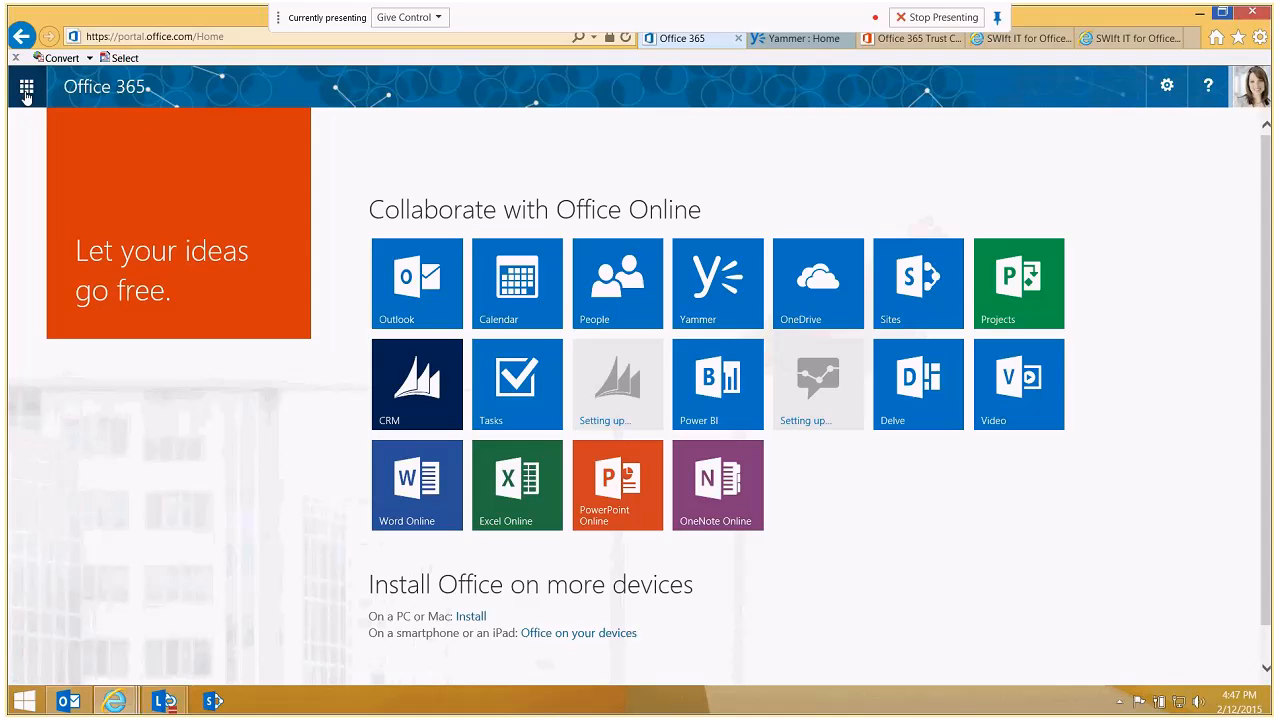
# - Show the app launcher listing Outlook, Word Online, Excel Online and PowerPoint Online
pyautogui.click(24, 86)
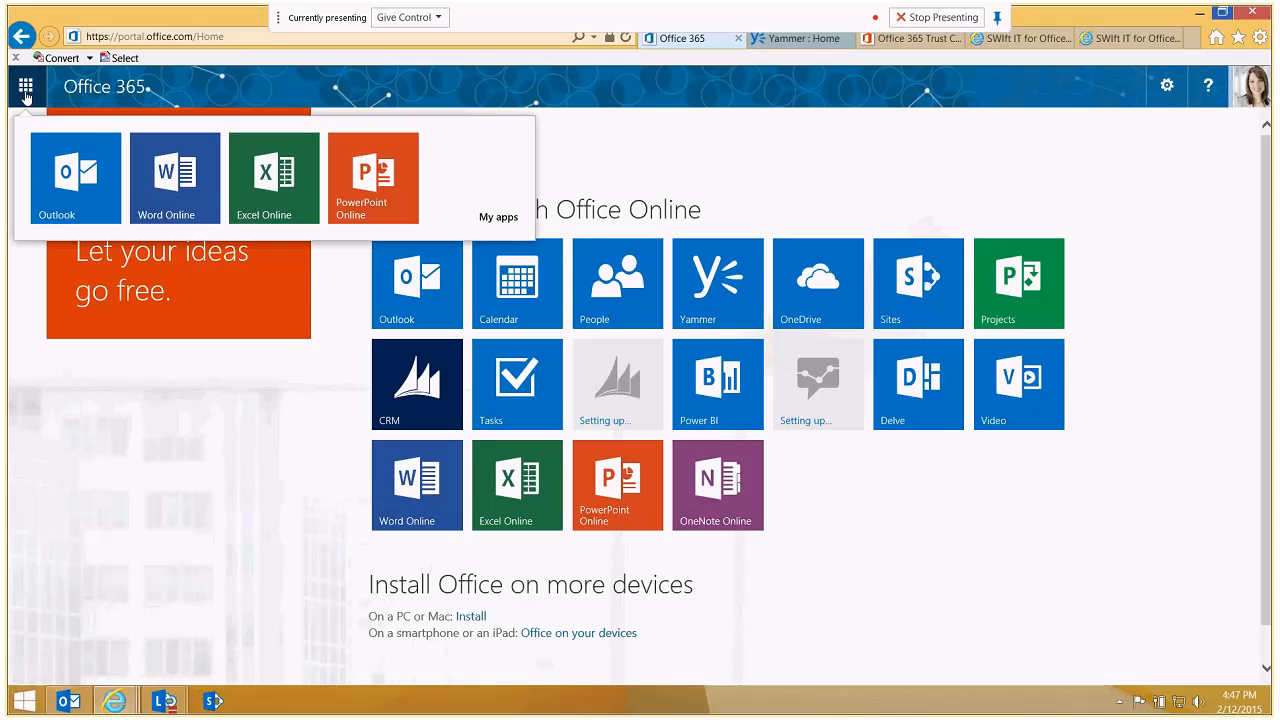
pyautogui.moveTo(144, 196)
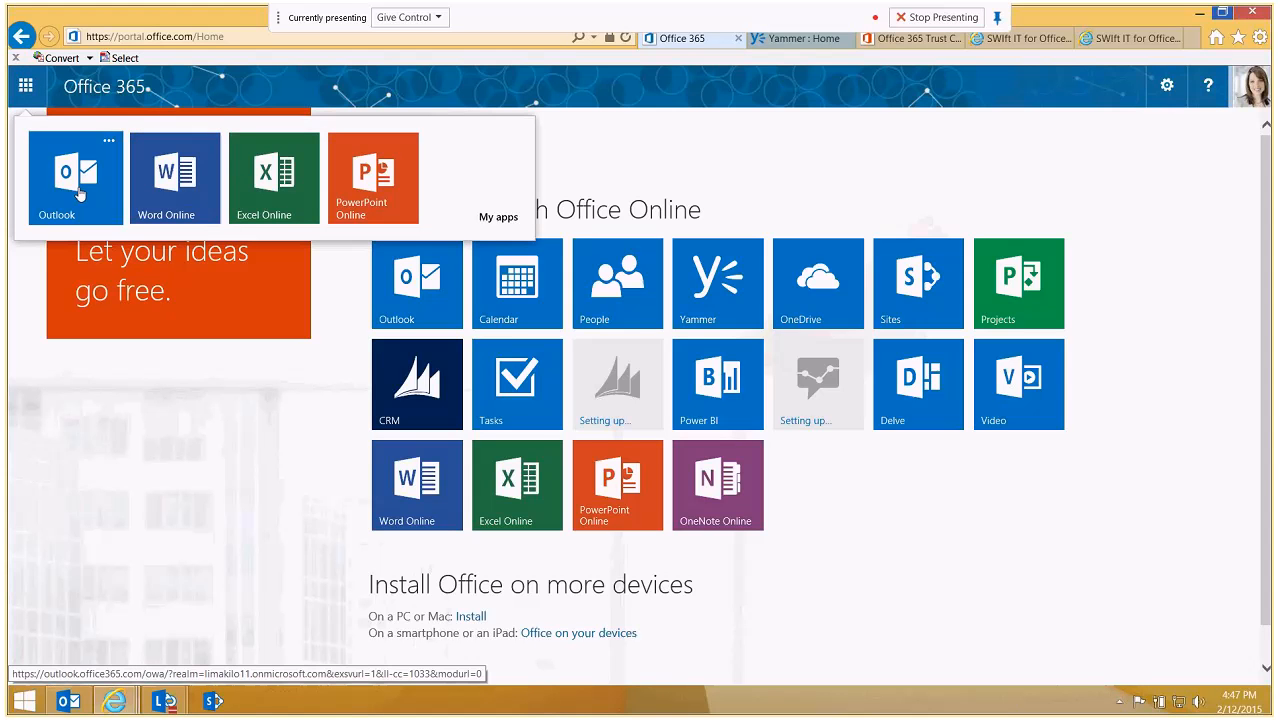
pyautogui.moveTo(372, 178)
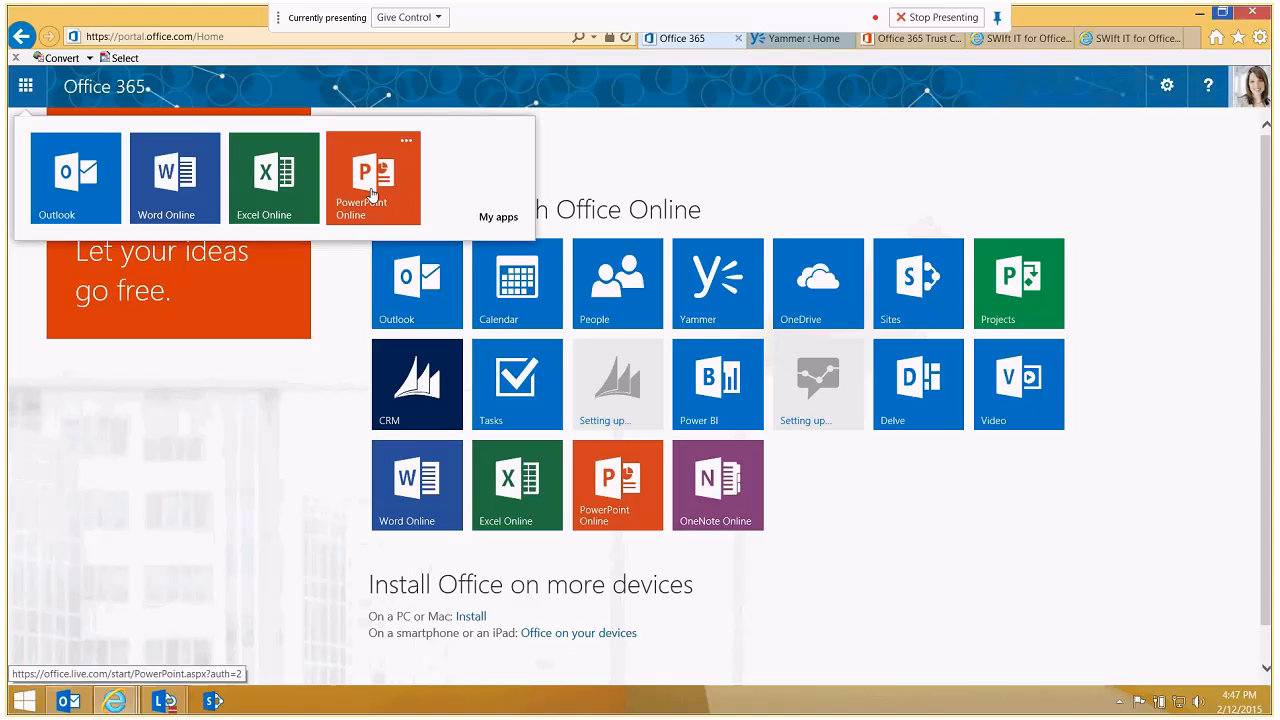
pyautogui.moveTo(496, 216)
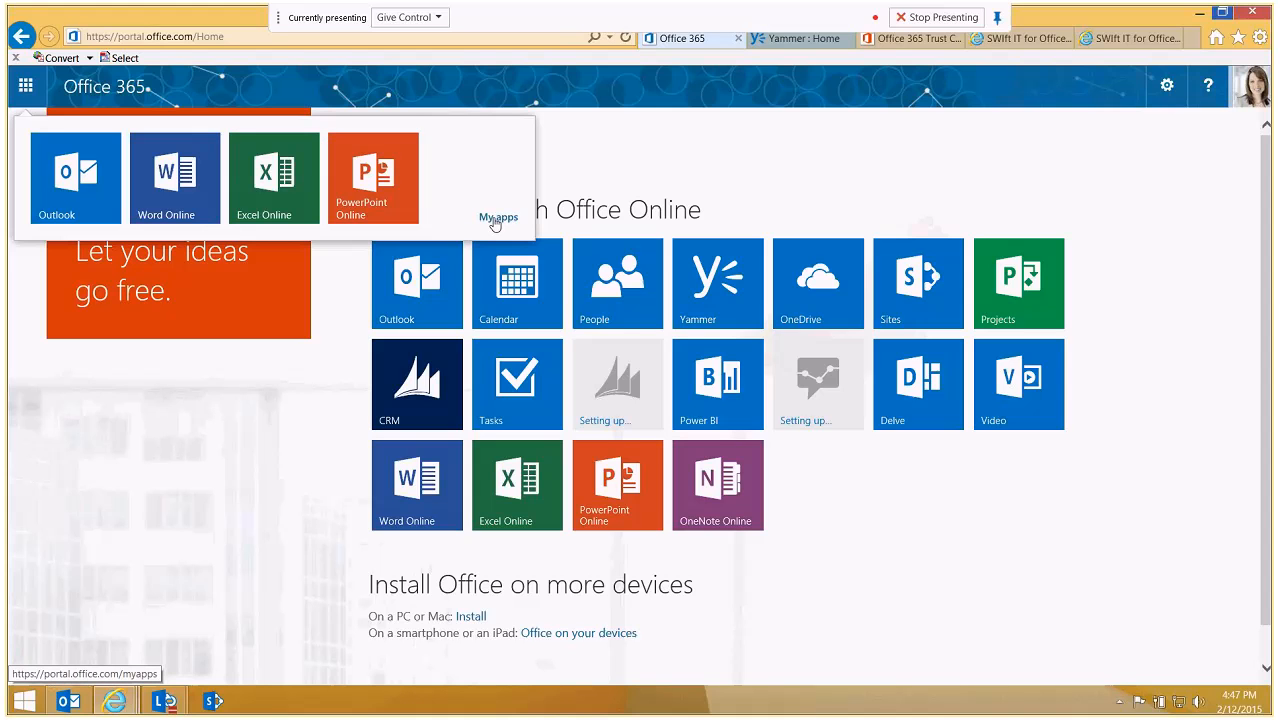
# - From My apps, pin Power BI and Delve to the app launcher
pyautogui.click(498, 216)
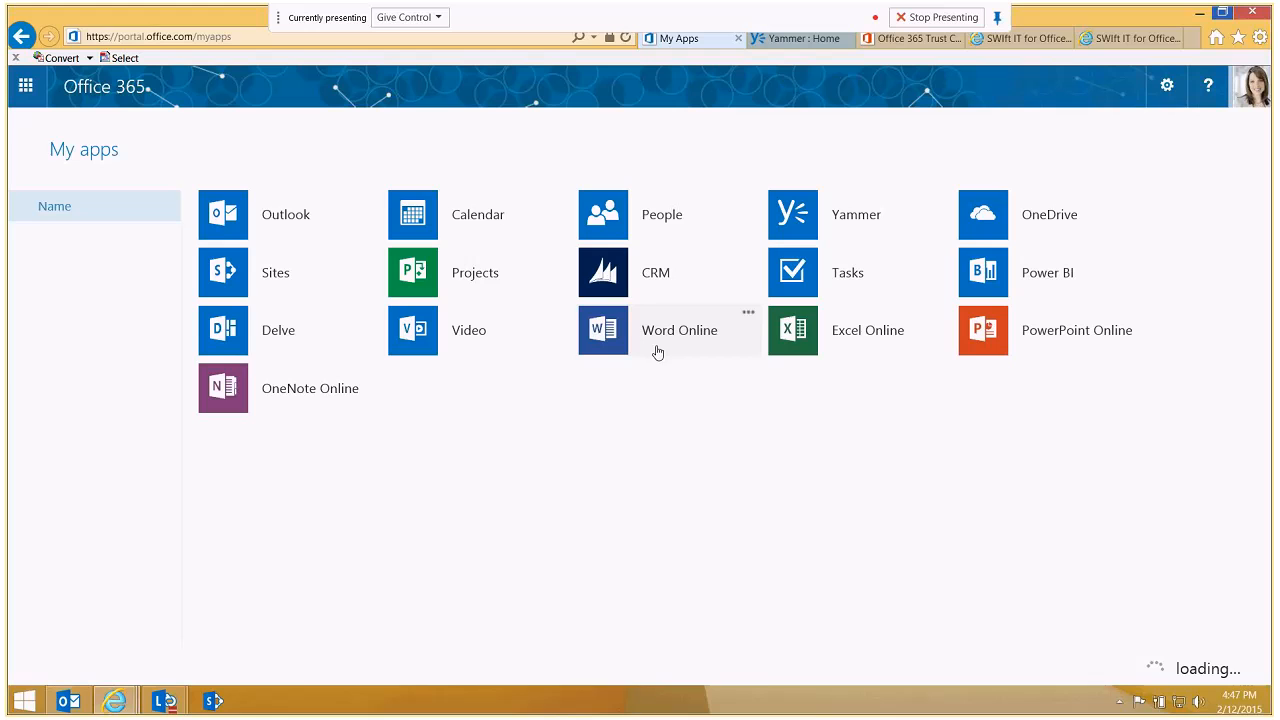
pyautogui.moveTo(798, 336)
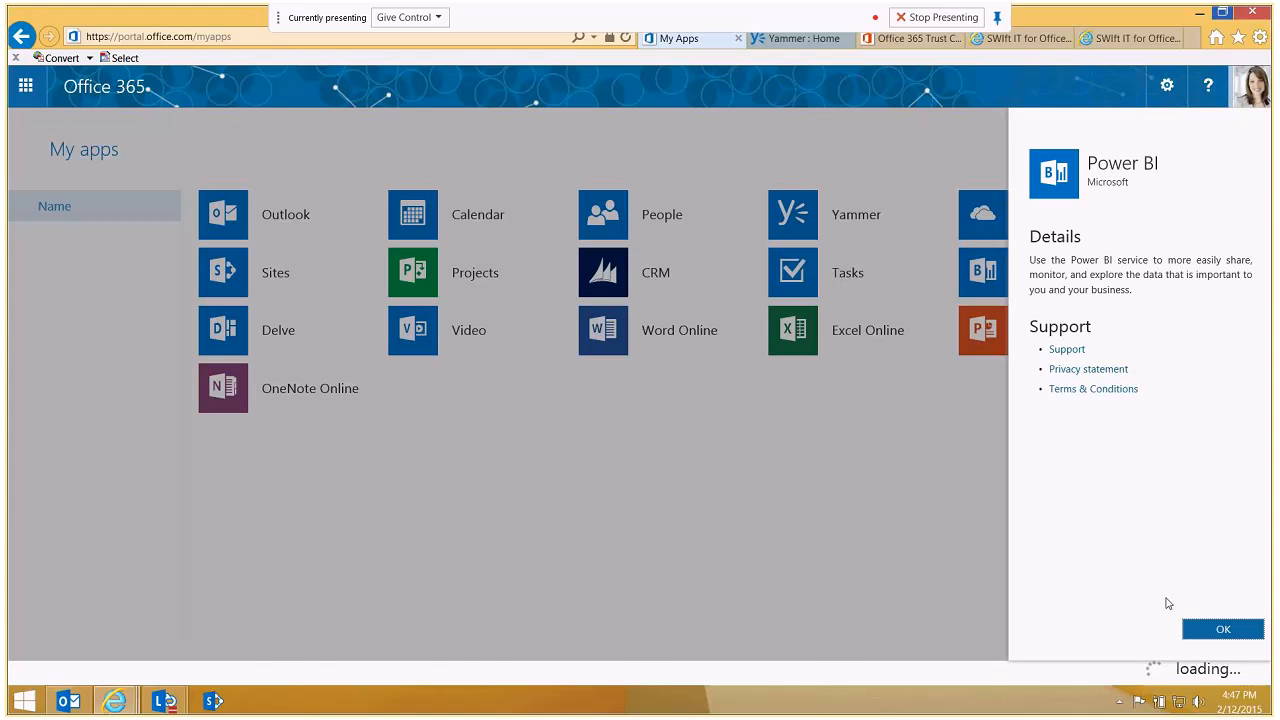
pyautogui.click(1222, 628)
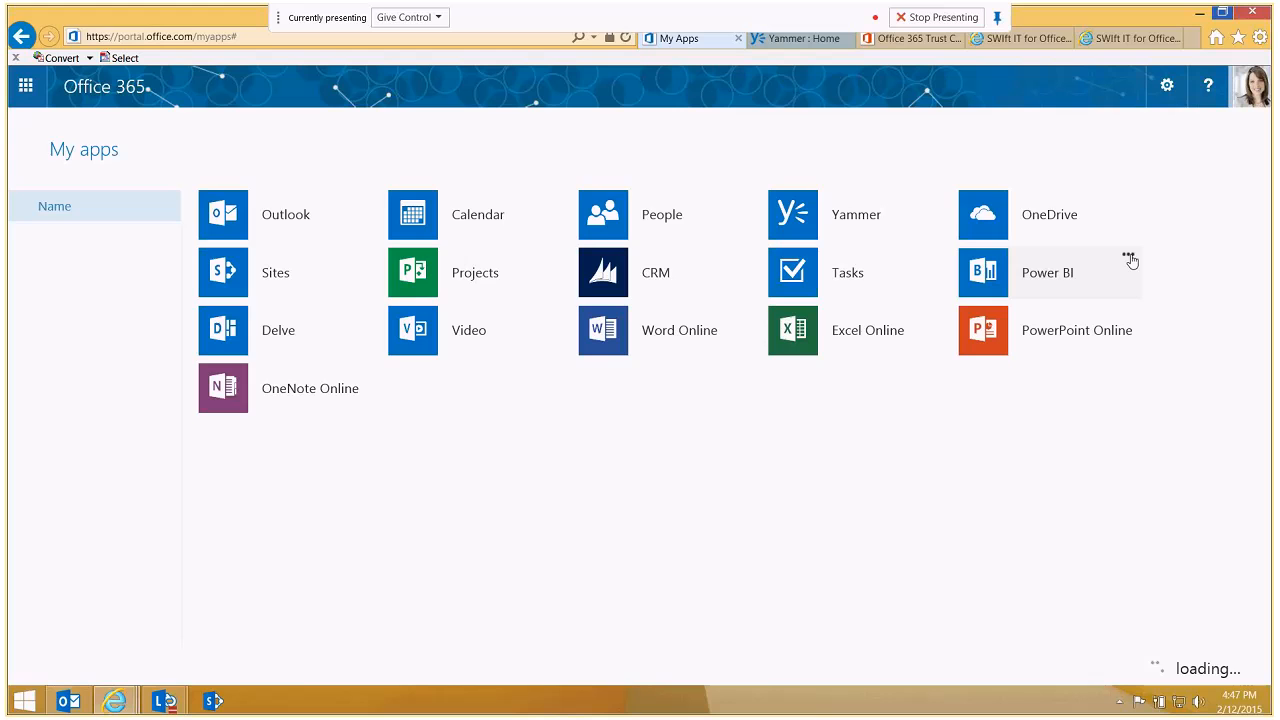
pyautogui.click(792, 214)
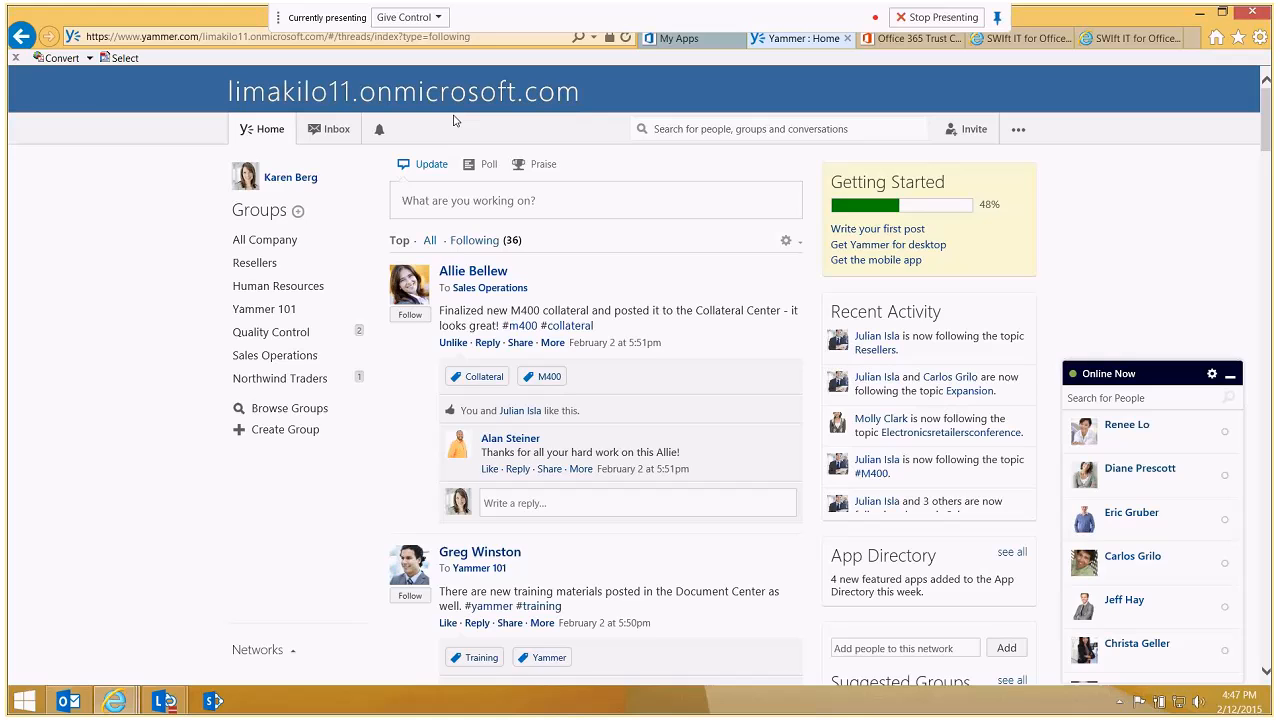
pyautogui.click(684, 38)
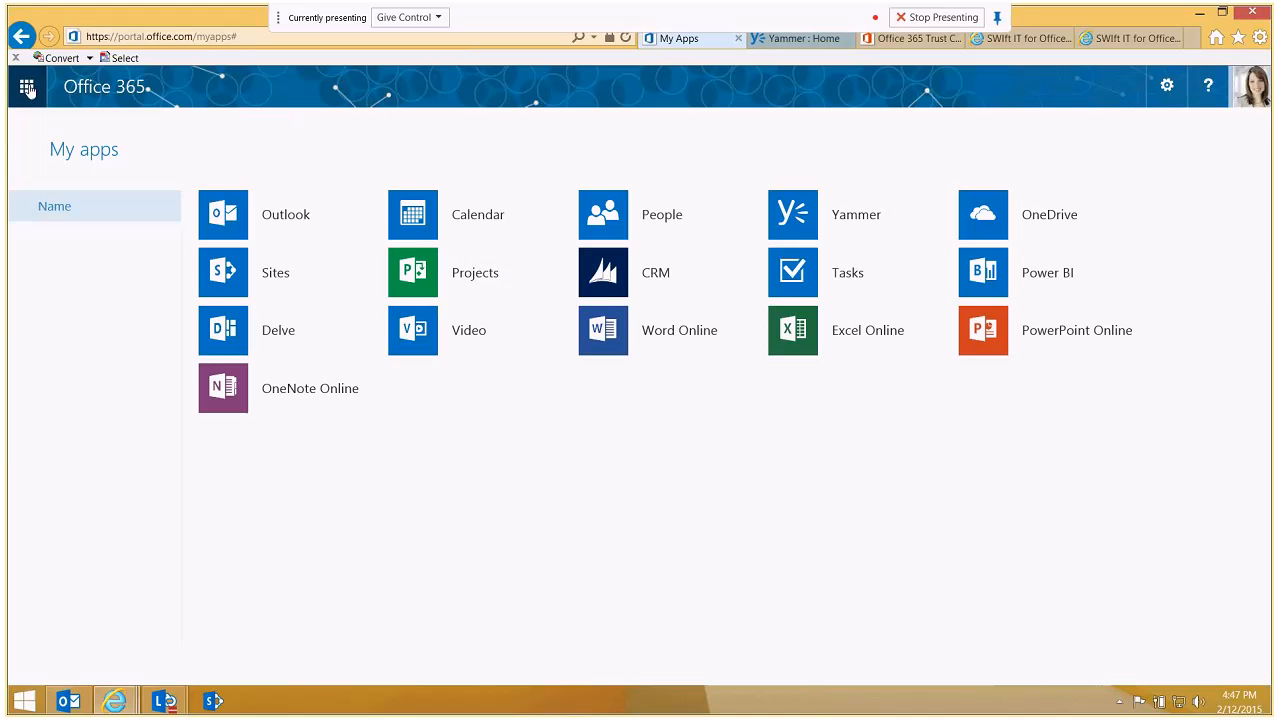
# - Pin OneNote Online to the app launcher and review the updated pinned list
pyautogui.click(24, 86)
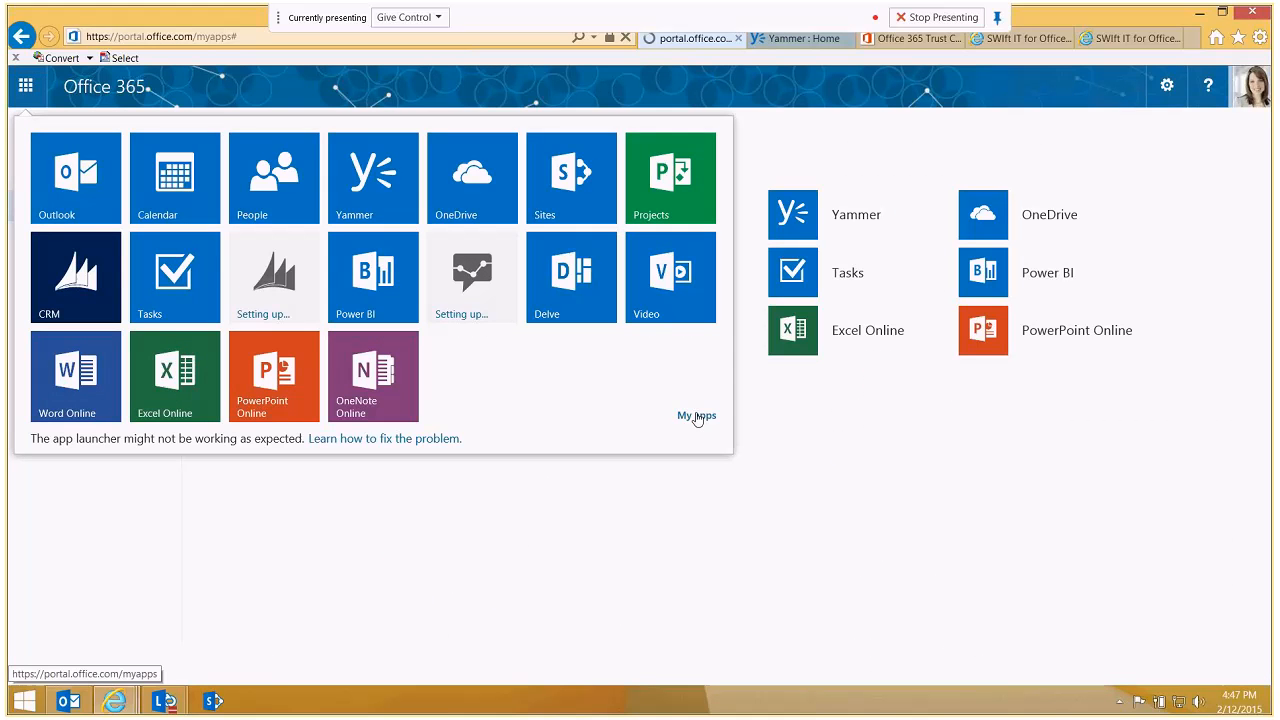
pyautogui.click(696, 414)
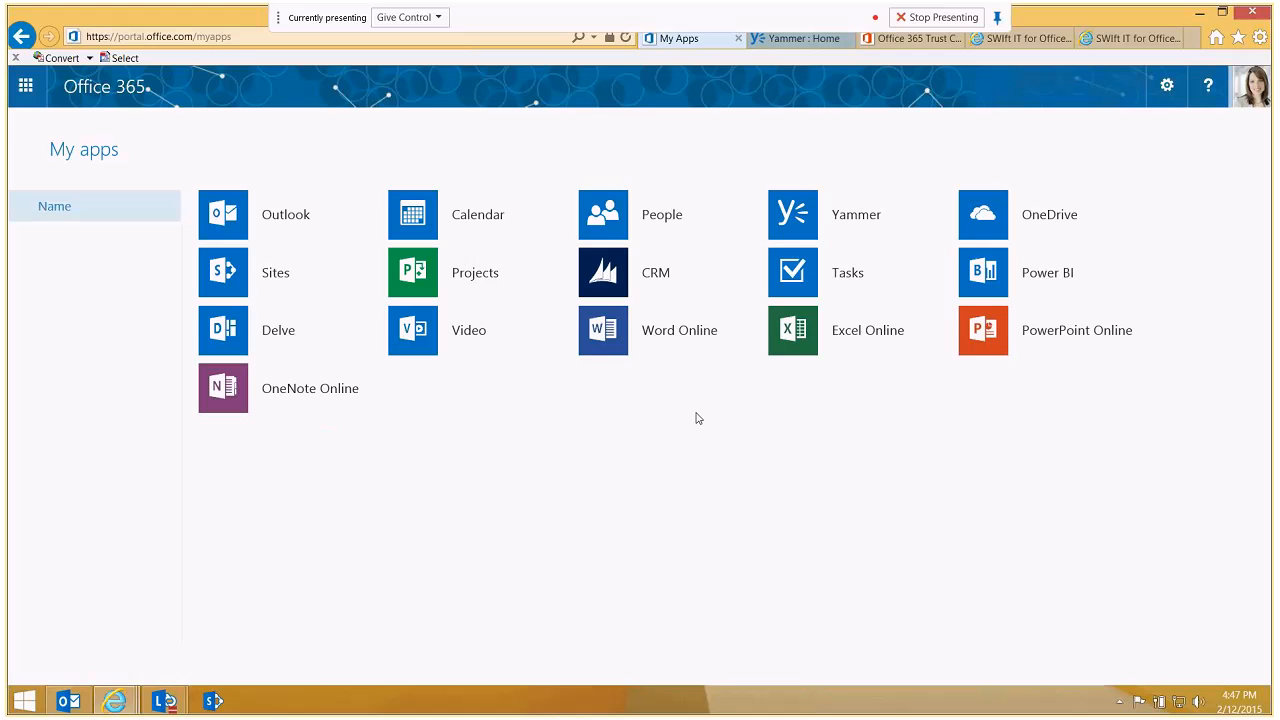
pyautogui.moveTo(1048, 272)
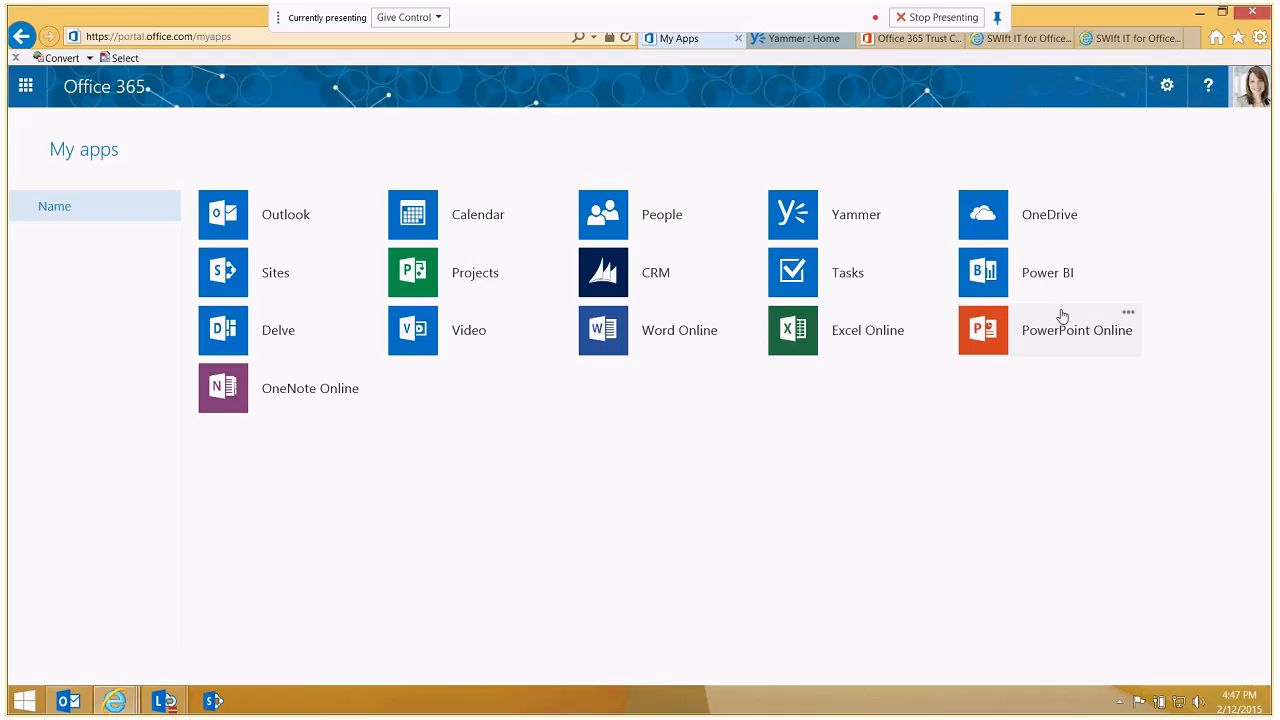
pyautogui.moveTo(308, 248)
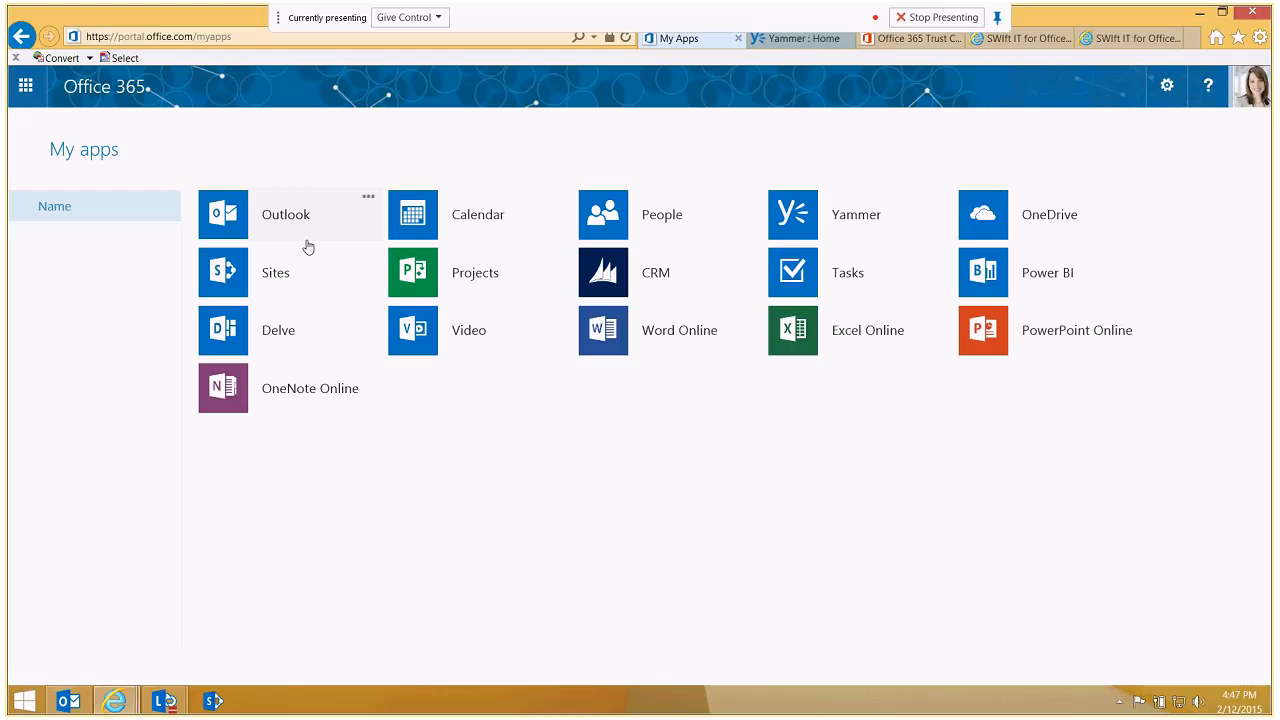
pyautogui.click(368, 312)
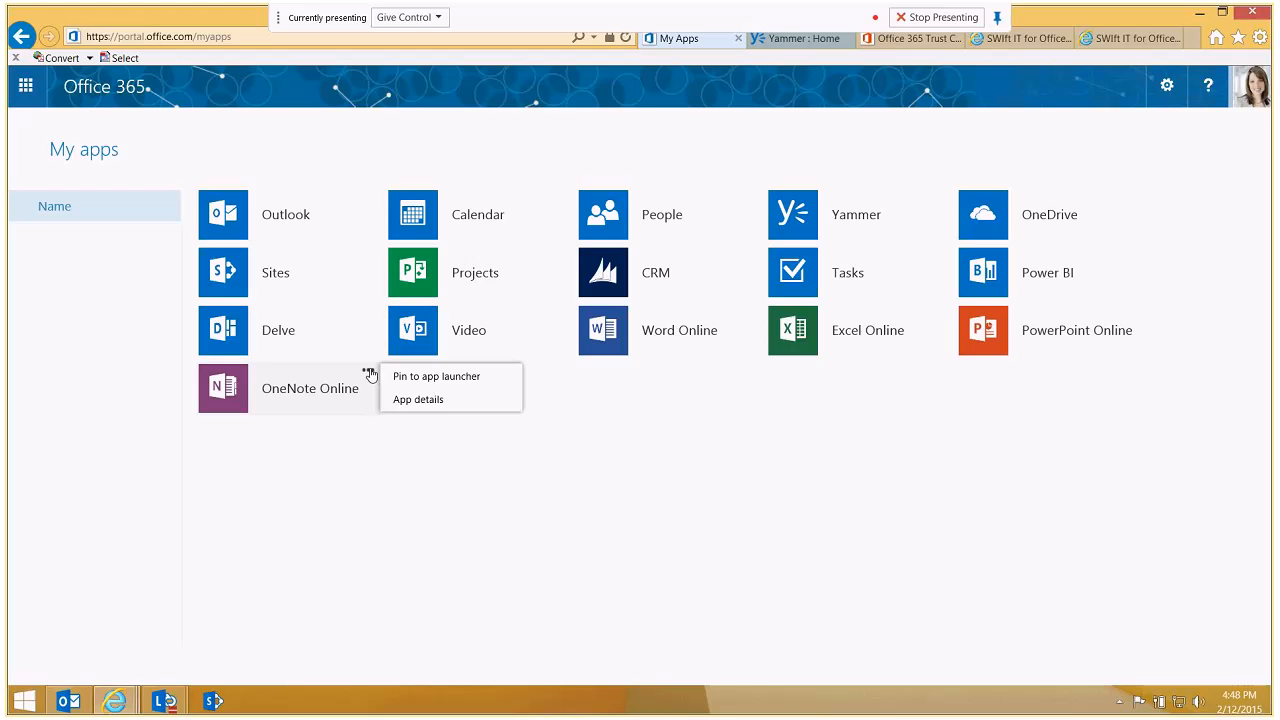
pyautogui.click(24, 88)
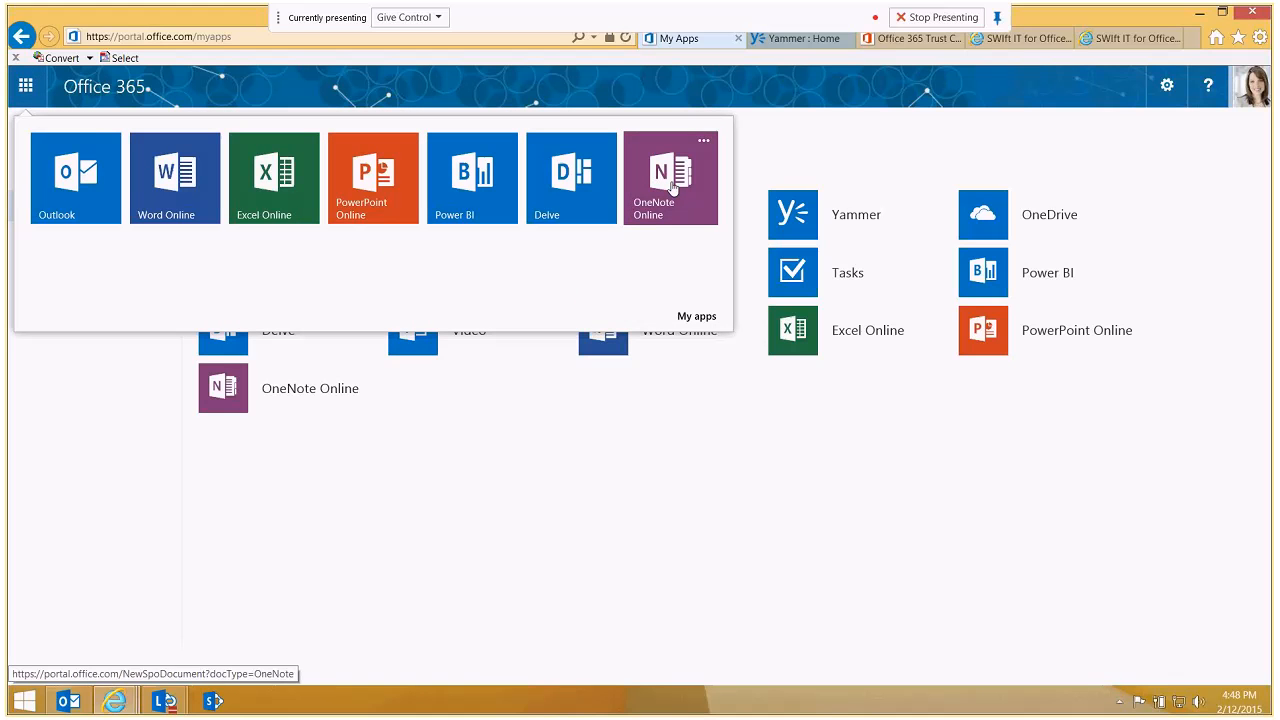
pyautogui.moveTo(108, 148)
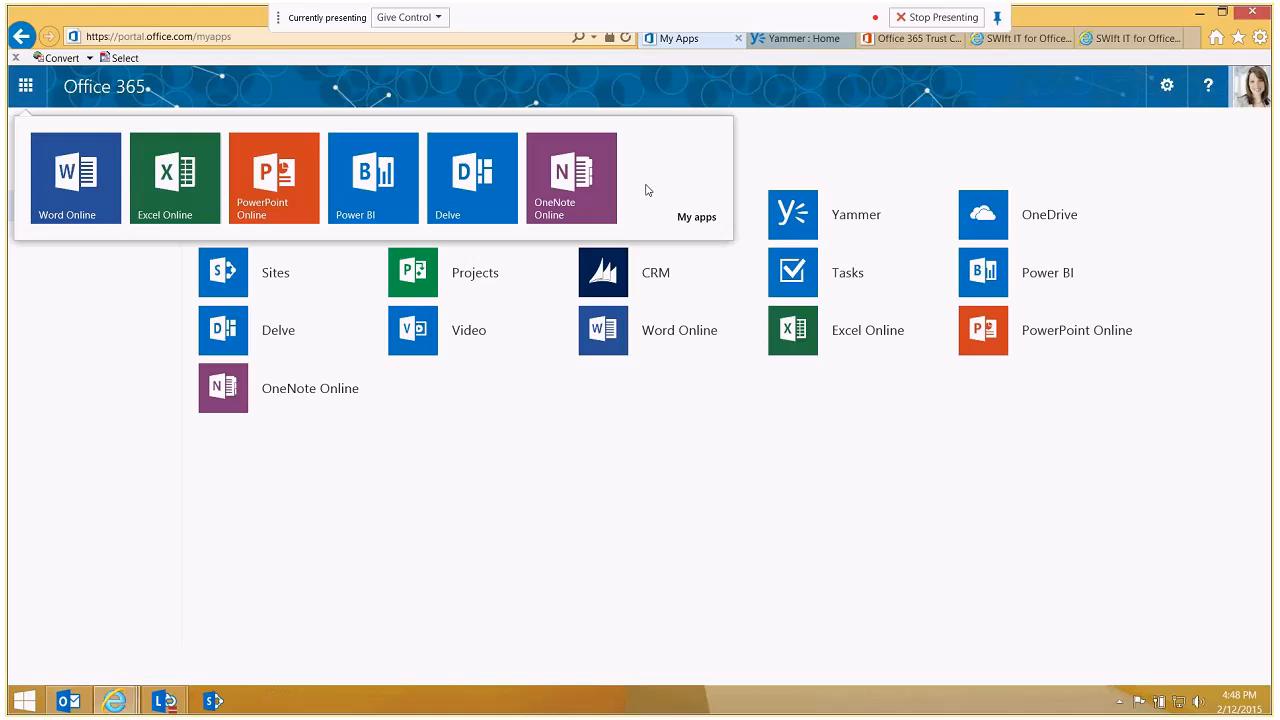
pyautogui.moveTo(658, 192)
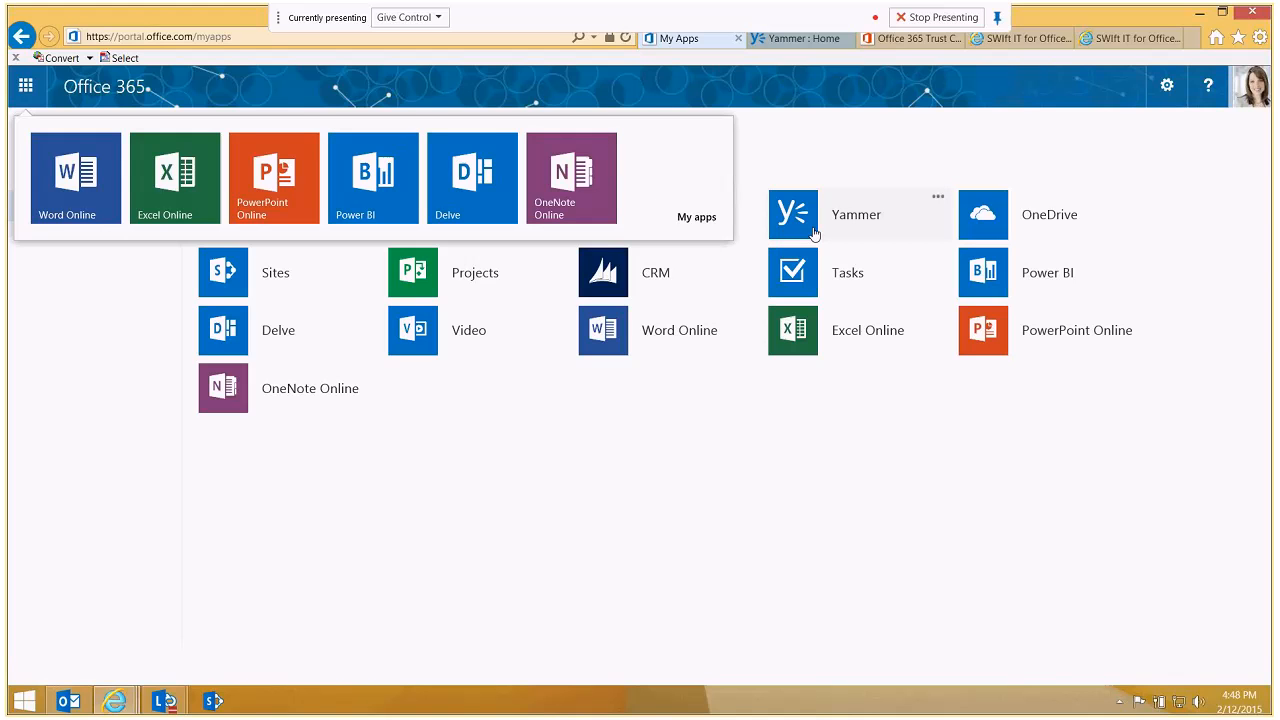
pyautogui.moveTo(868, 216)
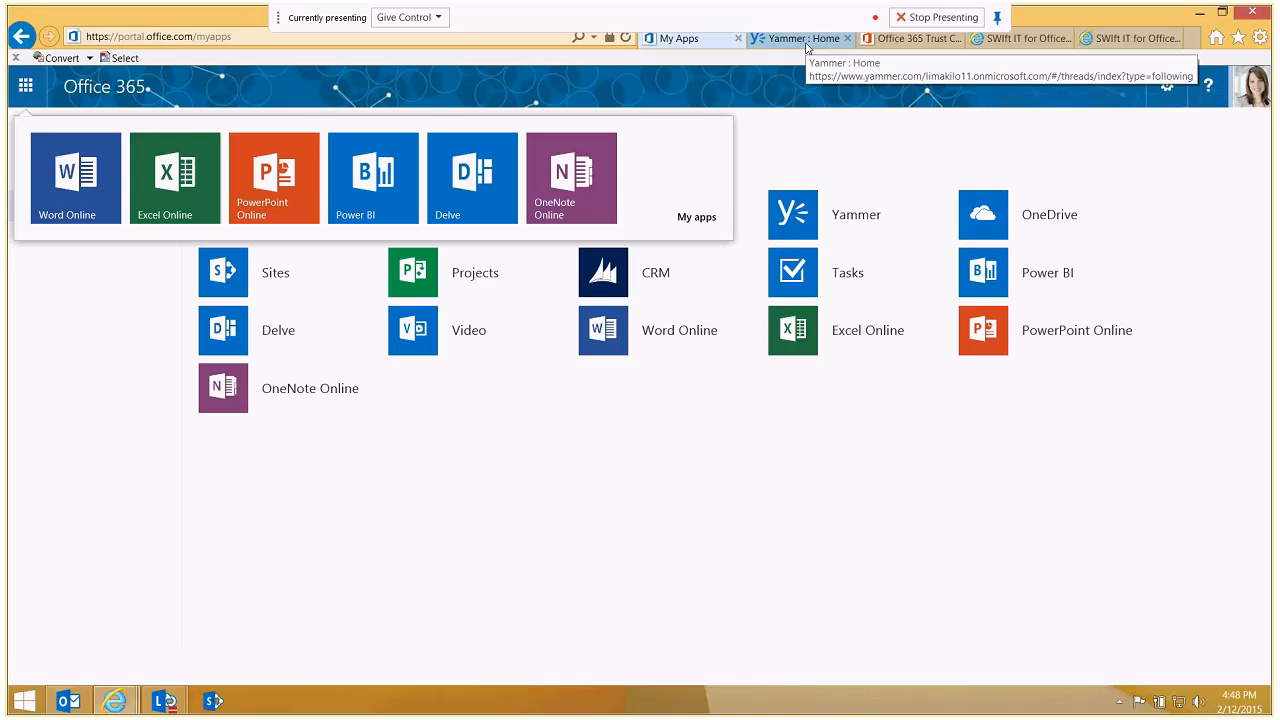
# - Switch to the Yammer : Home tab showing the company feed
pyautogui.click(796, 38)
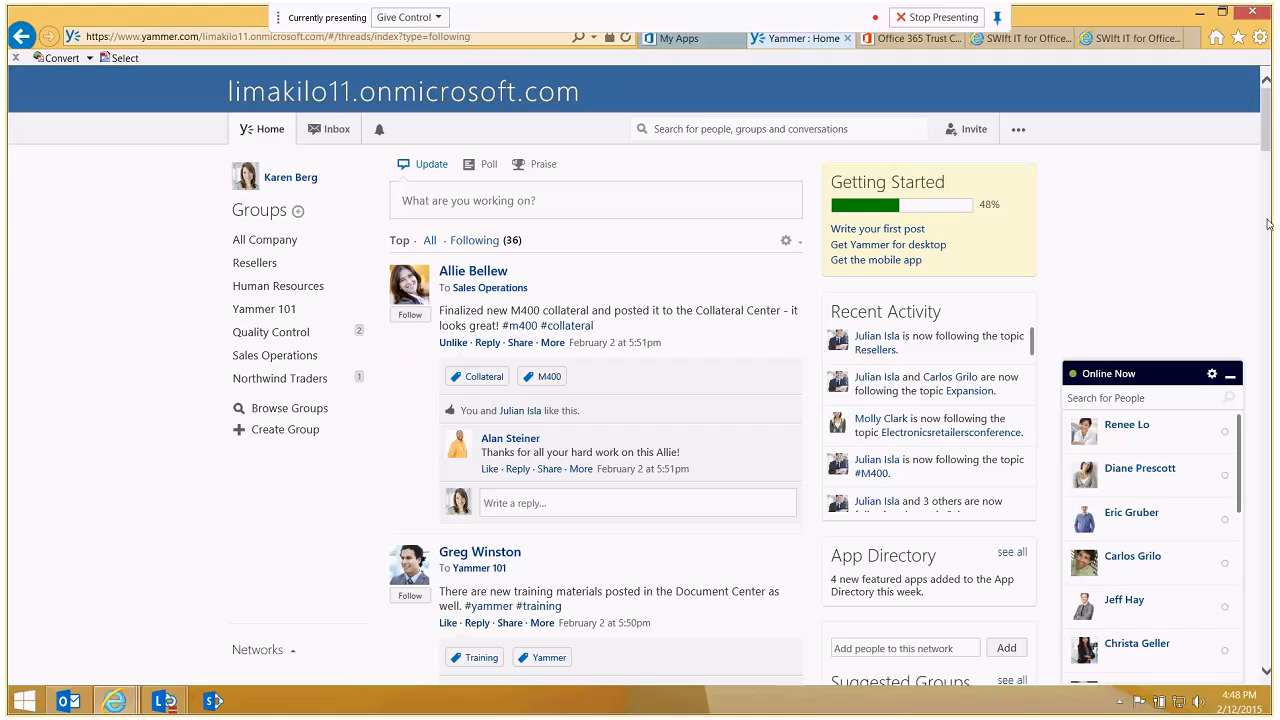
pyautogui.moveTo(276, 148)
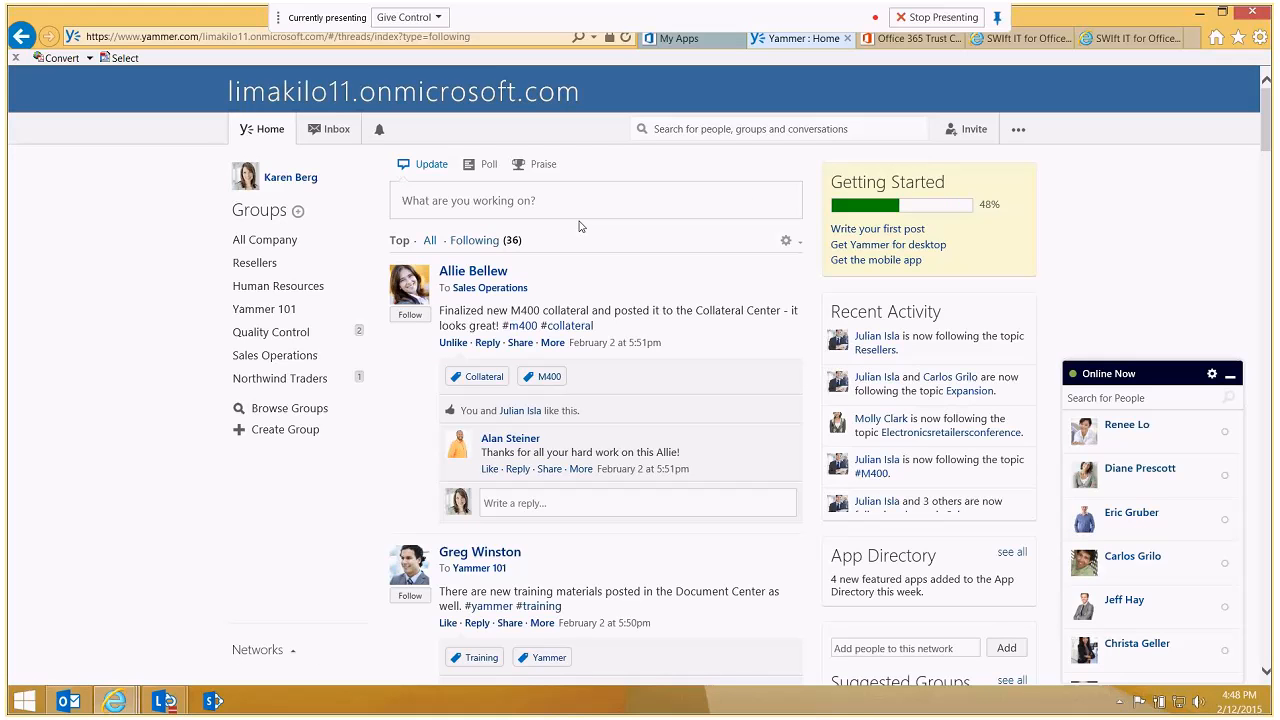
pyautogui.moveTo(516, 210)
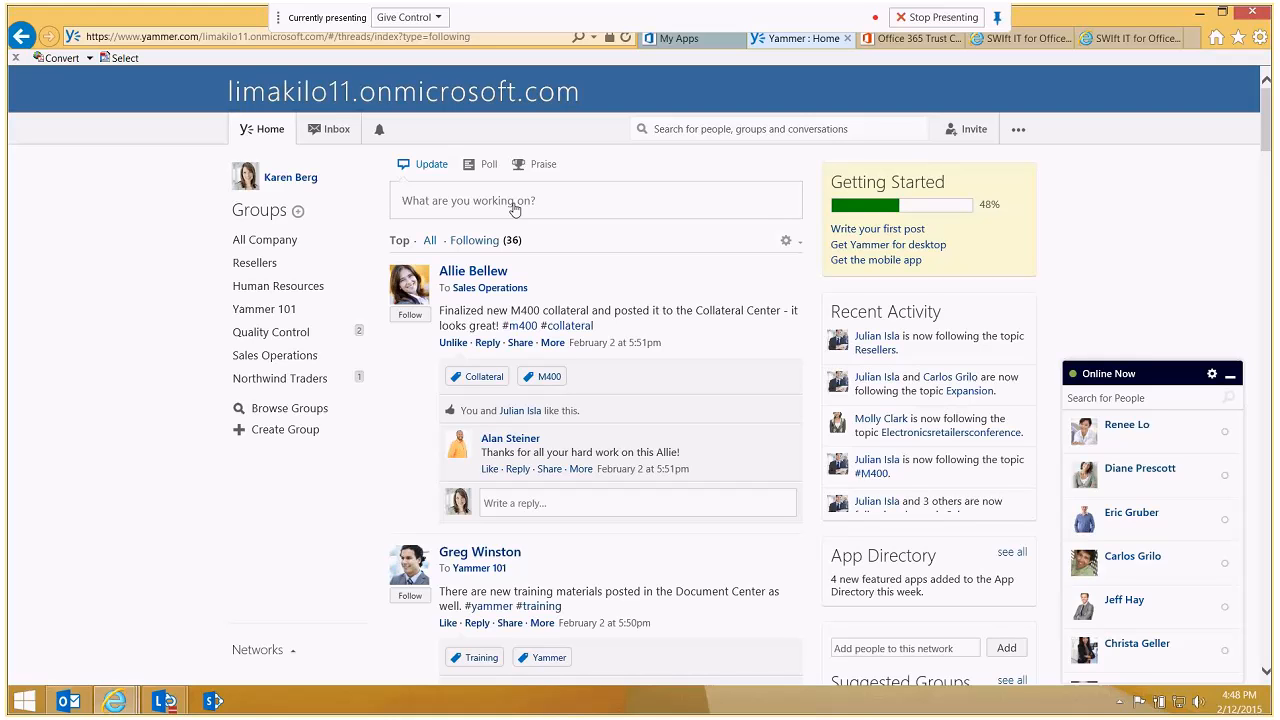
pyautogui.moveTo(504, 104)
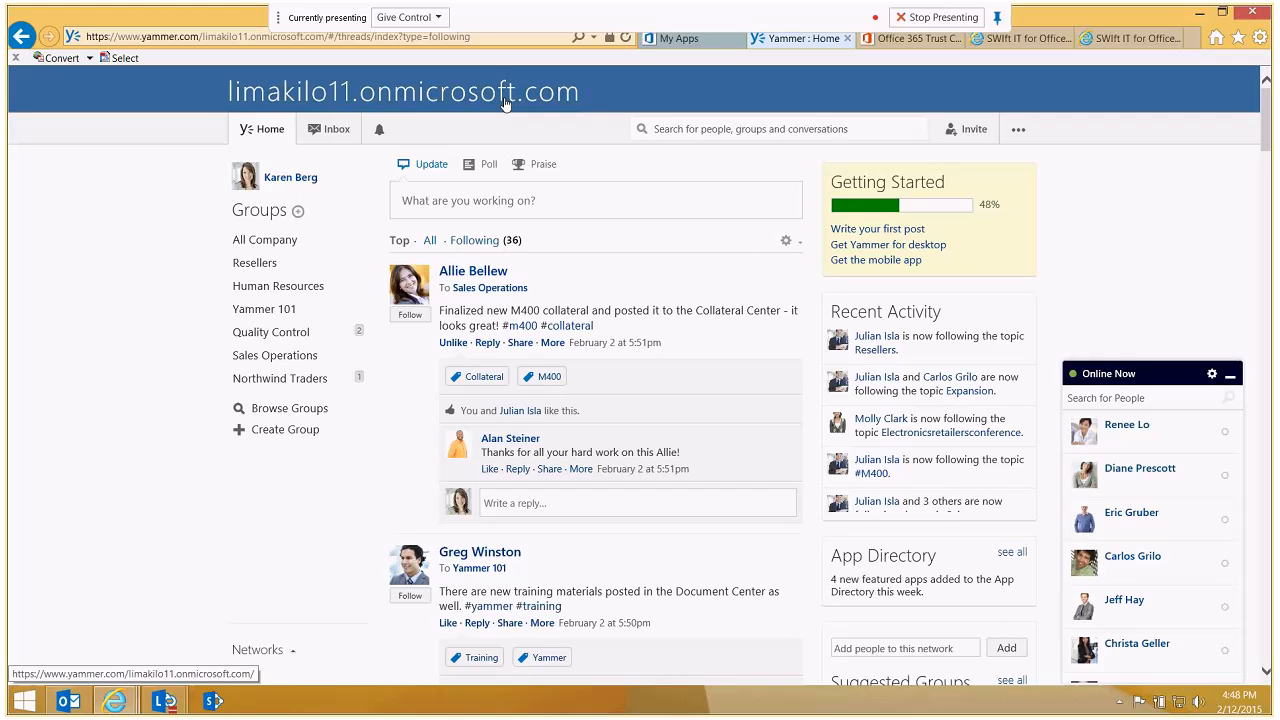
pyautogui.moveTo(528, 486)
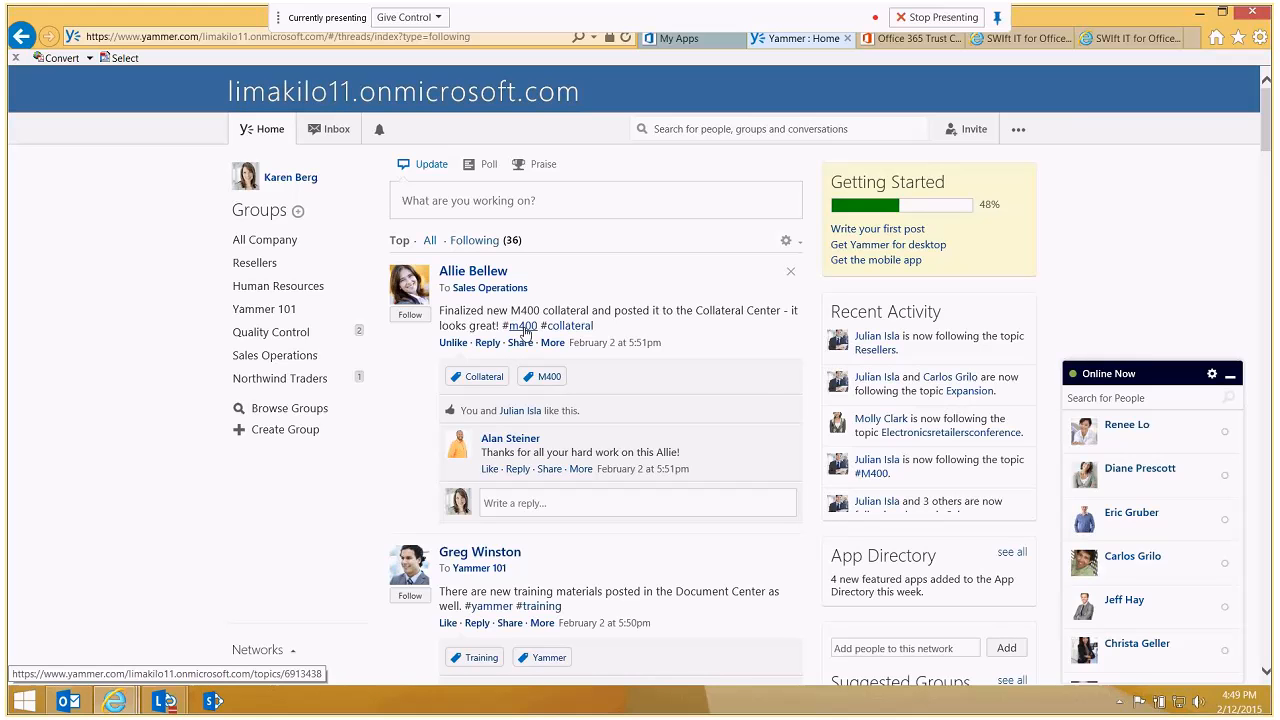
# - Browse the M400 topic and Human Resources group, then land on the Yammer 101 group page
pyautogui.click(520, 324)
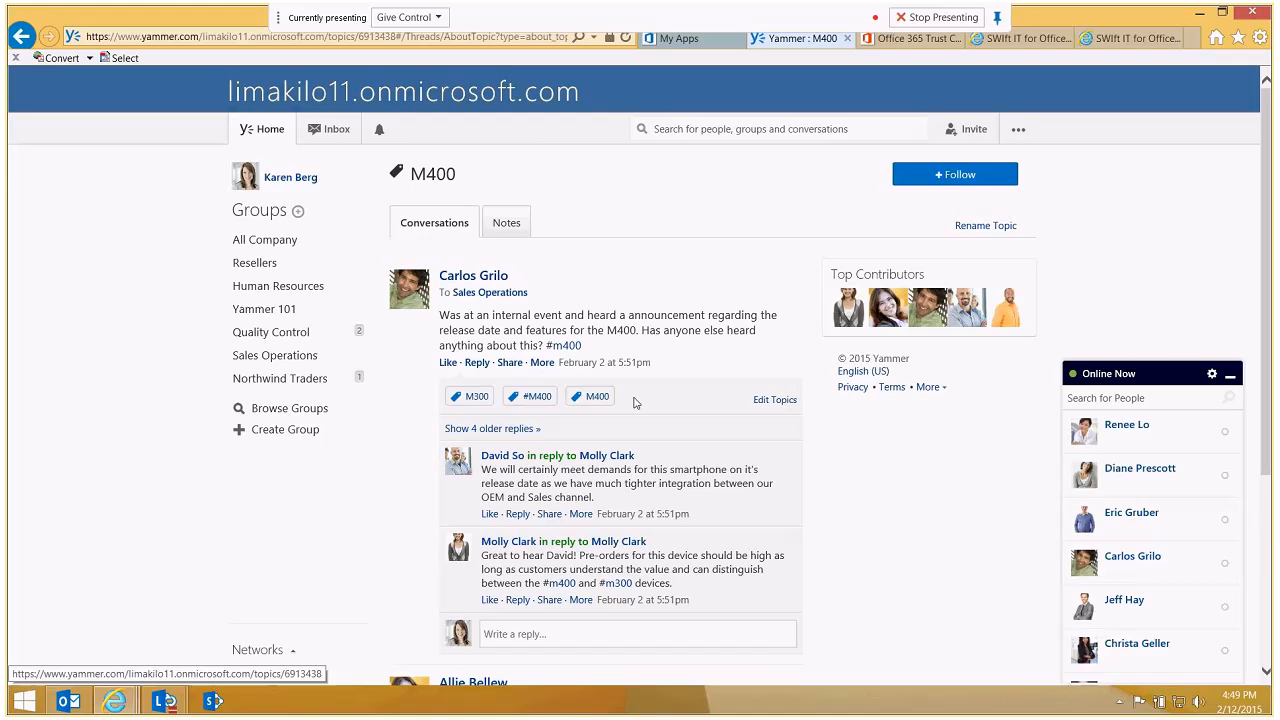
pyautogui.scroll(-3)
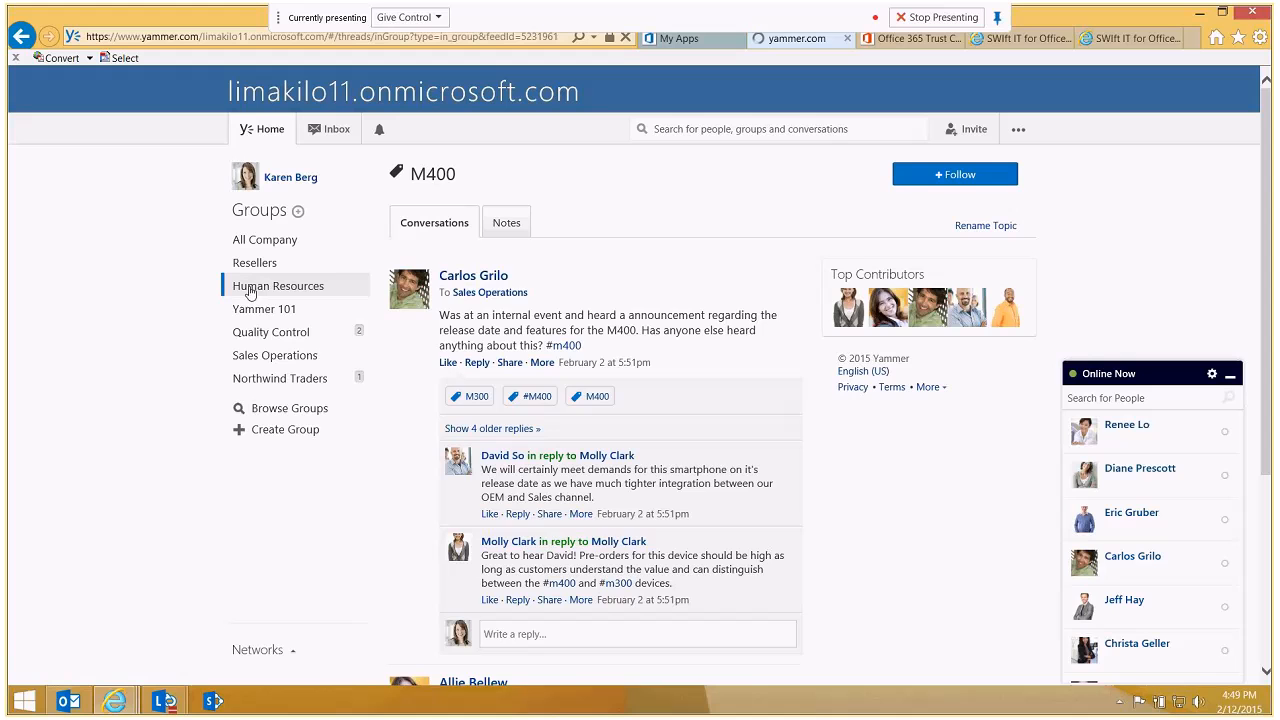
pyautogui.click(278, 284)
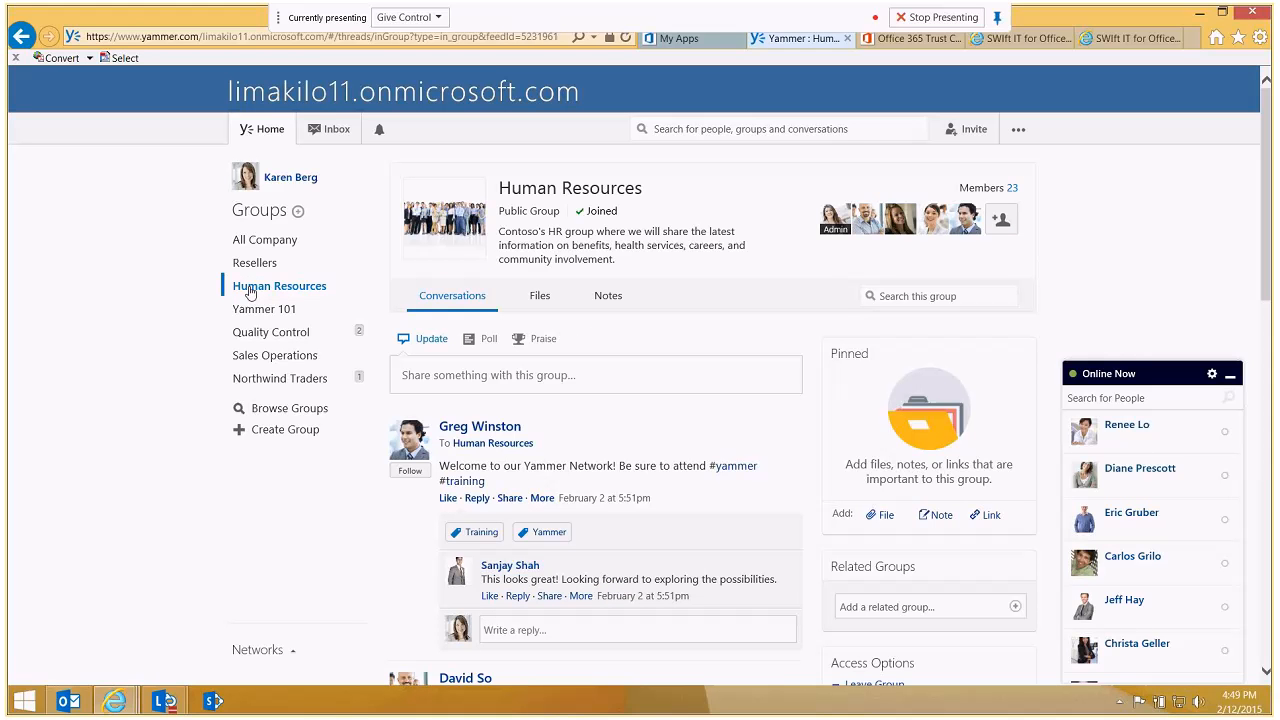
pyautogui.moveTo(264, 308)
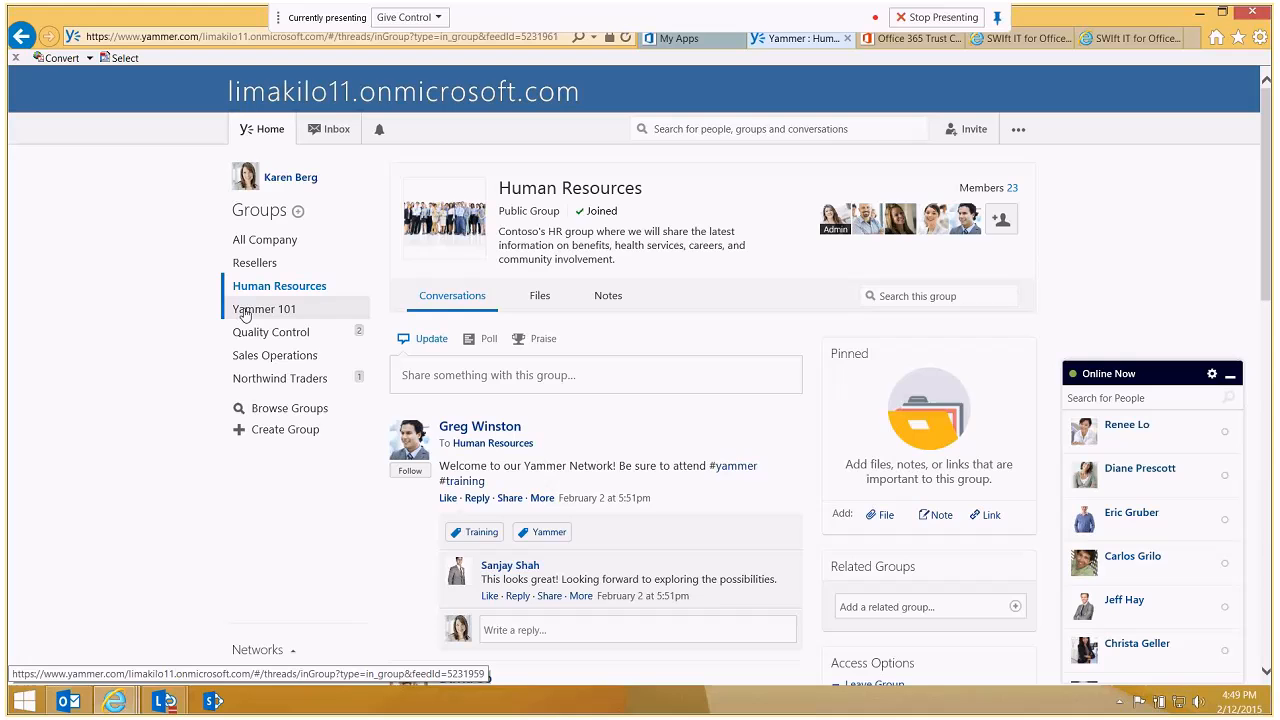
pyautogui.click(264, 308)
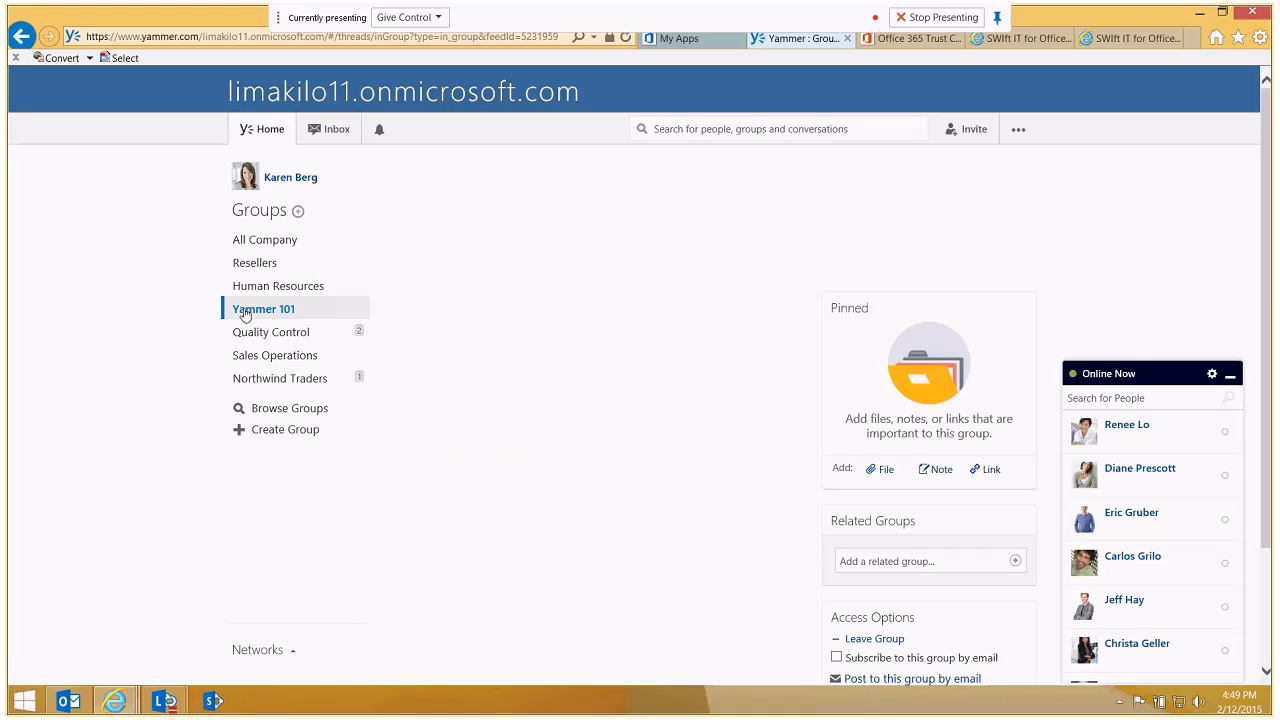
pyautogui.click(264, 308)
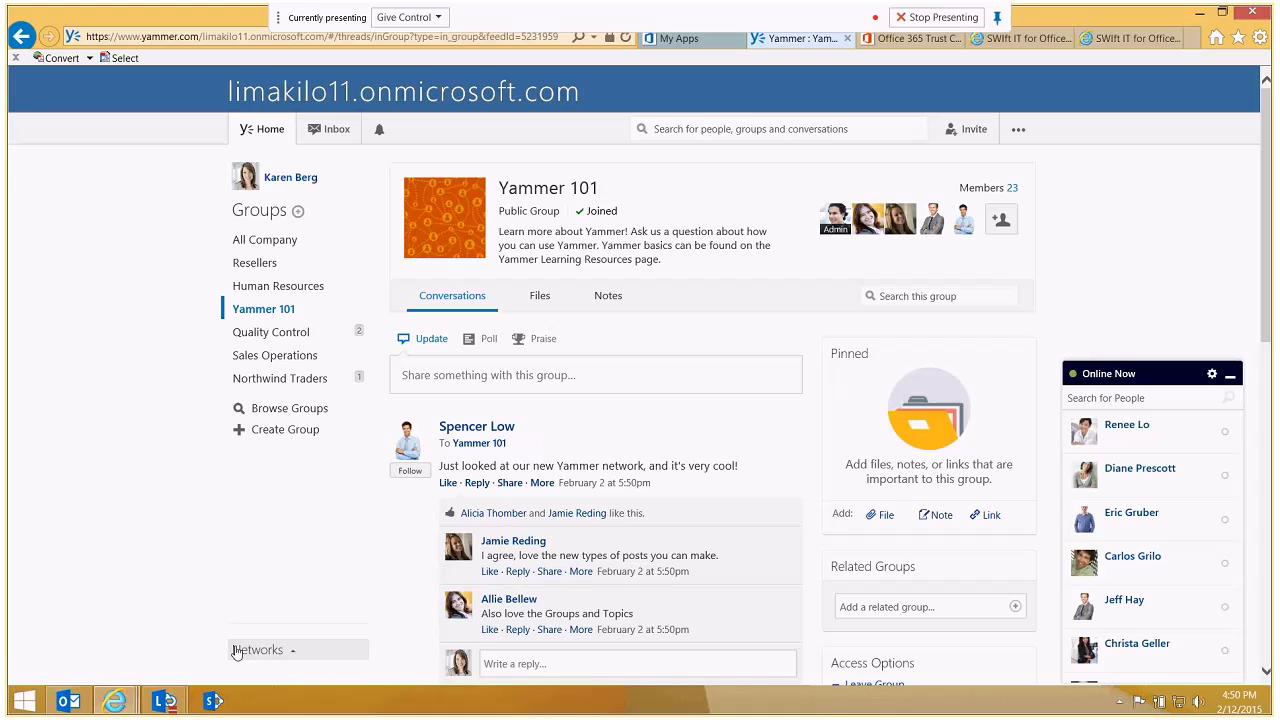
# - Switch to the SWIft Academy network and start a new Update post
pyautogui.click(258, 648)
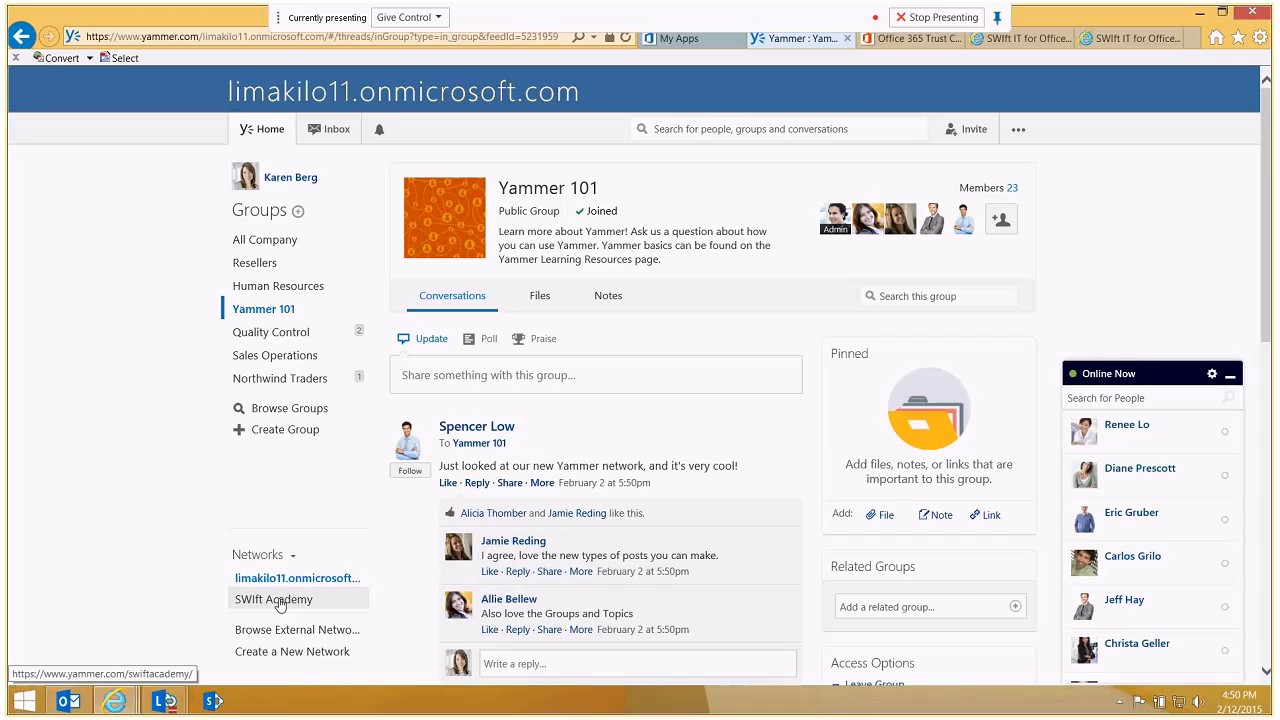
pyautogui.click(272, 600)
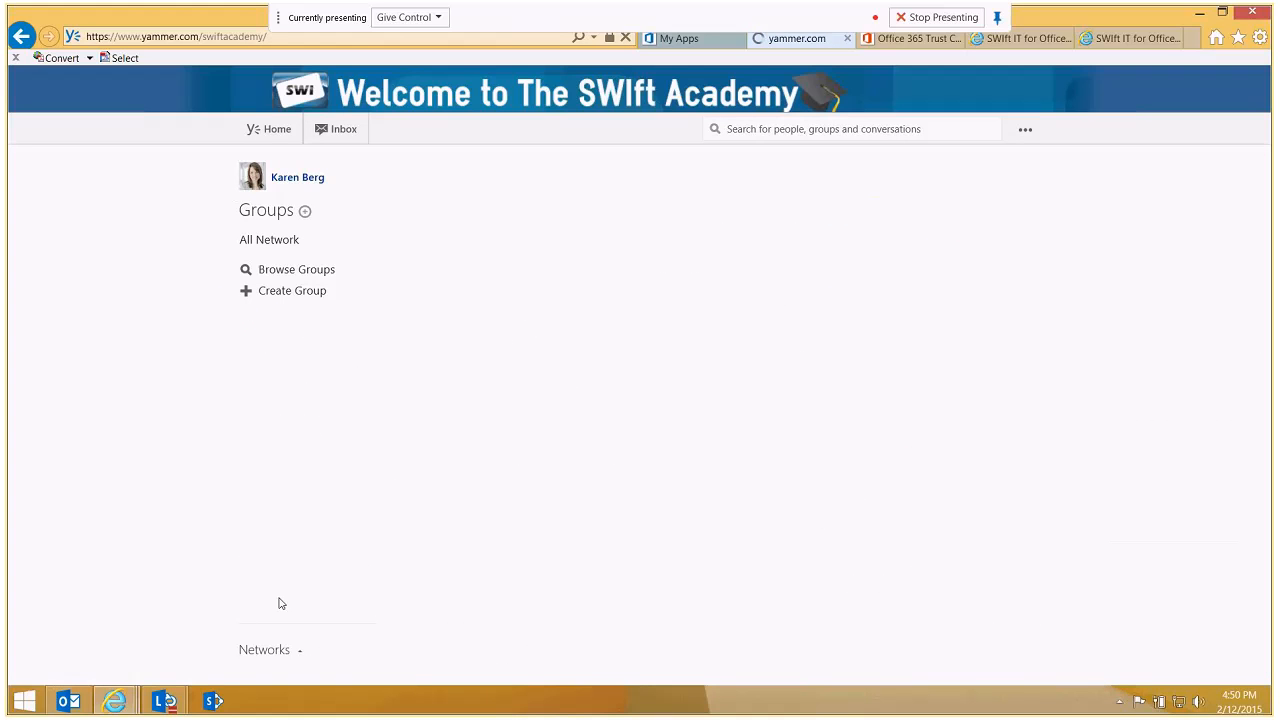
pyautogui.click(268, 128)
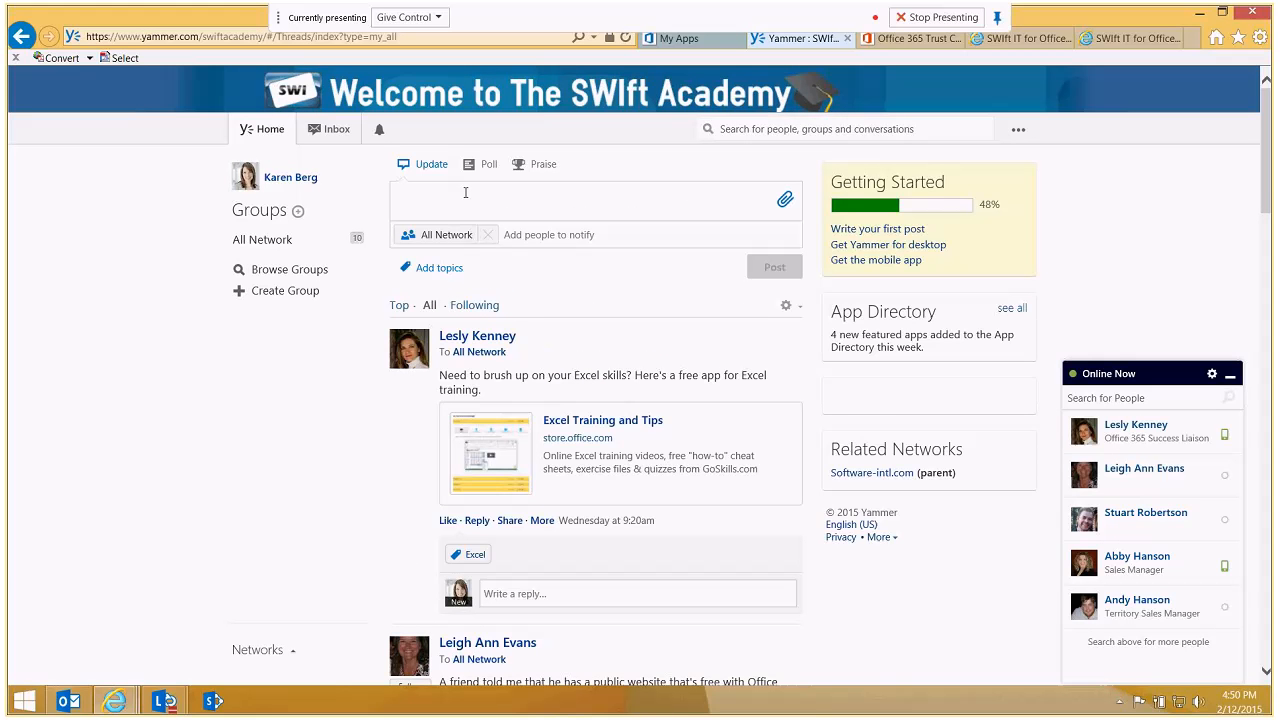
# - Post 'What's the best way to learn productivity tips for Word?' to All Network
pyautogui.write("What's")
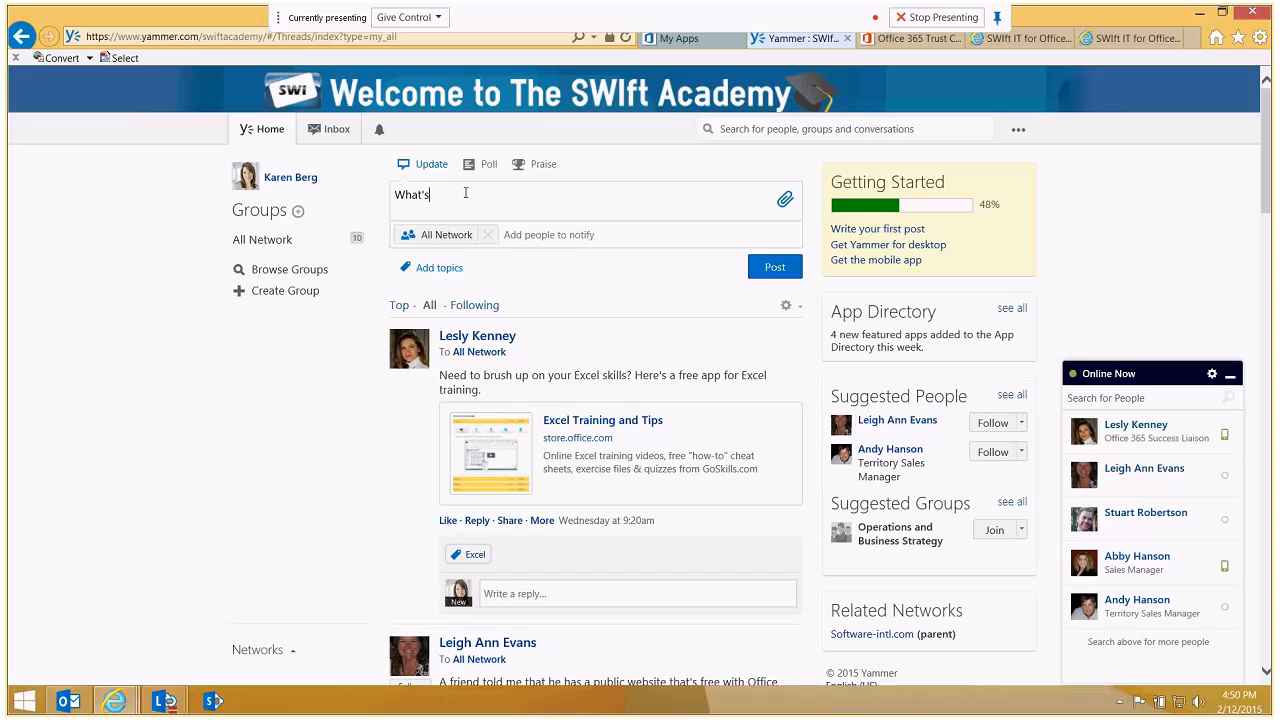
pyautogui.write('the best way')
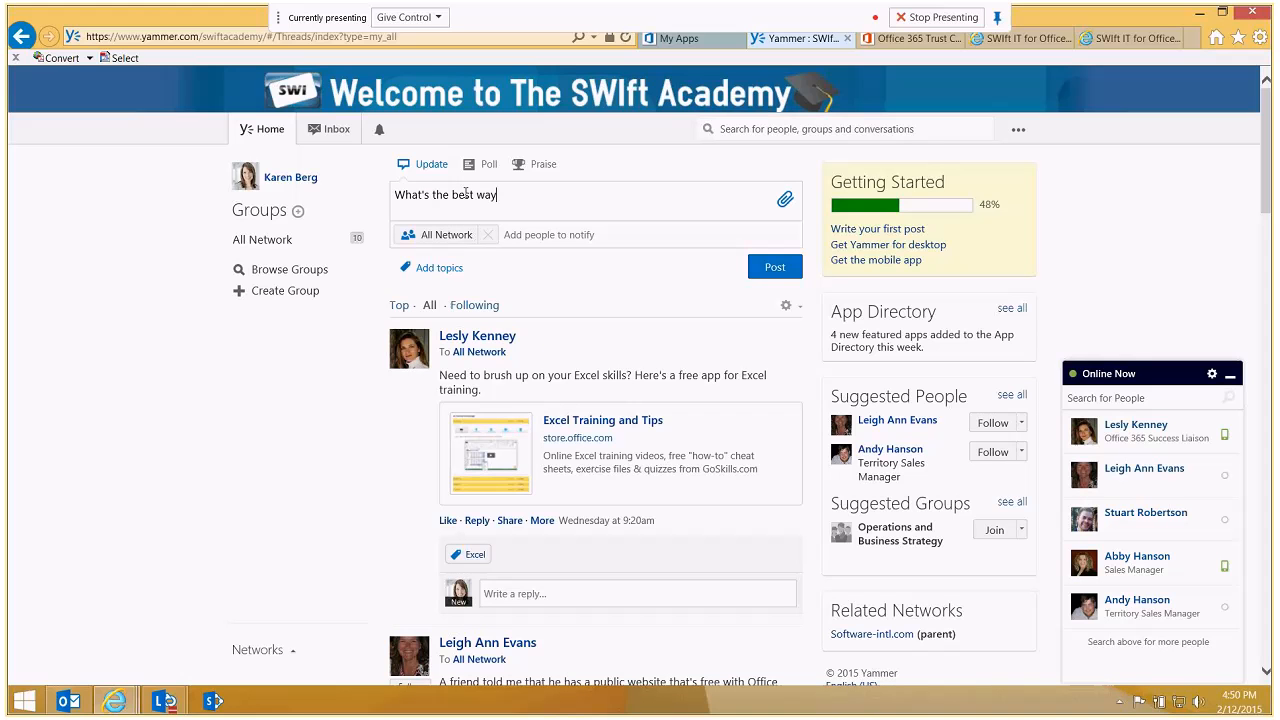
pyautogui.write('to learn productivity tips for Ex')
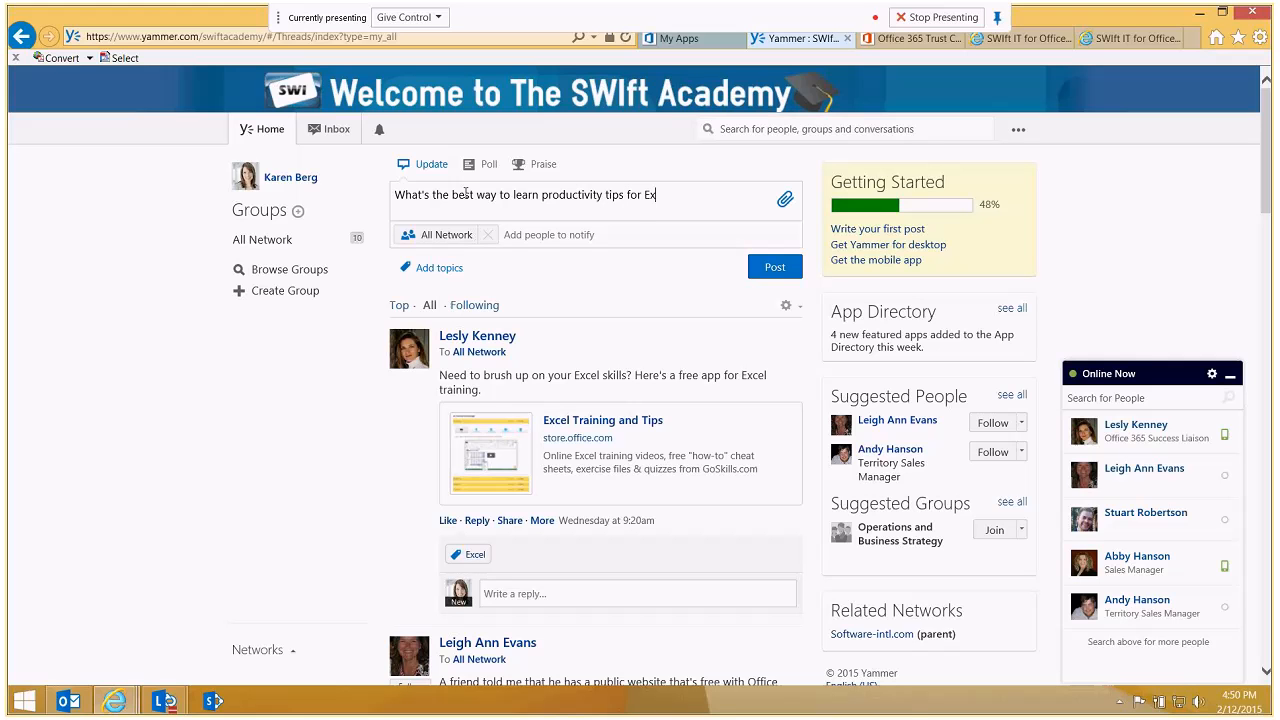
pyautogui.write('cel?')
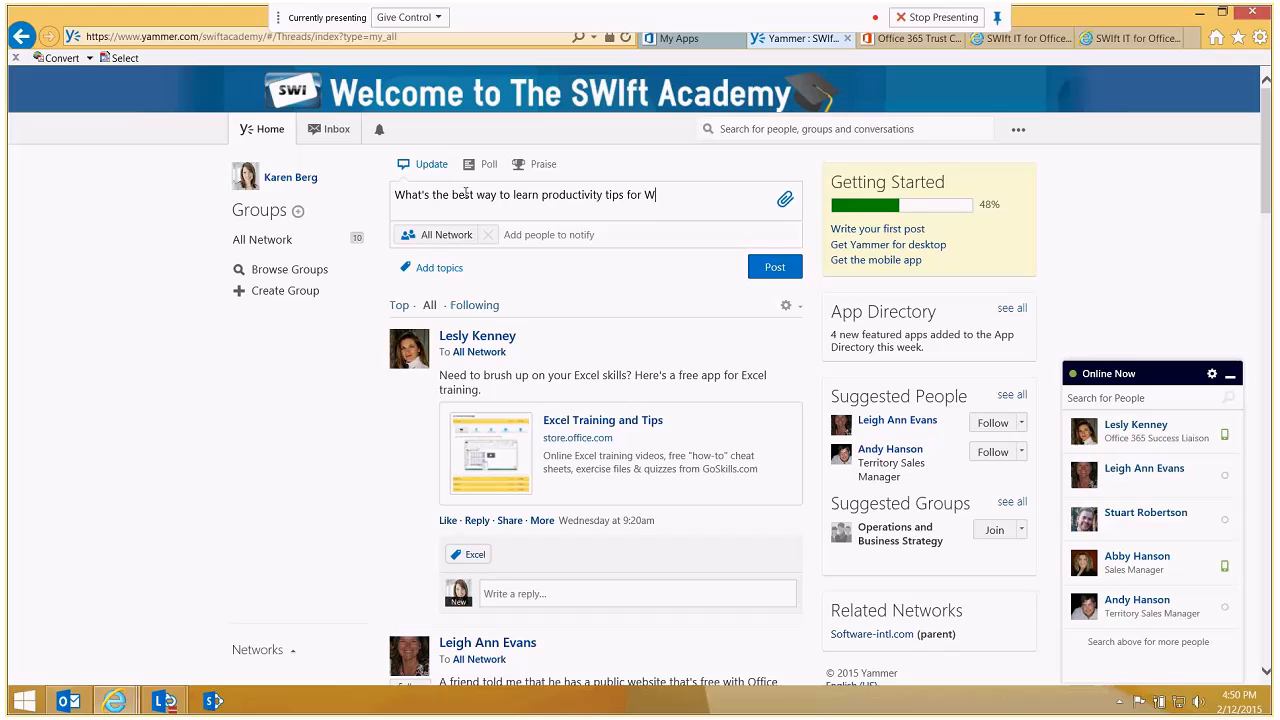
pyautogui.write('ord?')
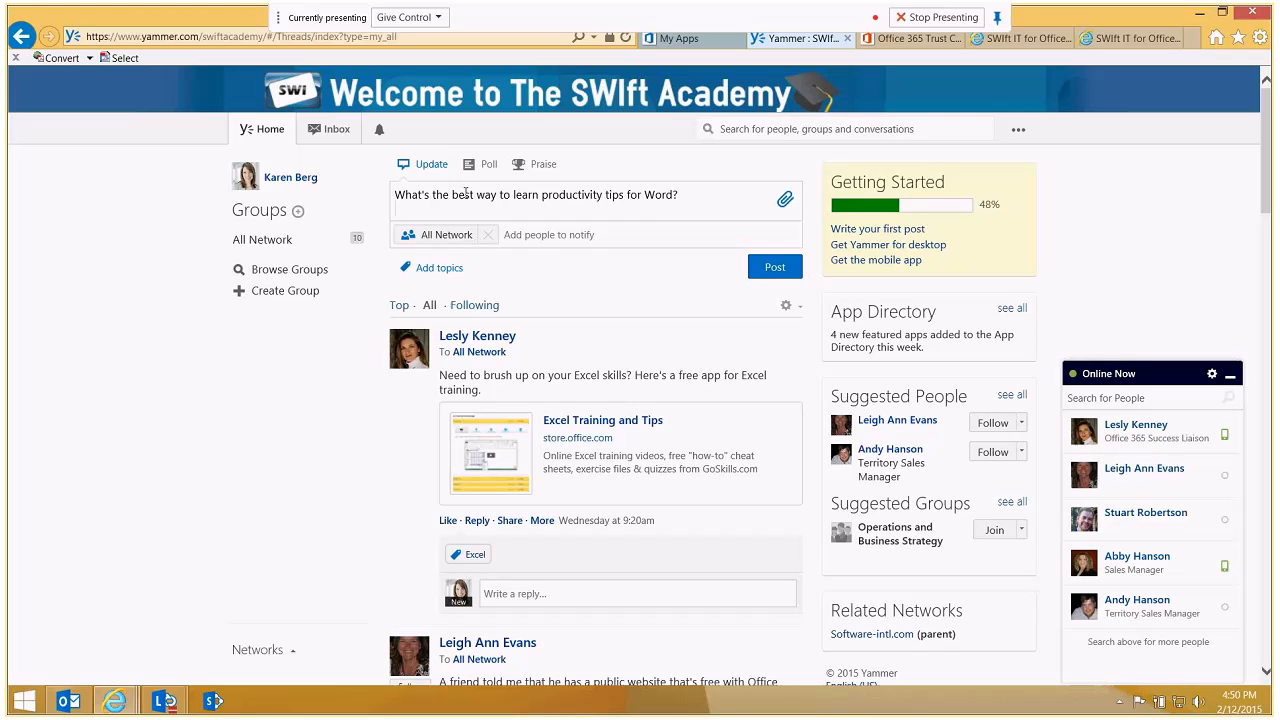
pyautogui.click(774, 266)
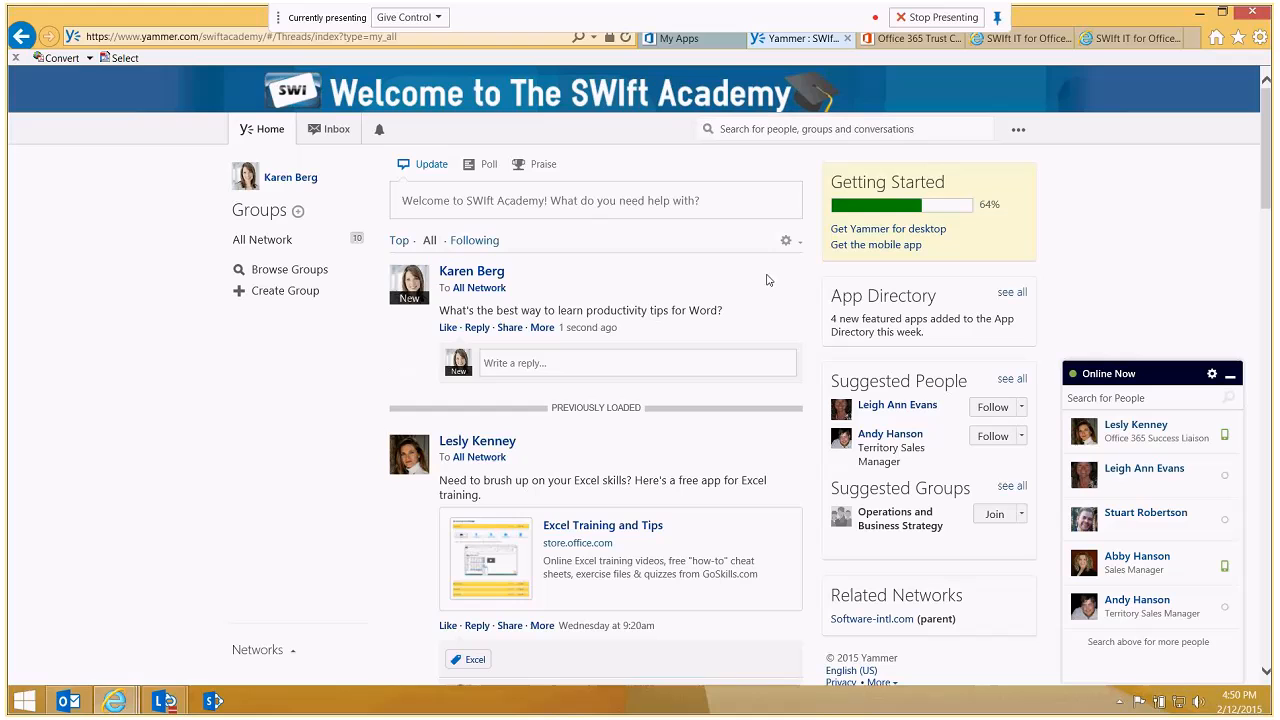
pyautogui.moveTo(514, 364)
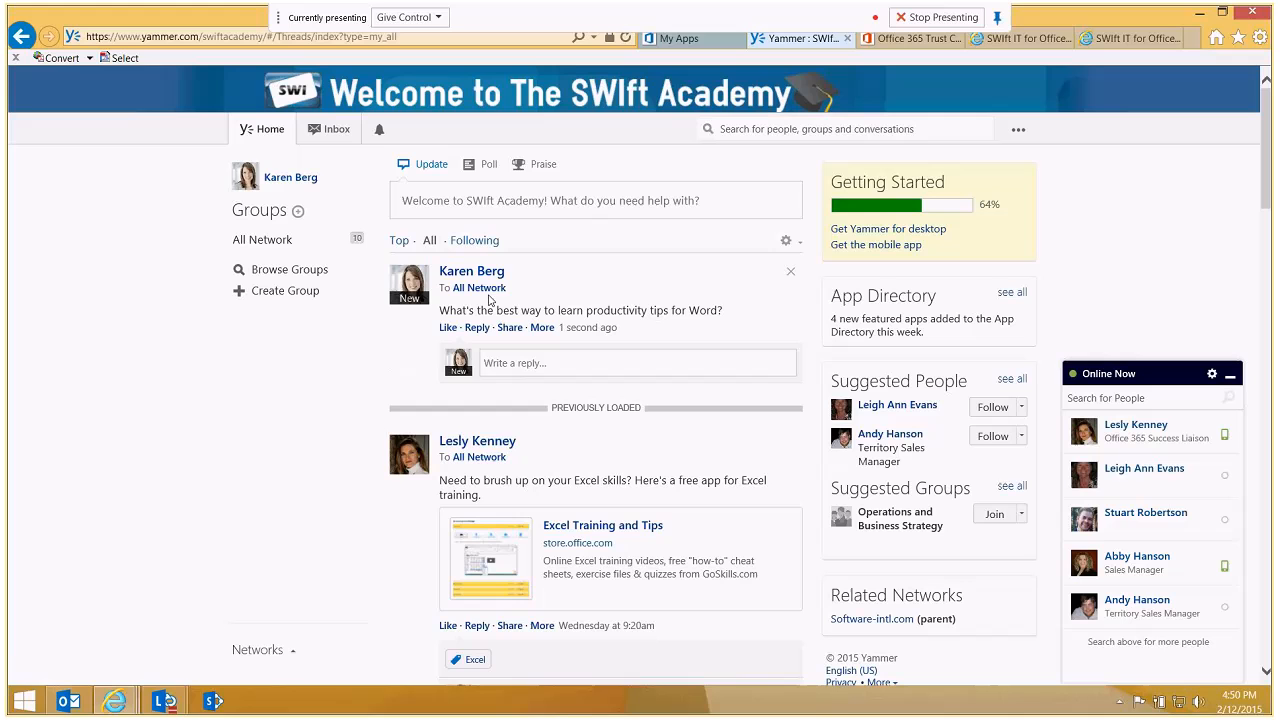
pyautogui.moveTo(620, 540)
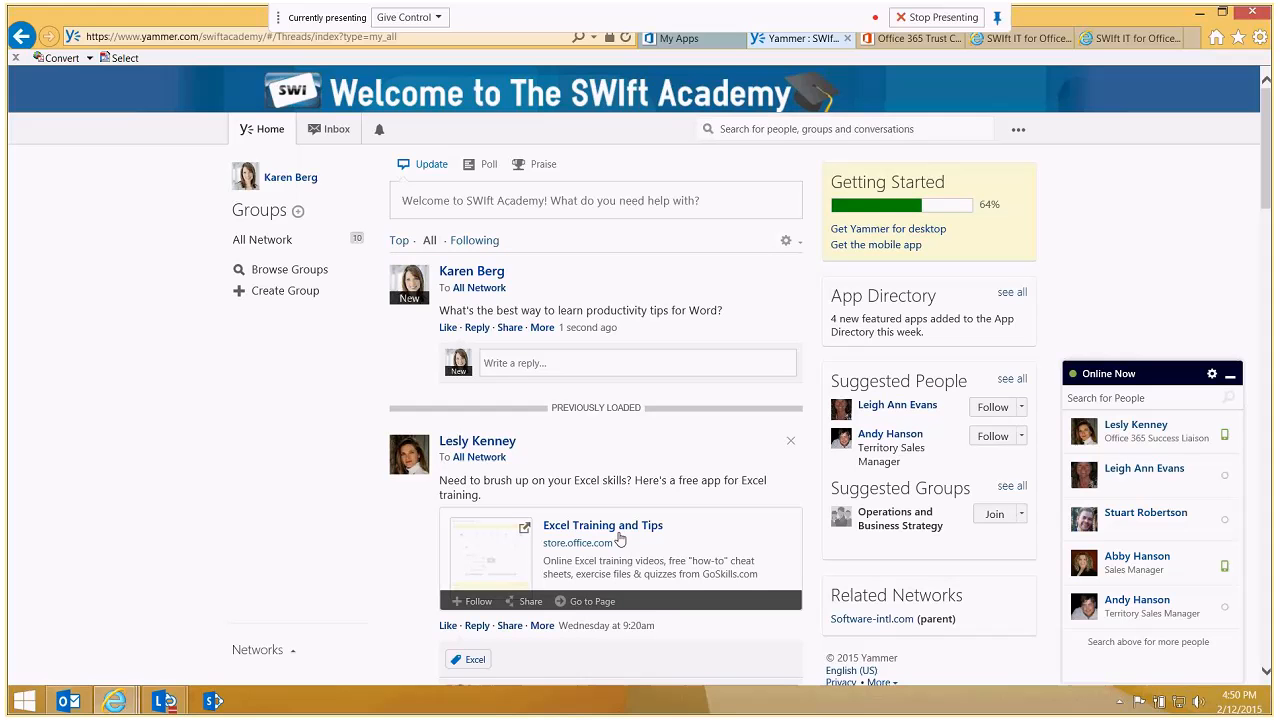
pyautogui.moveTo(604, 524)
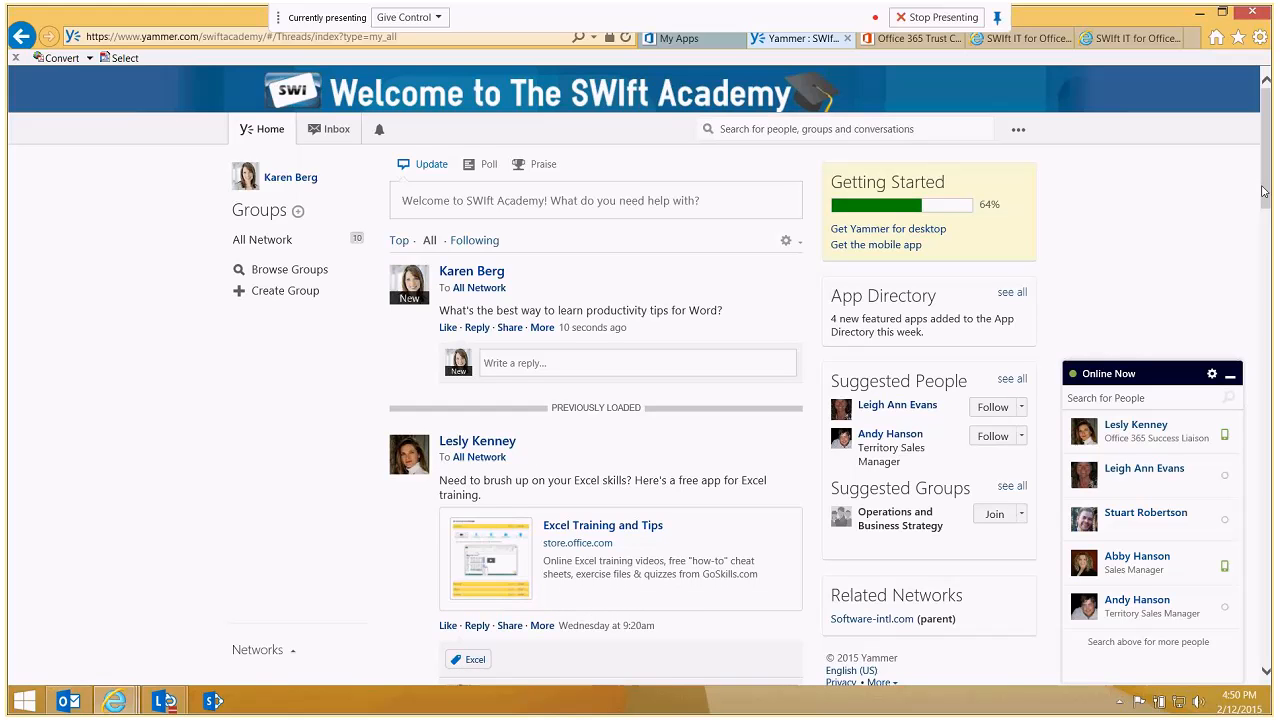
pyautogui.scroll(-3)
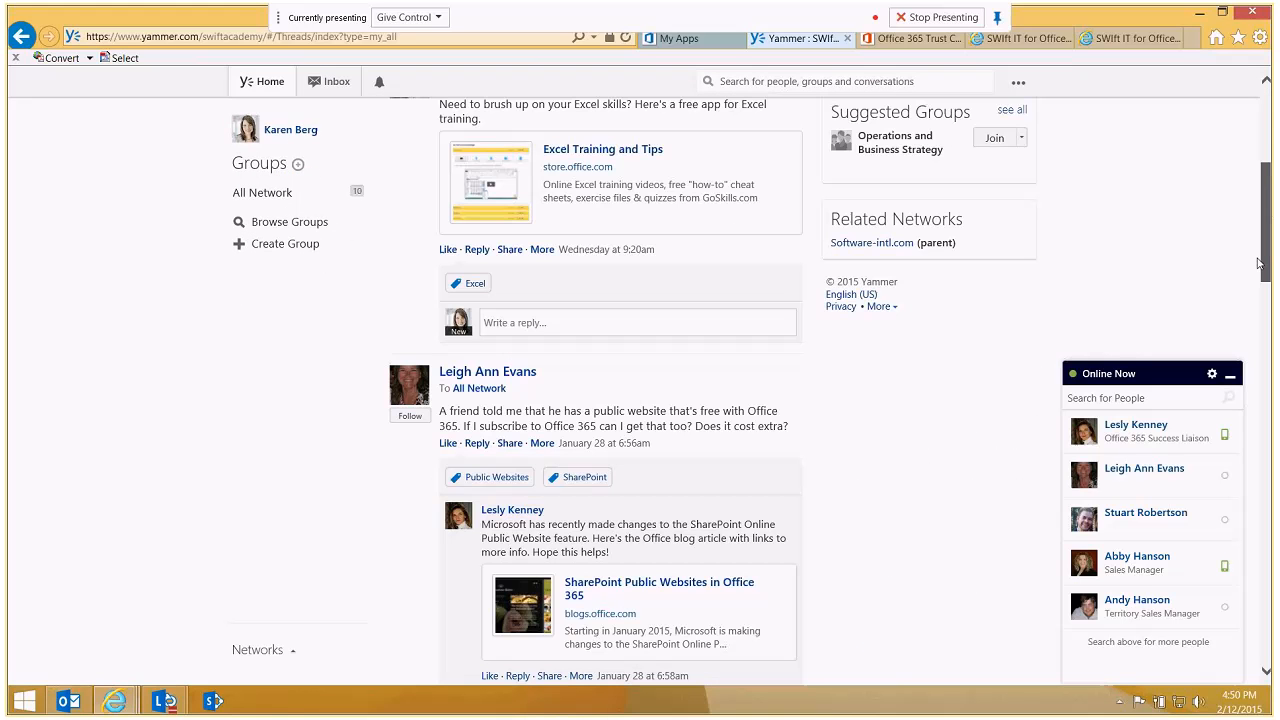
pyautogui.moveTo(404, 438)
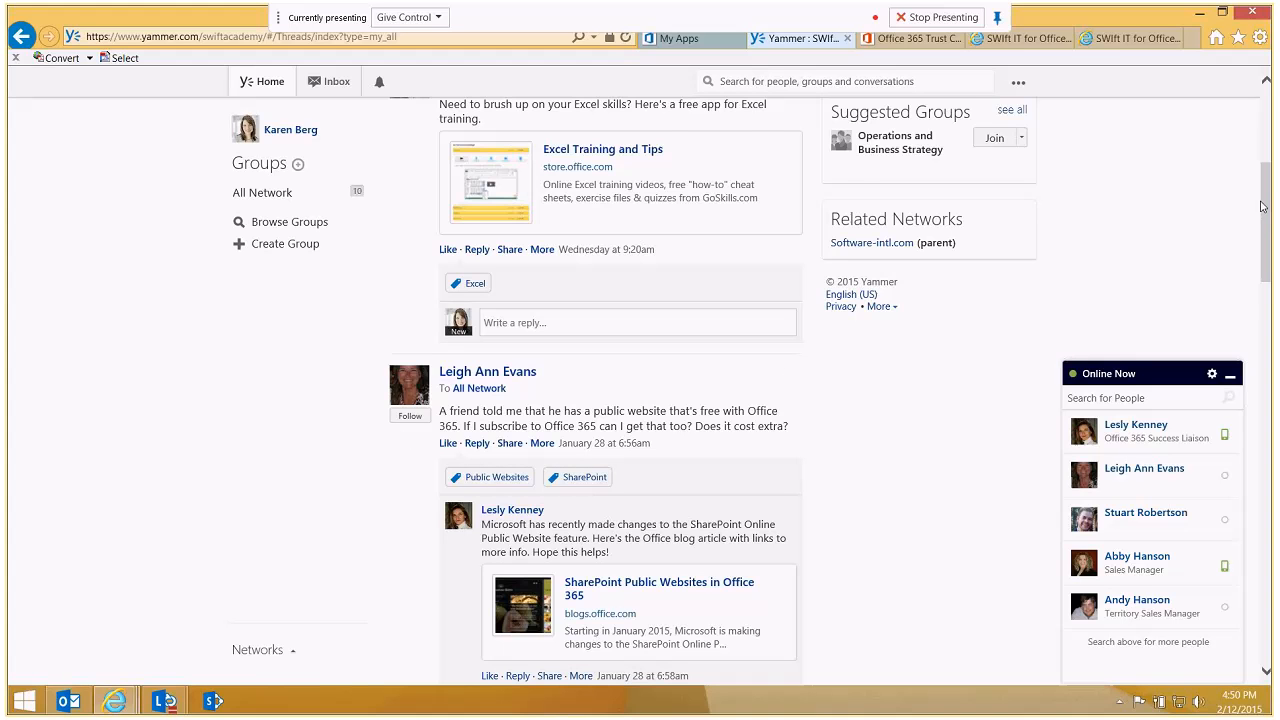
pyautogui.scroll(-3)
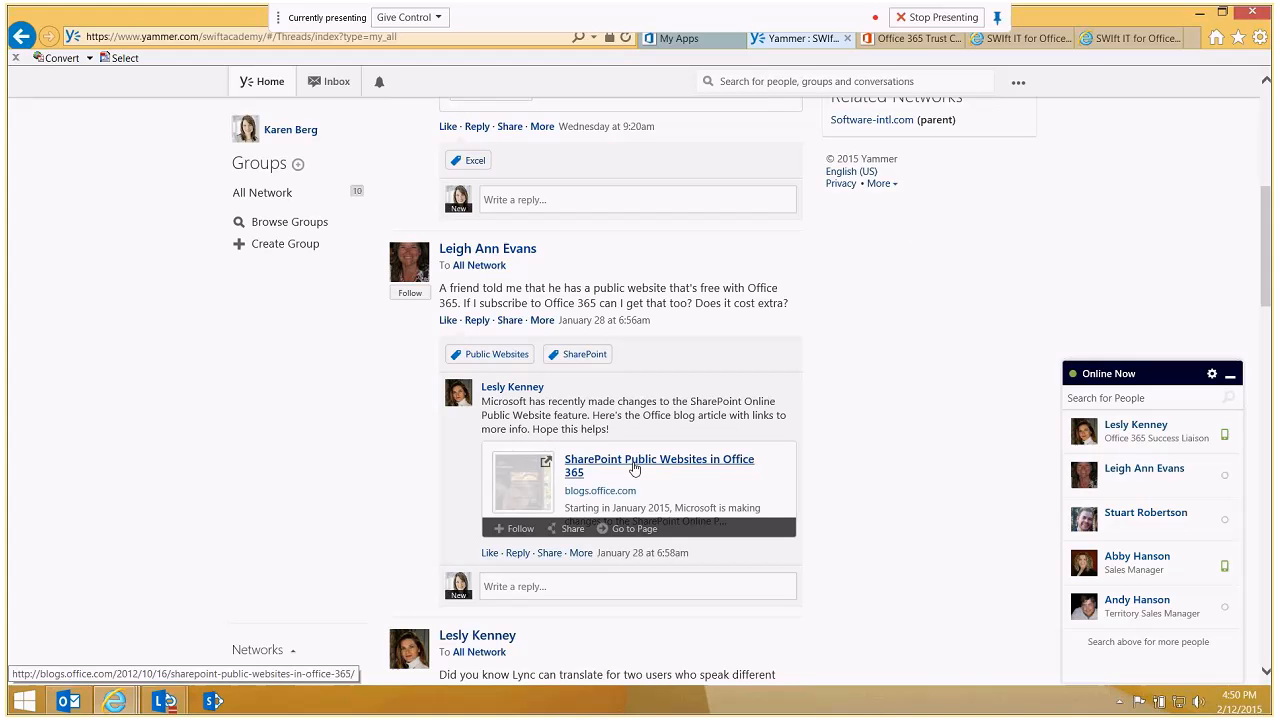
pyautogui.moveTo(592, 498)
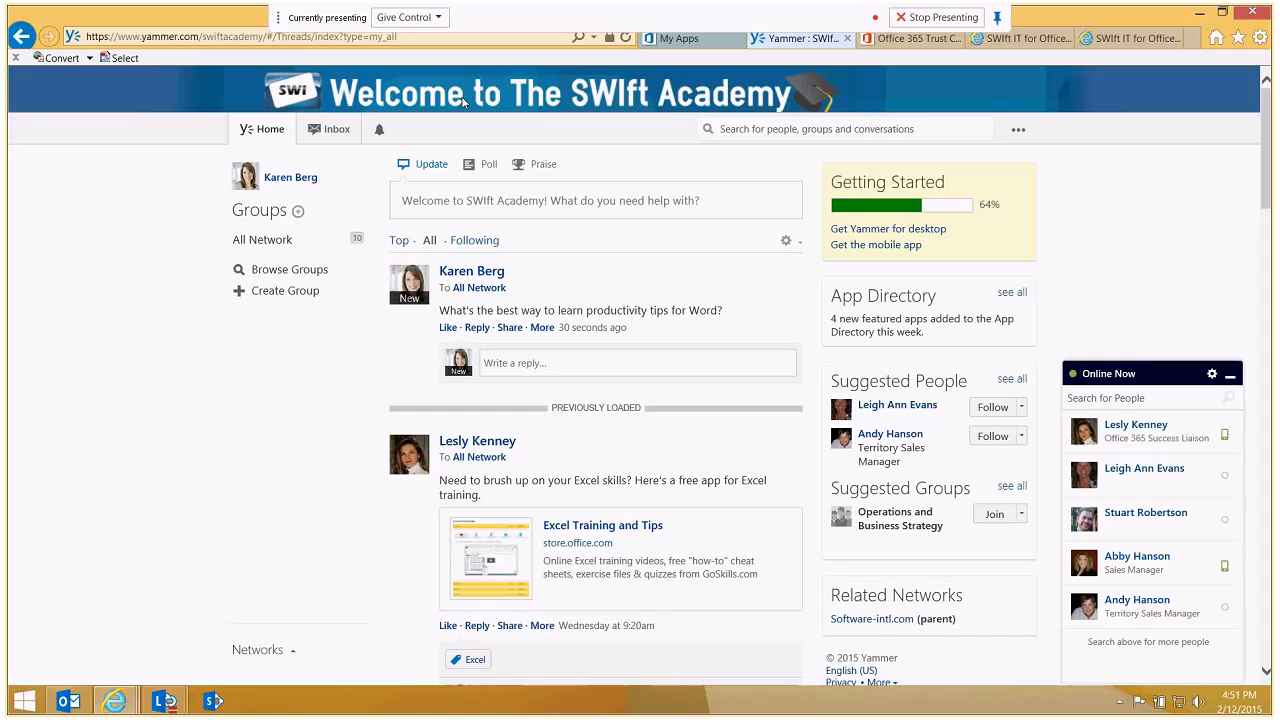
pyautogui.moveTo(816, 20)
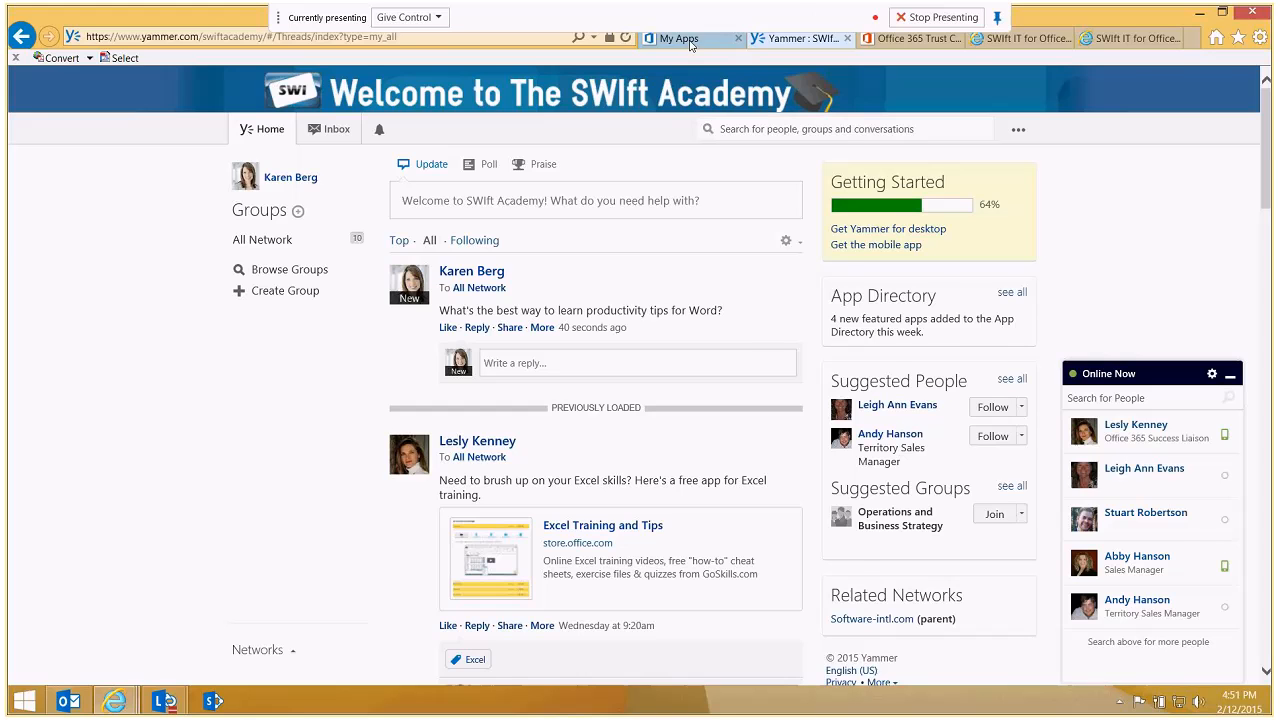
# - Switch to the My Apps browser tab listing Yammer, Delve and Power BI tiles
pyautogui.click(680, 38)
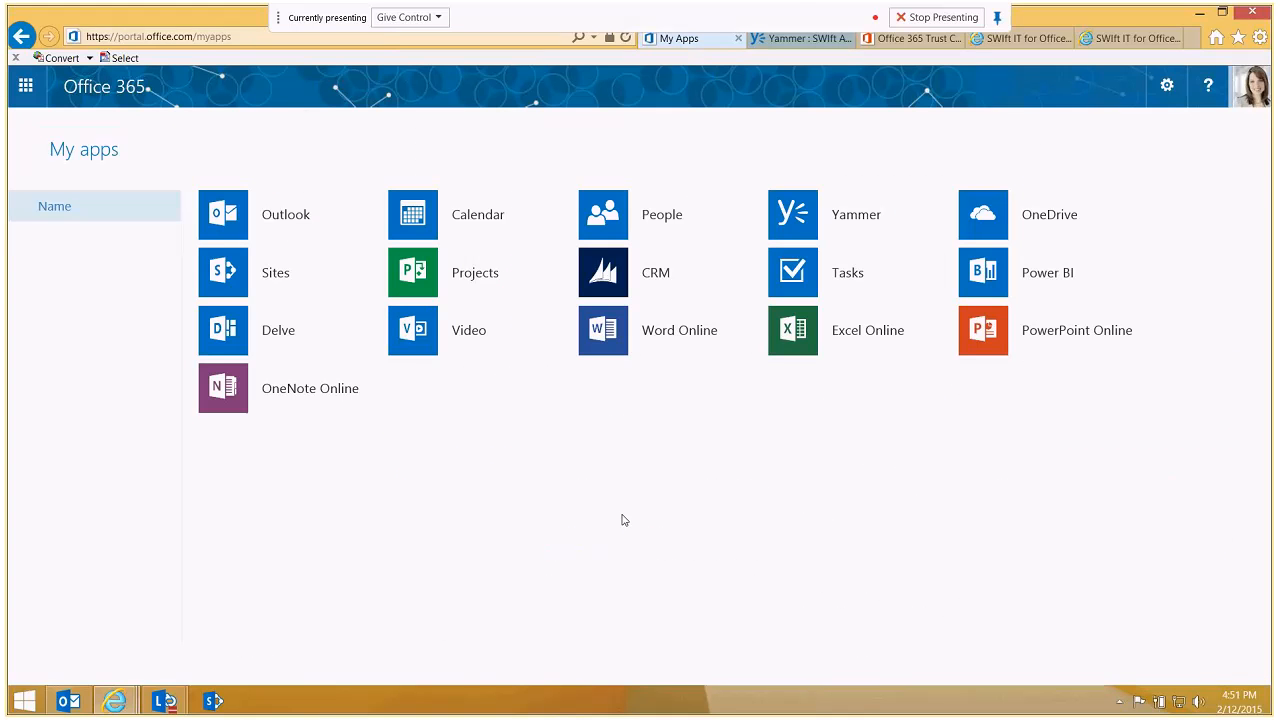
pyautogui.moveTo(1008, 230)
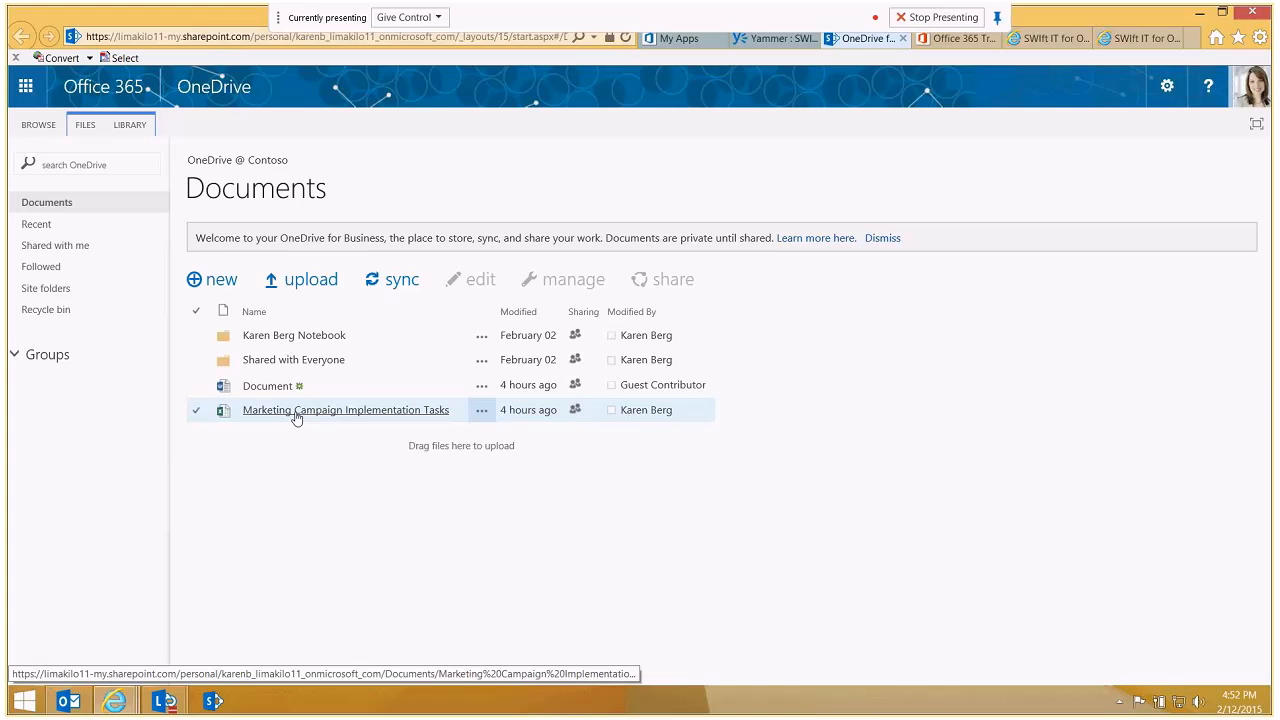
pyautogui.moveTo(484, 410)
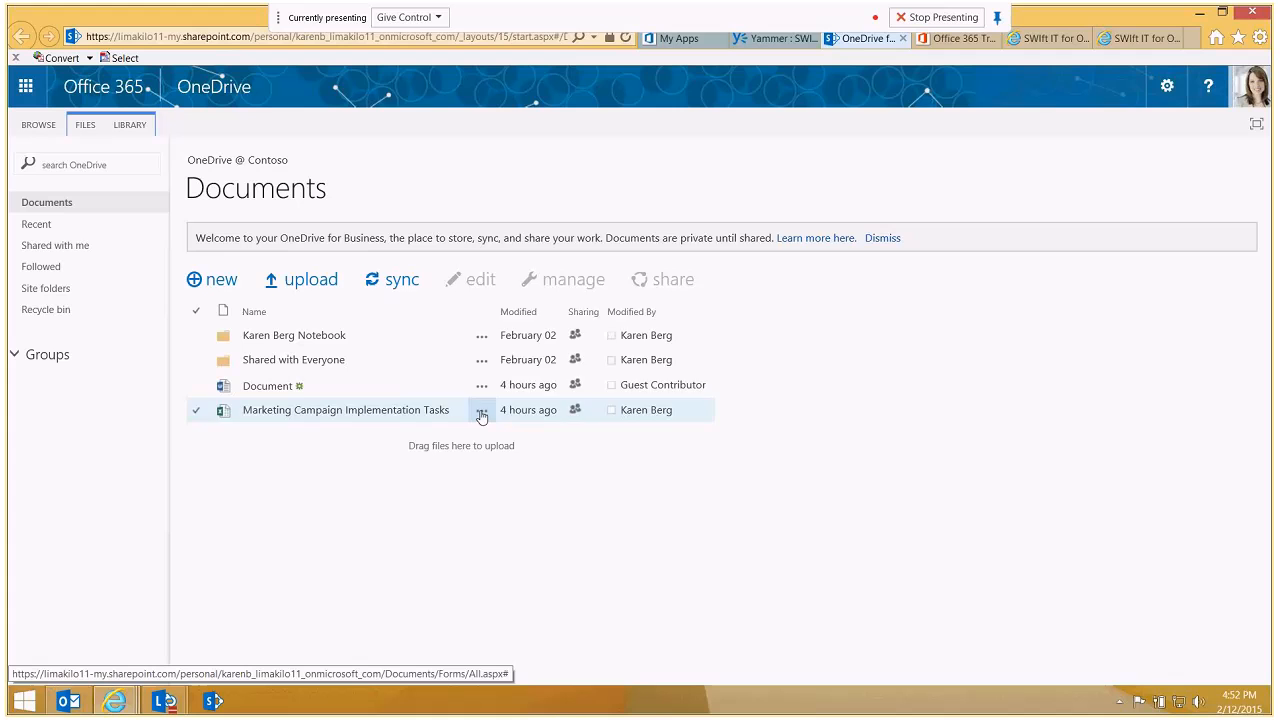
# - Open the share dialog for Marketing Campaign Implementation Tasks from its ellipsis callout
pyautogui.click(482, 410)
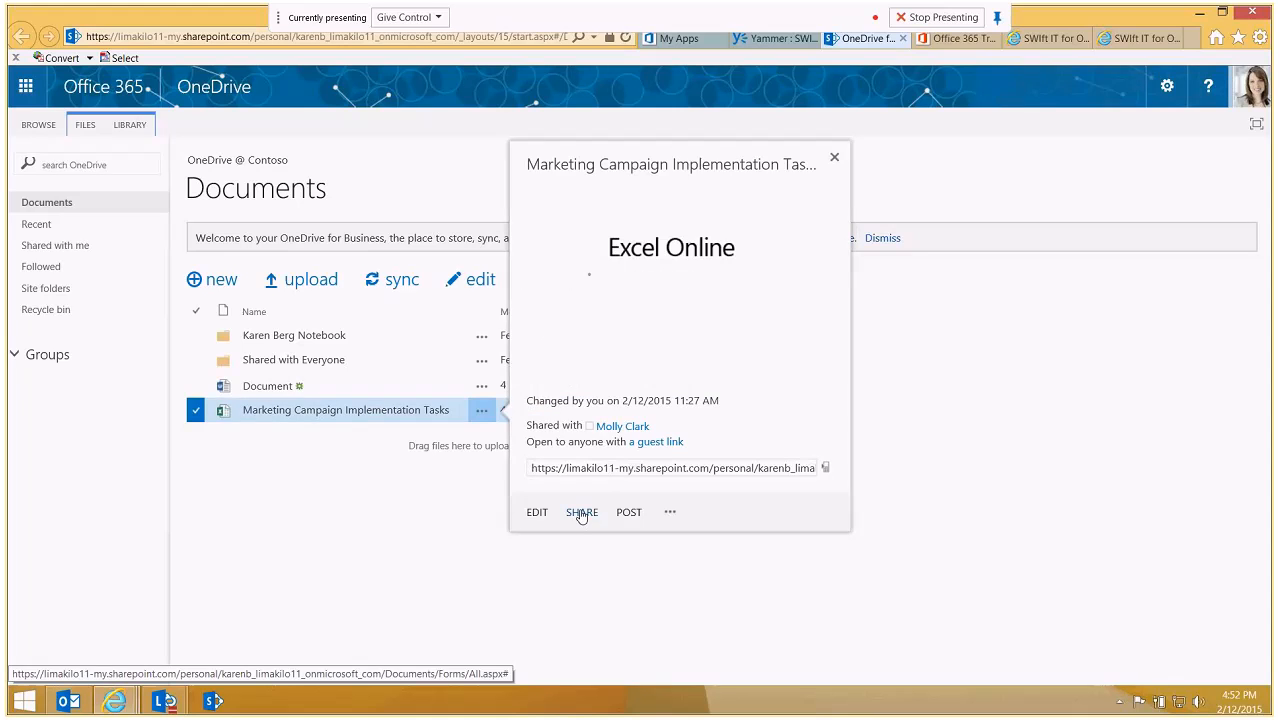
pyautogui.click(580, 512)
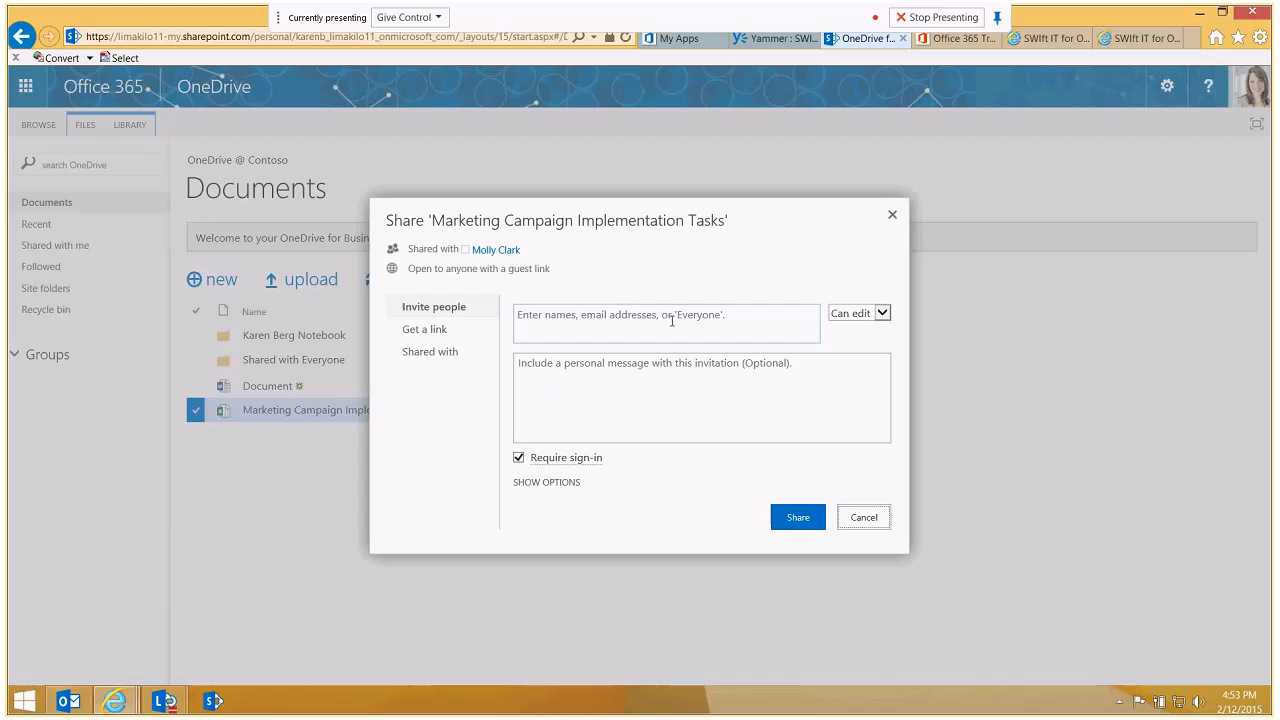
pyautogui.click(668, 324)
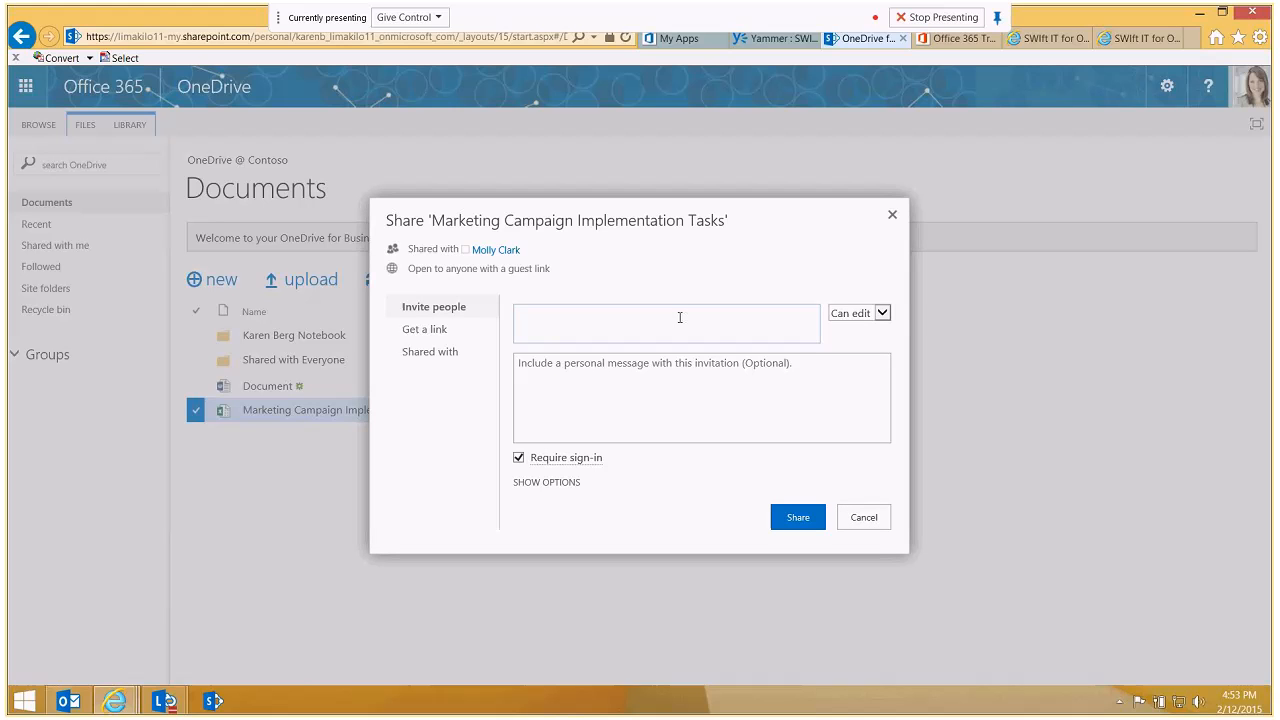
pyautogui.click(664, 318)
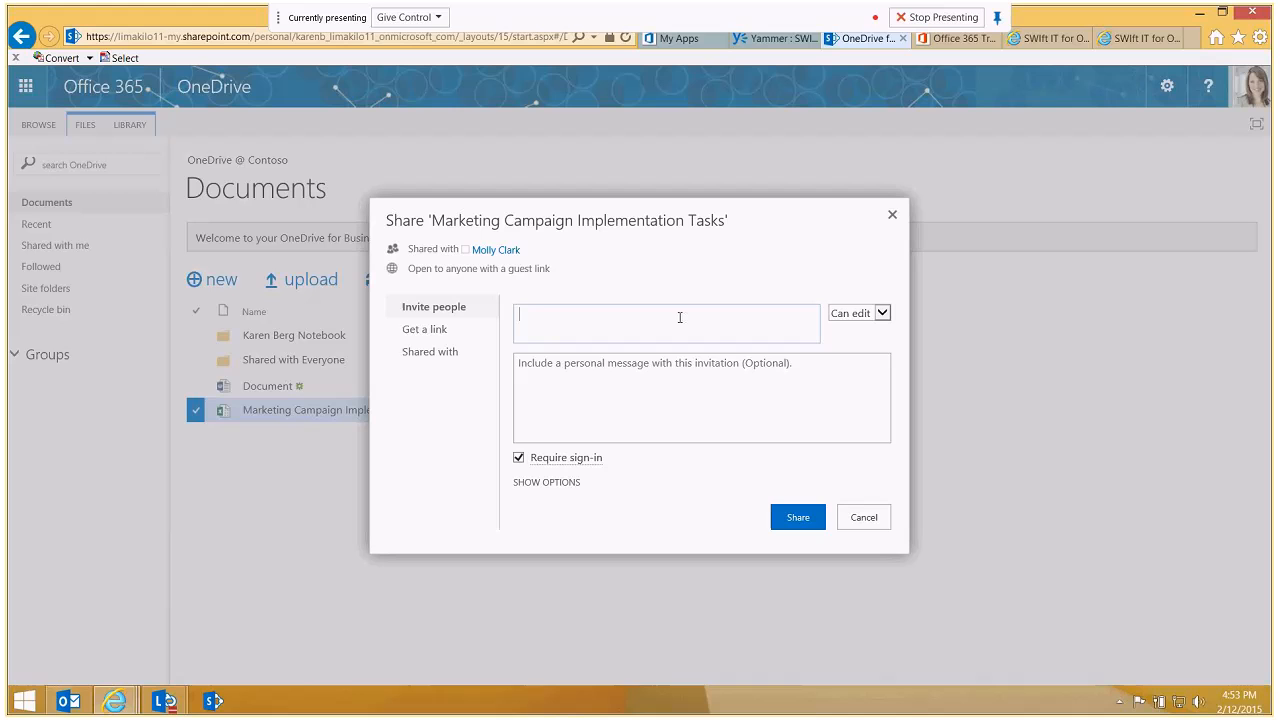
pyautogui.write('molly')
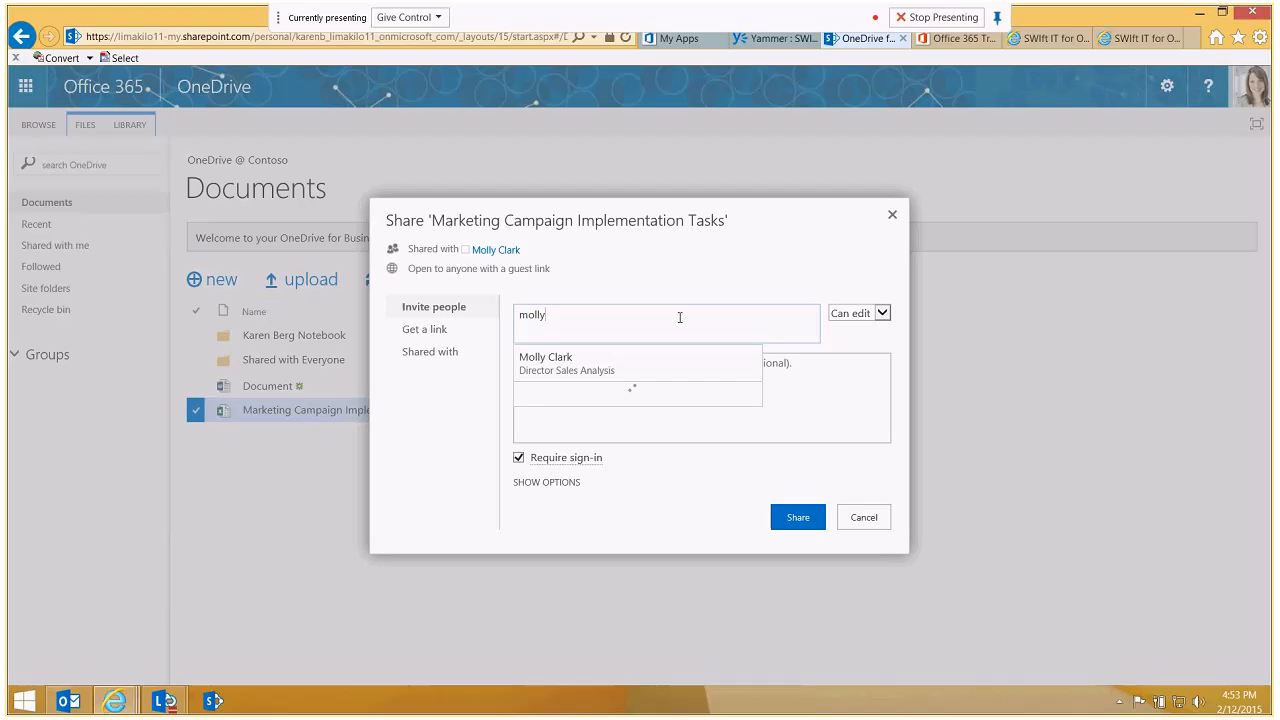
pyautogui.click(546, 364)
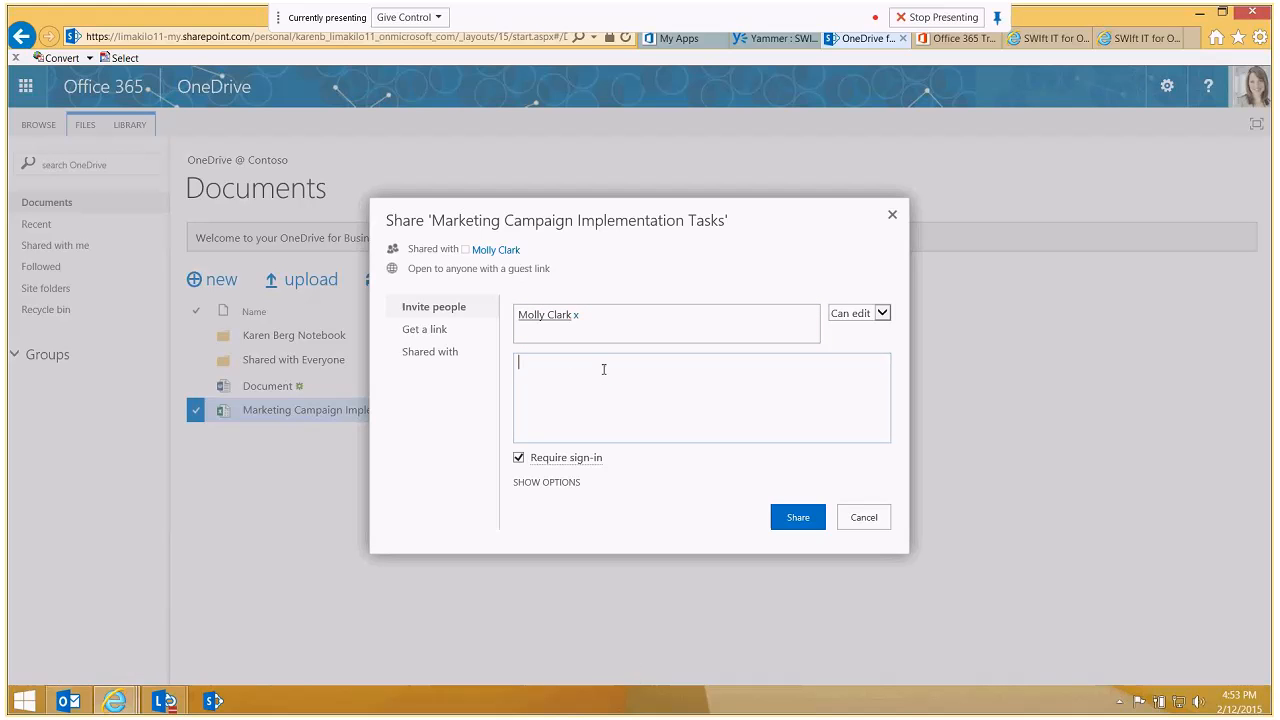
# - Send the share invitation with the message 'Here is the document.' and dismiss the confirmation
pyautogui.write('Here is the')
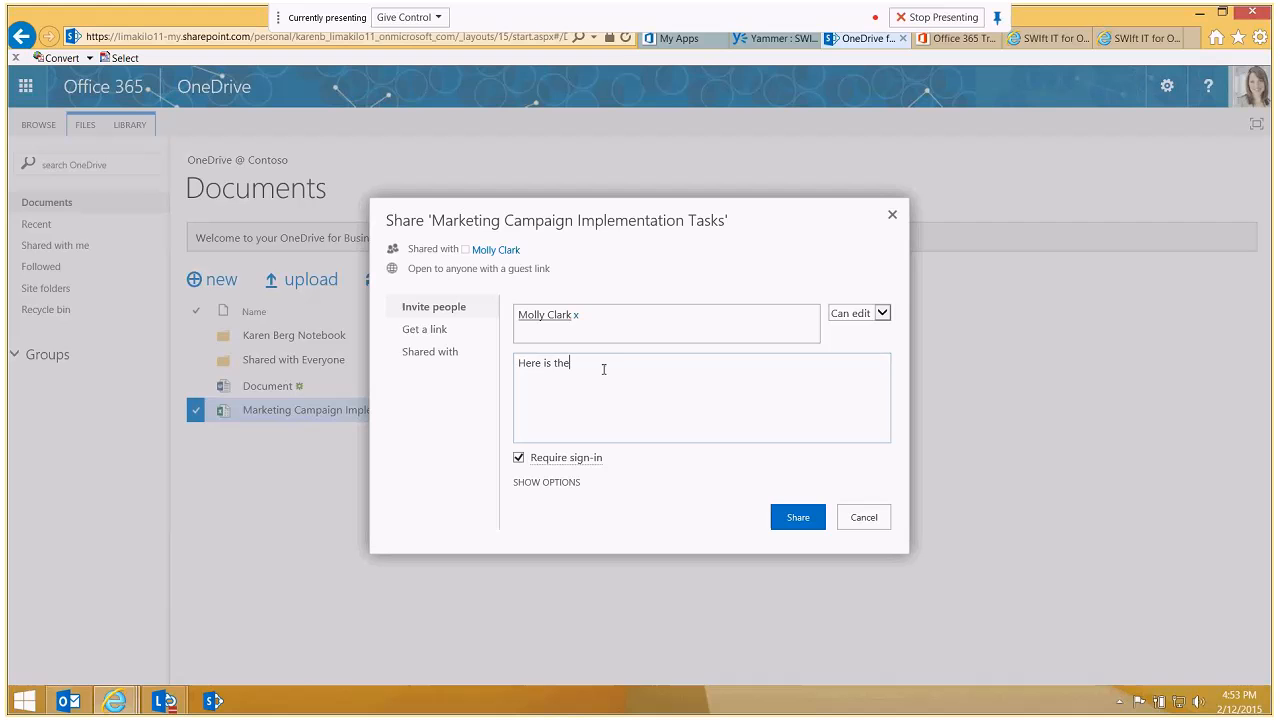
pyautogui.write('document.')
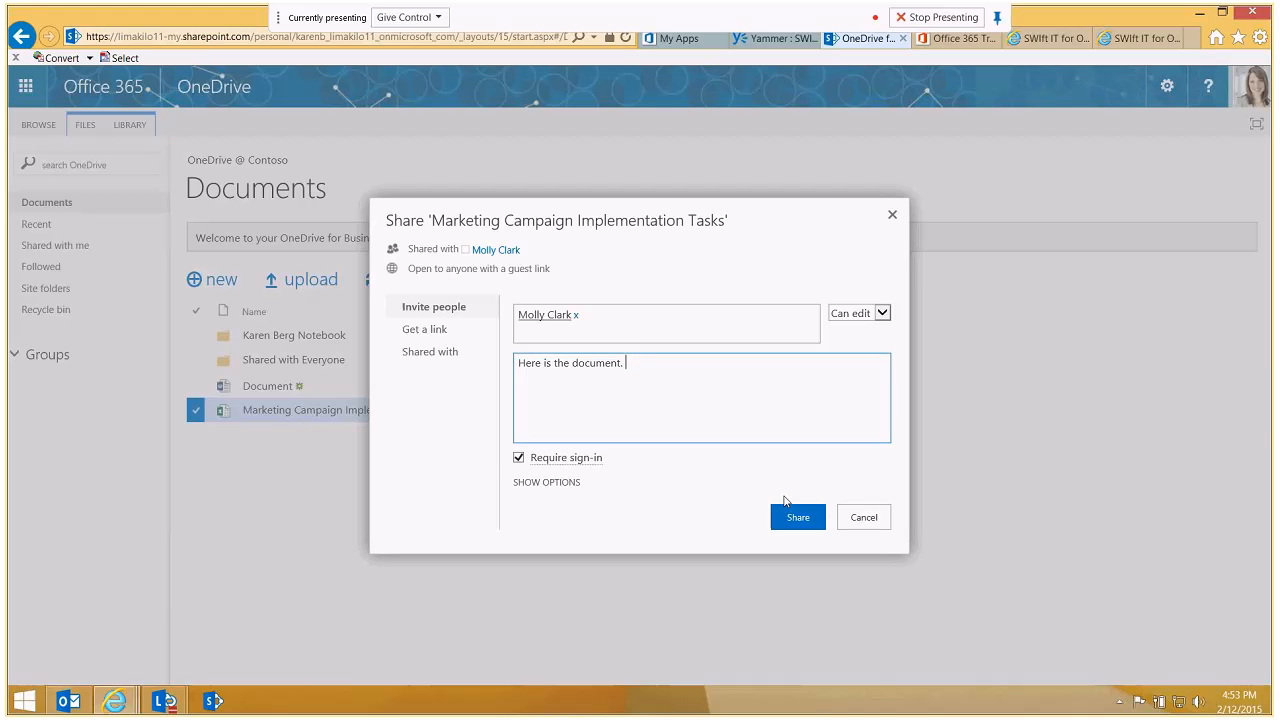
pyautogui.click(796, 516)
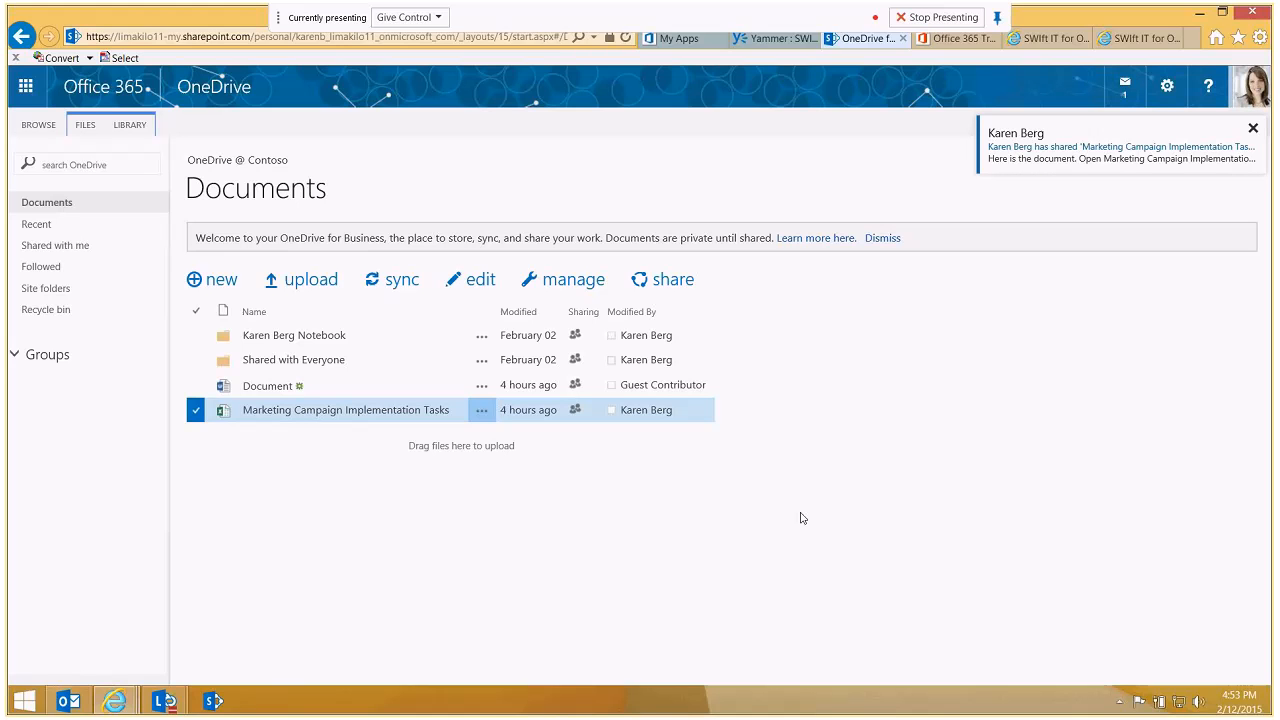
pyautogui.click(1252, 128)
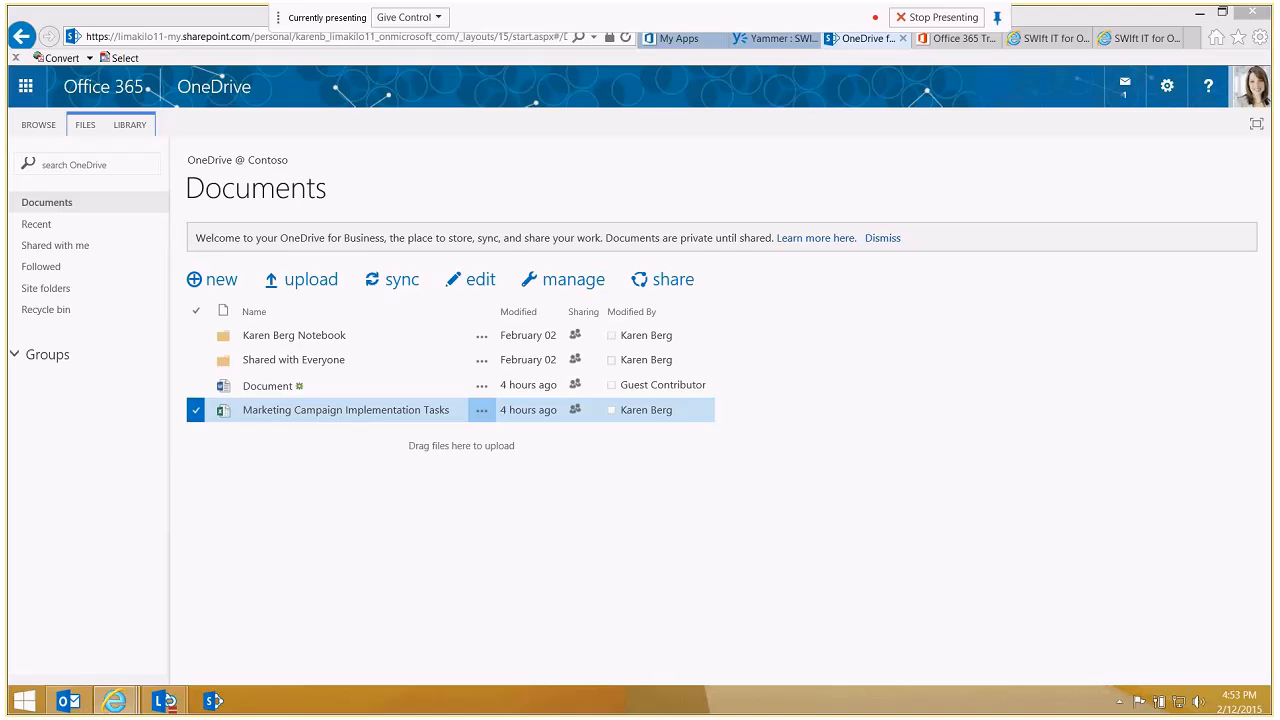
pyautogui.moveTo(292, 360)
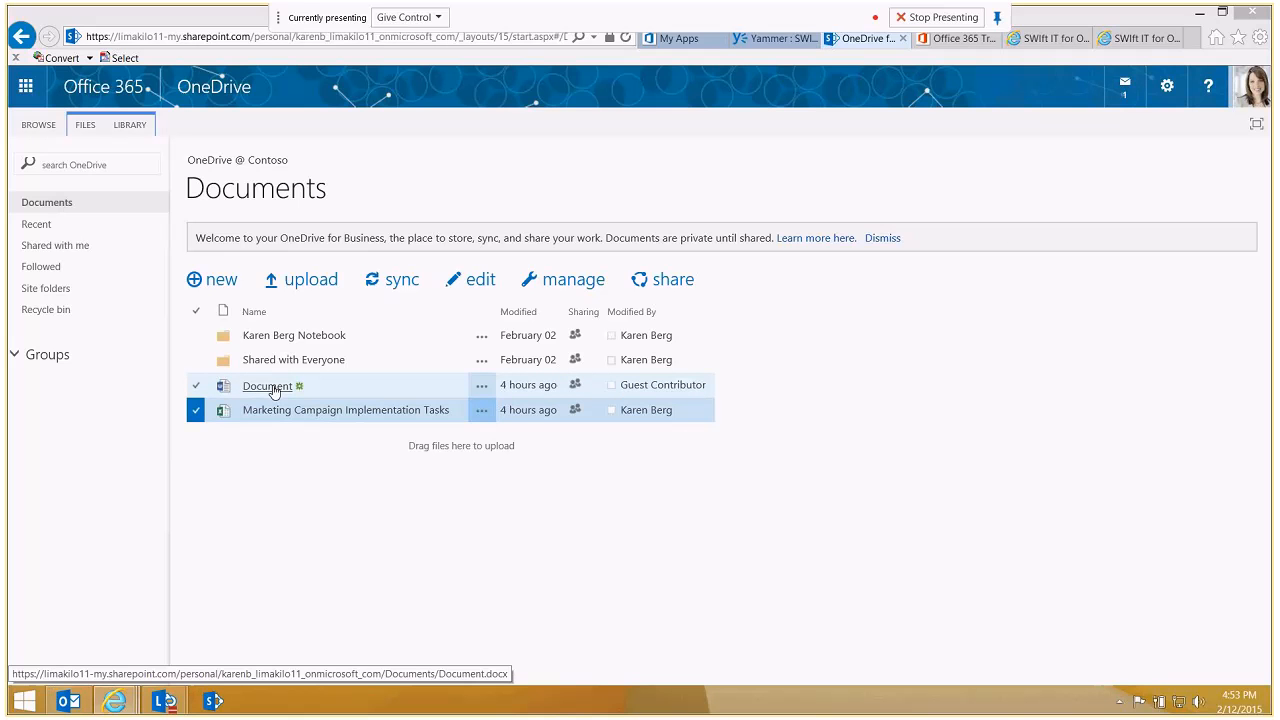
# - Open Document in Word Online, glance at the File options, and return to the blank page
pyautogui.click(268, 384)
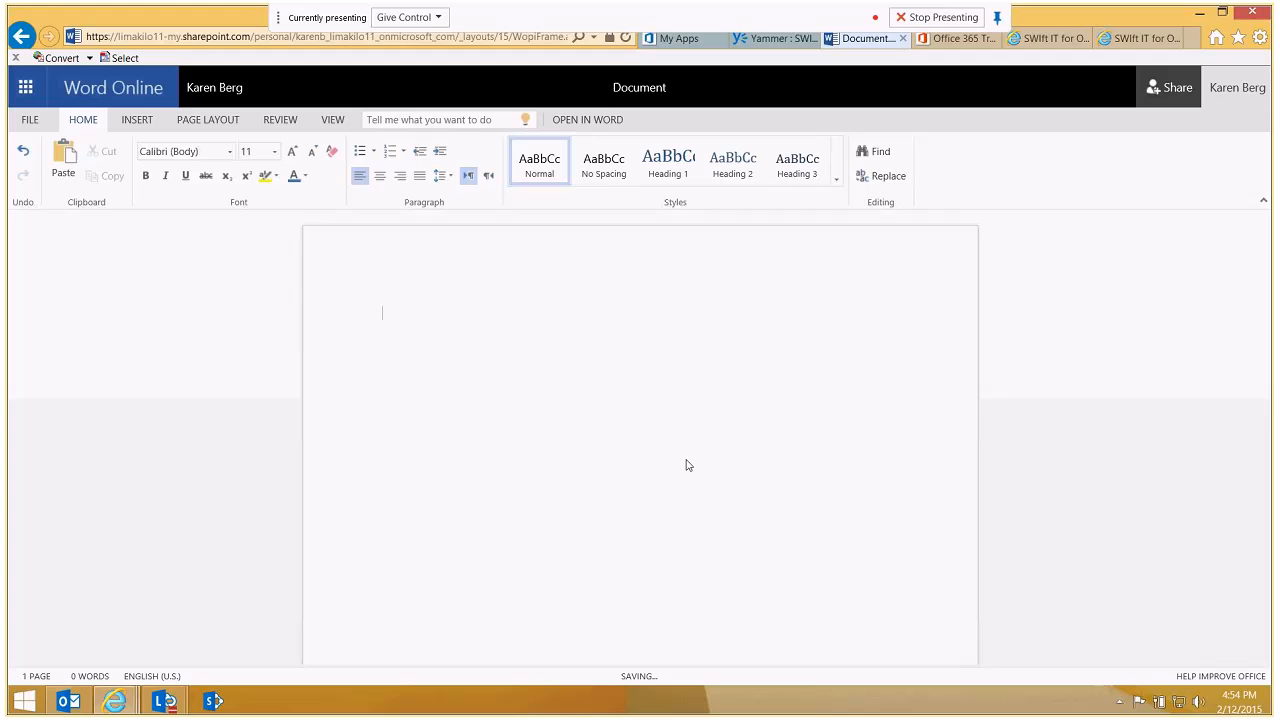
pyautogui.click(28, 120)
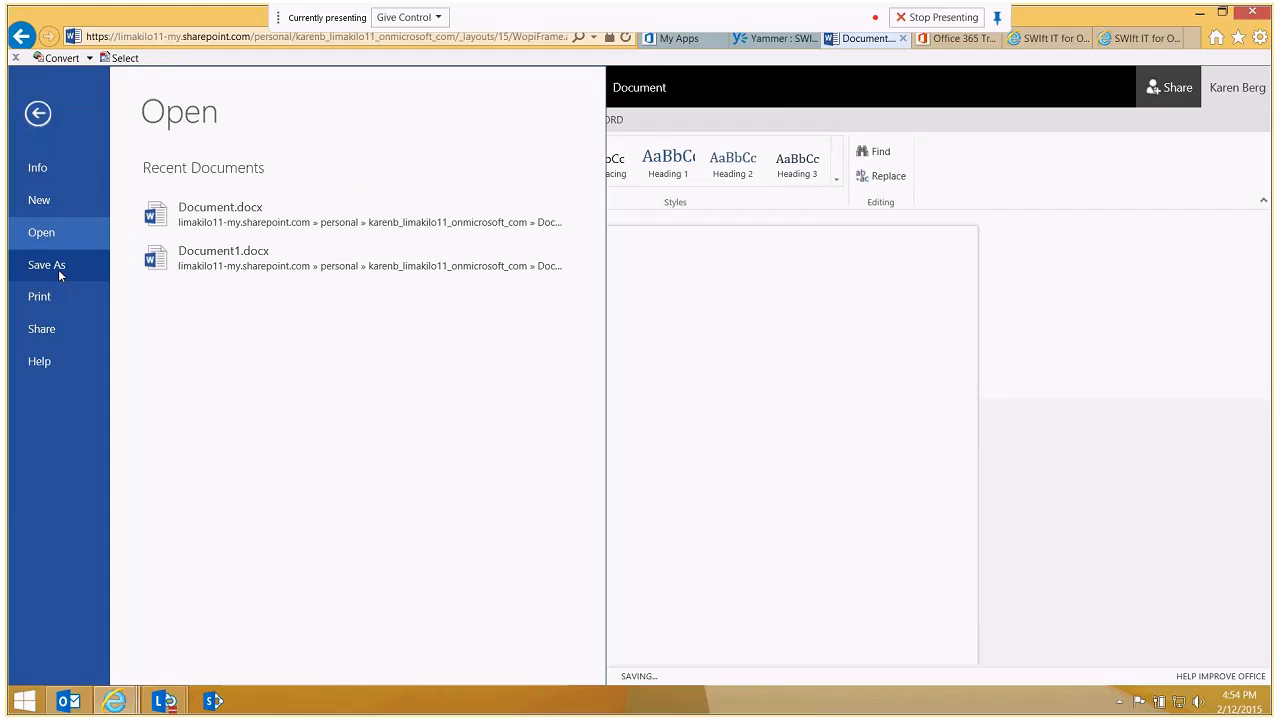
pyautogui.click(38, 112)
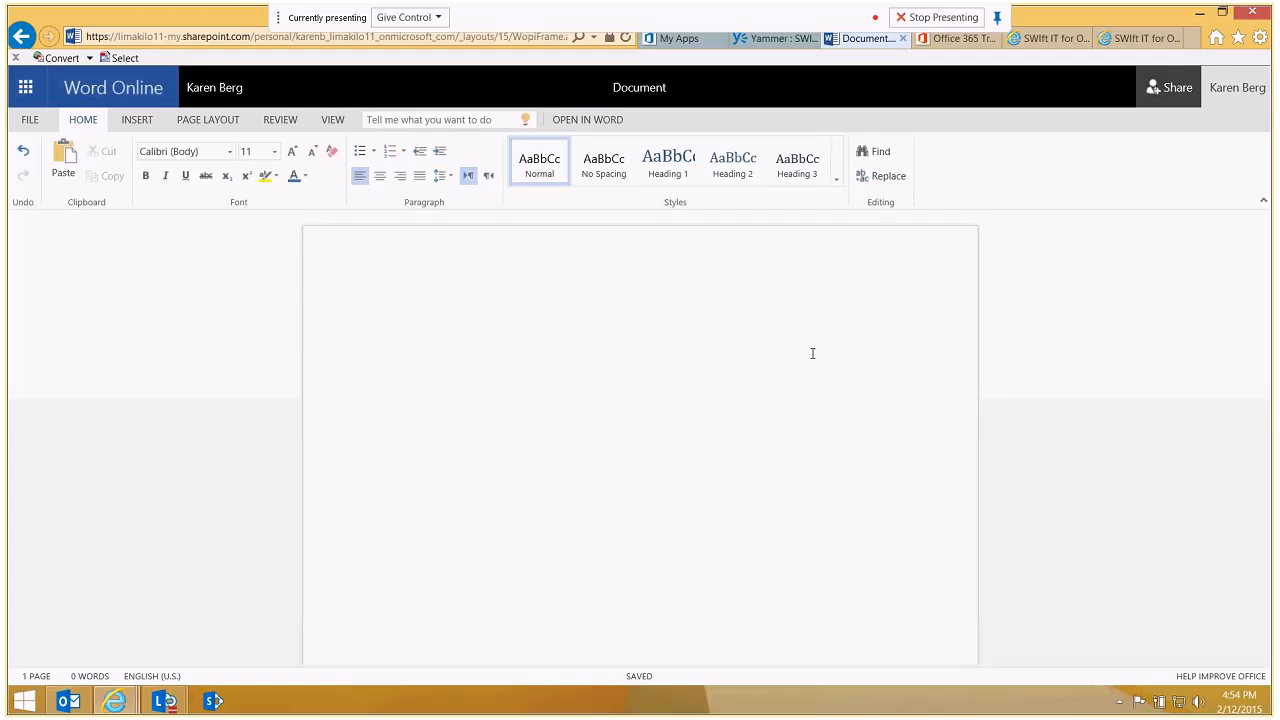
pyautogui.click(382, 312)
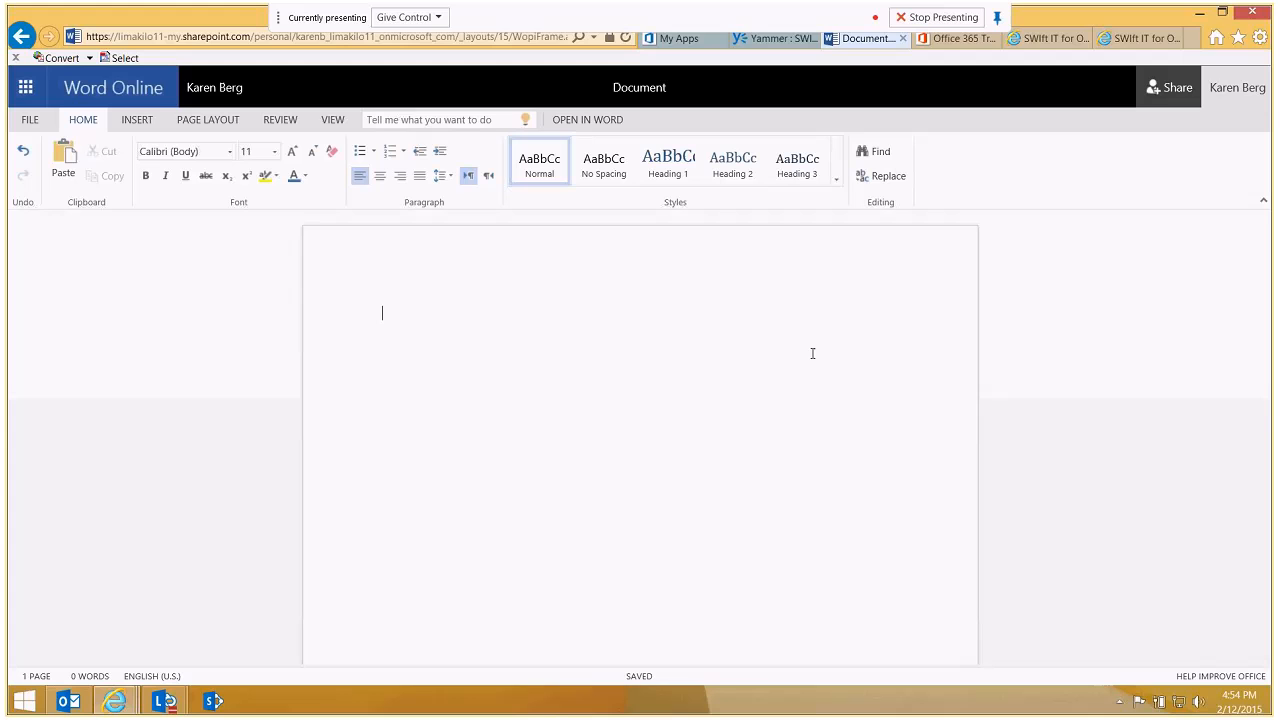
pyautogui.moveTo(436, 348)
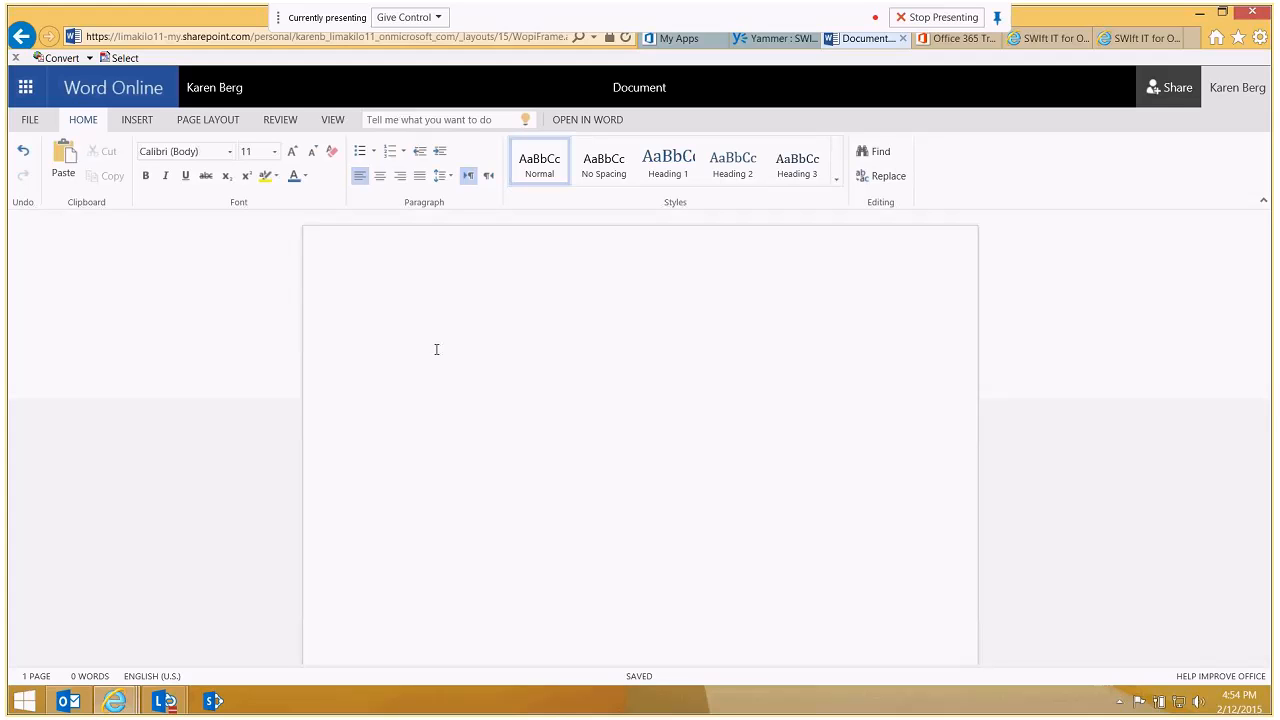
# - Write 'This is Karen typing a document.' and bring up the Share dialog
pyautogui.write('This')
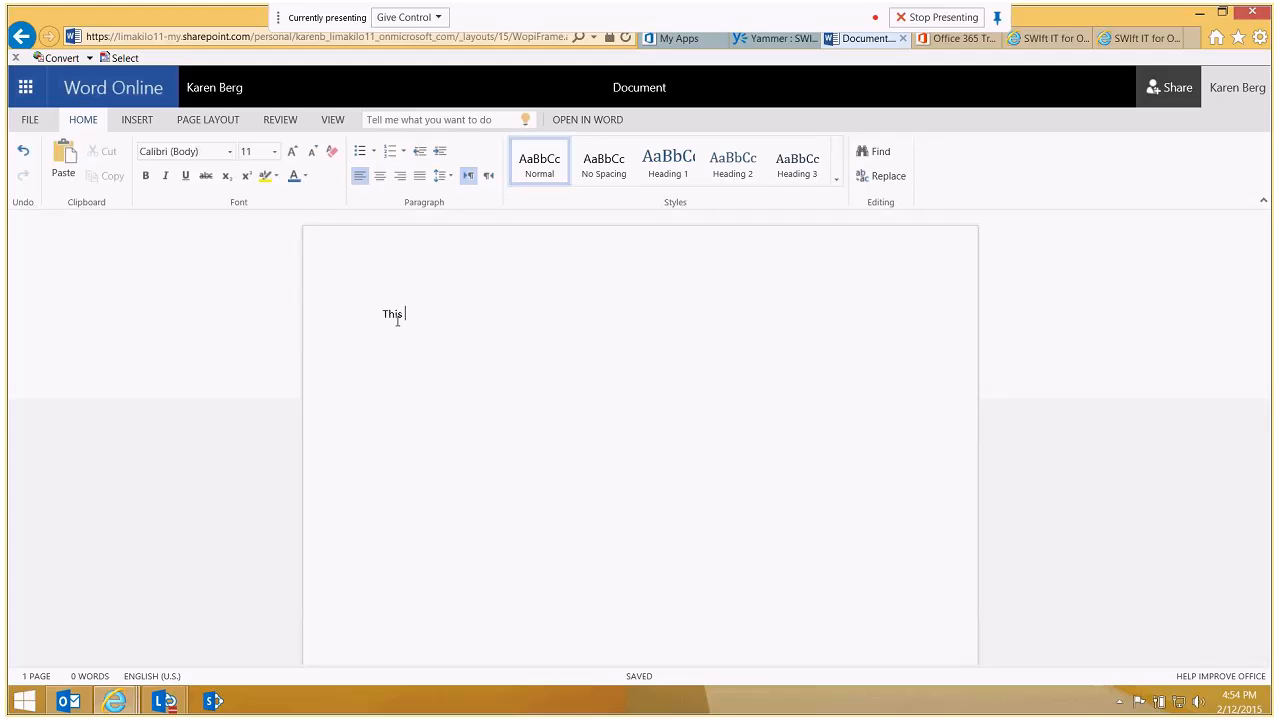
pyautogui.write('is Kar')
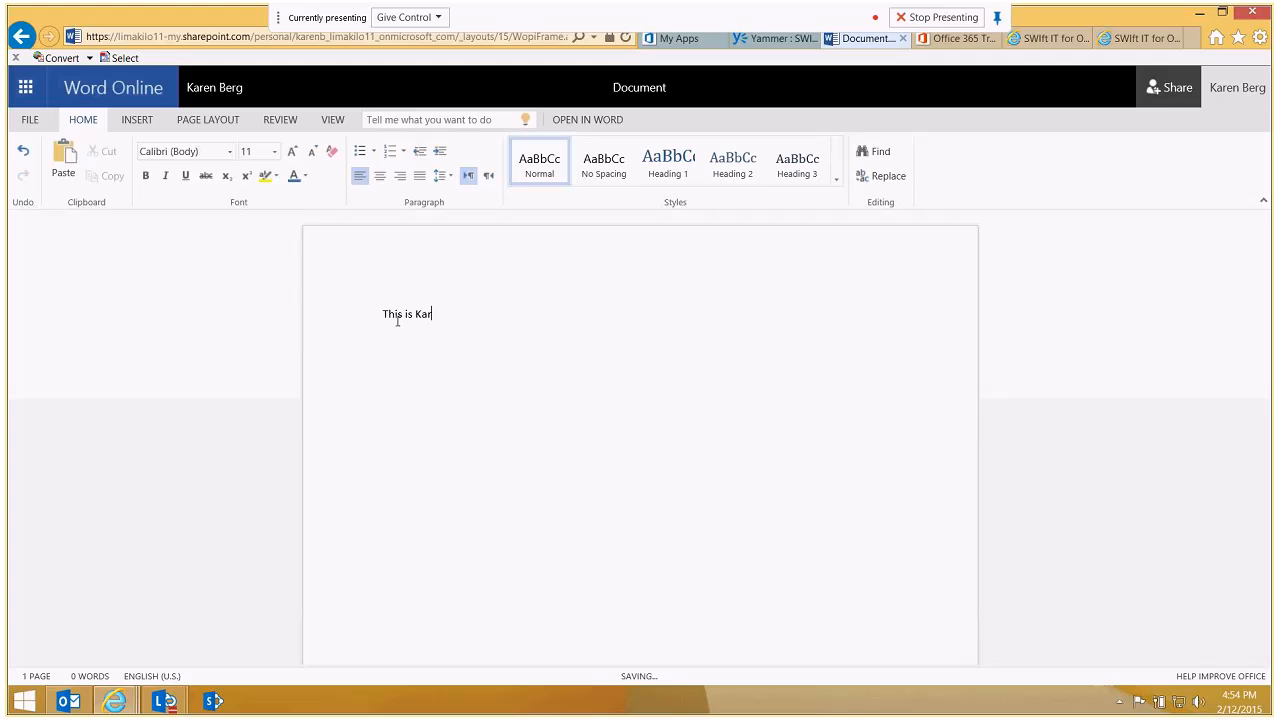
pyautogui.write('en typi')
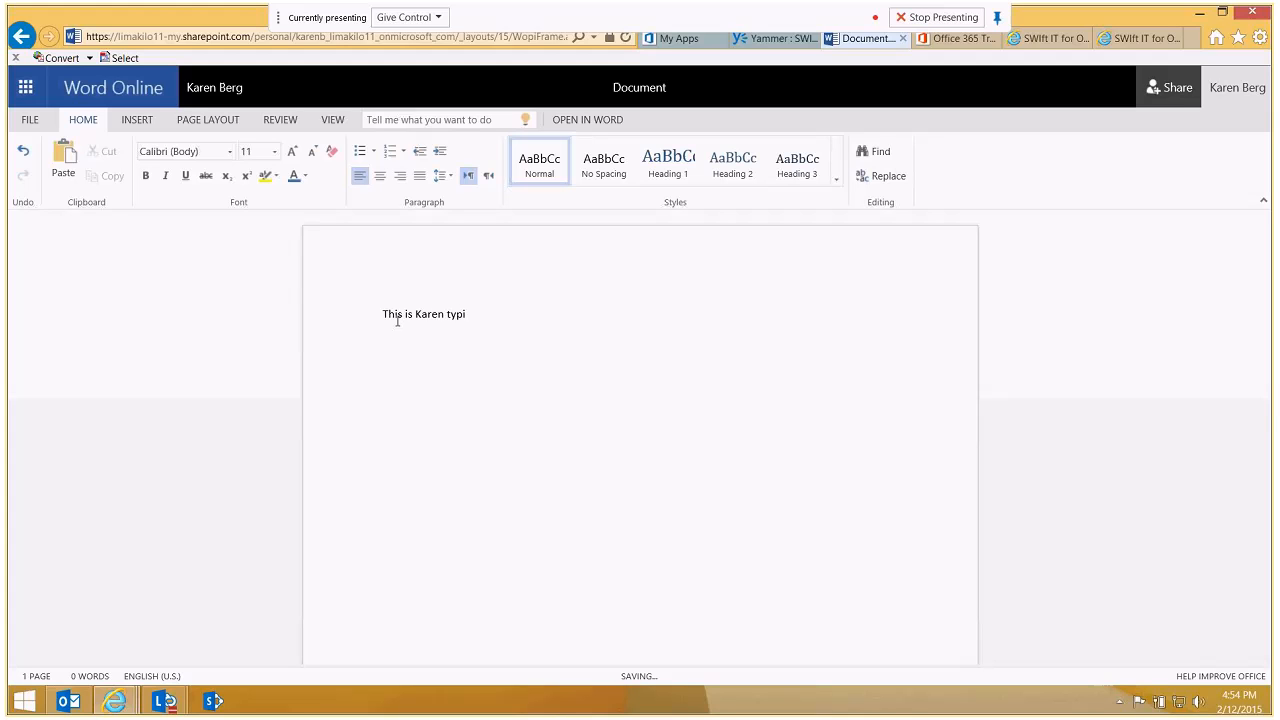
pyautogui.write('ng a d')
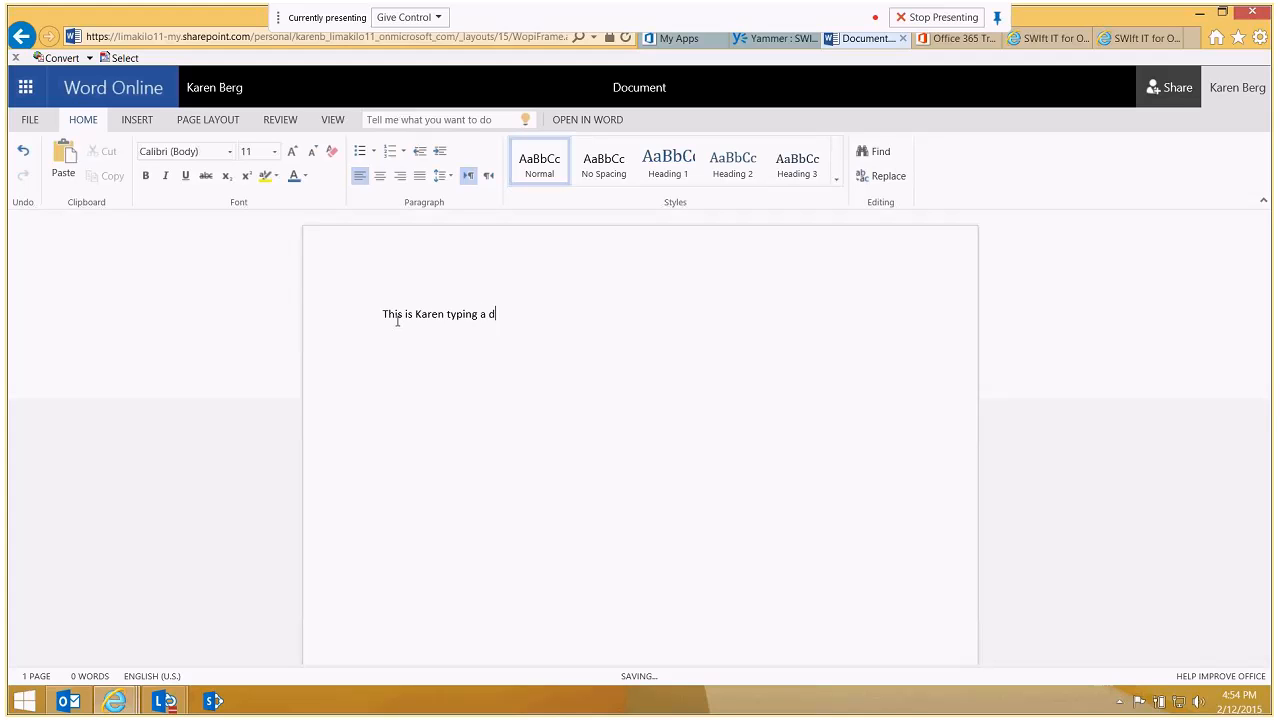
pyautogui.write('ocument.')
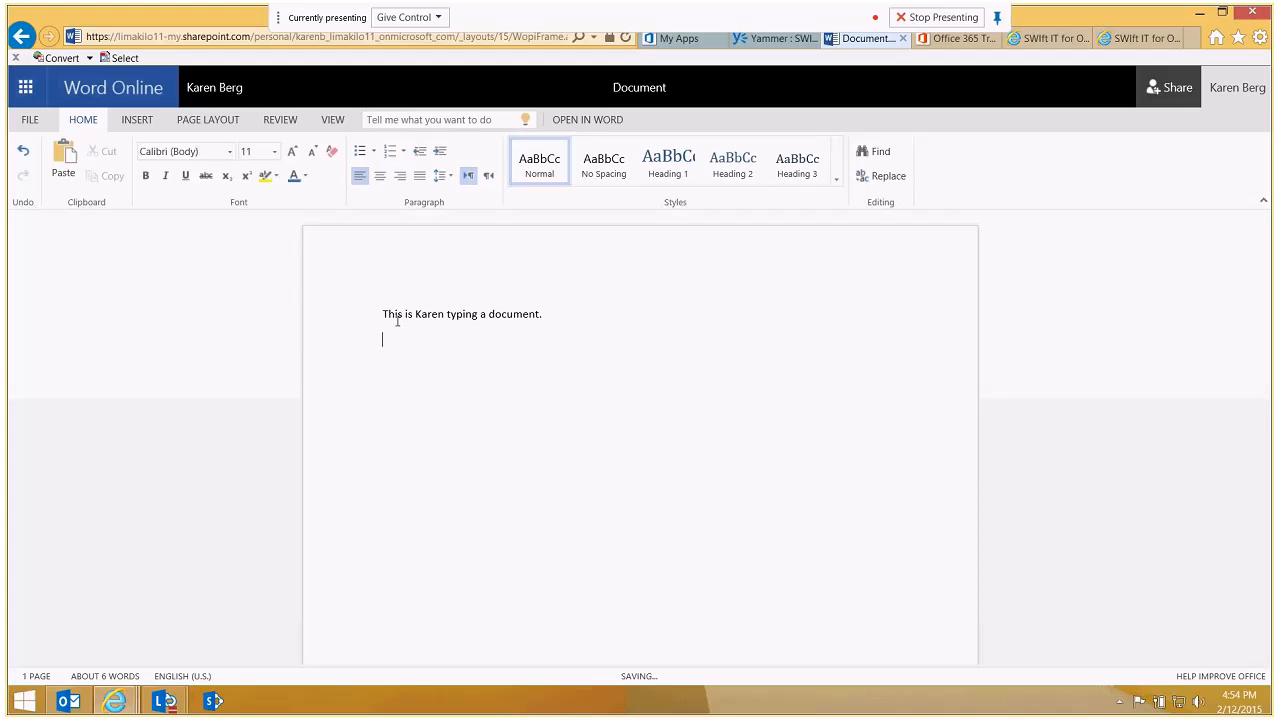
pyautogui.moveTo(1172, 128)
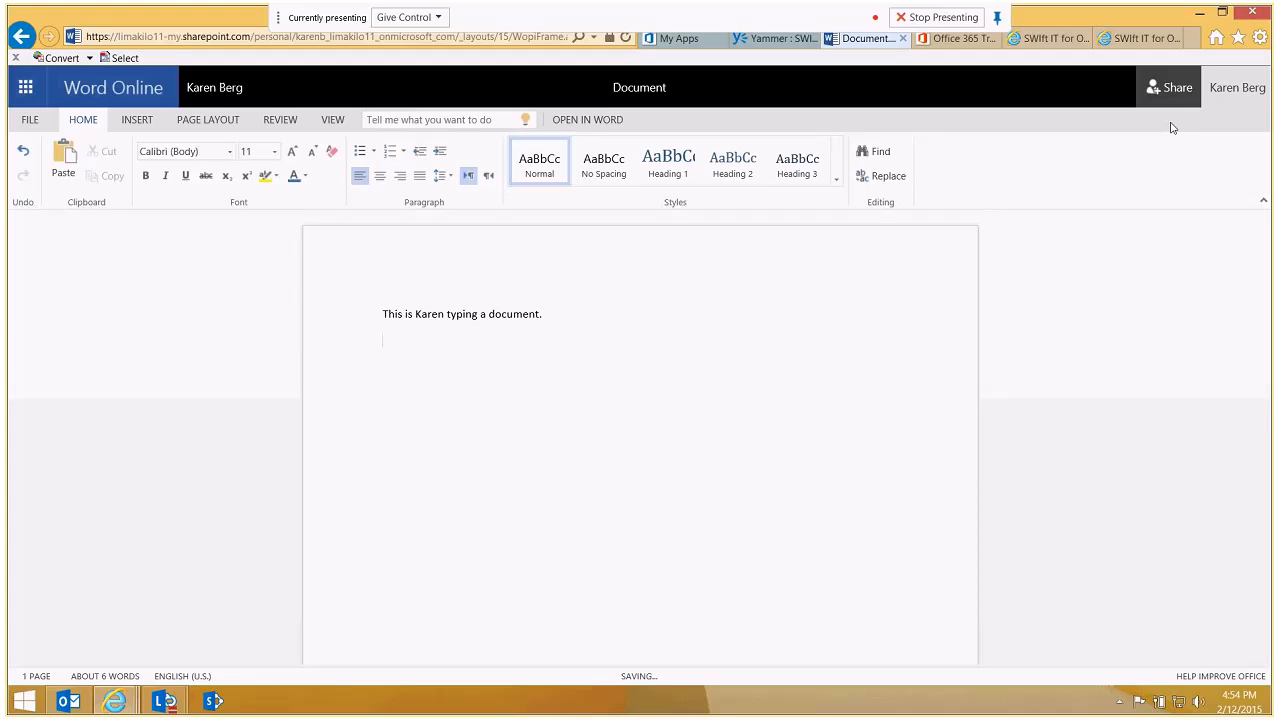
pyautogui.click(1168, 88)
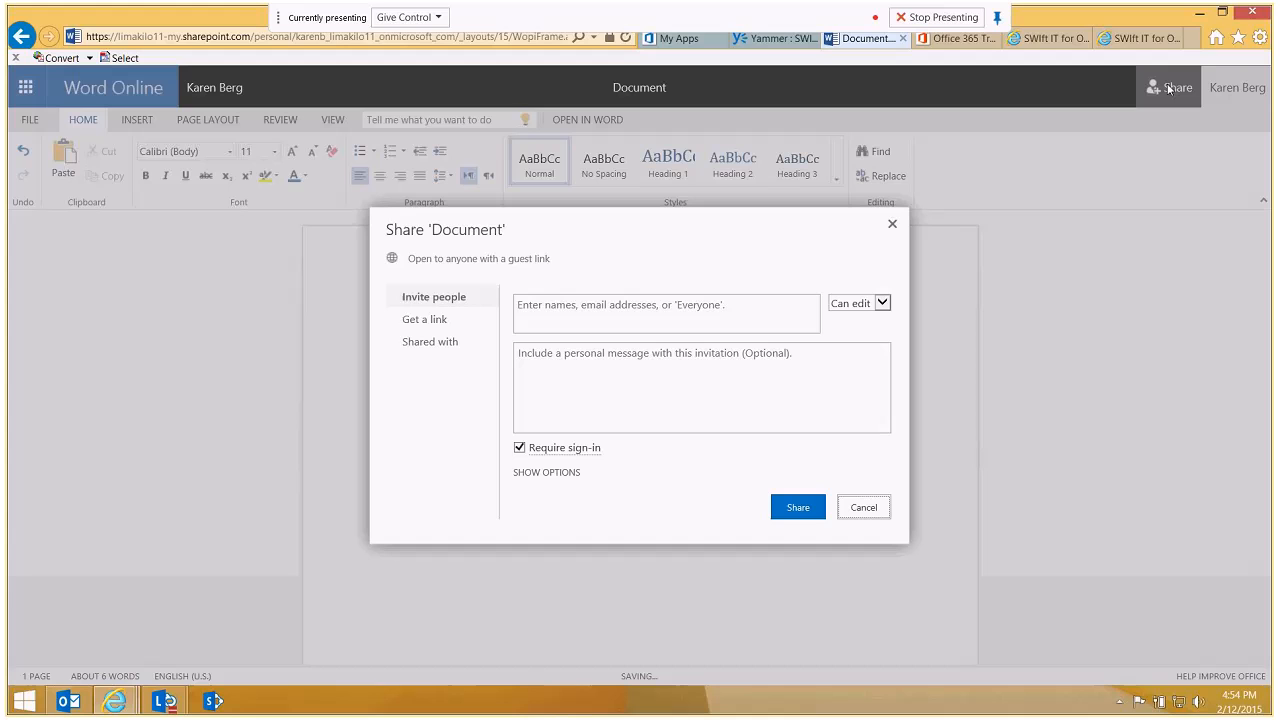
pyautogui.click(666, 312)
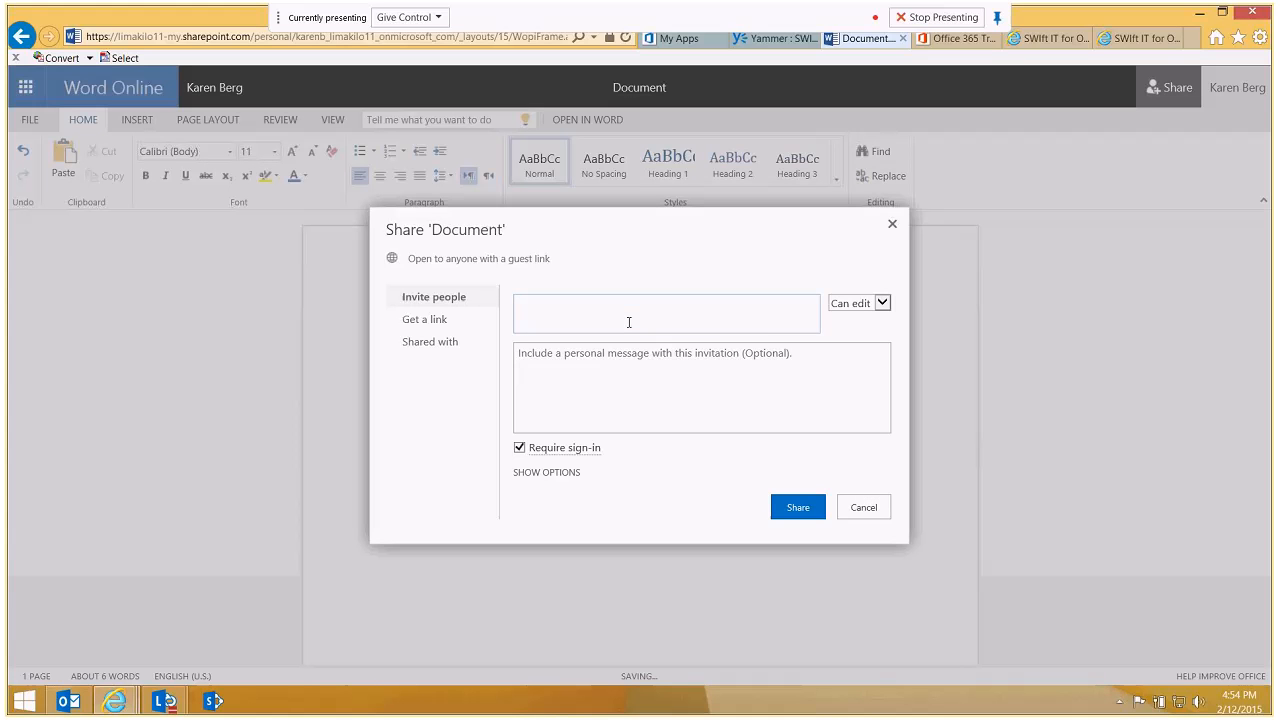
pyautogui.write('moll')
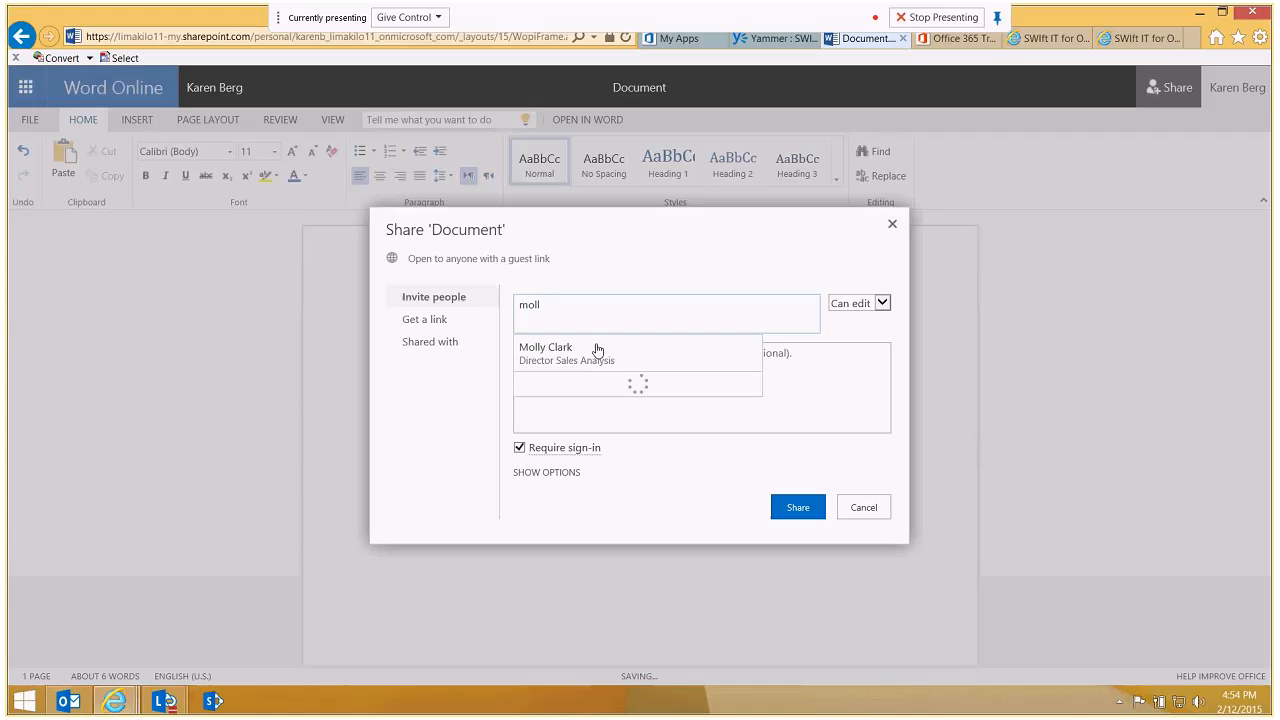
pyautogui.click(566, 352)
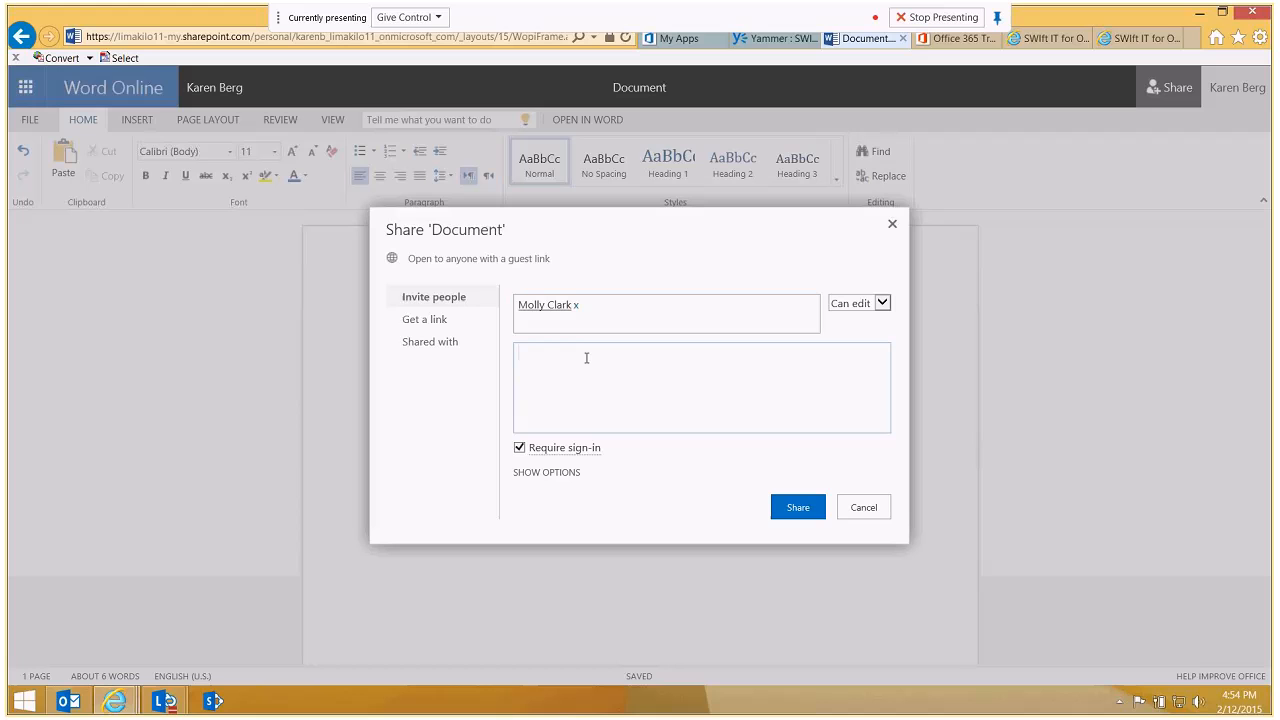
# - Send the invitation with the note 'Please help me edit this document asap.'
pyautogui.write('Please')
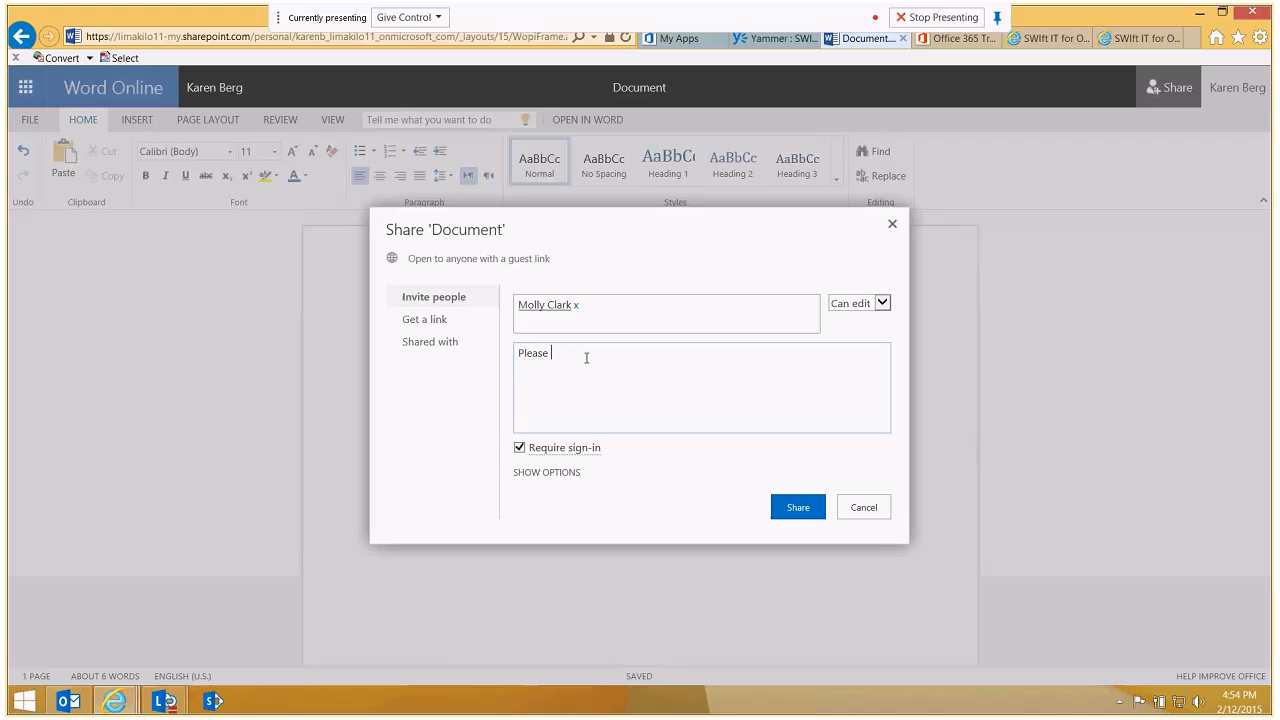
pyautogui.write('help me edit this document asap.')
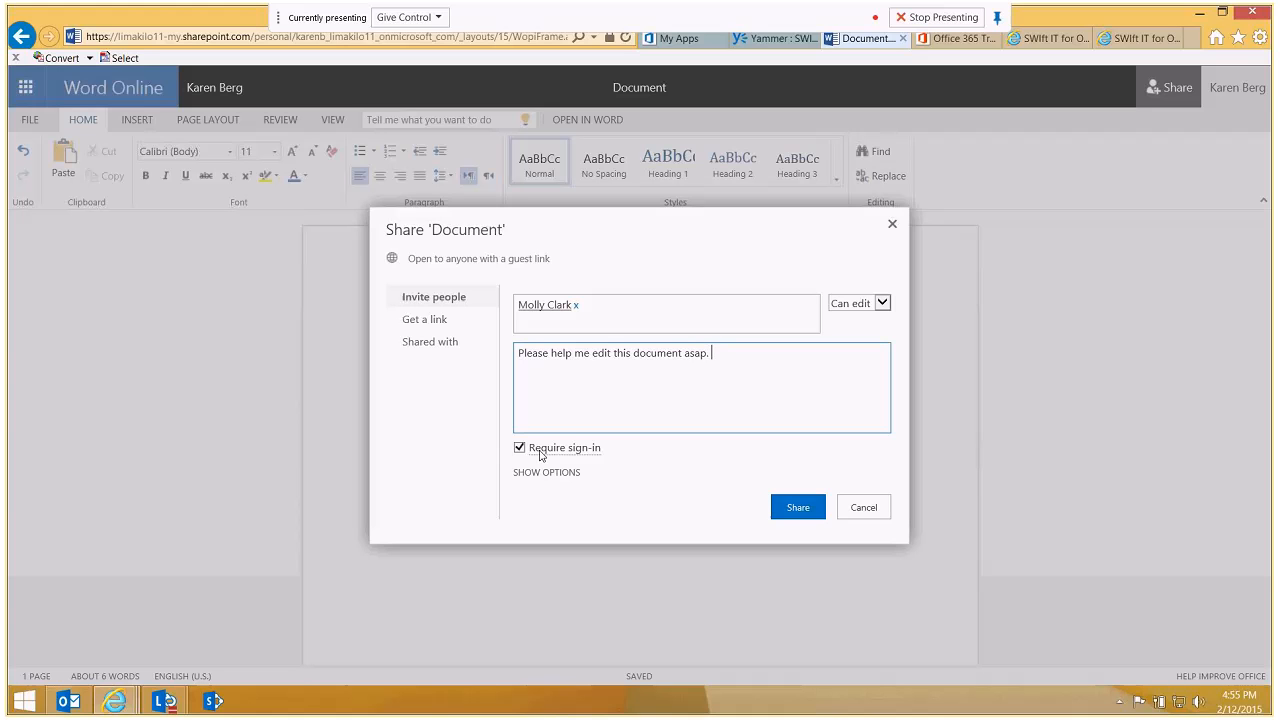
pyautogui.click(796, 508)
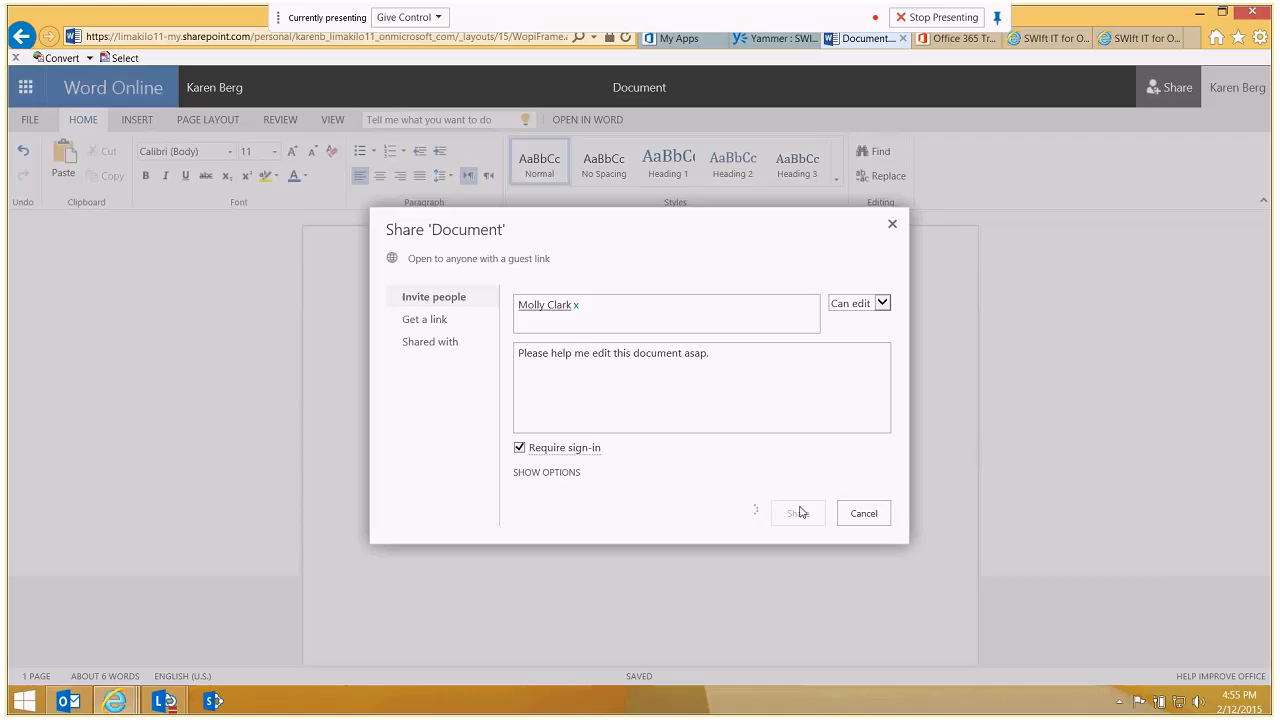
pyautogui.click(796, 512)
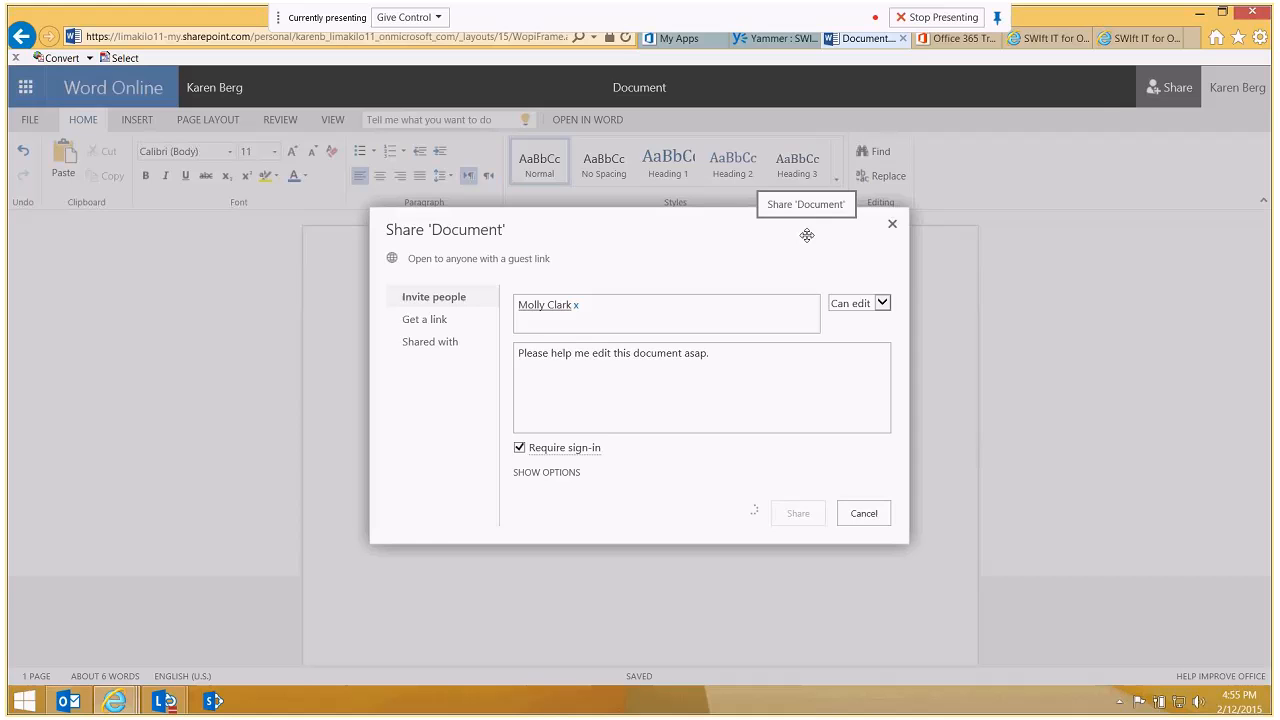
pyautogui.click(798, 512)
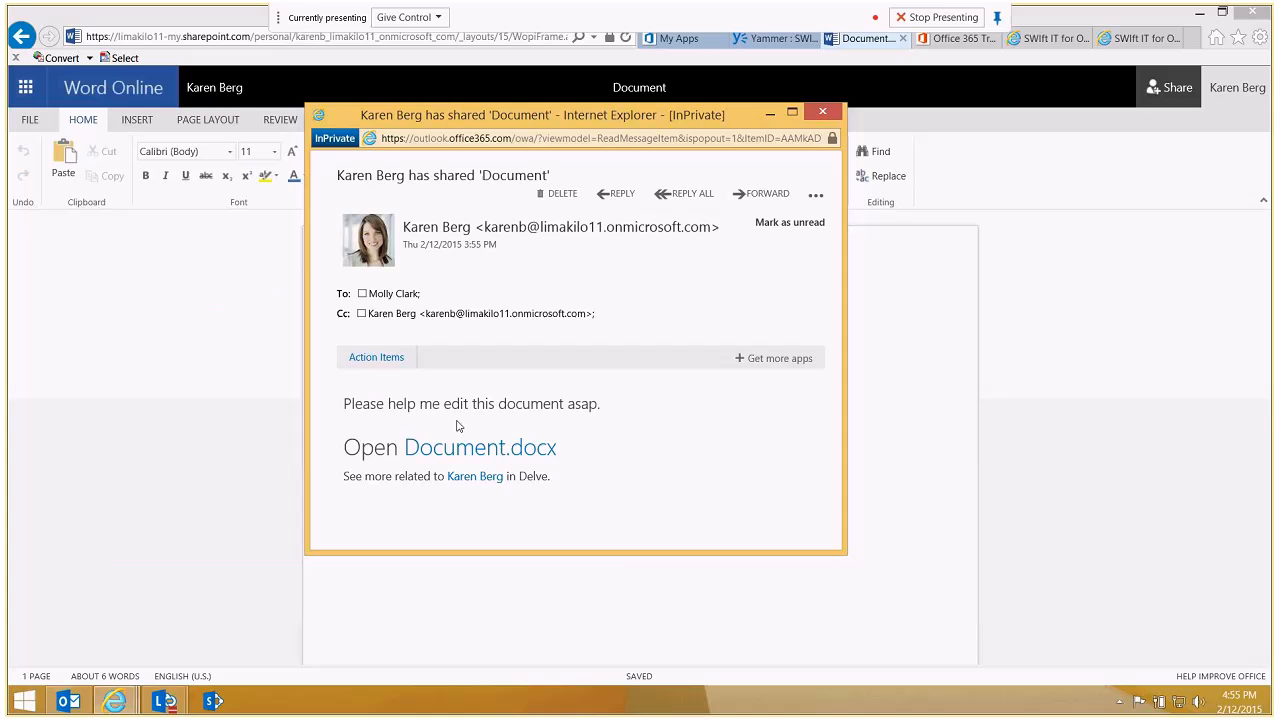
pyautogui.moveTo(566, 596)
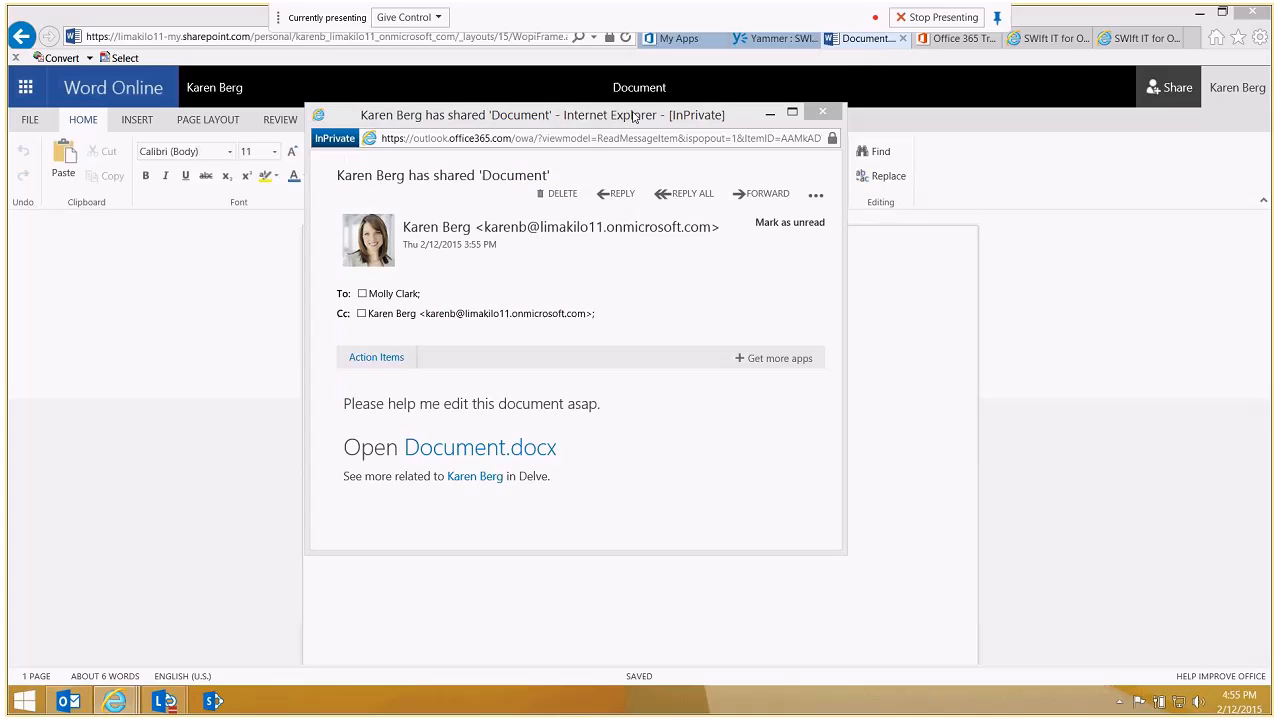
pyautogui.click(822, 112)
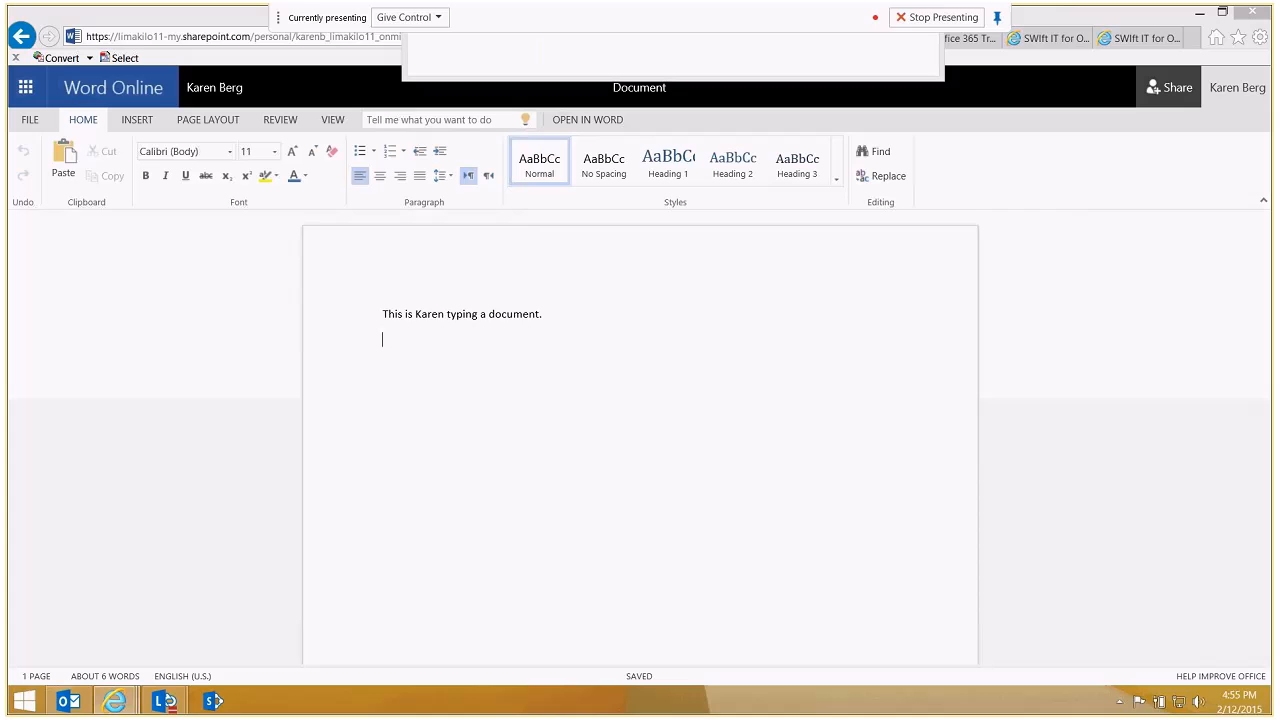
pyautogui.moveTo(548, 212)
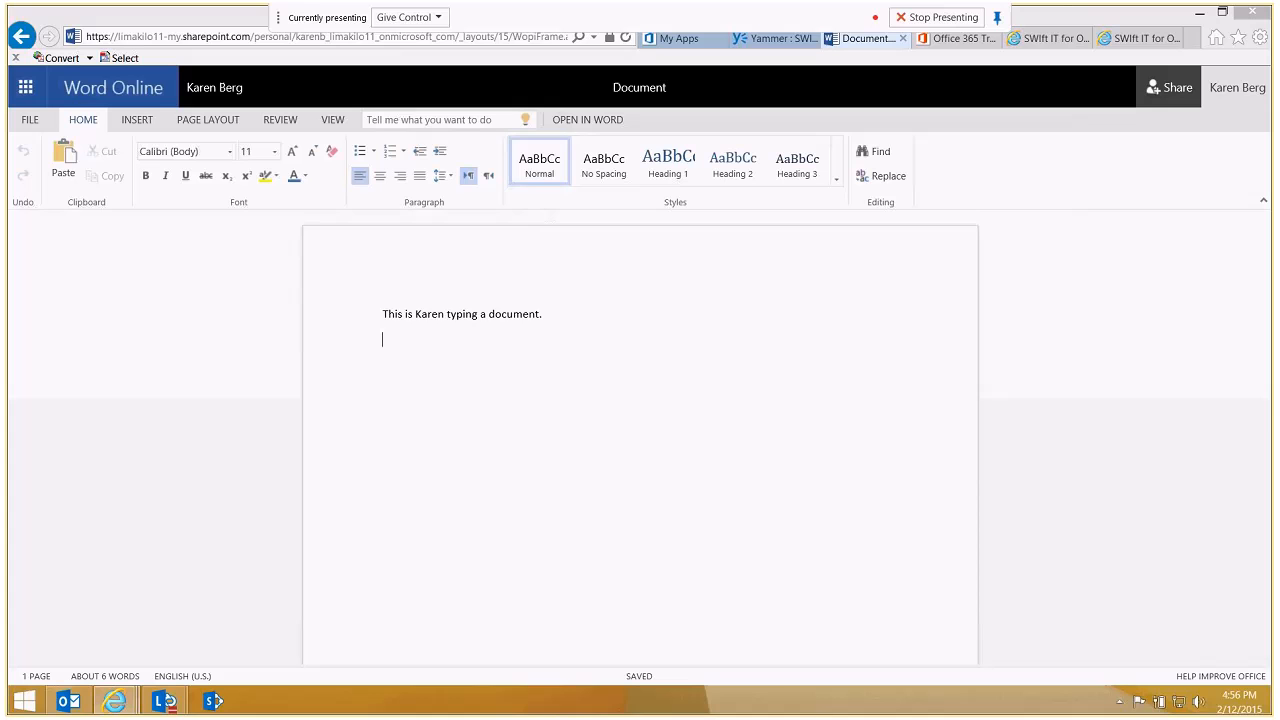
# - Add the line 'Molly is in the document as well' as a new paragraph
pyautogui.write('M')
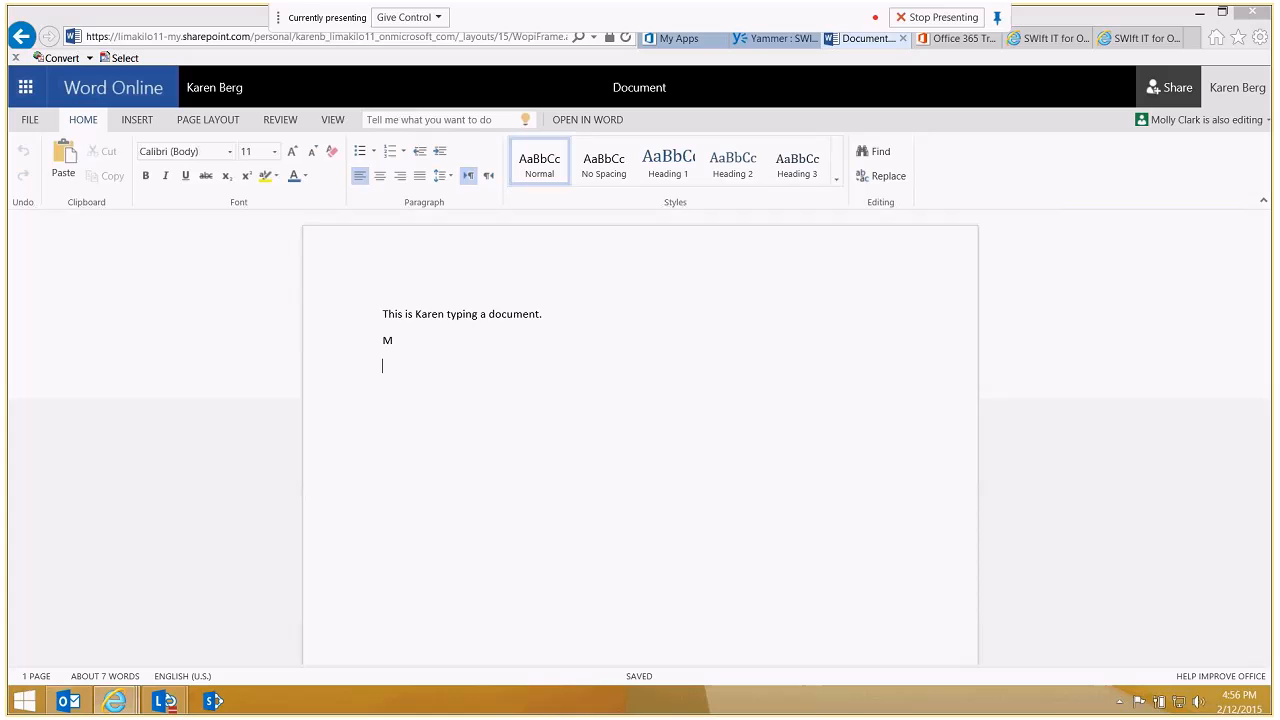
pyautogui.write('olly is in the document as well')
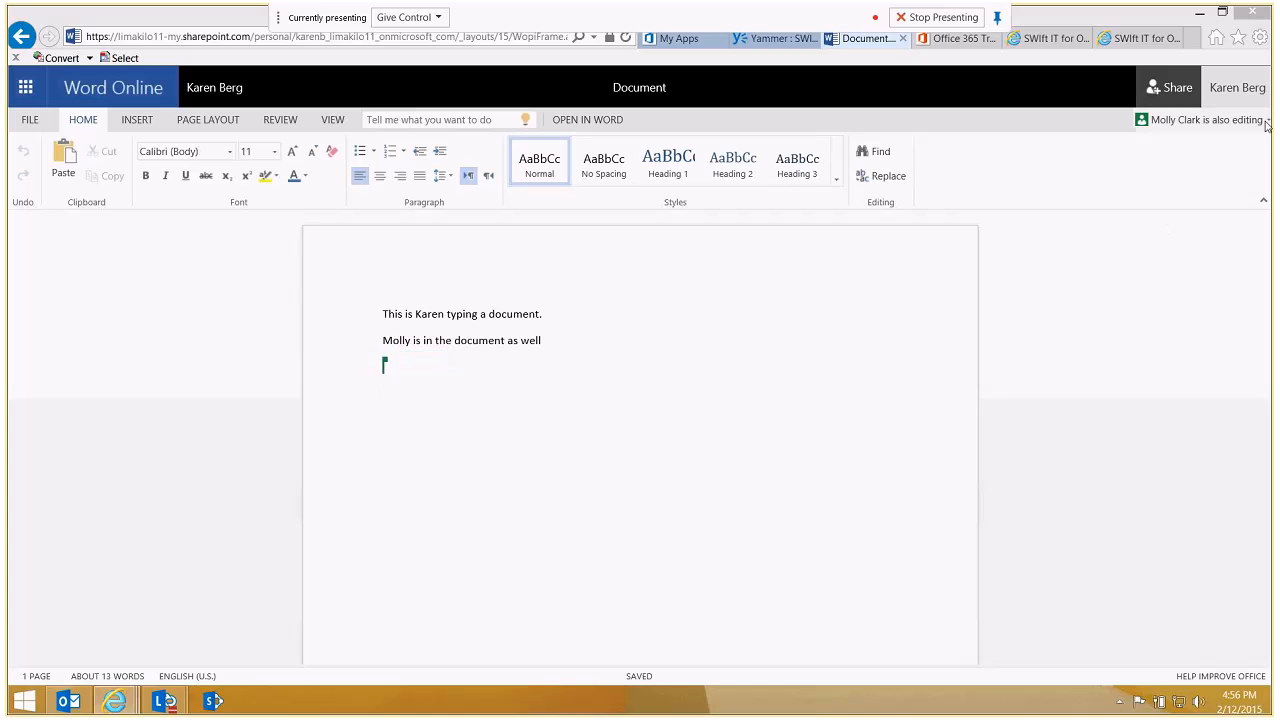
pyautogui.press('enter')
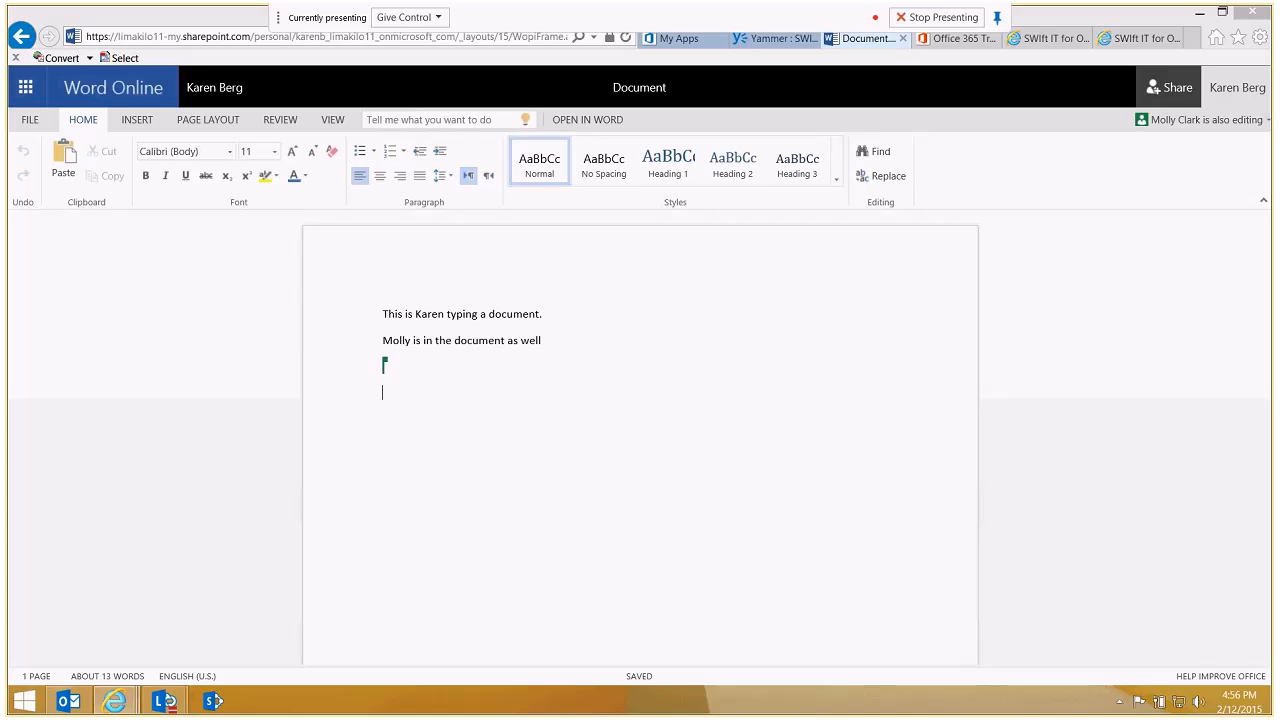
# - Add the line 'This is a great way to collaborate.' below it
pyautogui.write('This is a great')
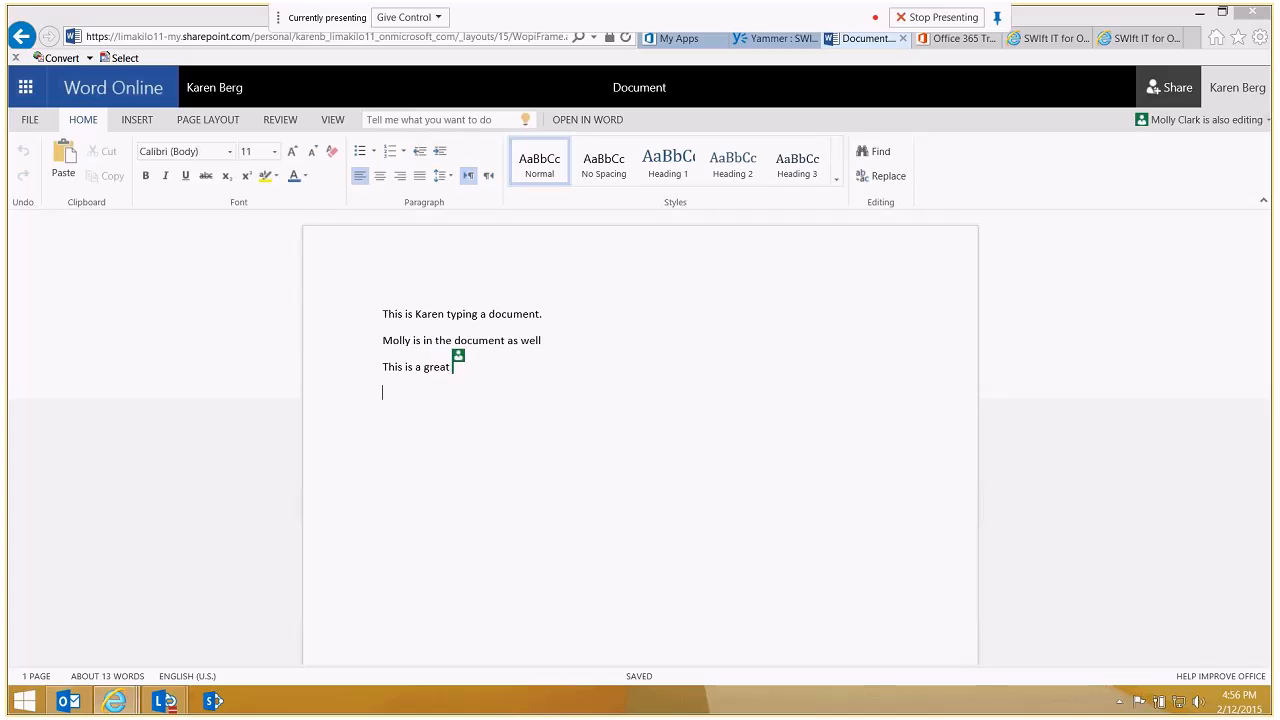
pyautogui.write('way to collaborate.')
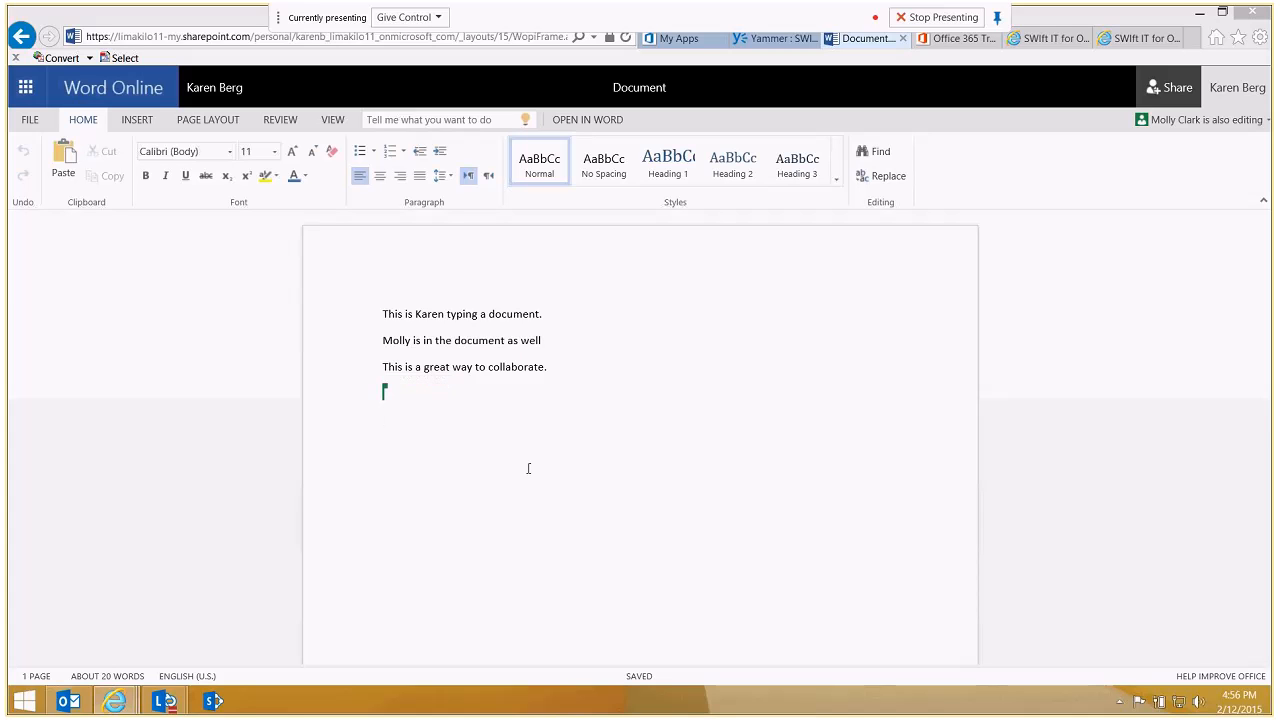
pyautogui.press('enter')
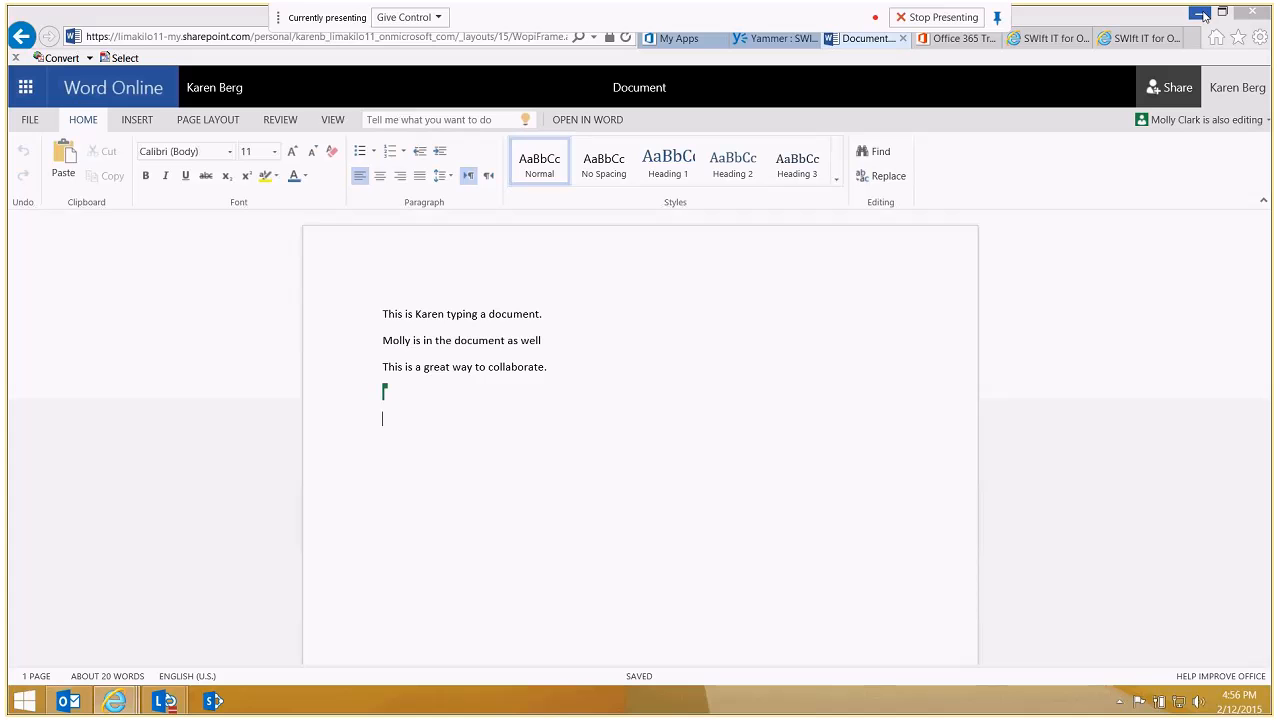
pyautogui.moveTo(1200, 12)
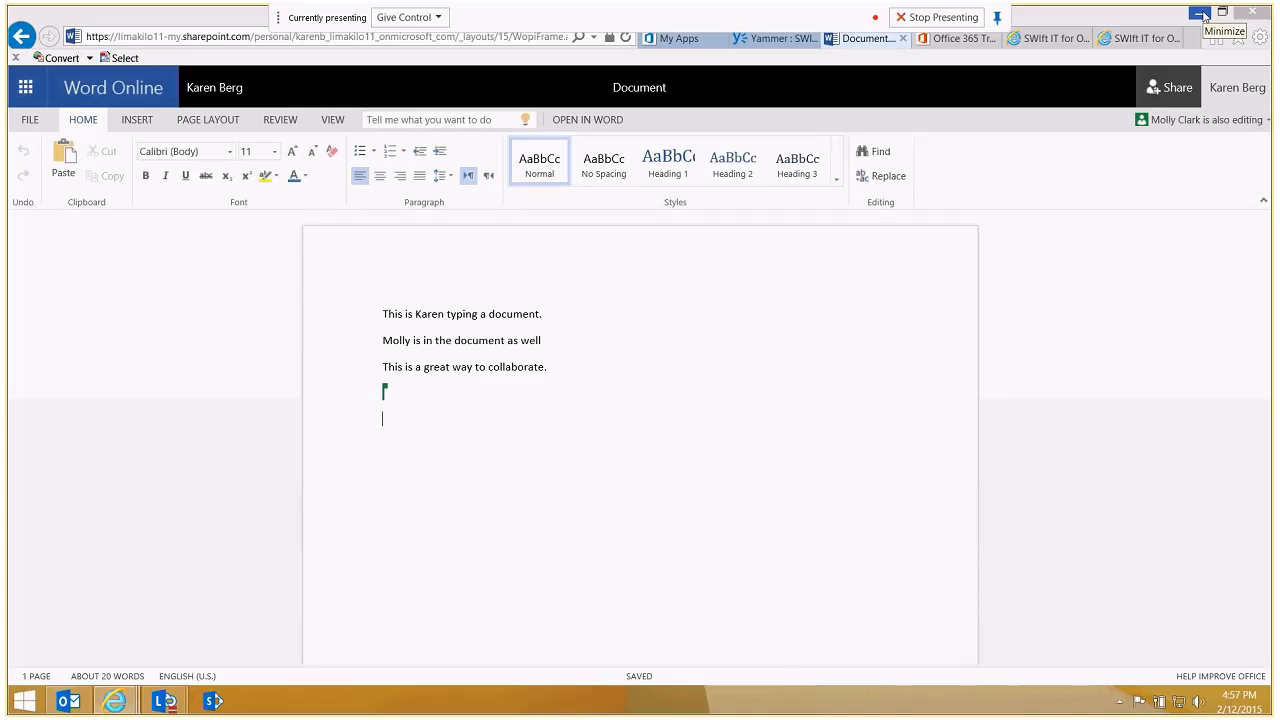
# - Minimize the browser and open the Specs_Washer Dryer PDF from the desktop in Adobe Reader
pyautogui.click(1200, 12)
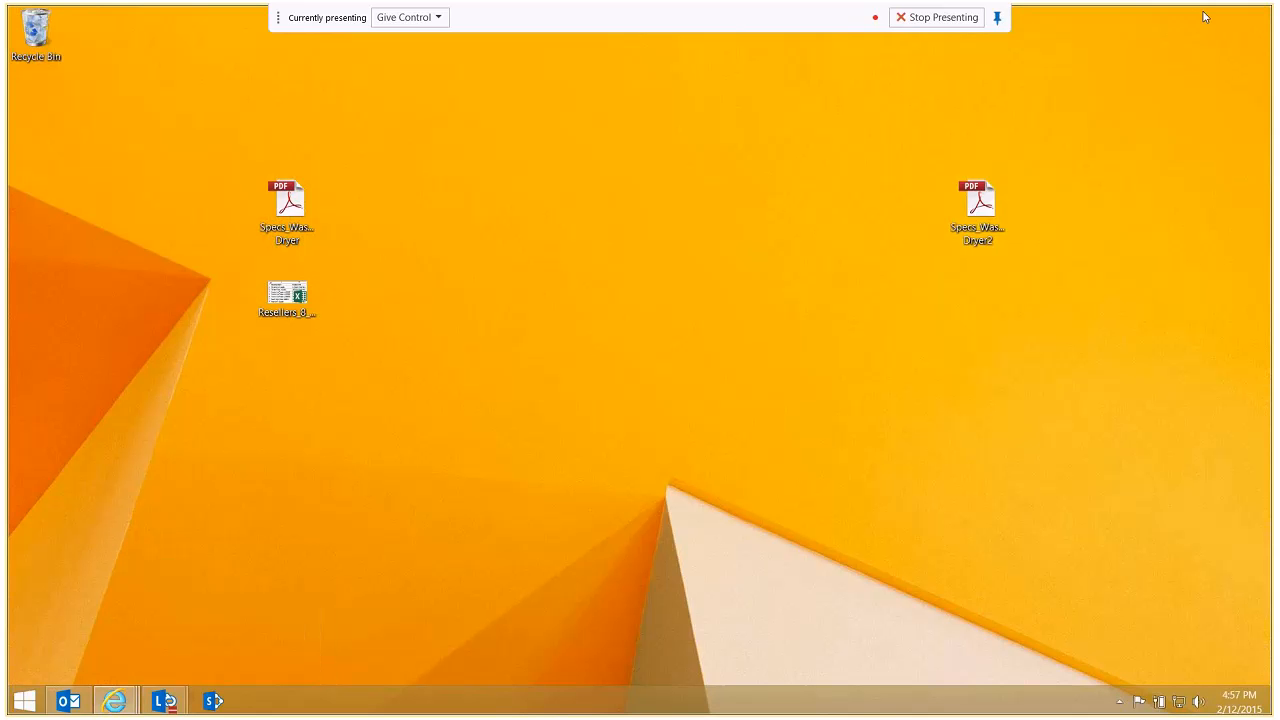
pyautogui.click(286, 200)
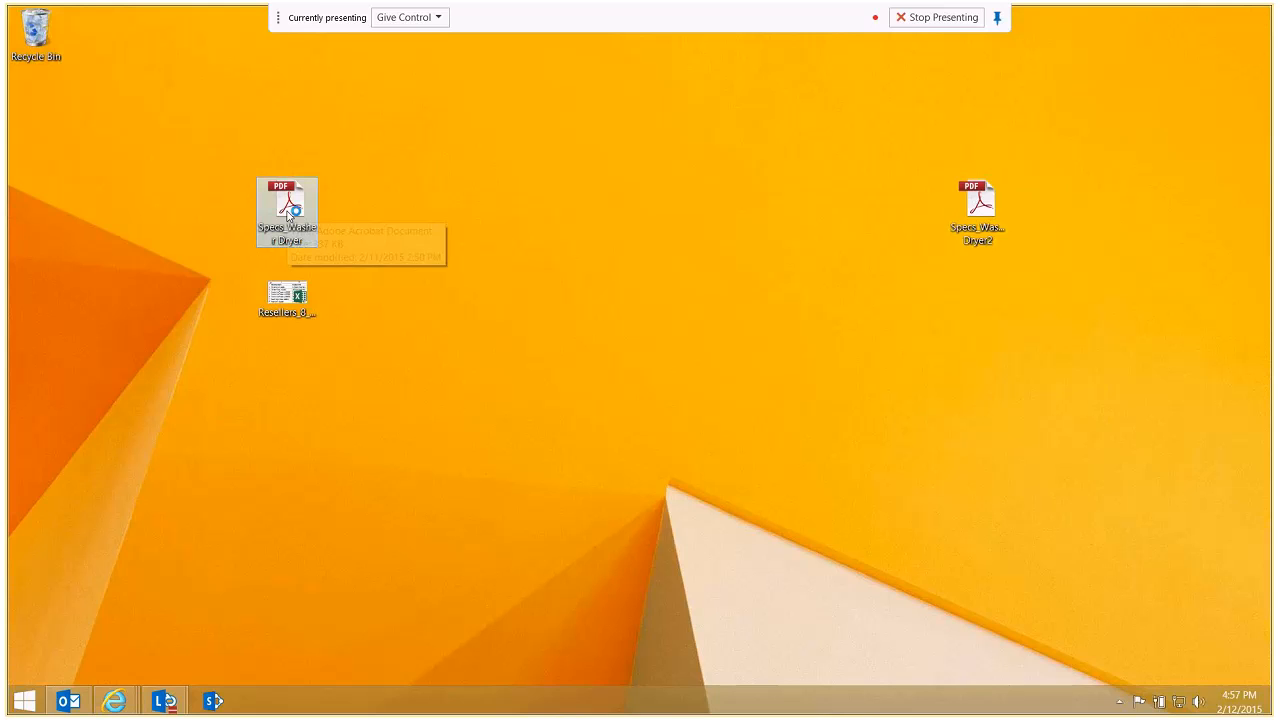
pyautogui.moveTo(288, 212)
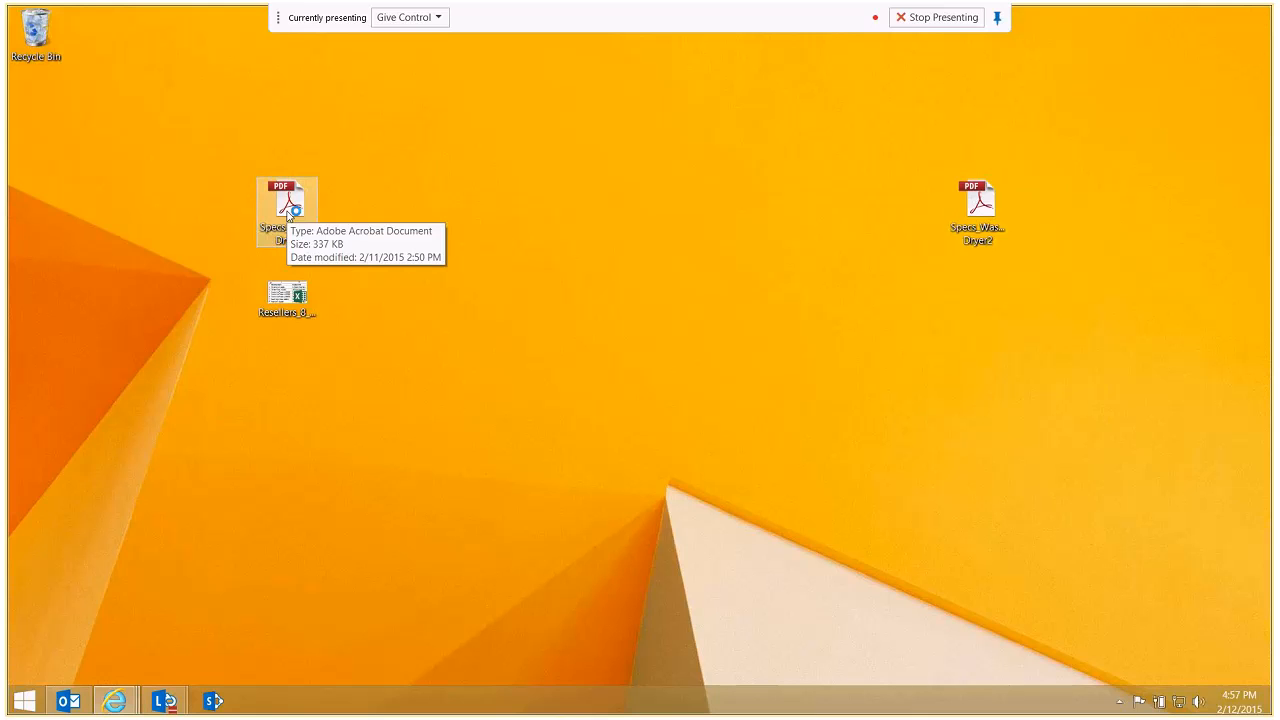
pyautogui.doubleClick(288, 210)
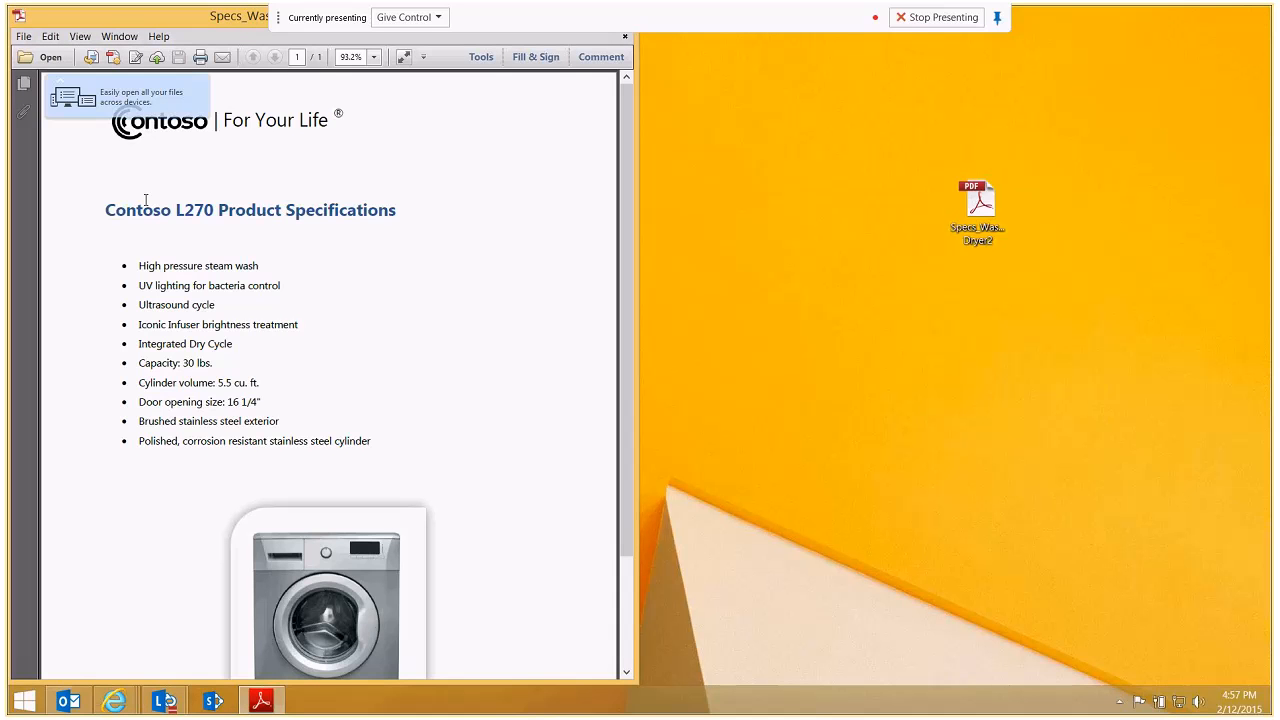
pyautogui.moveTo(204, 220)
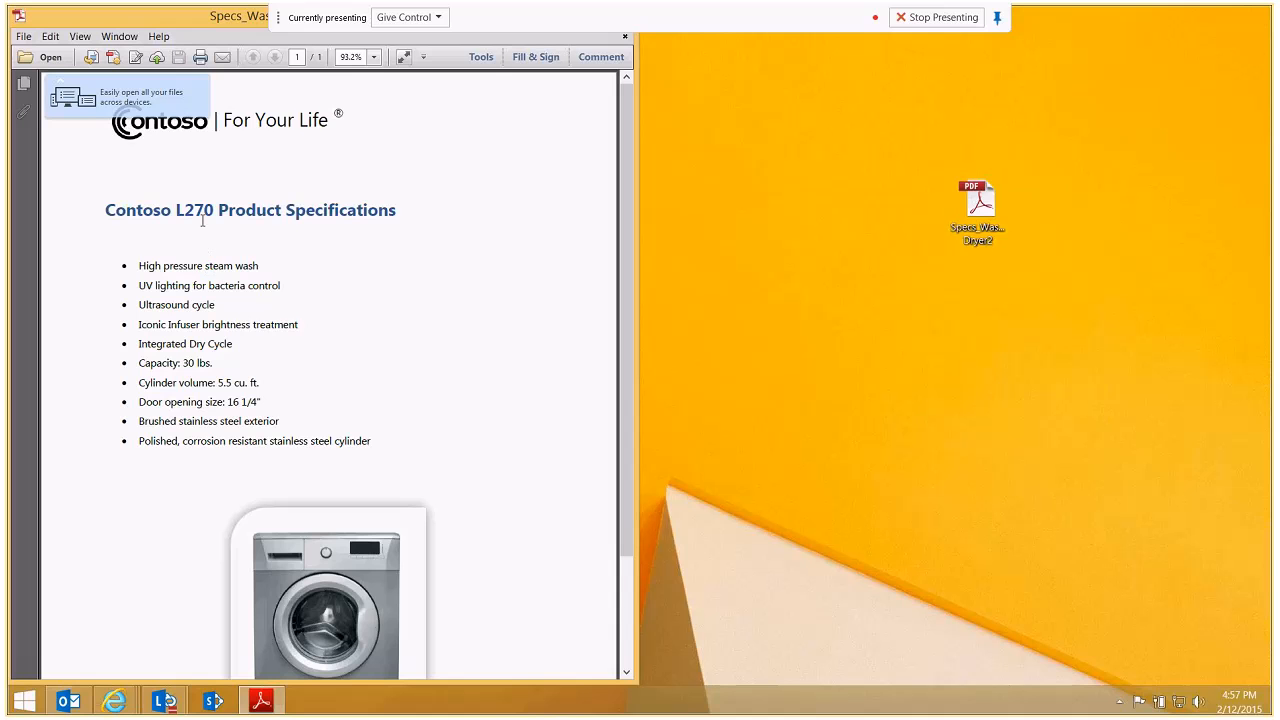
pyautogui.scroll(-3)
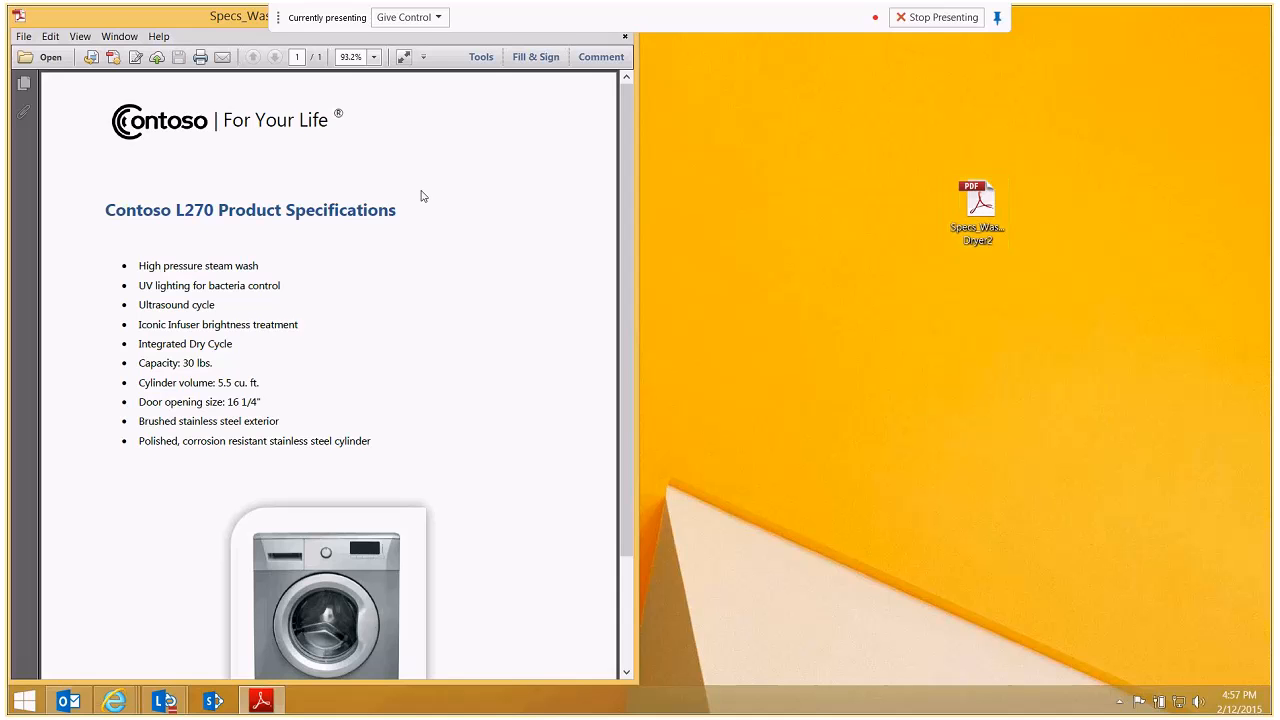
# - Open the other specs PDF with desktop Word and accept conversion to an editable document
pyautogui.rightClick(978, 210)
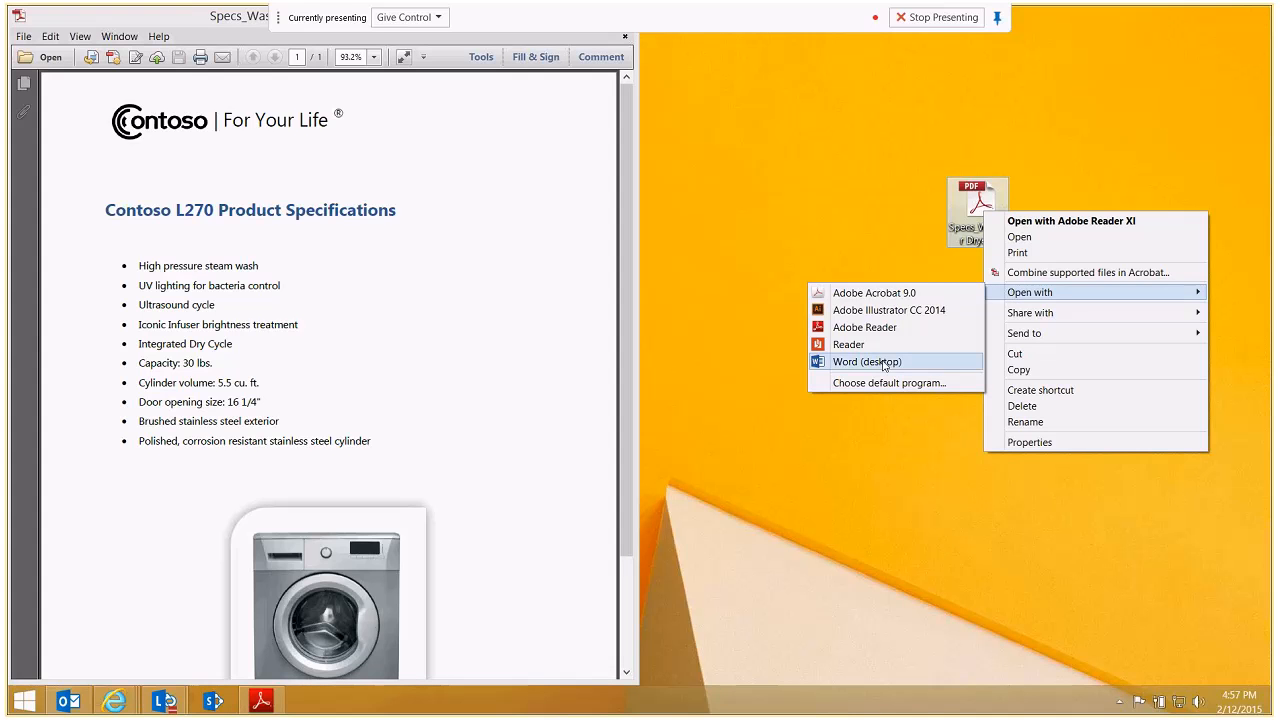
pyautogui.click(866, 360)
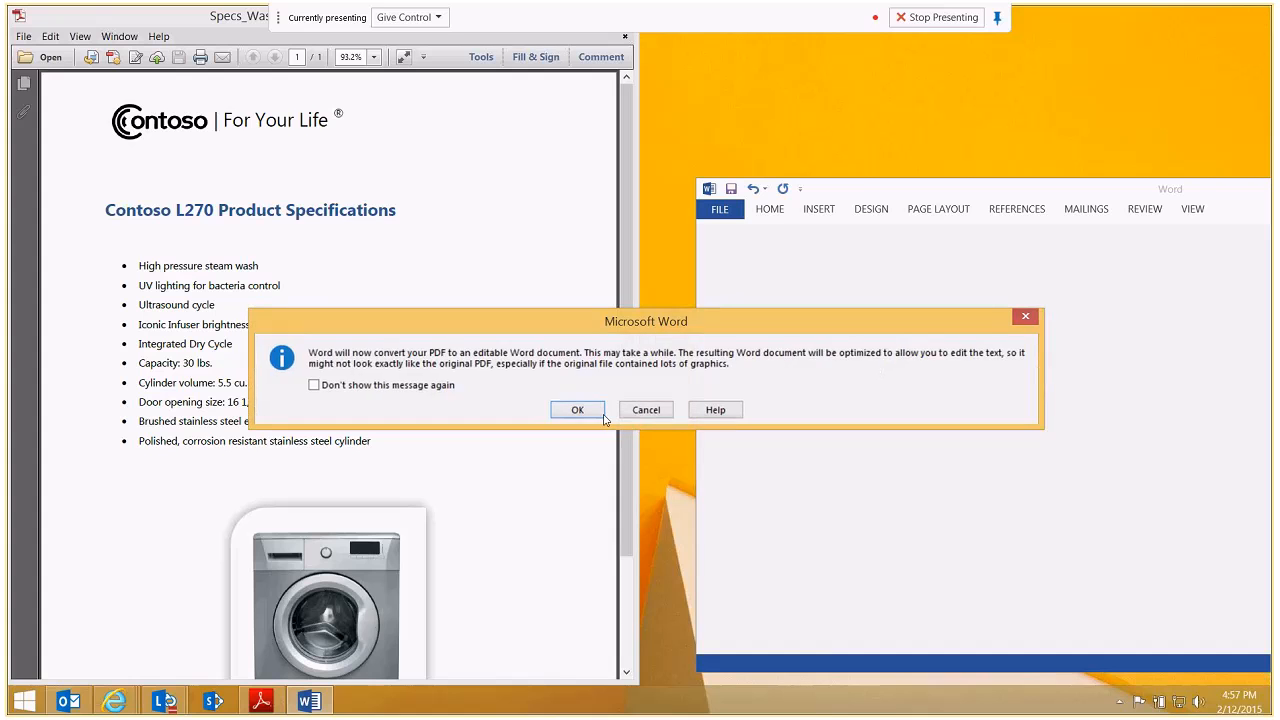
pyautogui.click(576, 408)
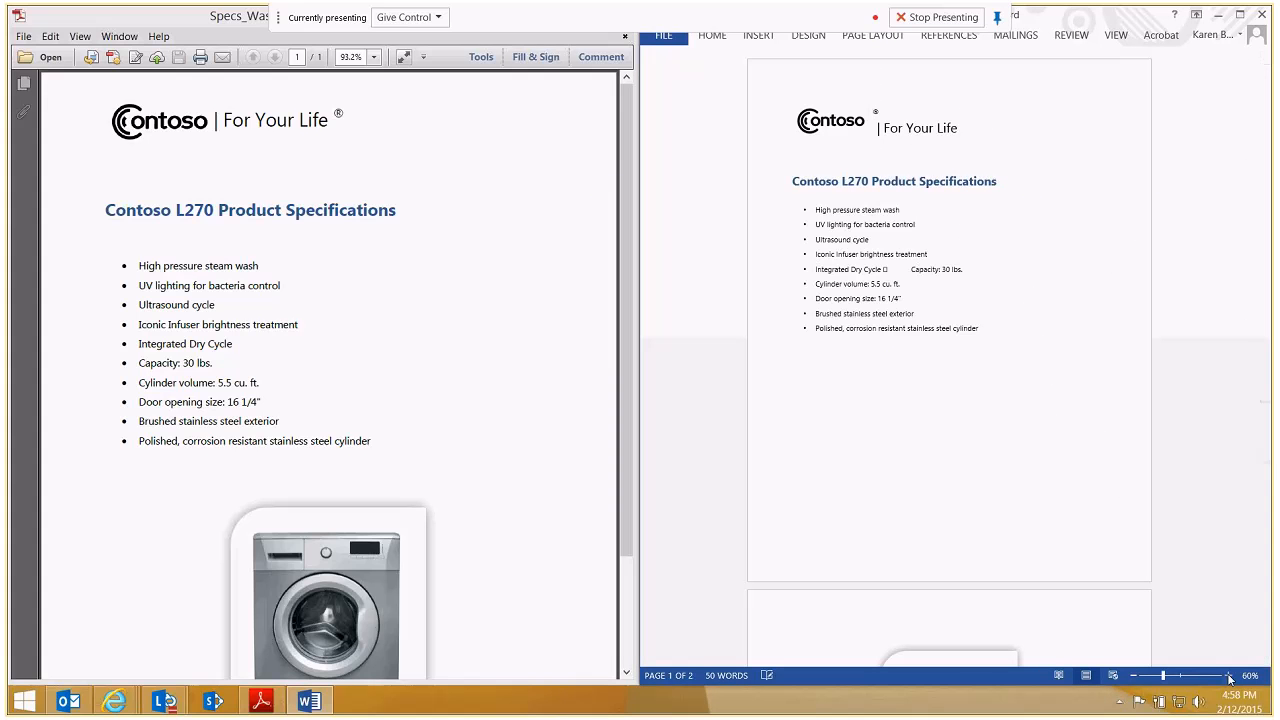
pyautogui.click(1228, 676)
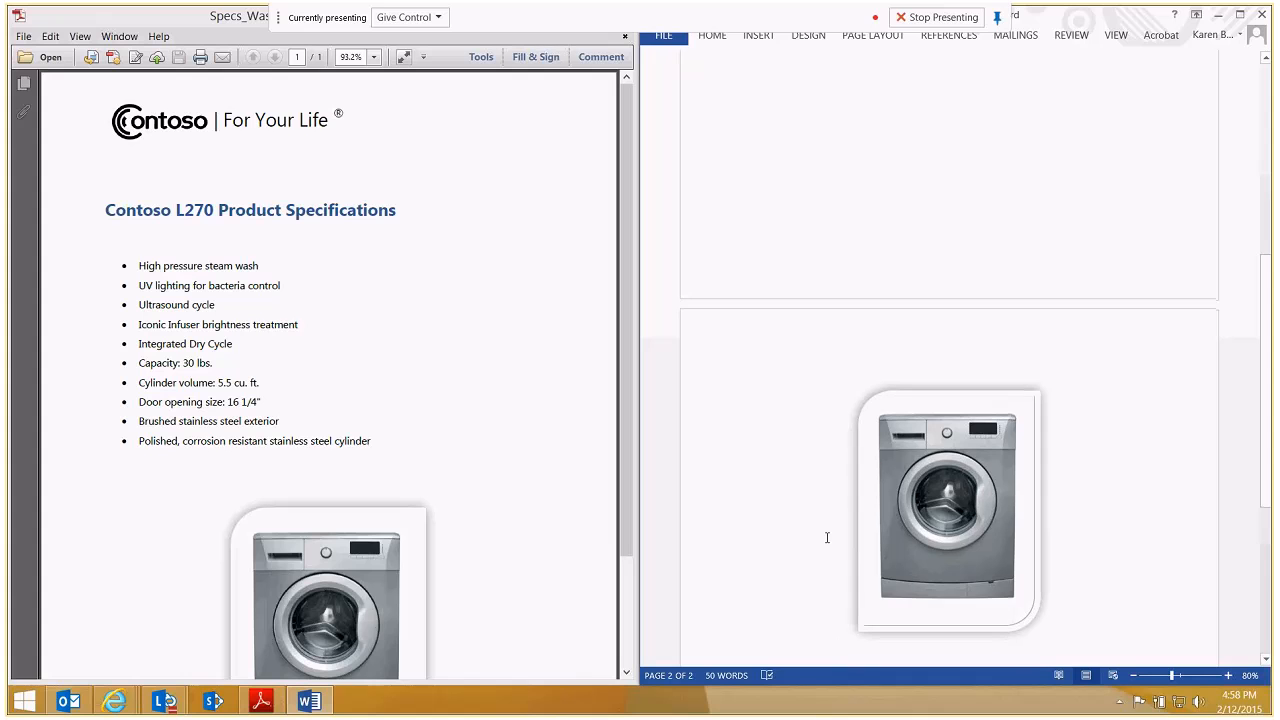
# - Move the washer image onto page one, rename model L270 to M400, and start saving
pyautogui.moveTo(944, 508); pyautogui.dragTo(848, 508)
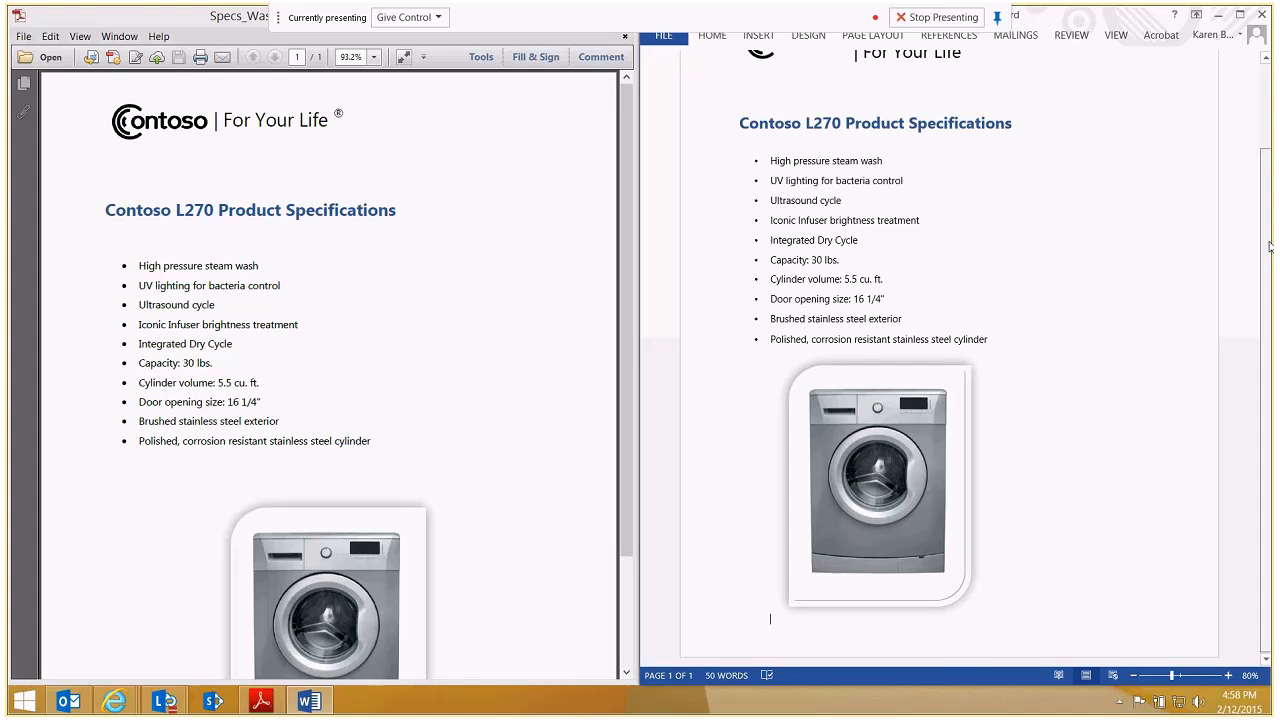
pyautogui.doubleClick(818, 206)
pyautogui.write('M4')
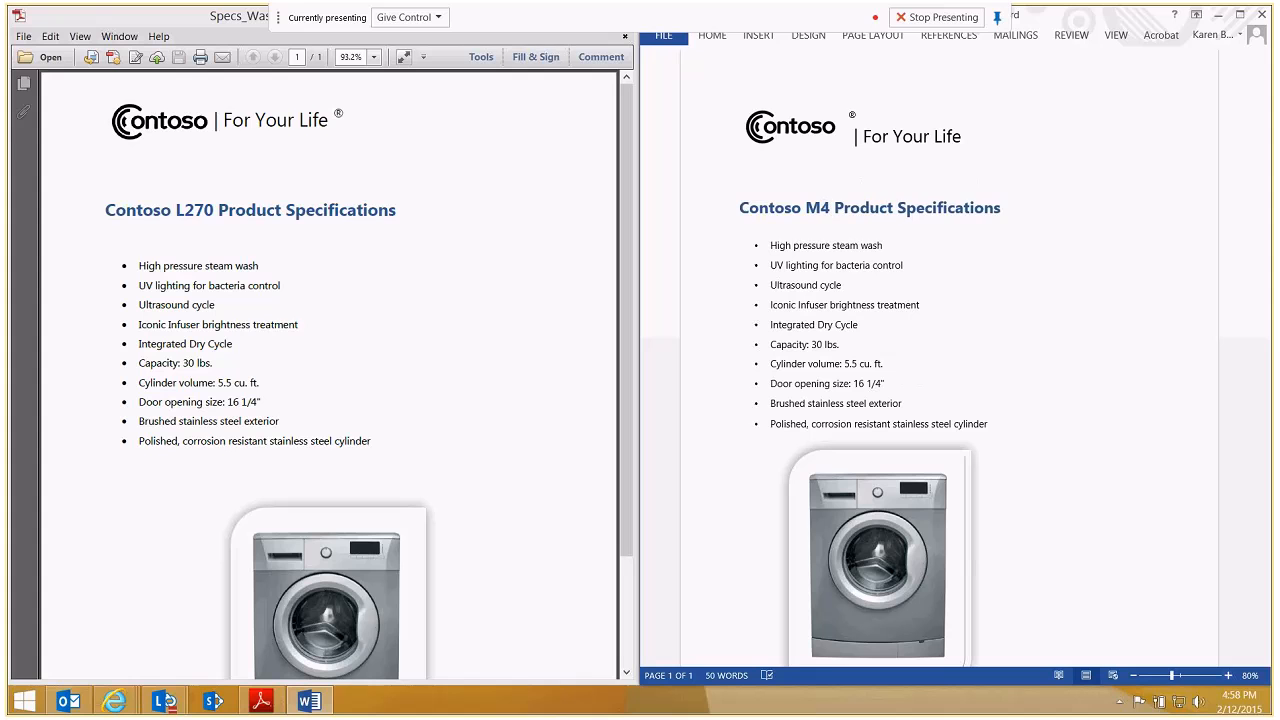
pyautogui.write('00')
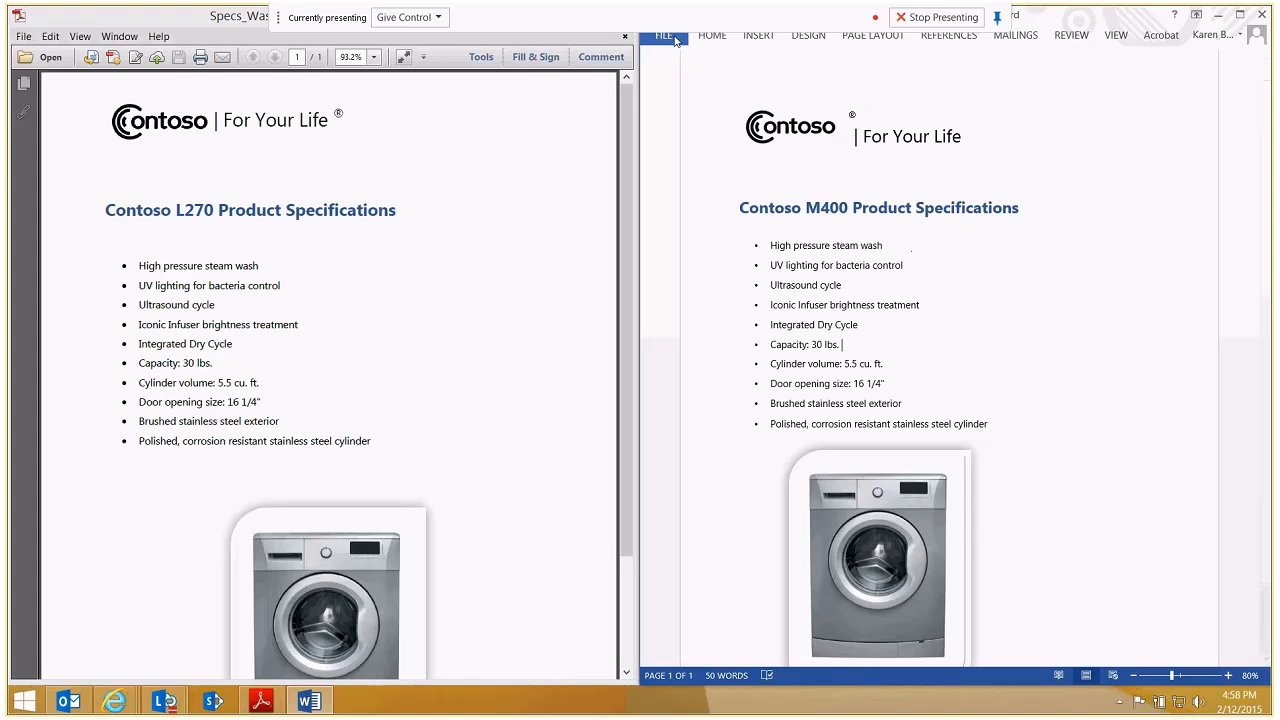
pyautogui.click(664, 36)
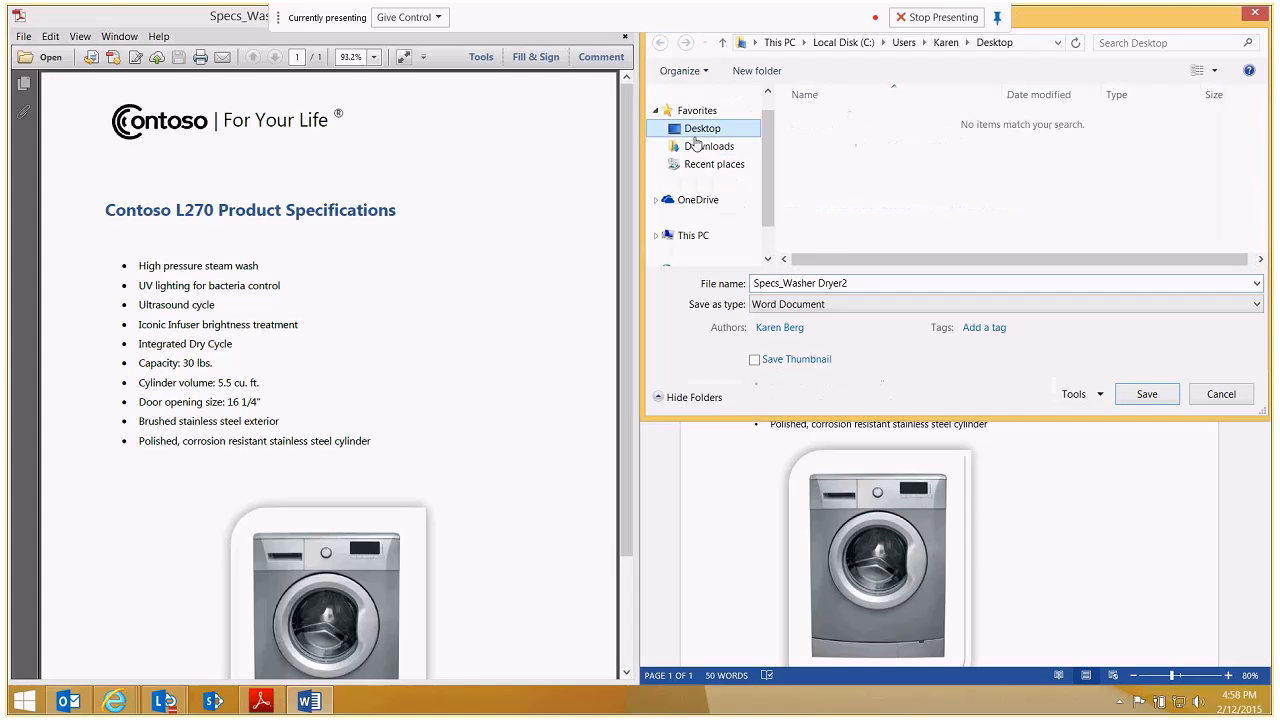
# - Save the document to the Desktop as Specs_Washer DryerM400
pyautogui.click(702, 128)
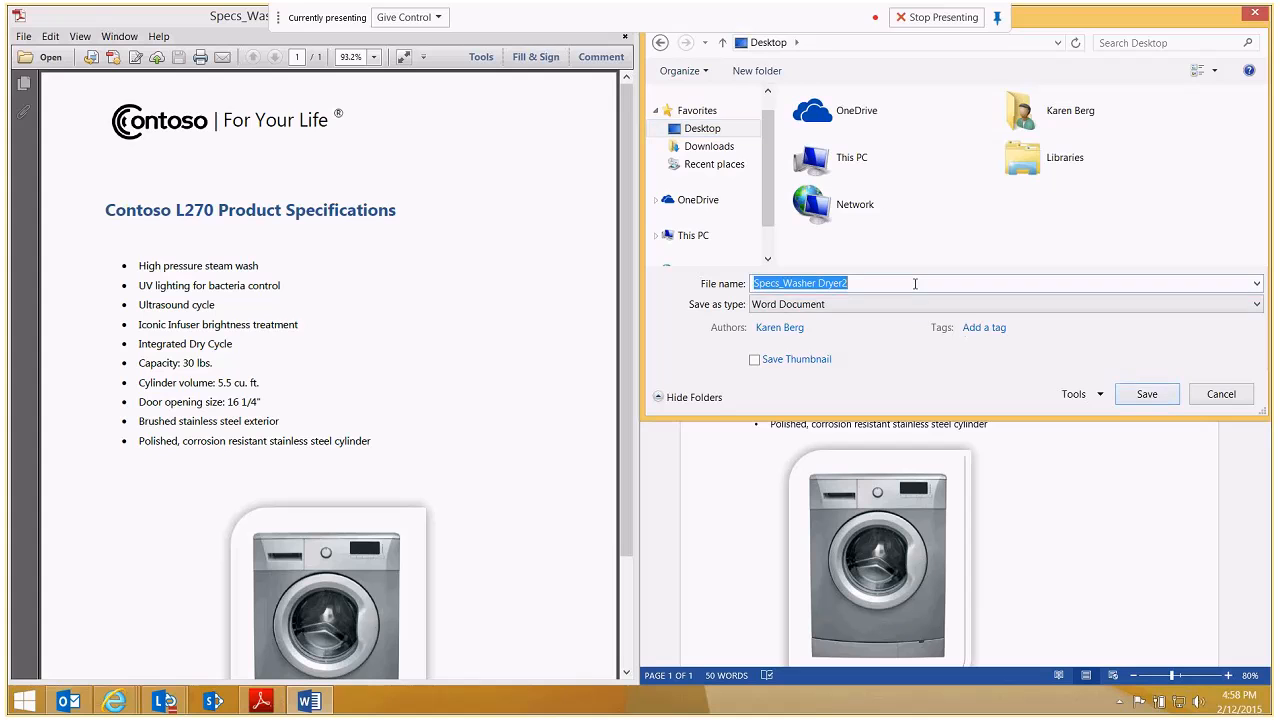
pyautogui.click(900, 284)
pyautogui.write('M400')
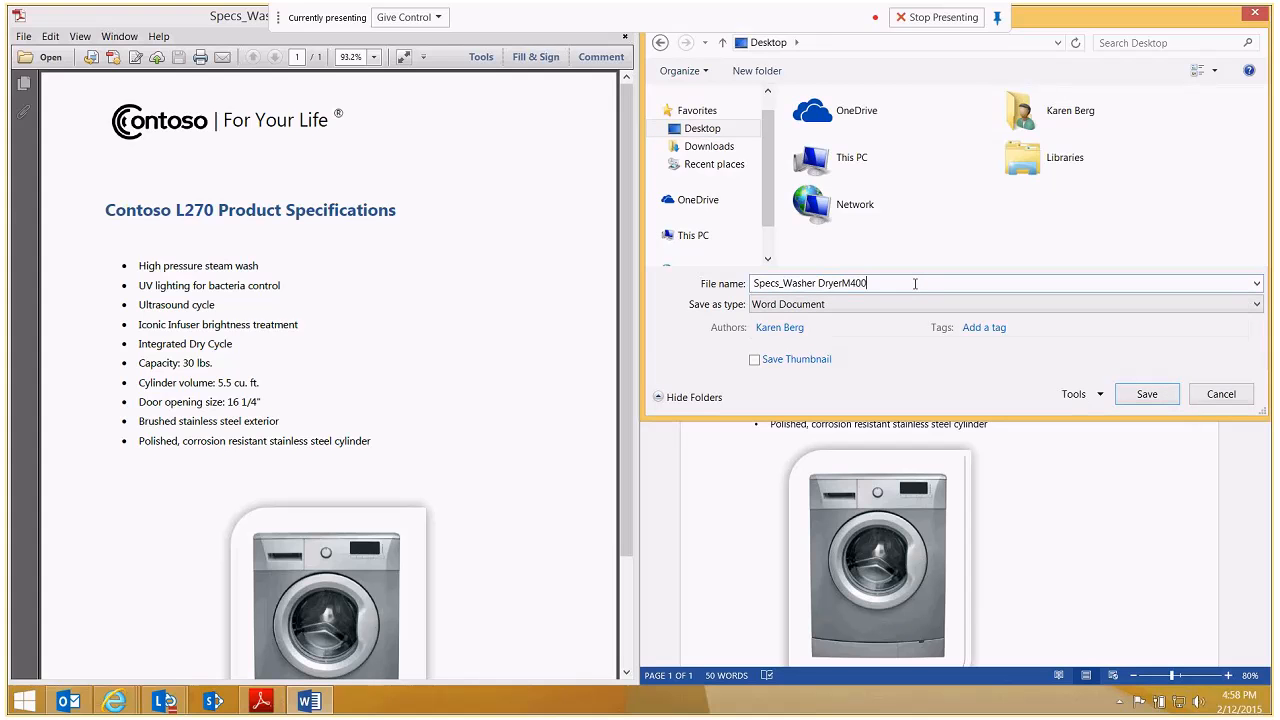
pyautogui.click(1146, 392)
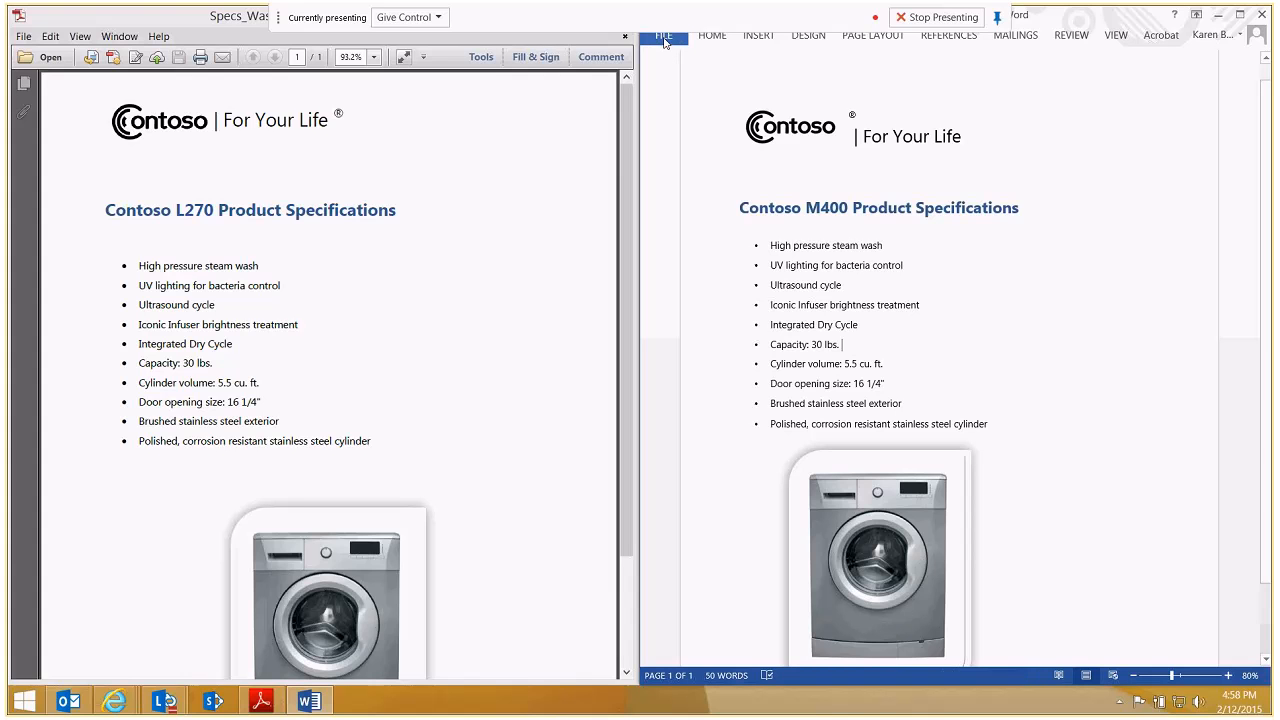
# - Start a Save As to produce a PDF copy of the document
pyautogui.click(664, 36)
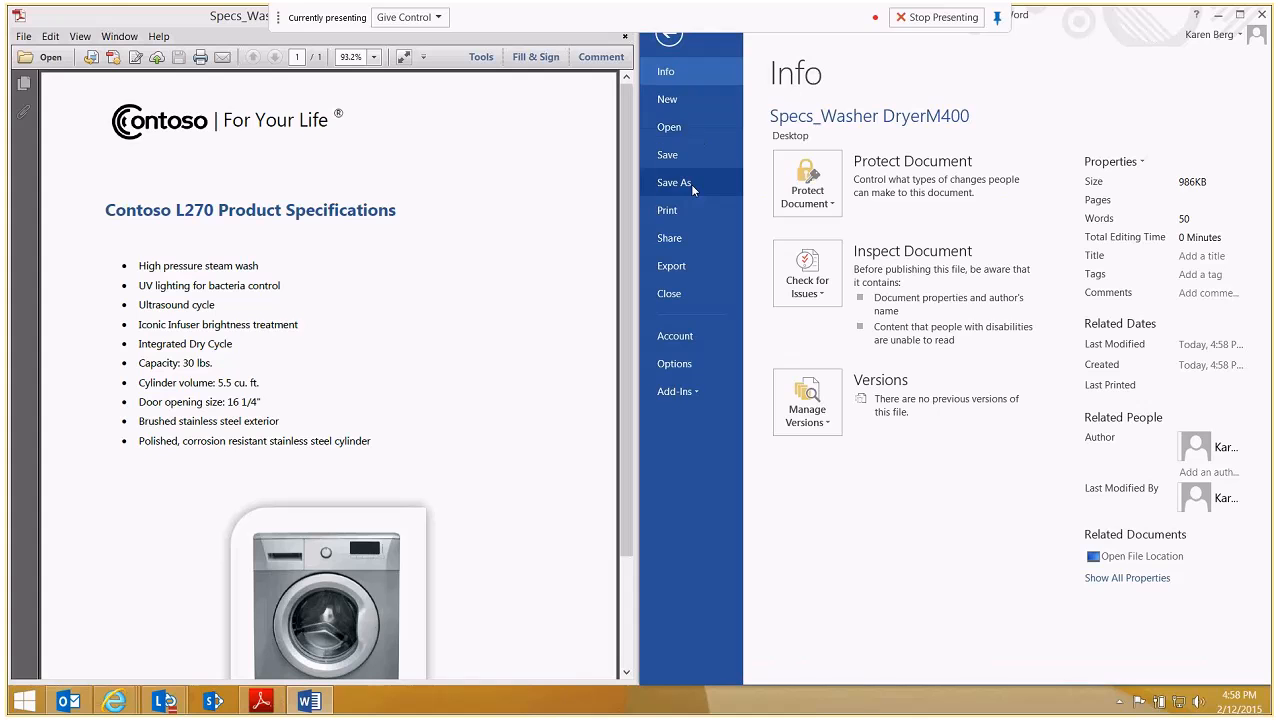
pyautogui.click(676, 182)
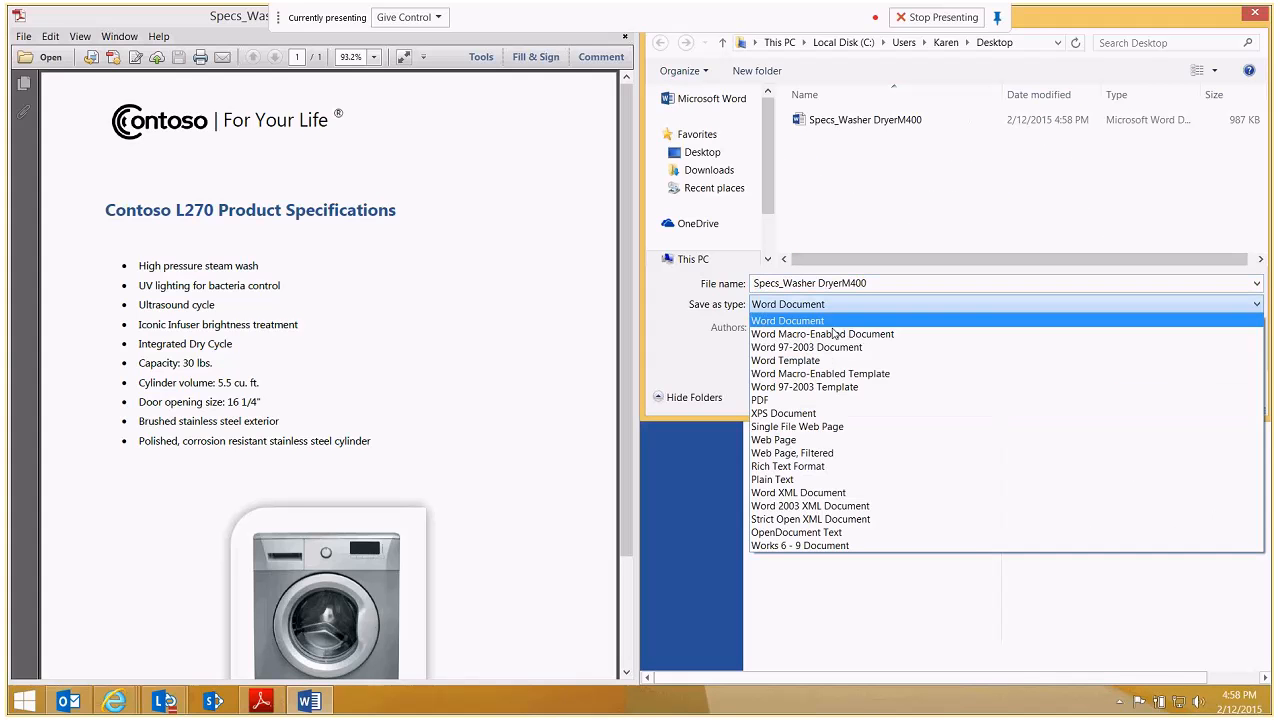
pyautogui.click(760, 400)
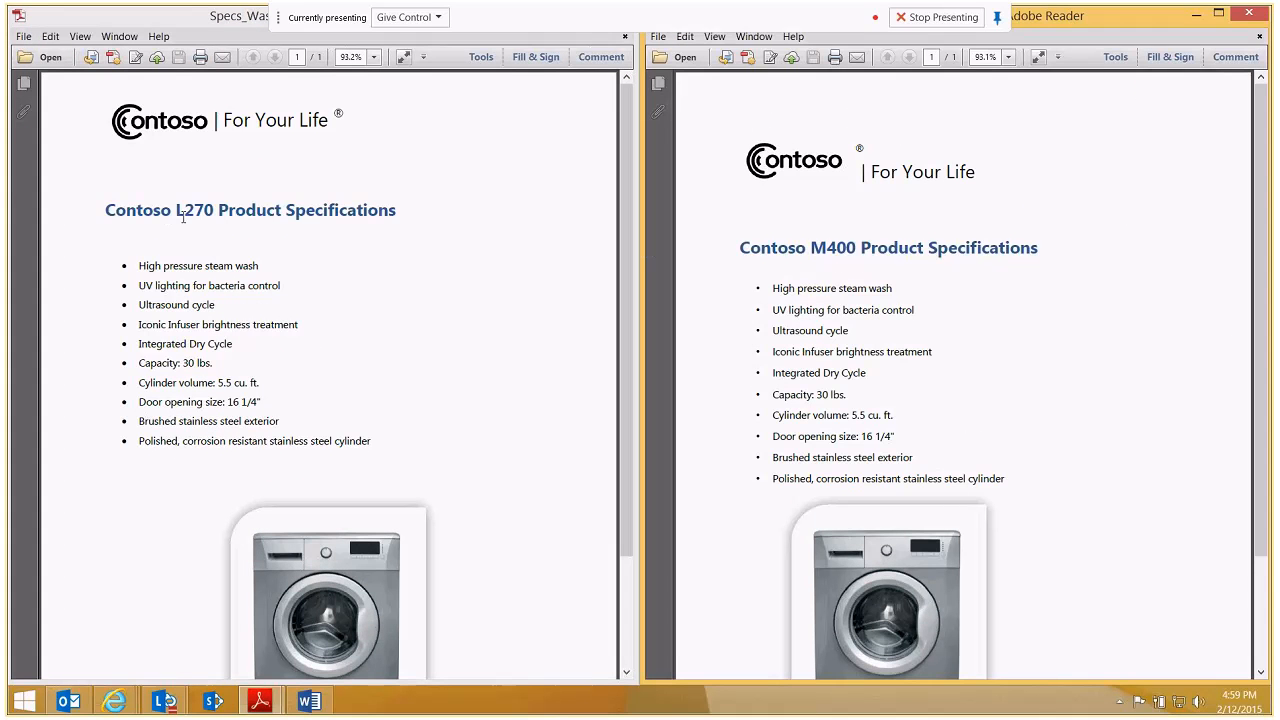
pyautogui.moveTo(852, 256)
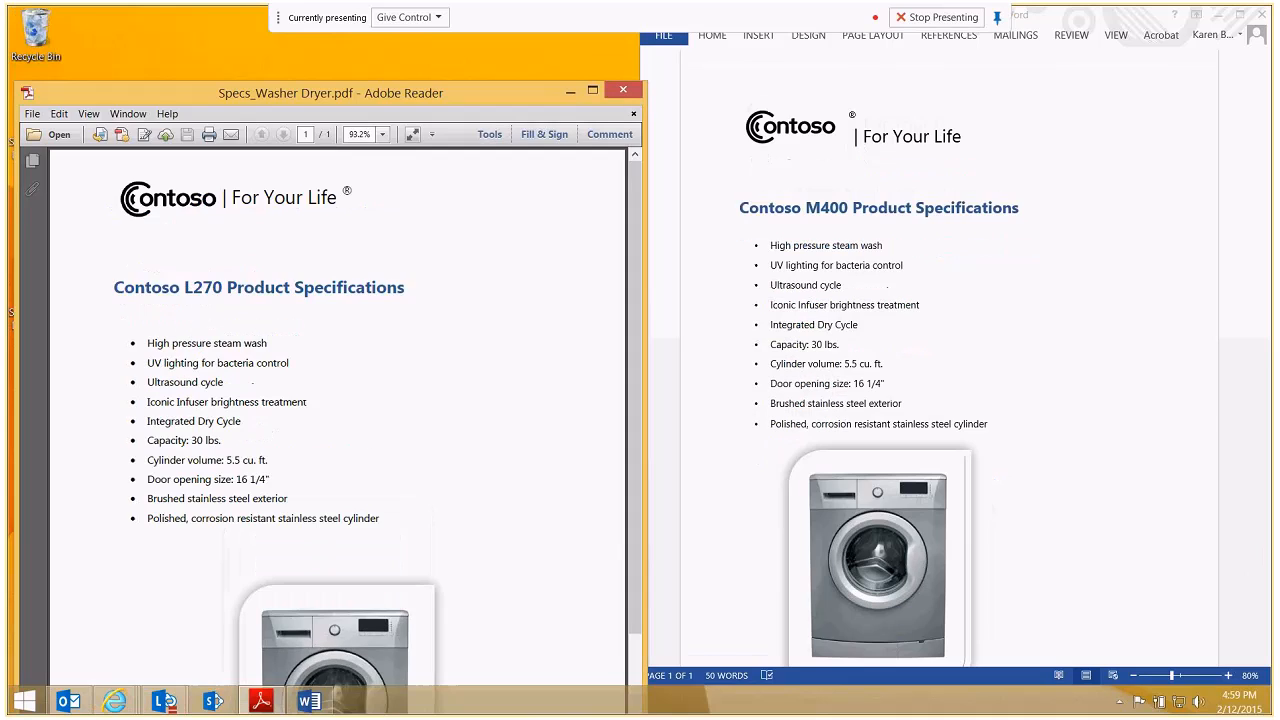
# - Minimize the open windows and open the 8 week reseller sales workbook in Excel
pyautogui.click(622, 92)
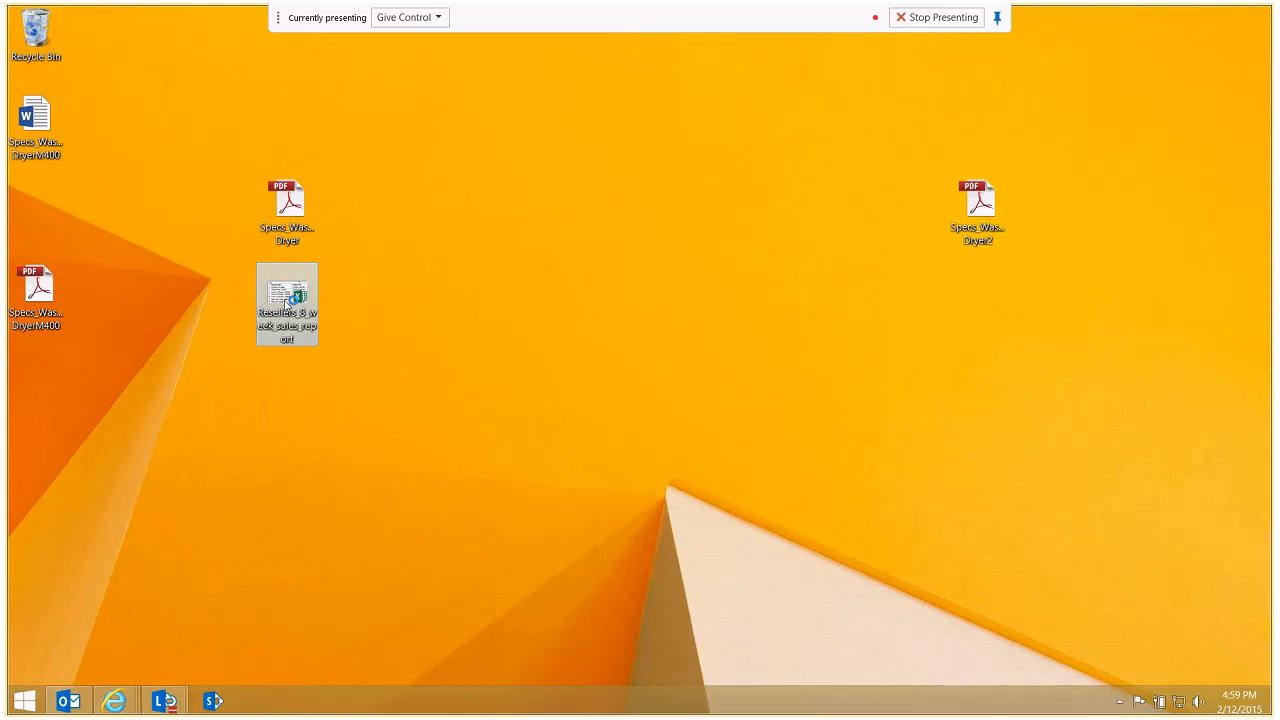
pyautogui.moveTo(288, 300)
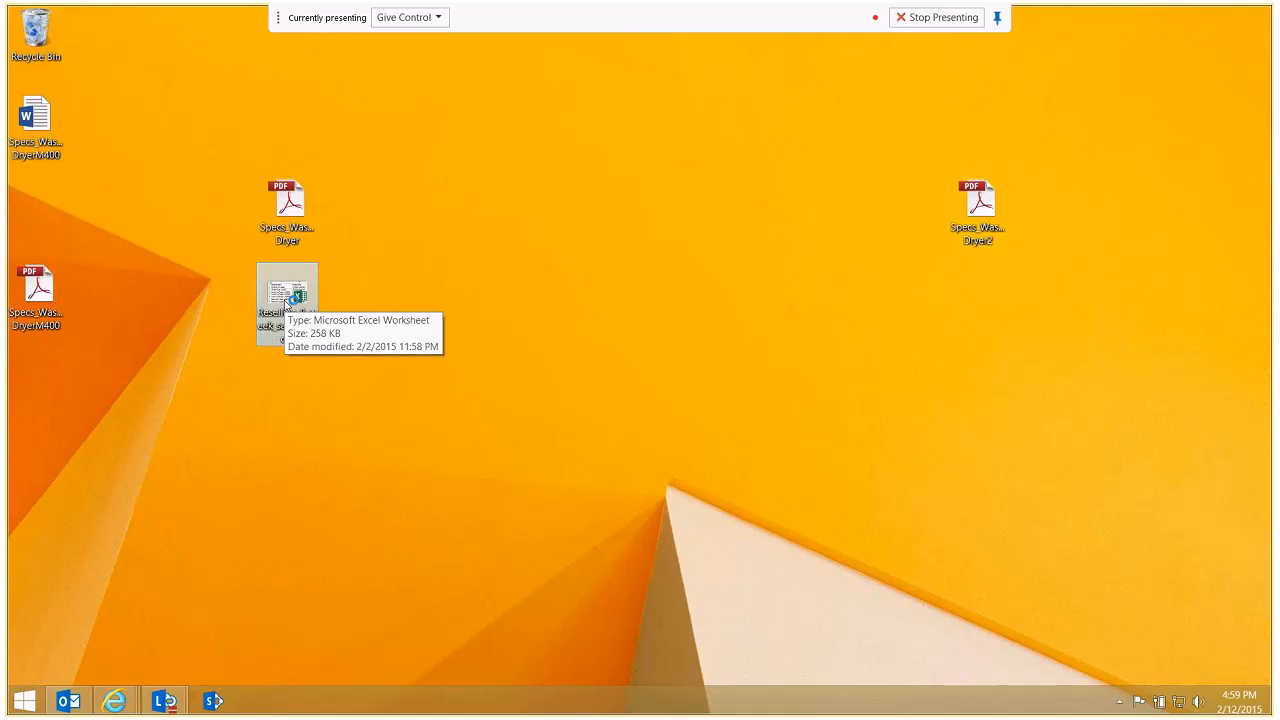
pyautogui.doubleClick(288, 292)
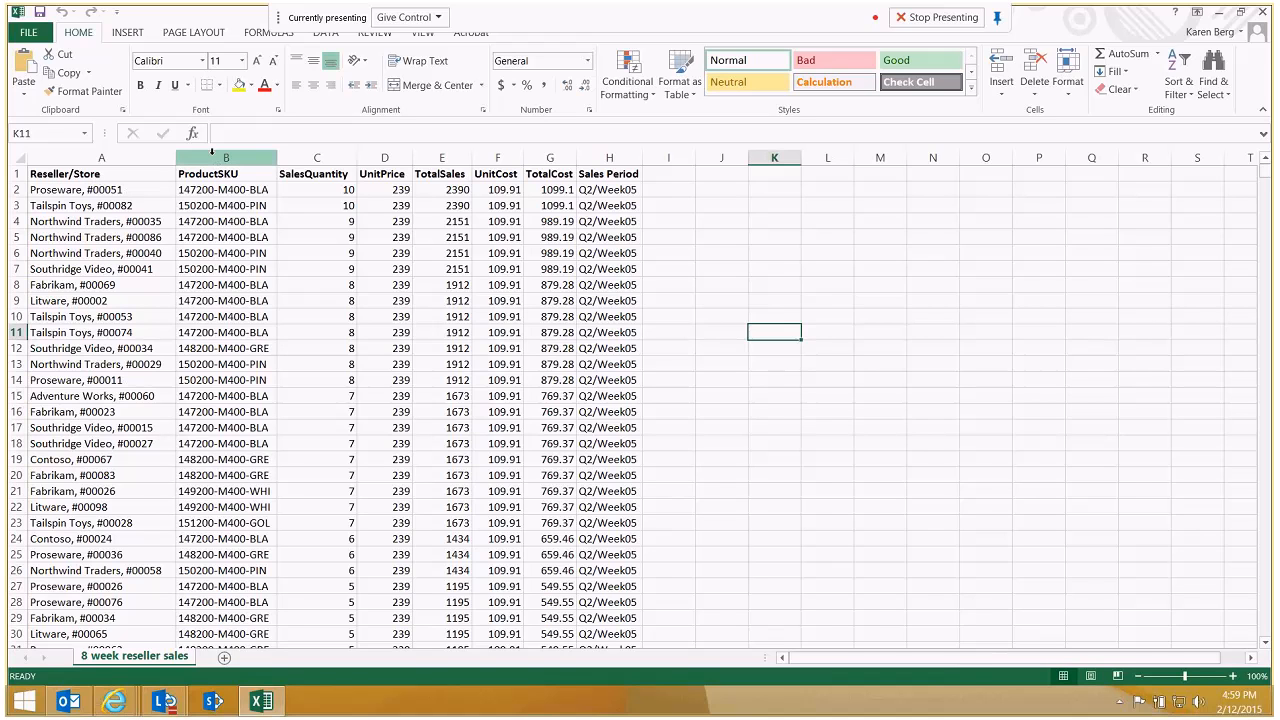
# - Insert two columns headed Reseller and Store, entering Proseware as the first reseller name
pyautogui.click(226, 156)
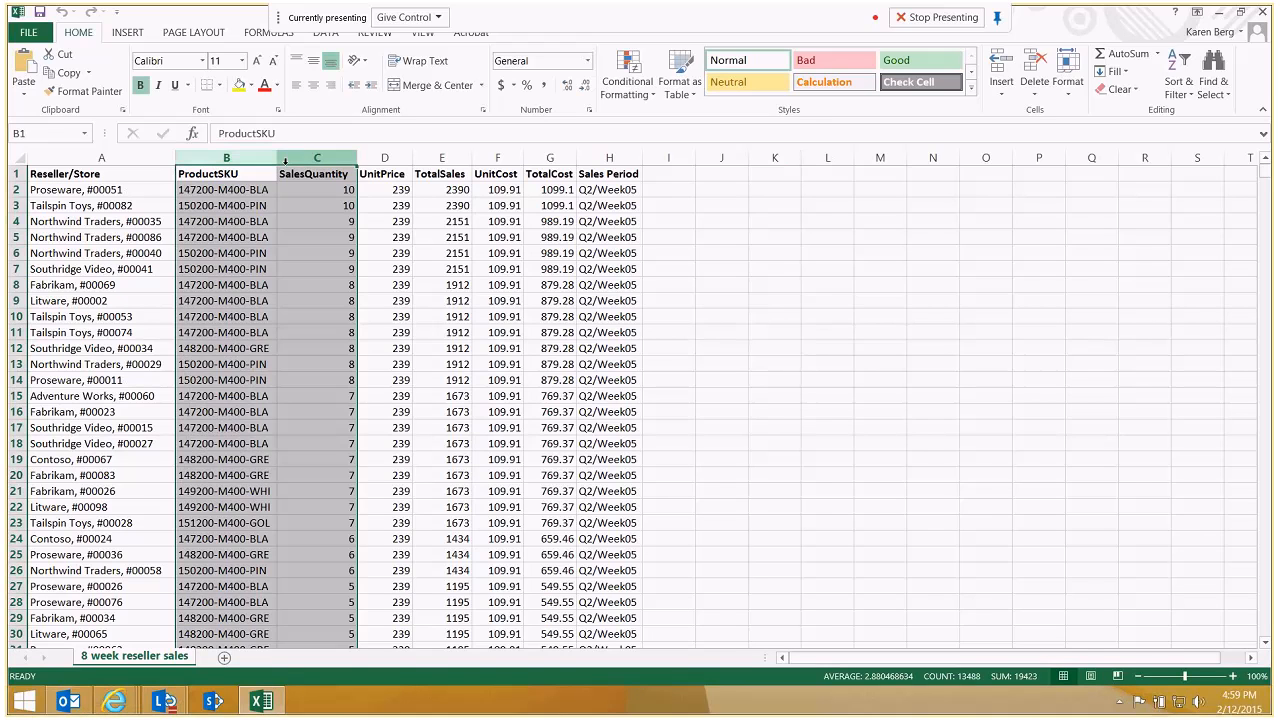
pyautogui.rightClick(316, 156)
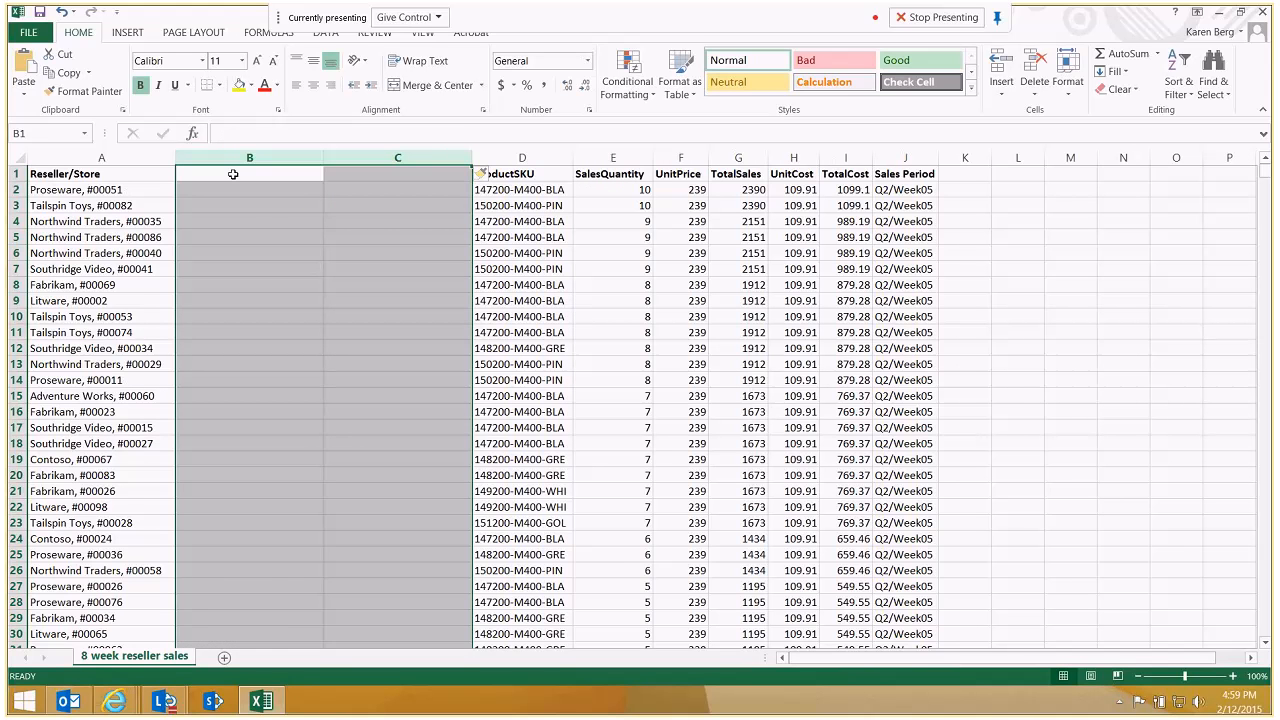
pyautogui.click(248, 172)
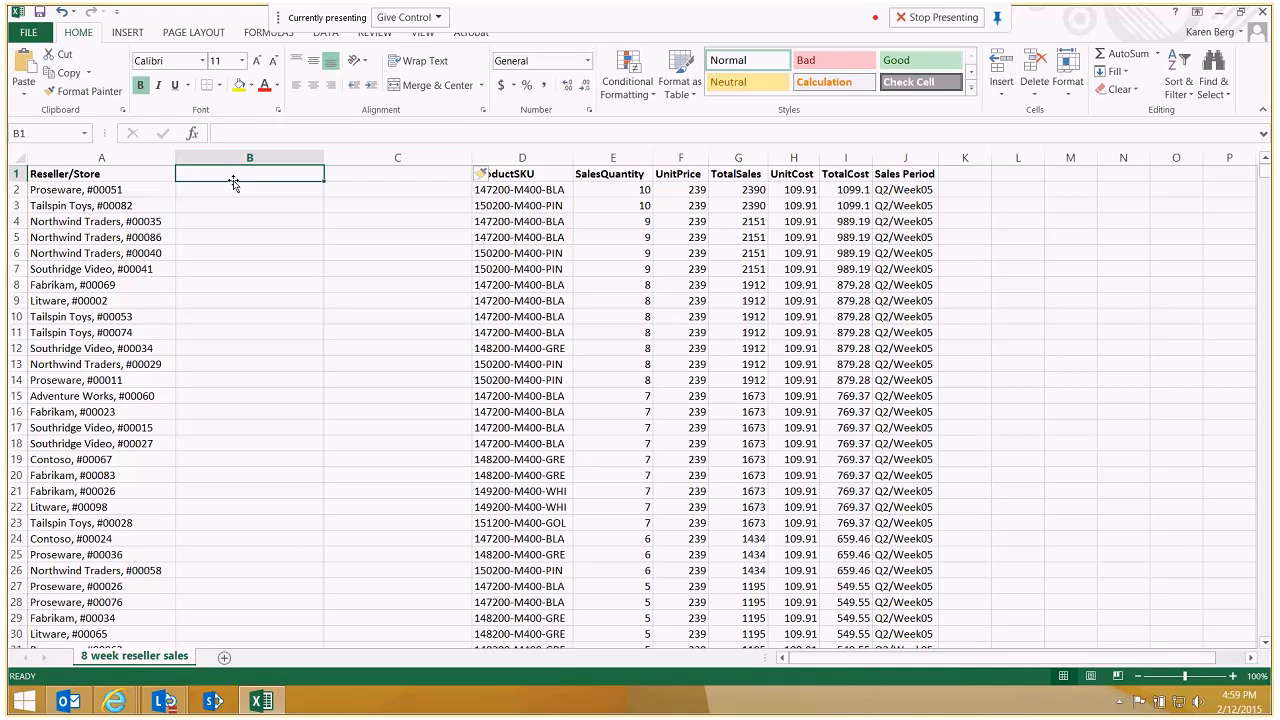
pyautogui.write('Reseller')
pyautogui.click(398, 174)
pyautogui.write('Store')
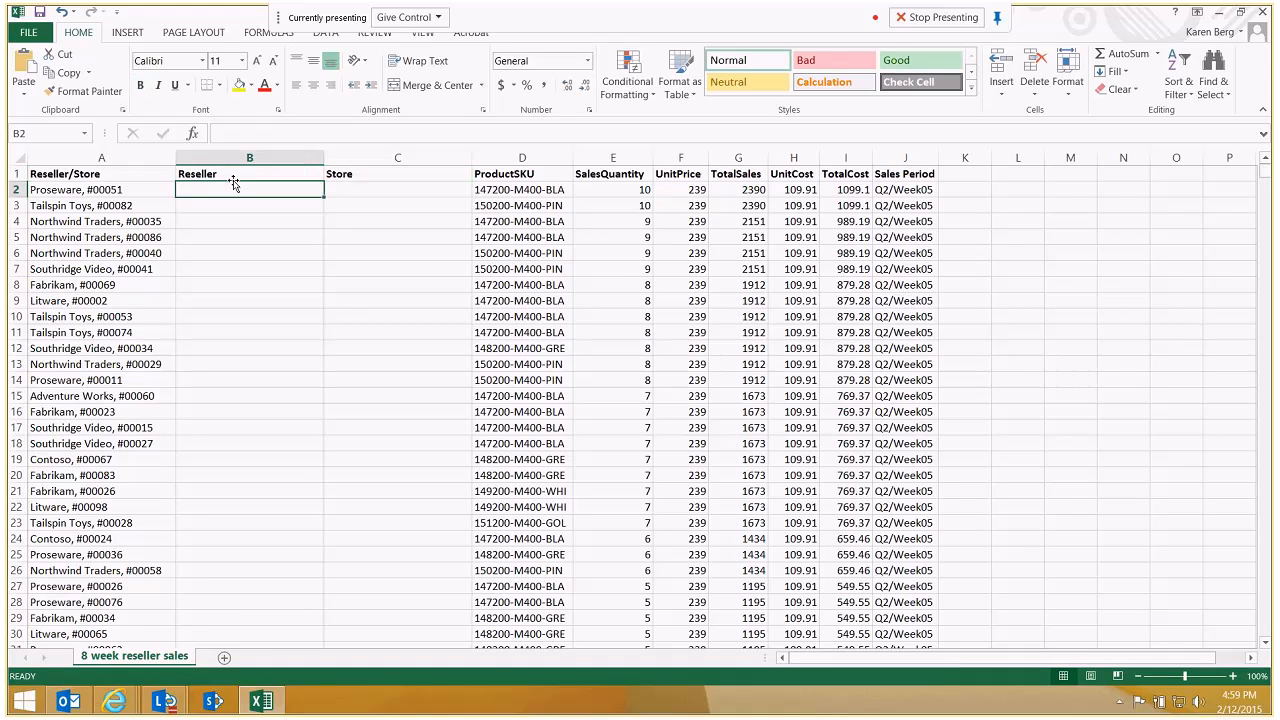
pyautogui.write('Proseware')
pyautogui.click(250, 204)
pyautogui.write('Tailspin Toys')
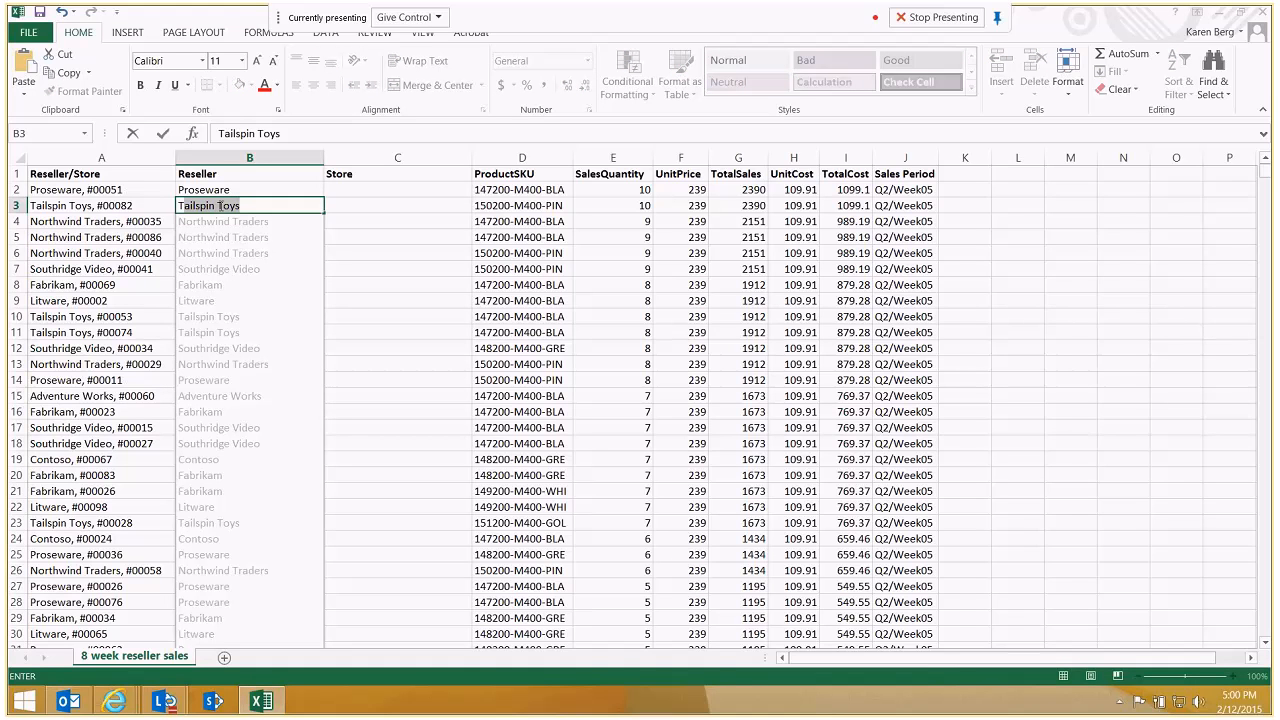
pyautogui.moveTo(248, 258)
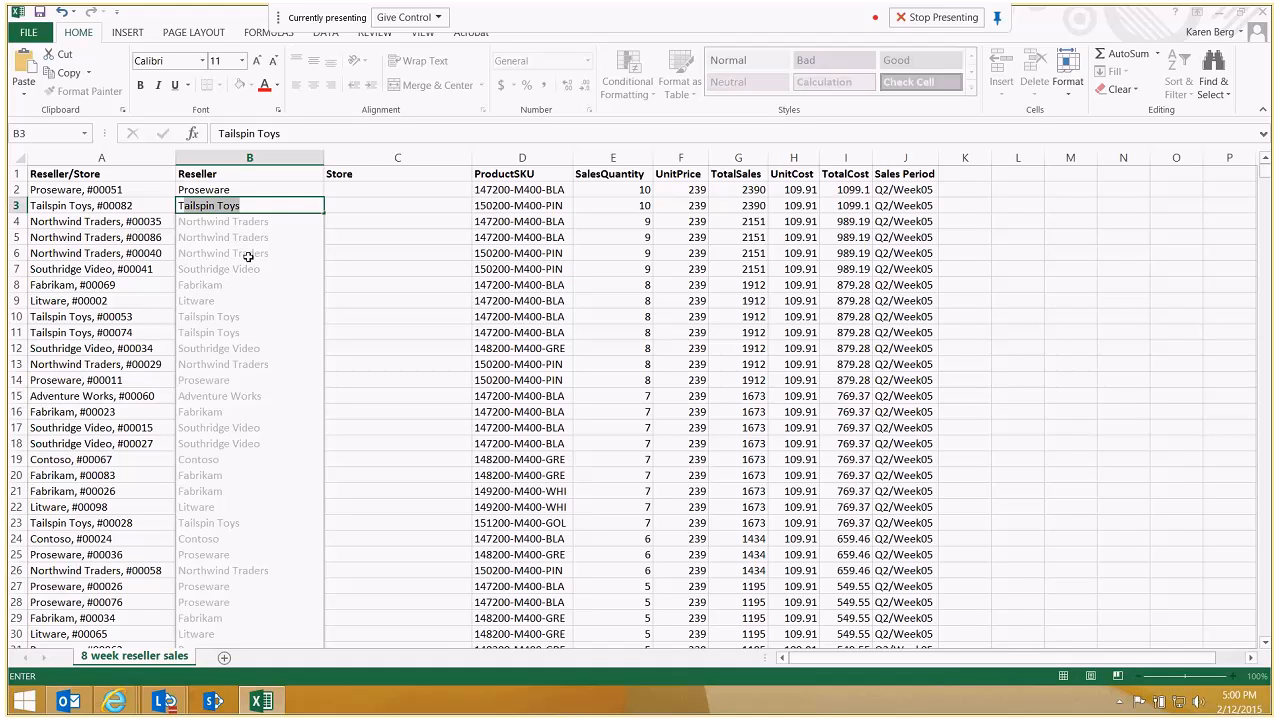
# - Flash Fill (Ctrl+E) the reseller names, then store numbers from #00051 and #00082
pyautogui.press('Ctrl+E')
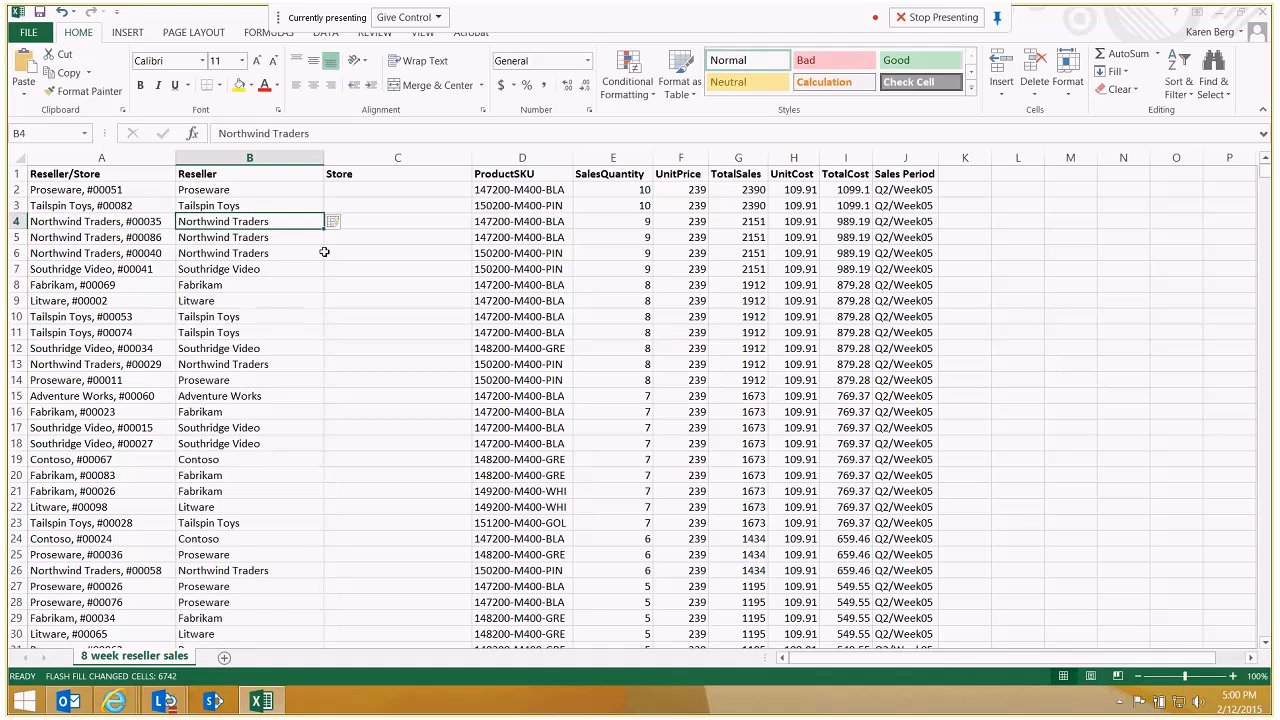
pyautogui.click(396, 190)
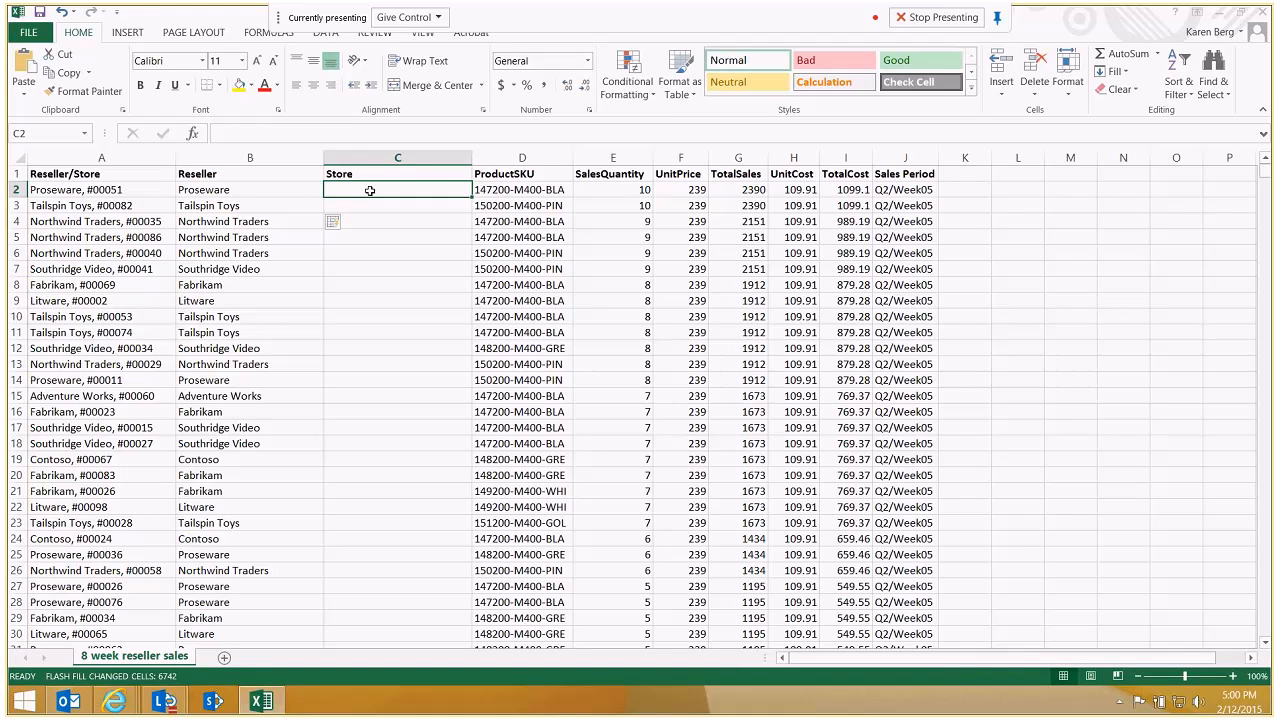
pyautogui.write('#00051')
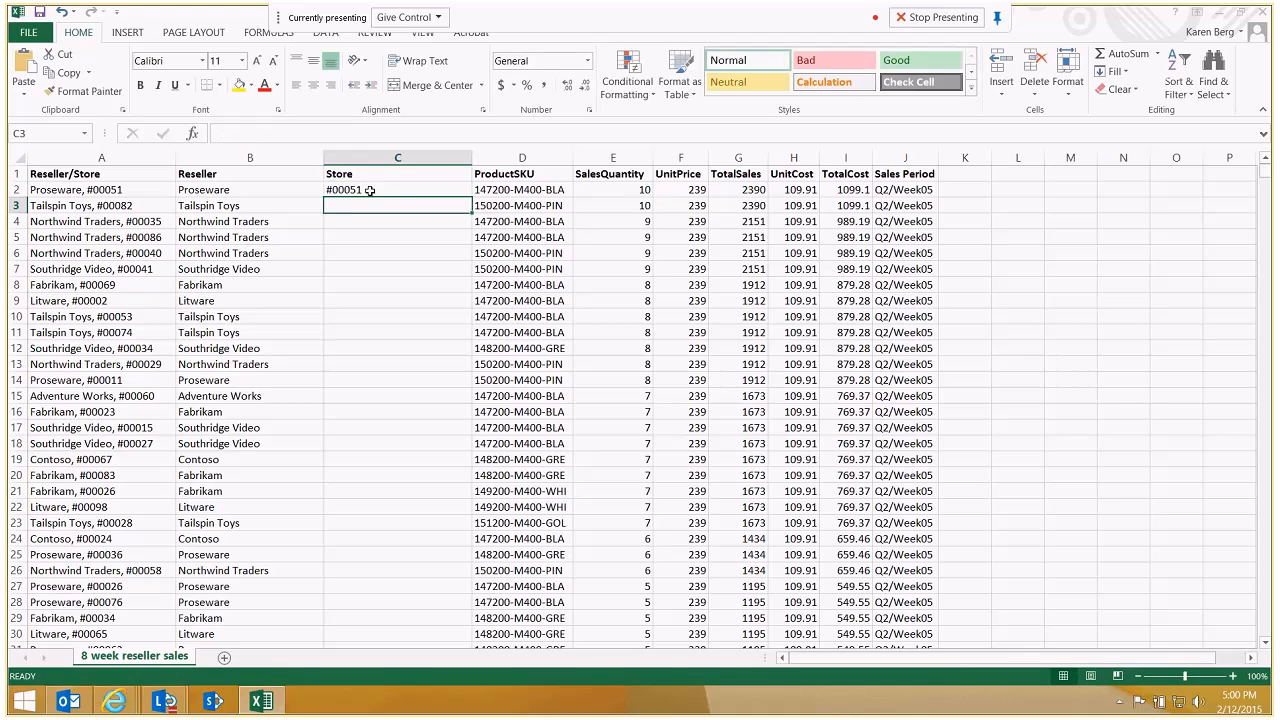
pyautogui.write('#00082')
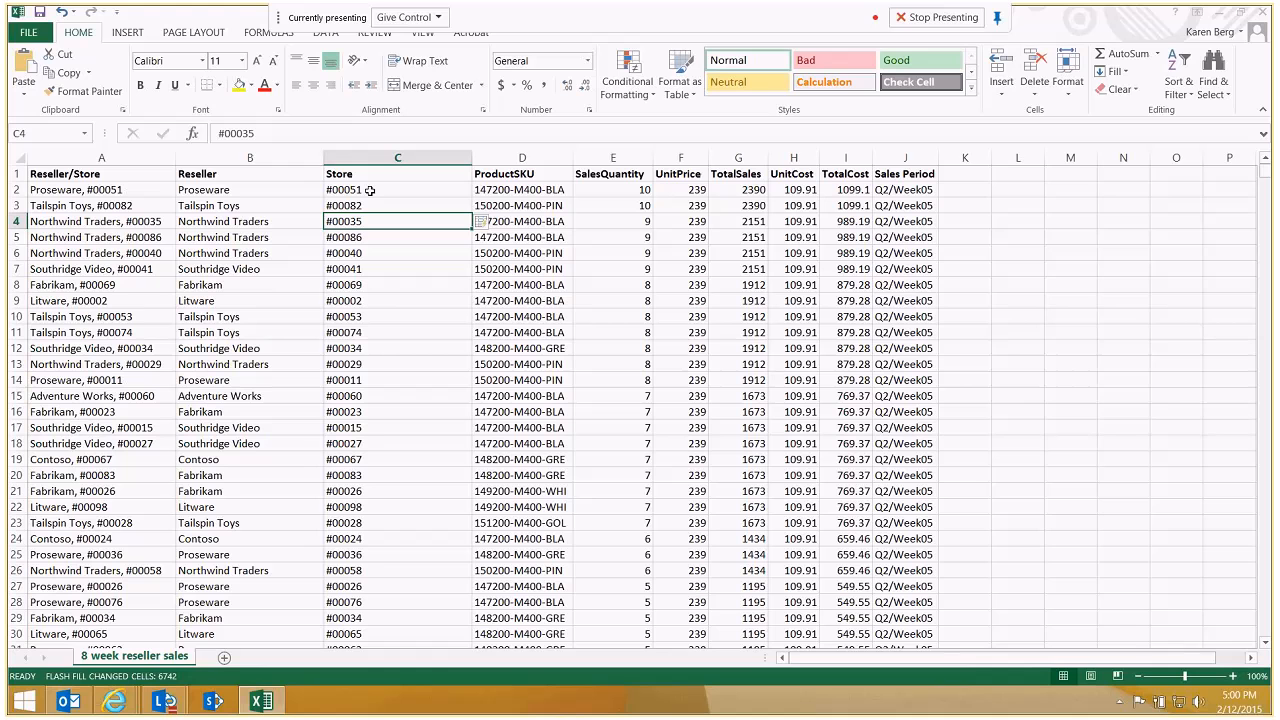
pyautogui.rightClick(100, 156)
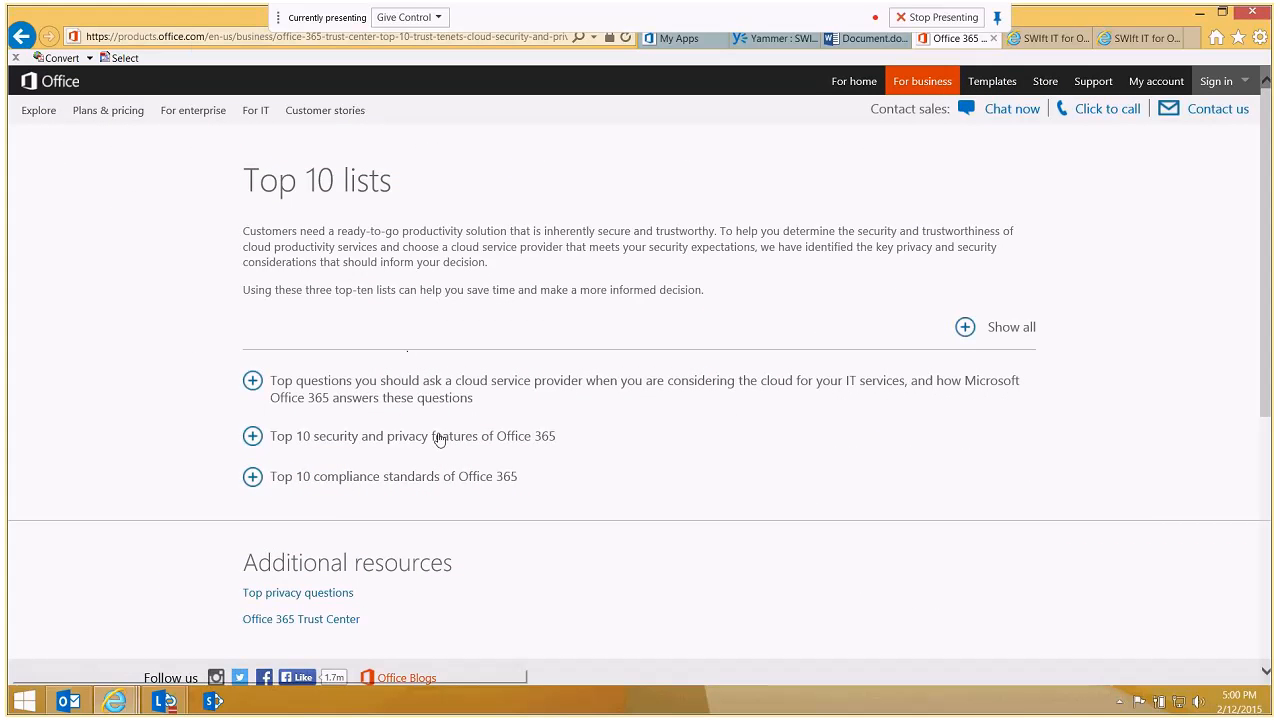
pyautogui.moveTo(436, 436)
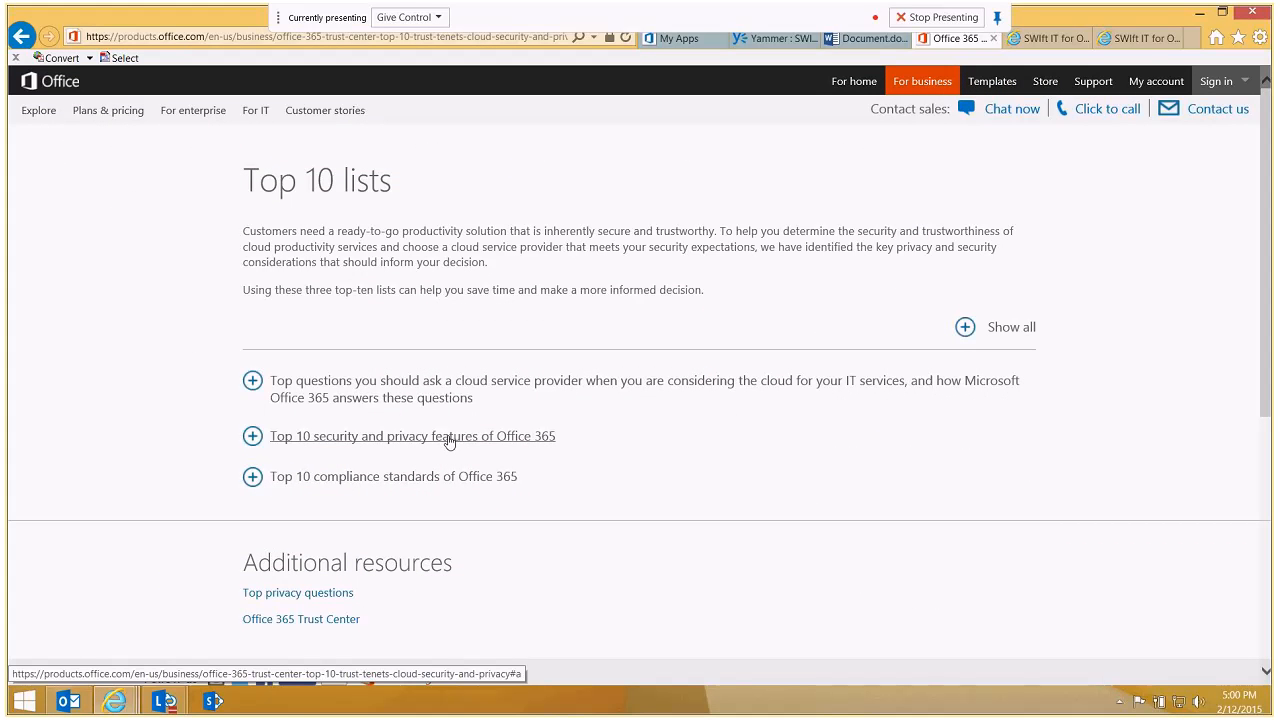
pyautogui.moveTo(416, 490)
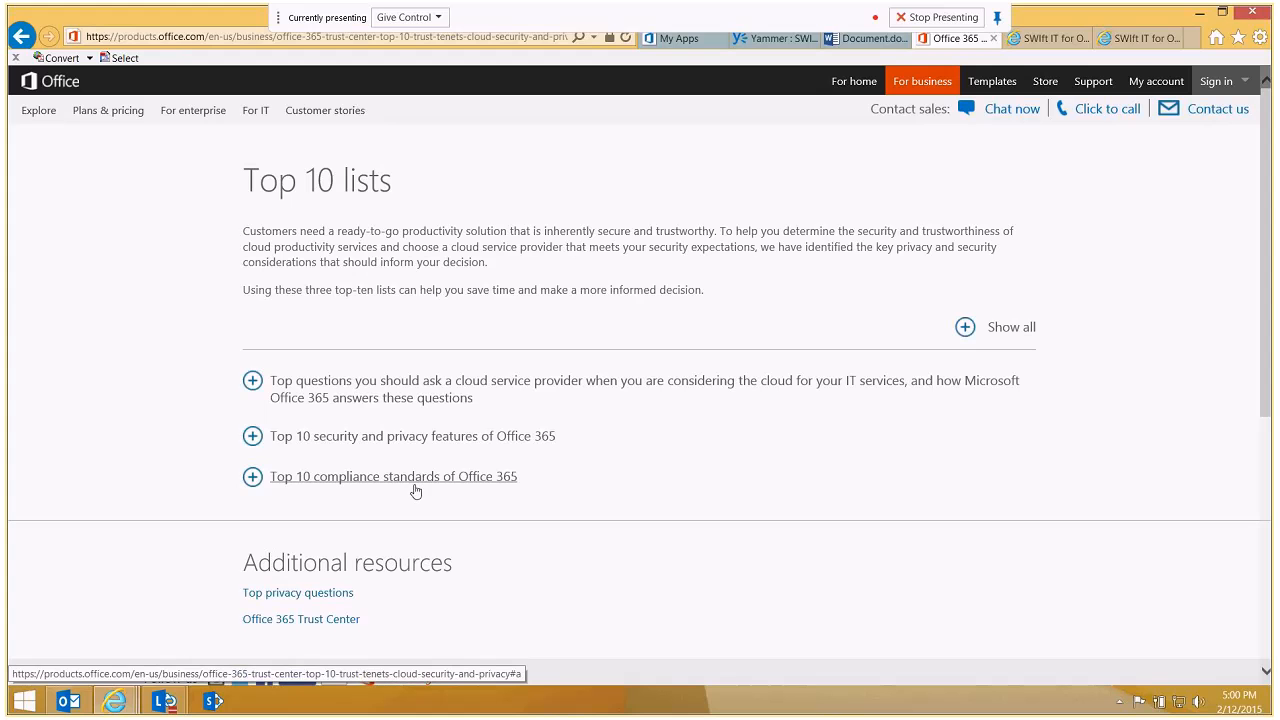
pyautogui.moveTo(404, 484)
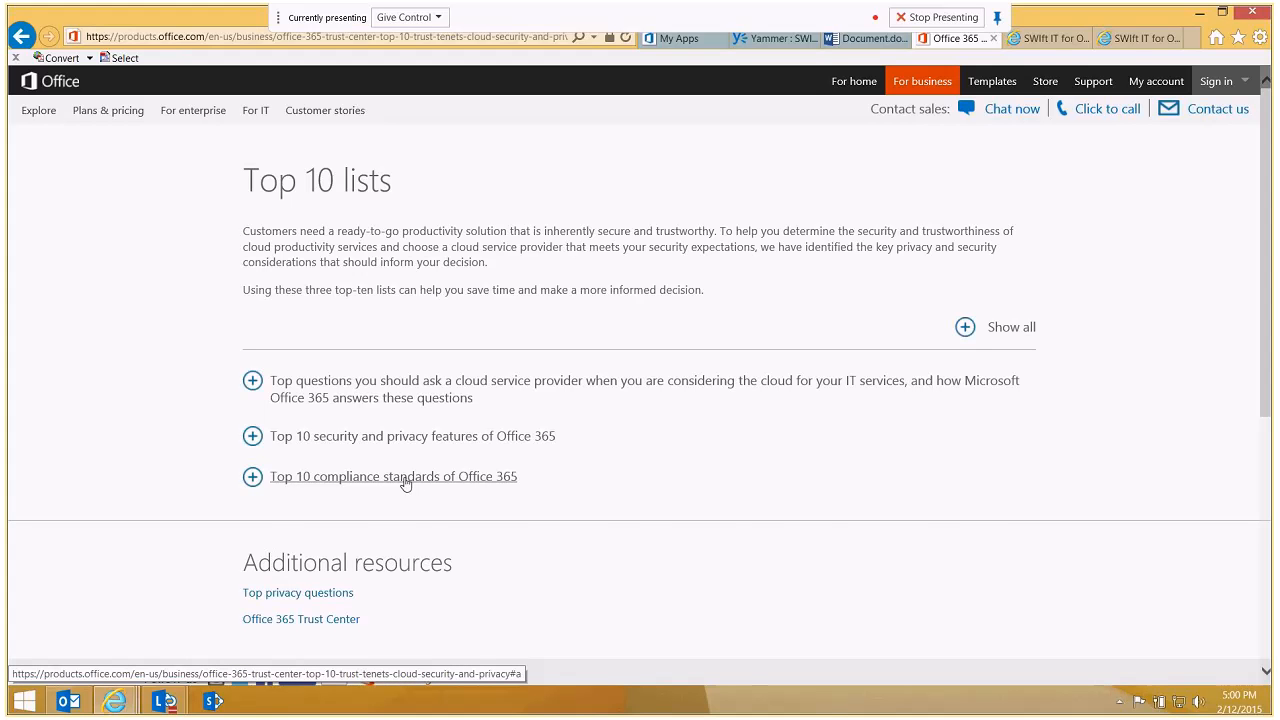
# - Expand and read the Top 10 compliance standards list, including HIPAA and ISO 27001
pyautogui.click(252, 476)
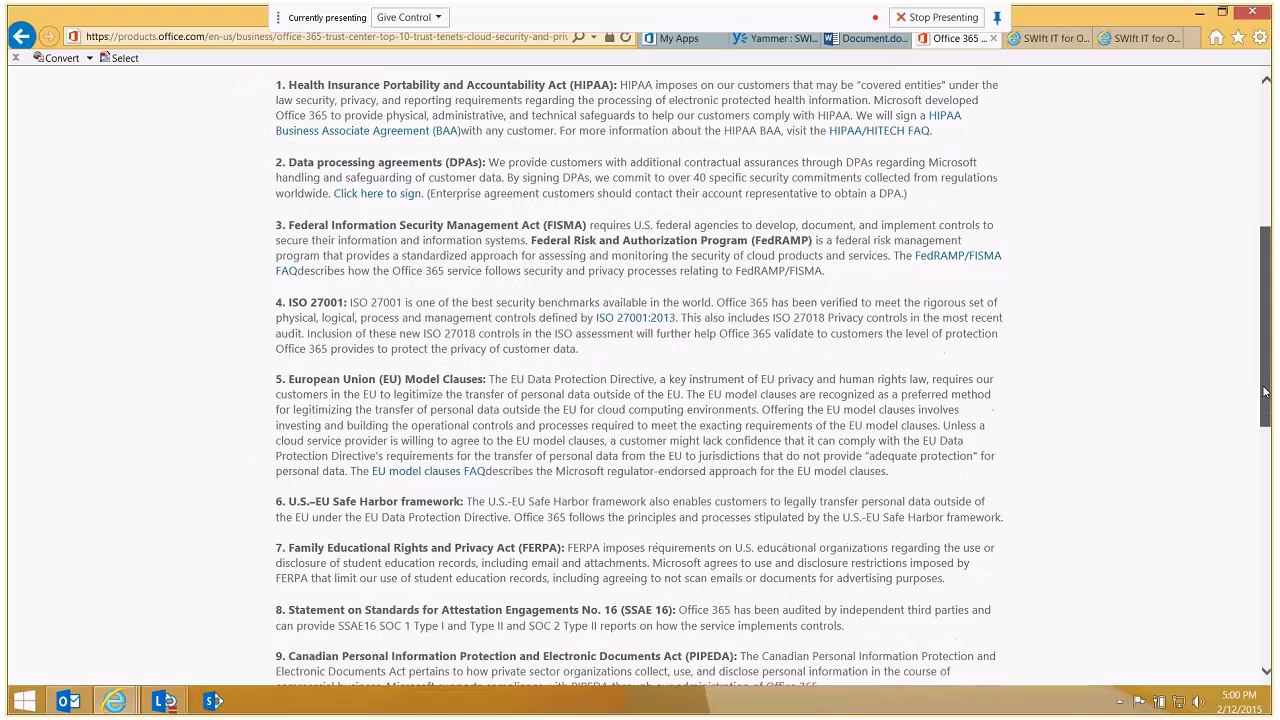
pyautogui.scroll(-3)
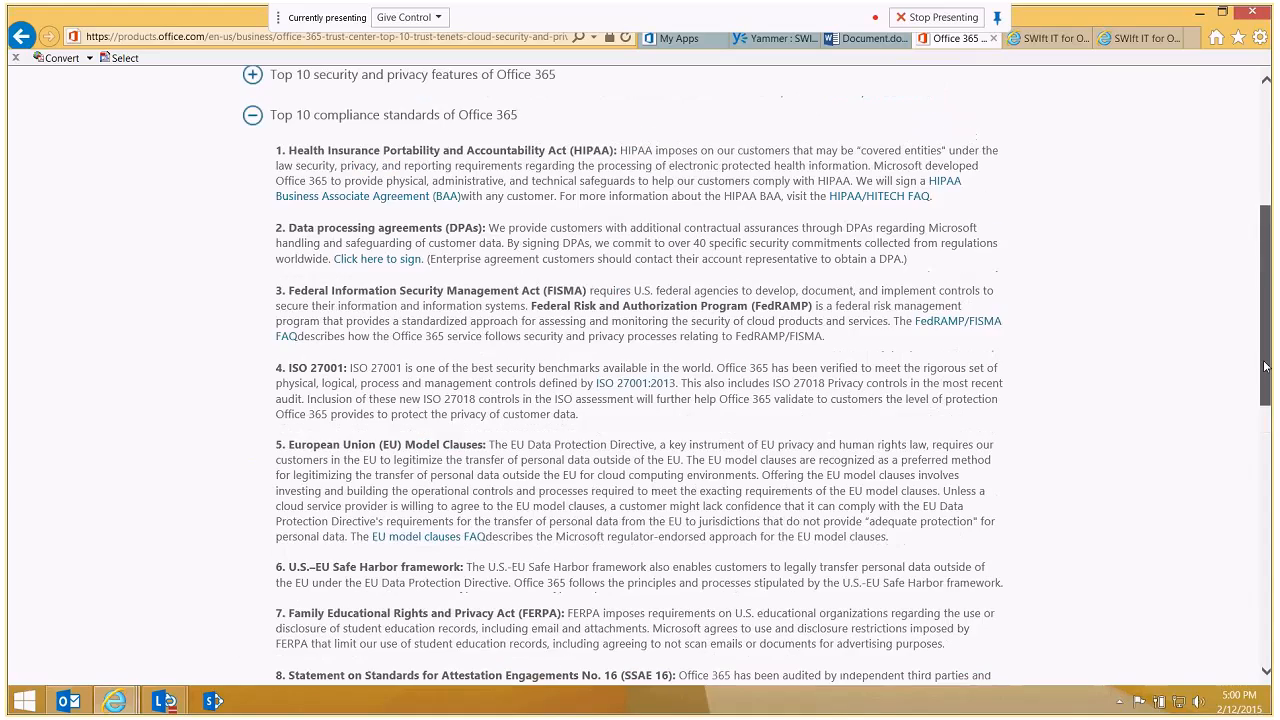
pyautogui.scroll(-3)
pyautogui.write('http://trustoffice365.com/')
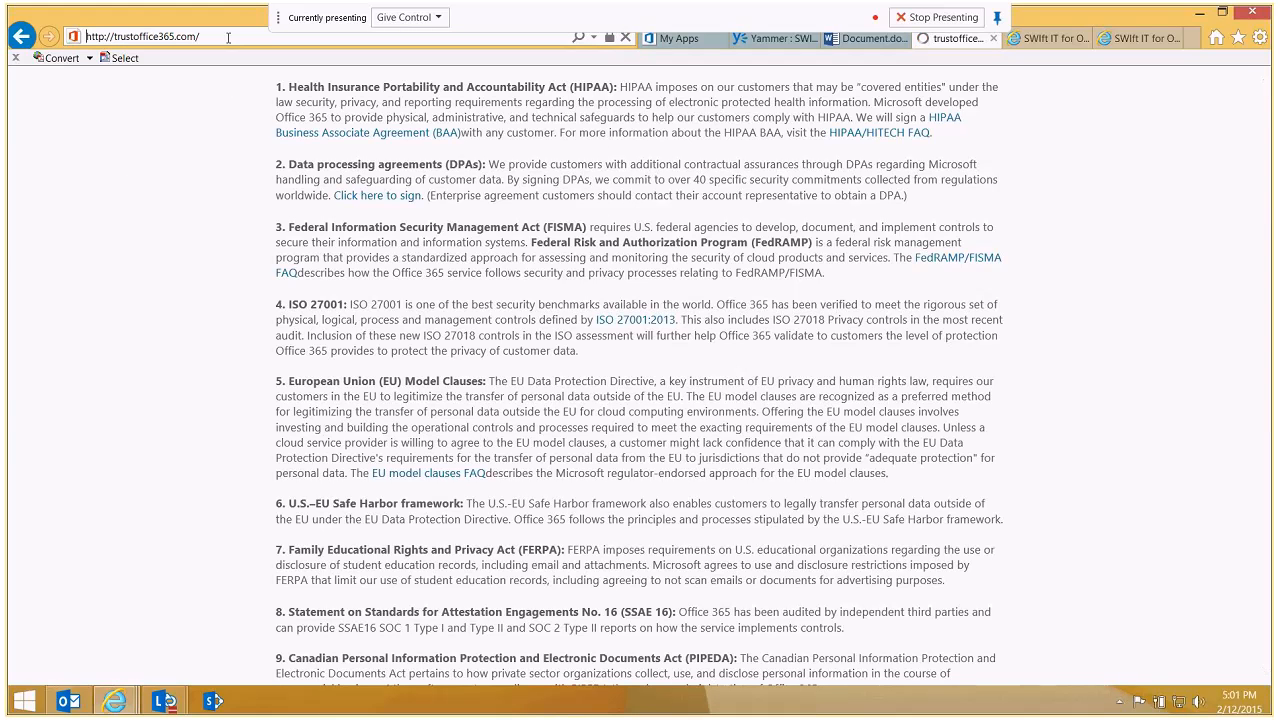
pyautogui.click(1040, 38)
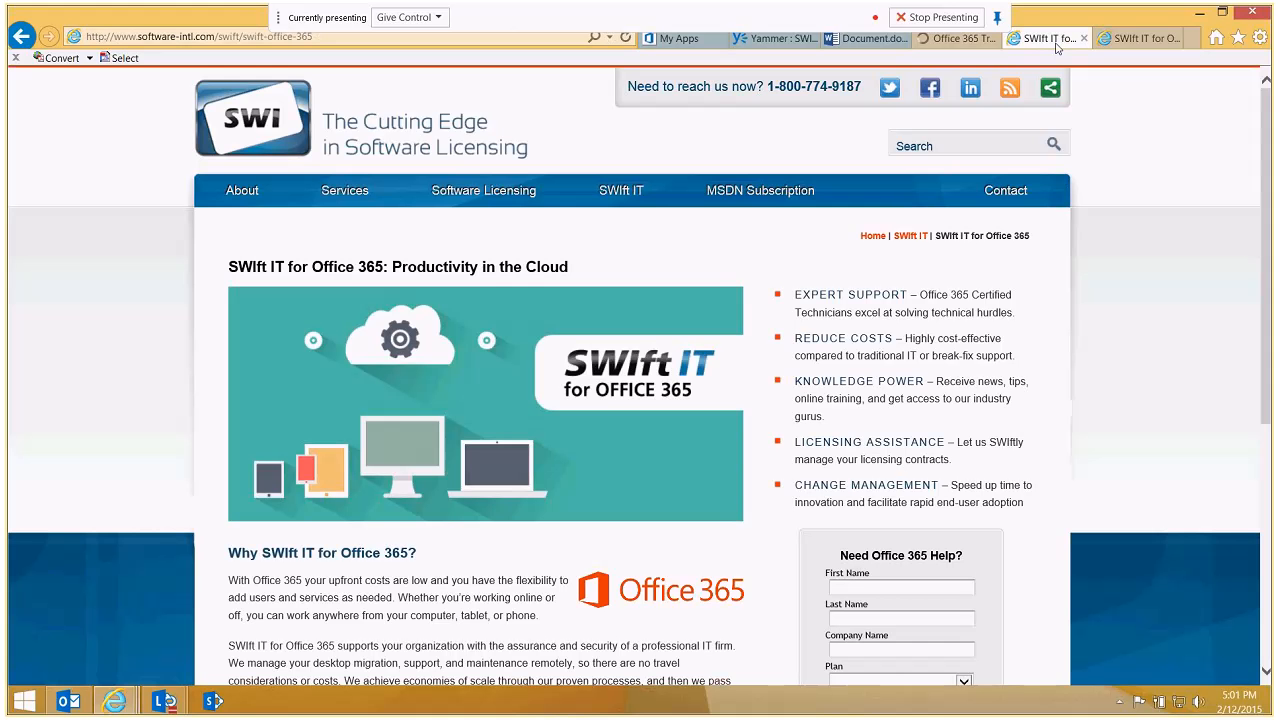
# - Scroll the SWIft IT for Office 365 page to its Basic, Standard and Premium pricing plans
pyautogui.click(484, 190)
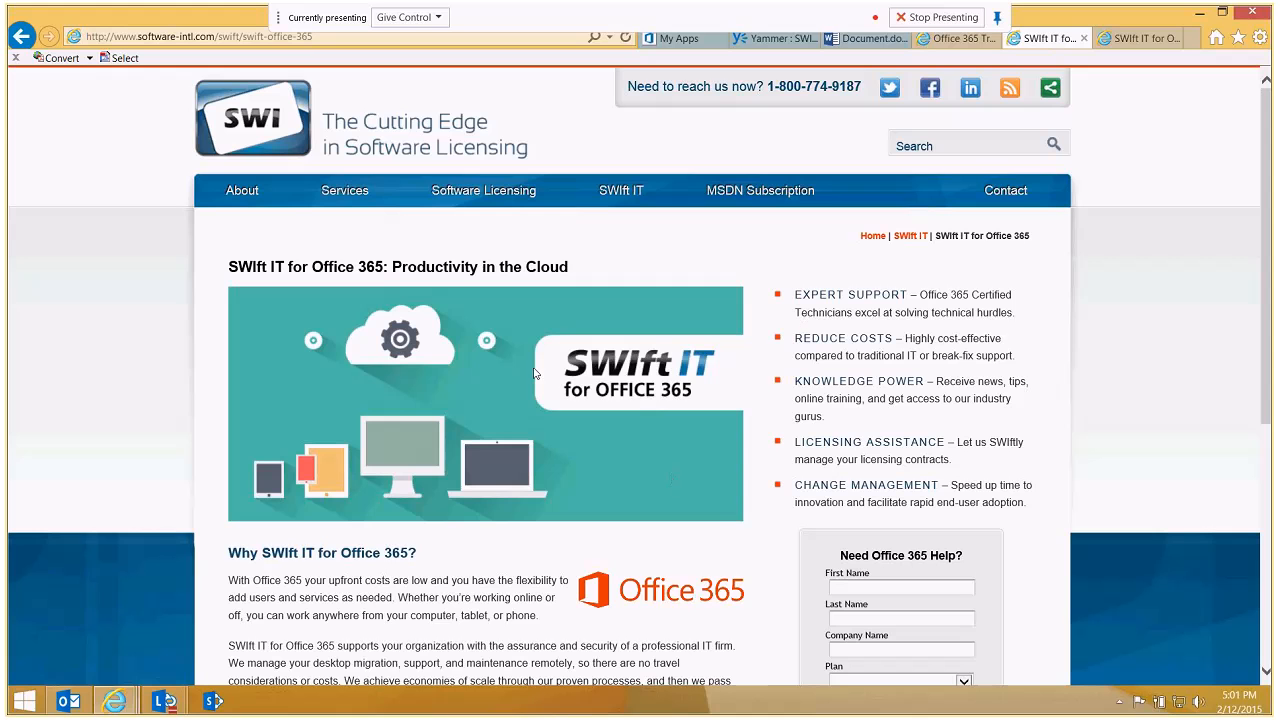
pyautogui.moveTo(724, 380)
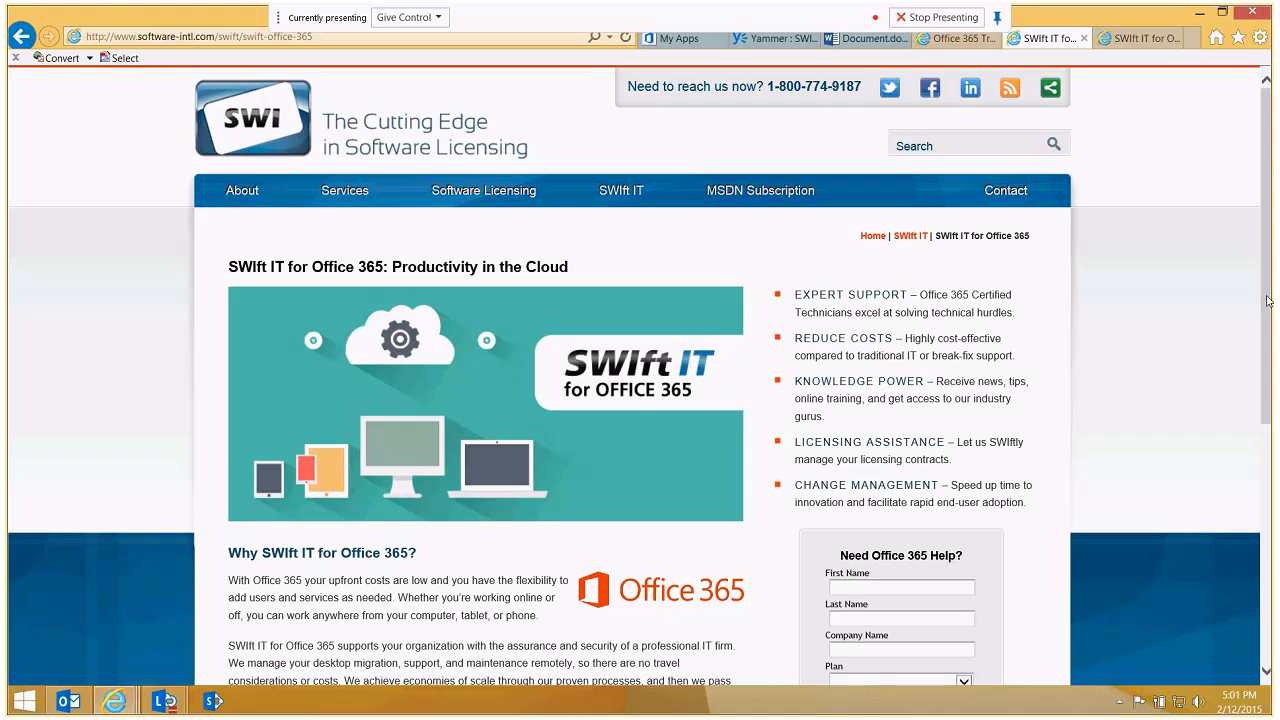
pyautogui.scroll(-3)
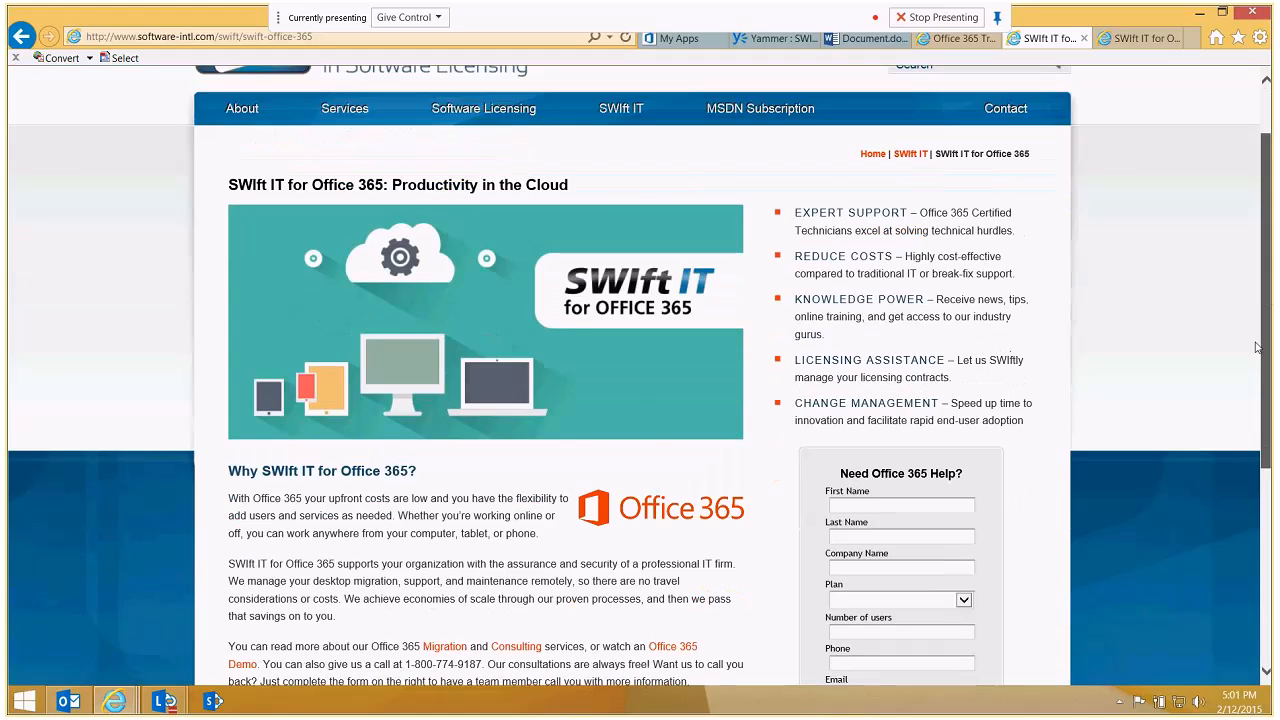
pyautogui.scroll(-3)
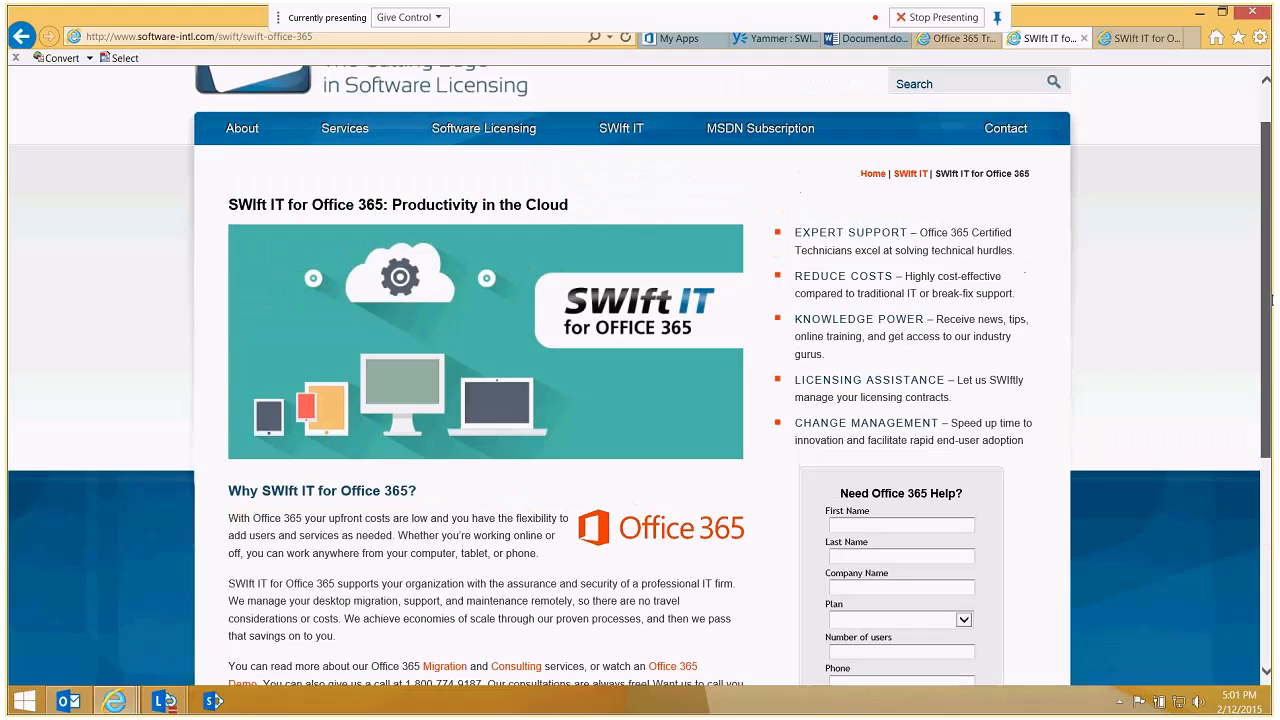
pyautogui.scroll(-3)
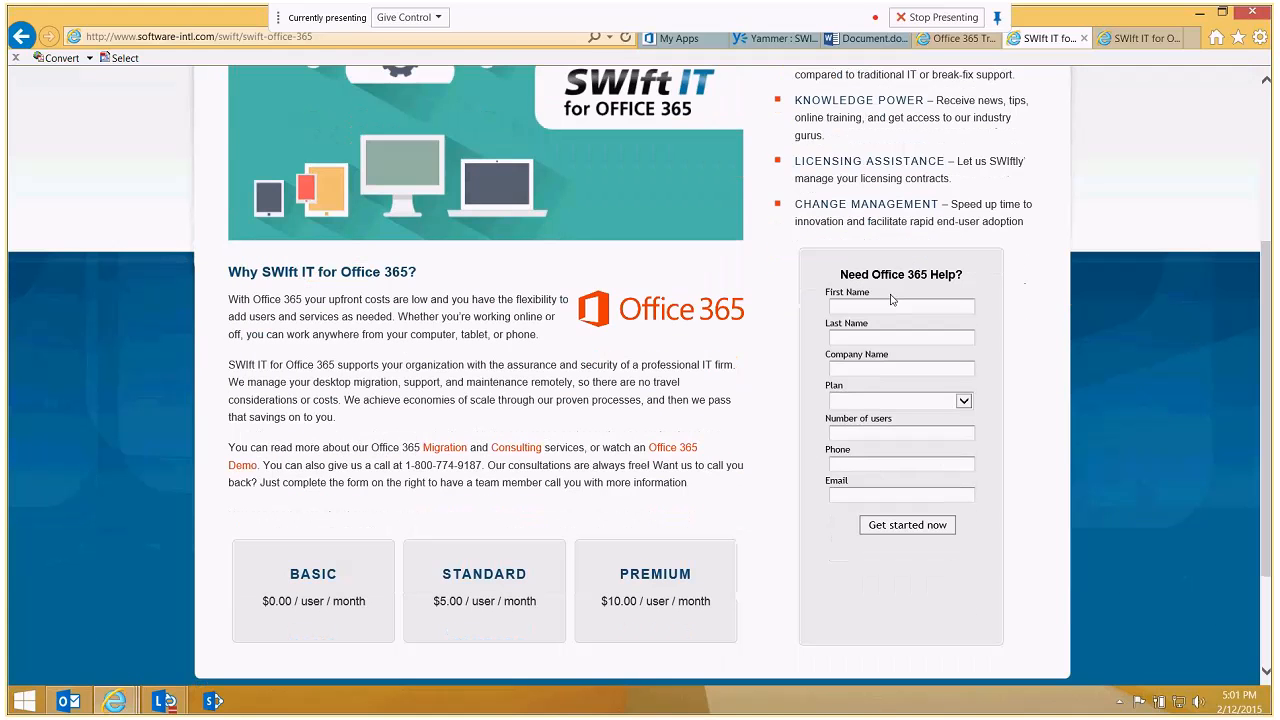
pyautogui.moveTo(596, 310)
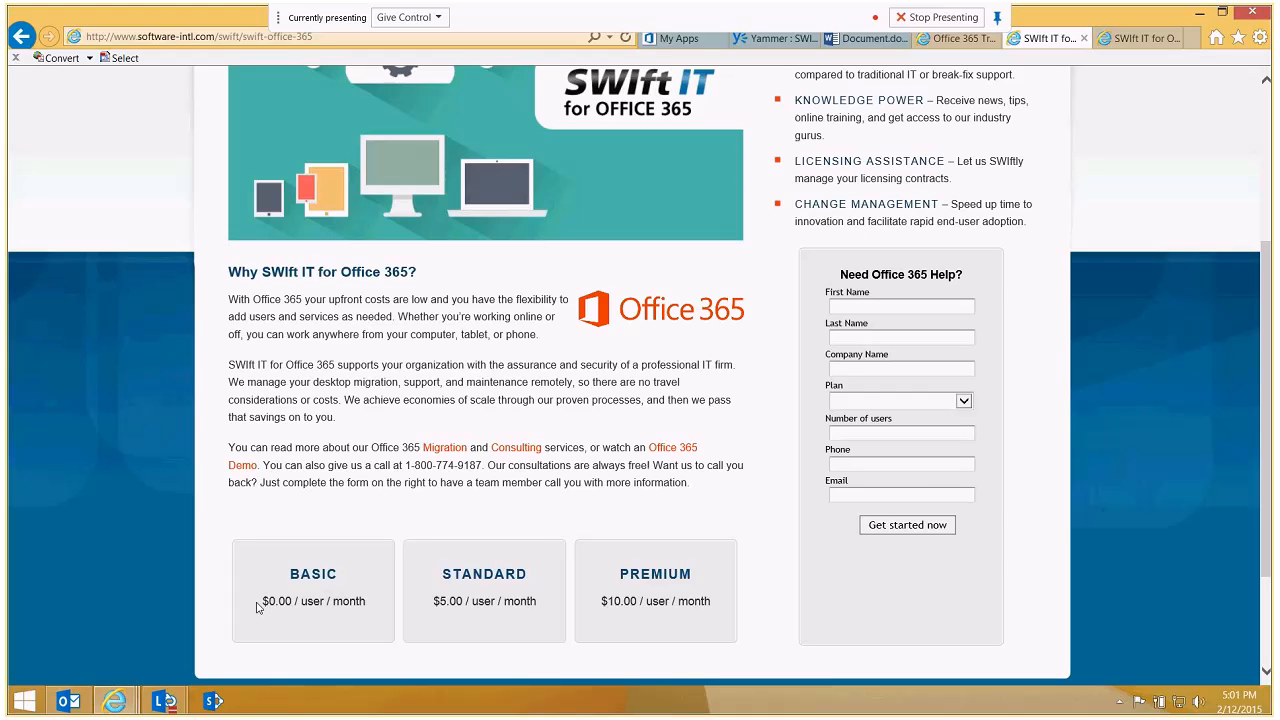
pyautogui.moveTo(260, 600)
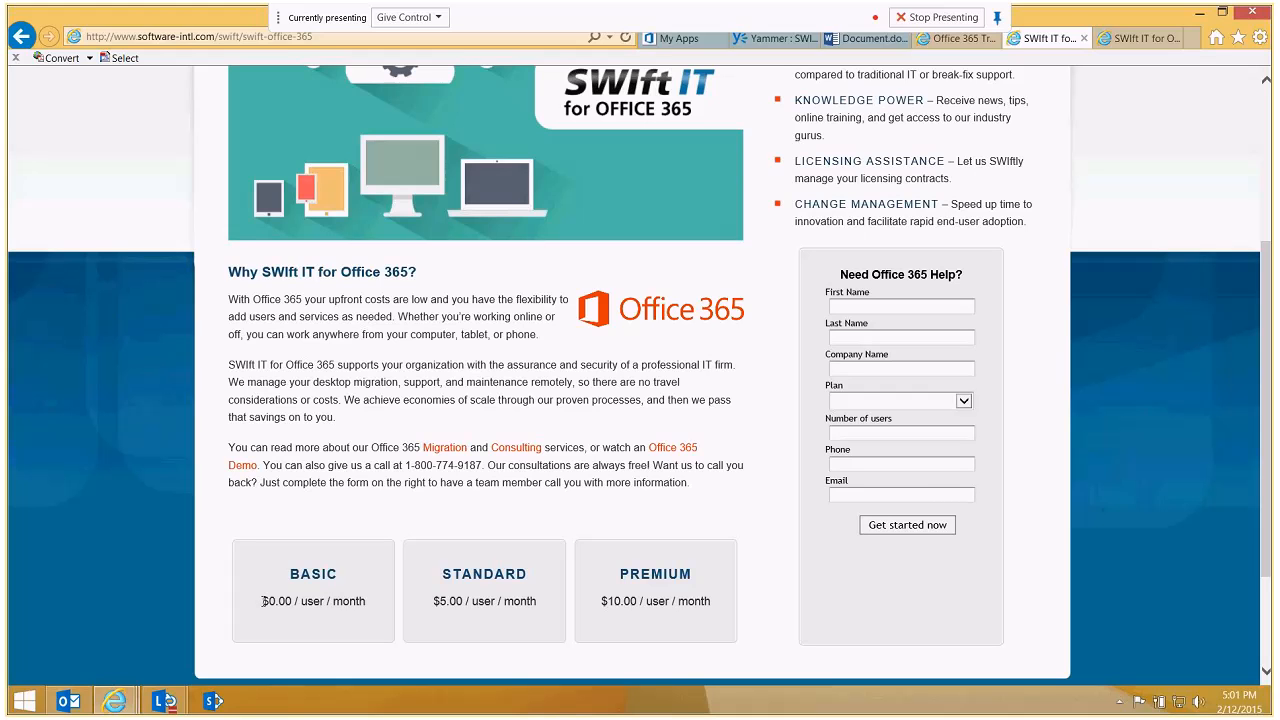